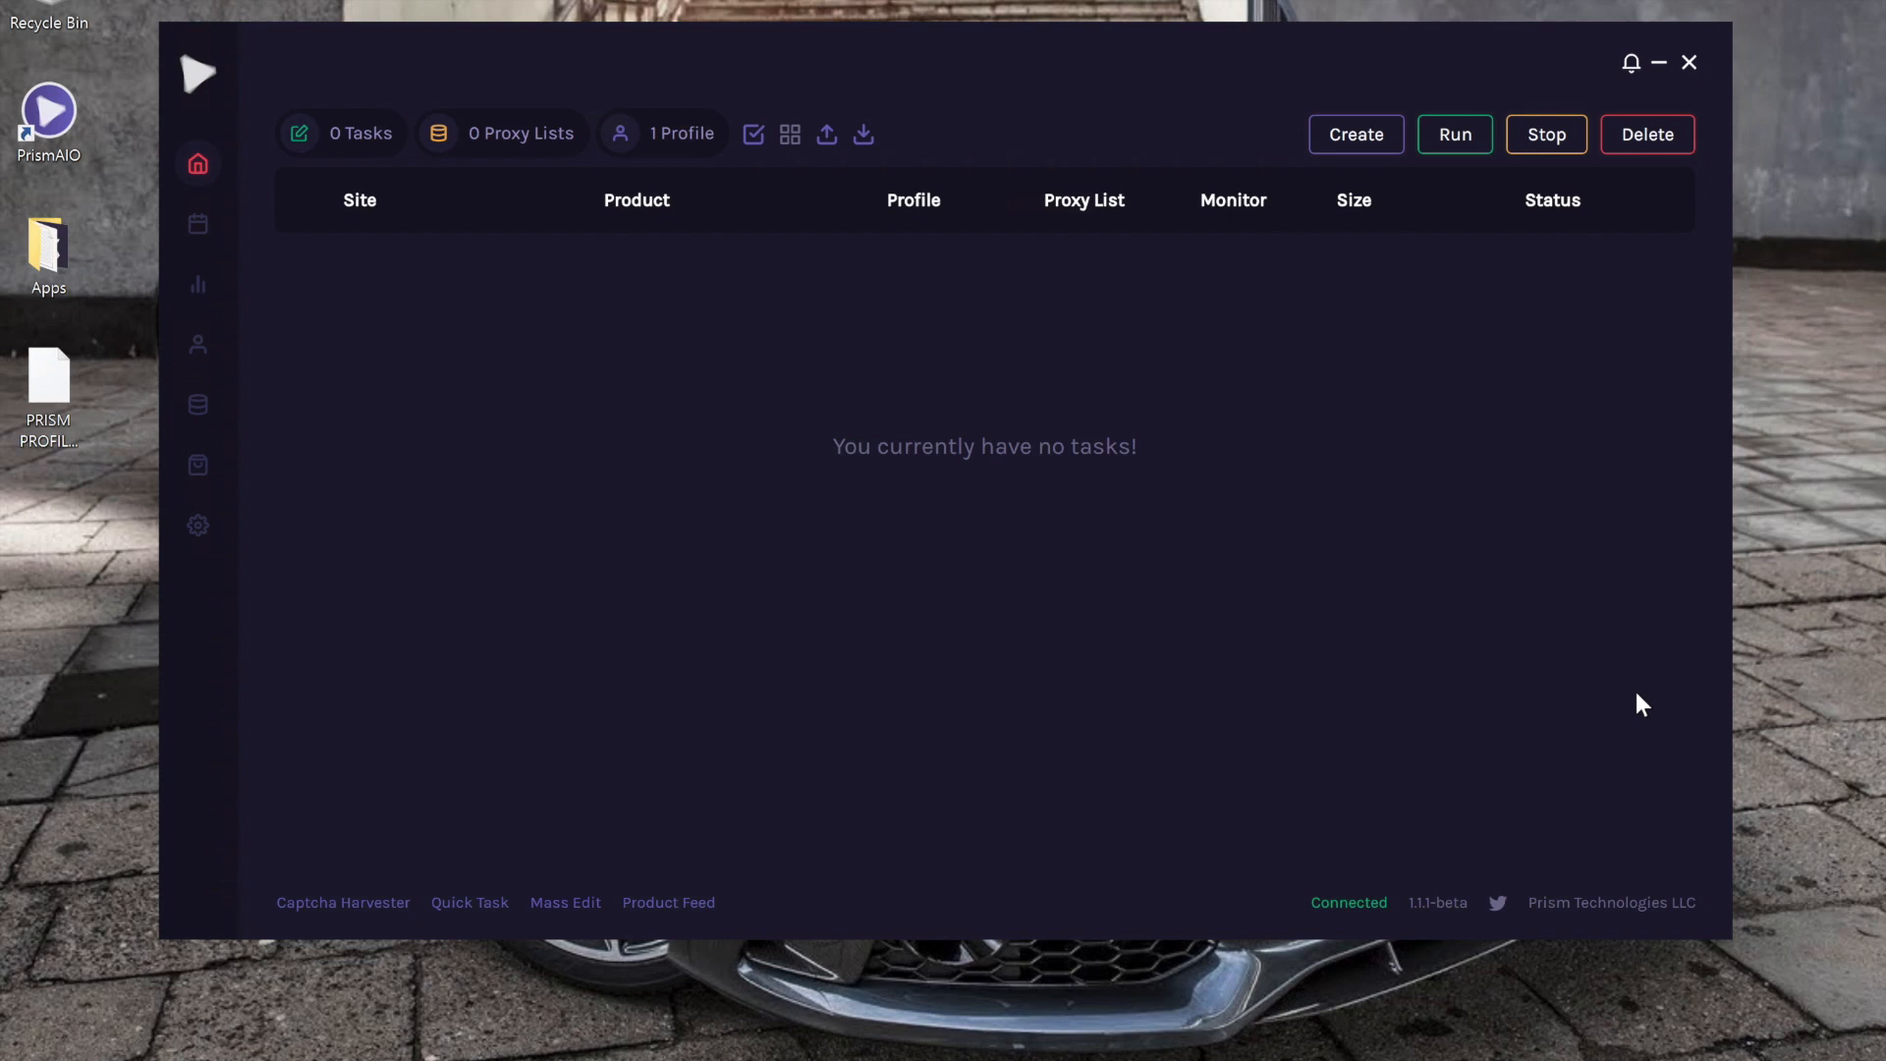
mouse_move(501, 574)
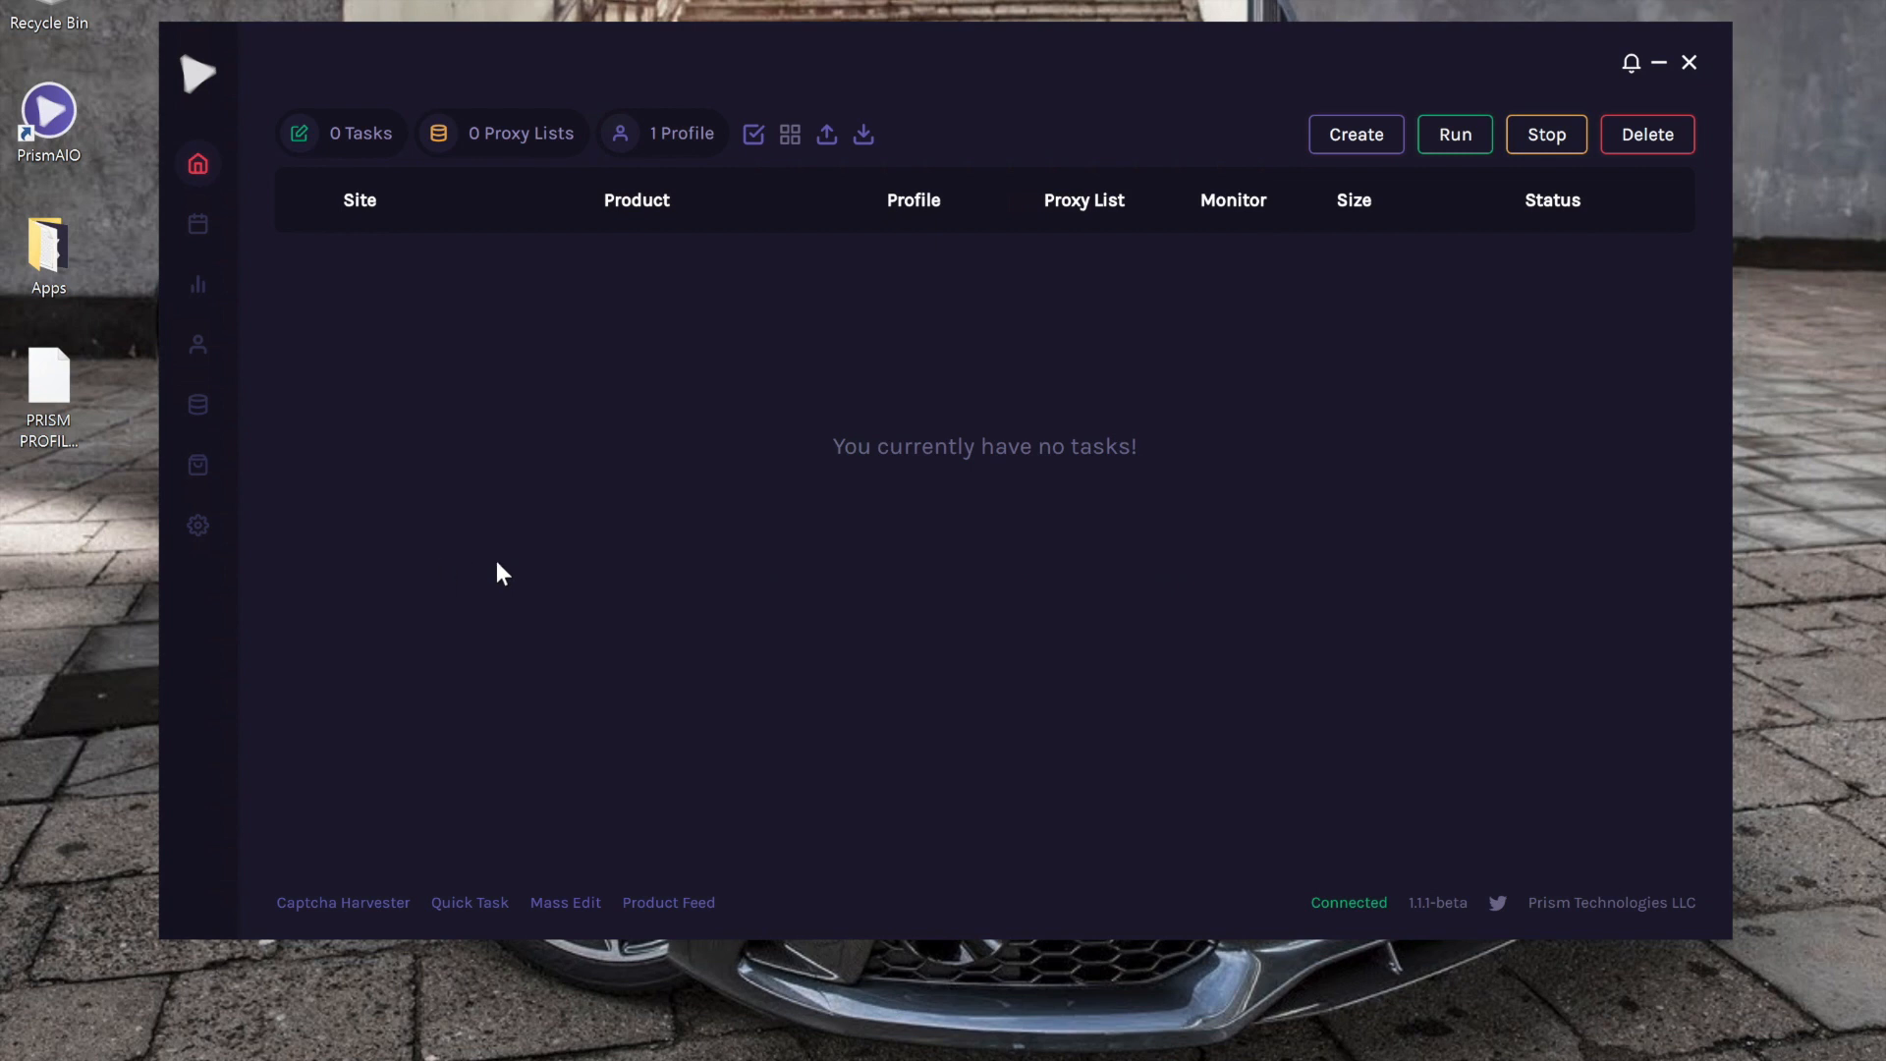
mouse_move(196, 357)
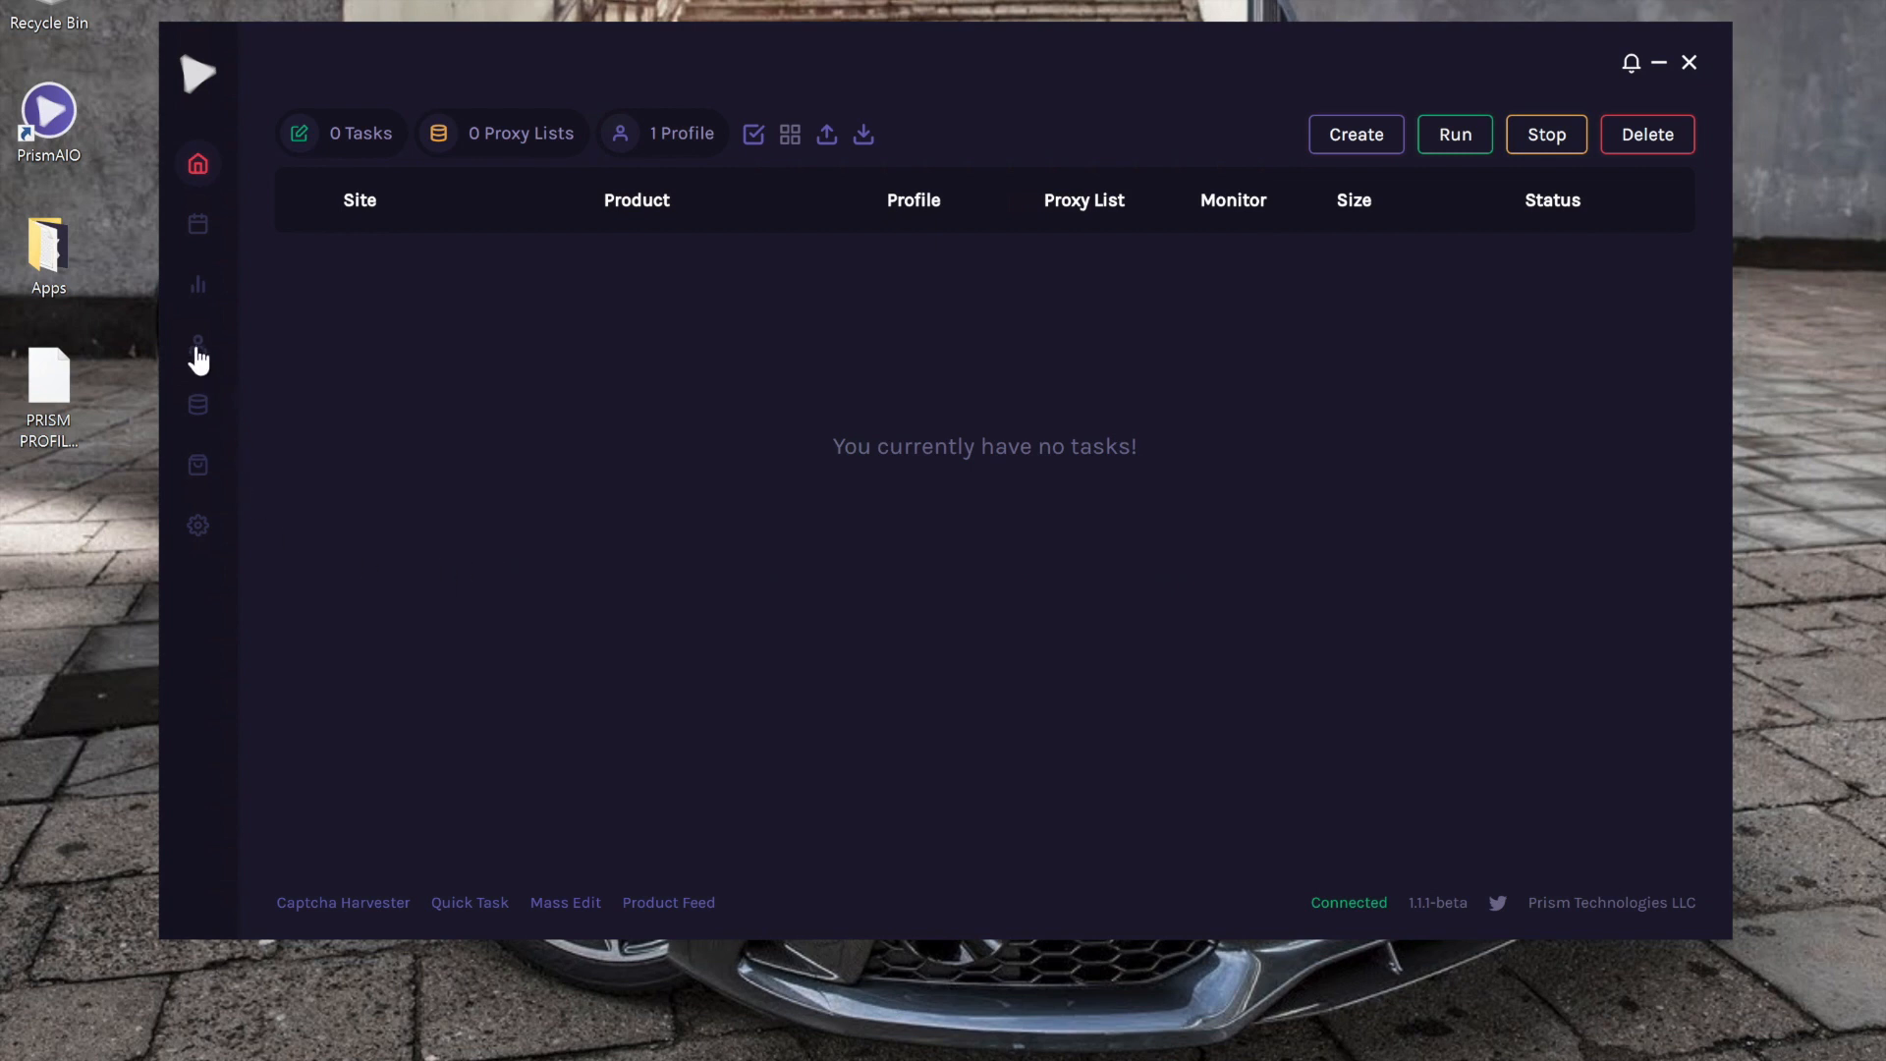
Step: Show the saved profiles list with the single Example US profile
left_click(197, 346)
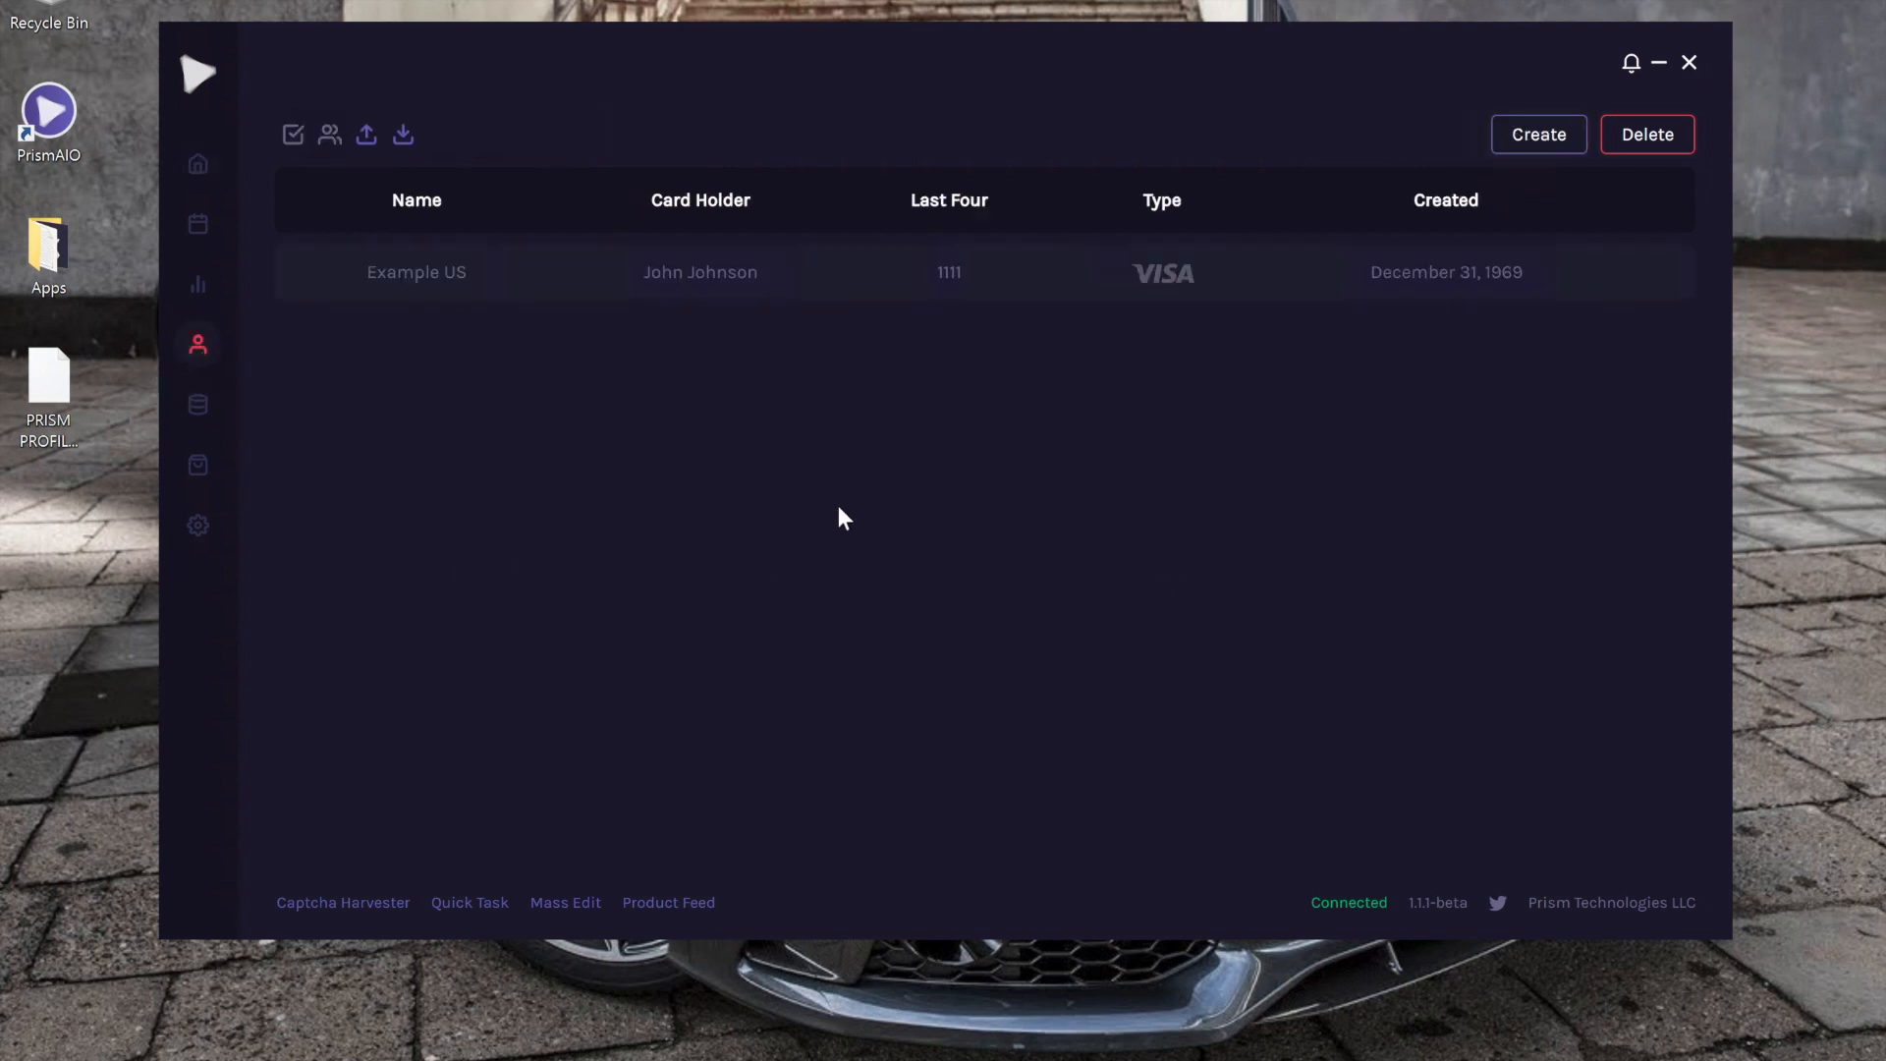
mouse_move(668, 674)
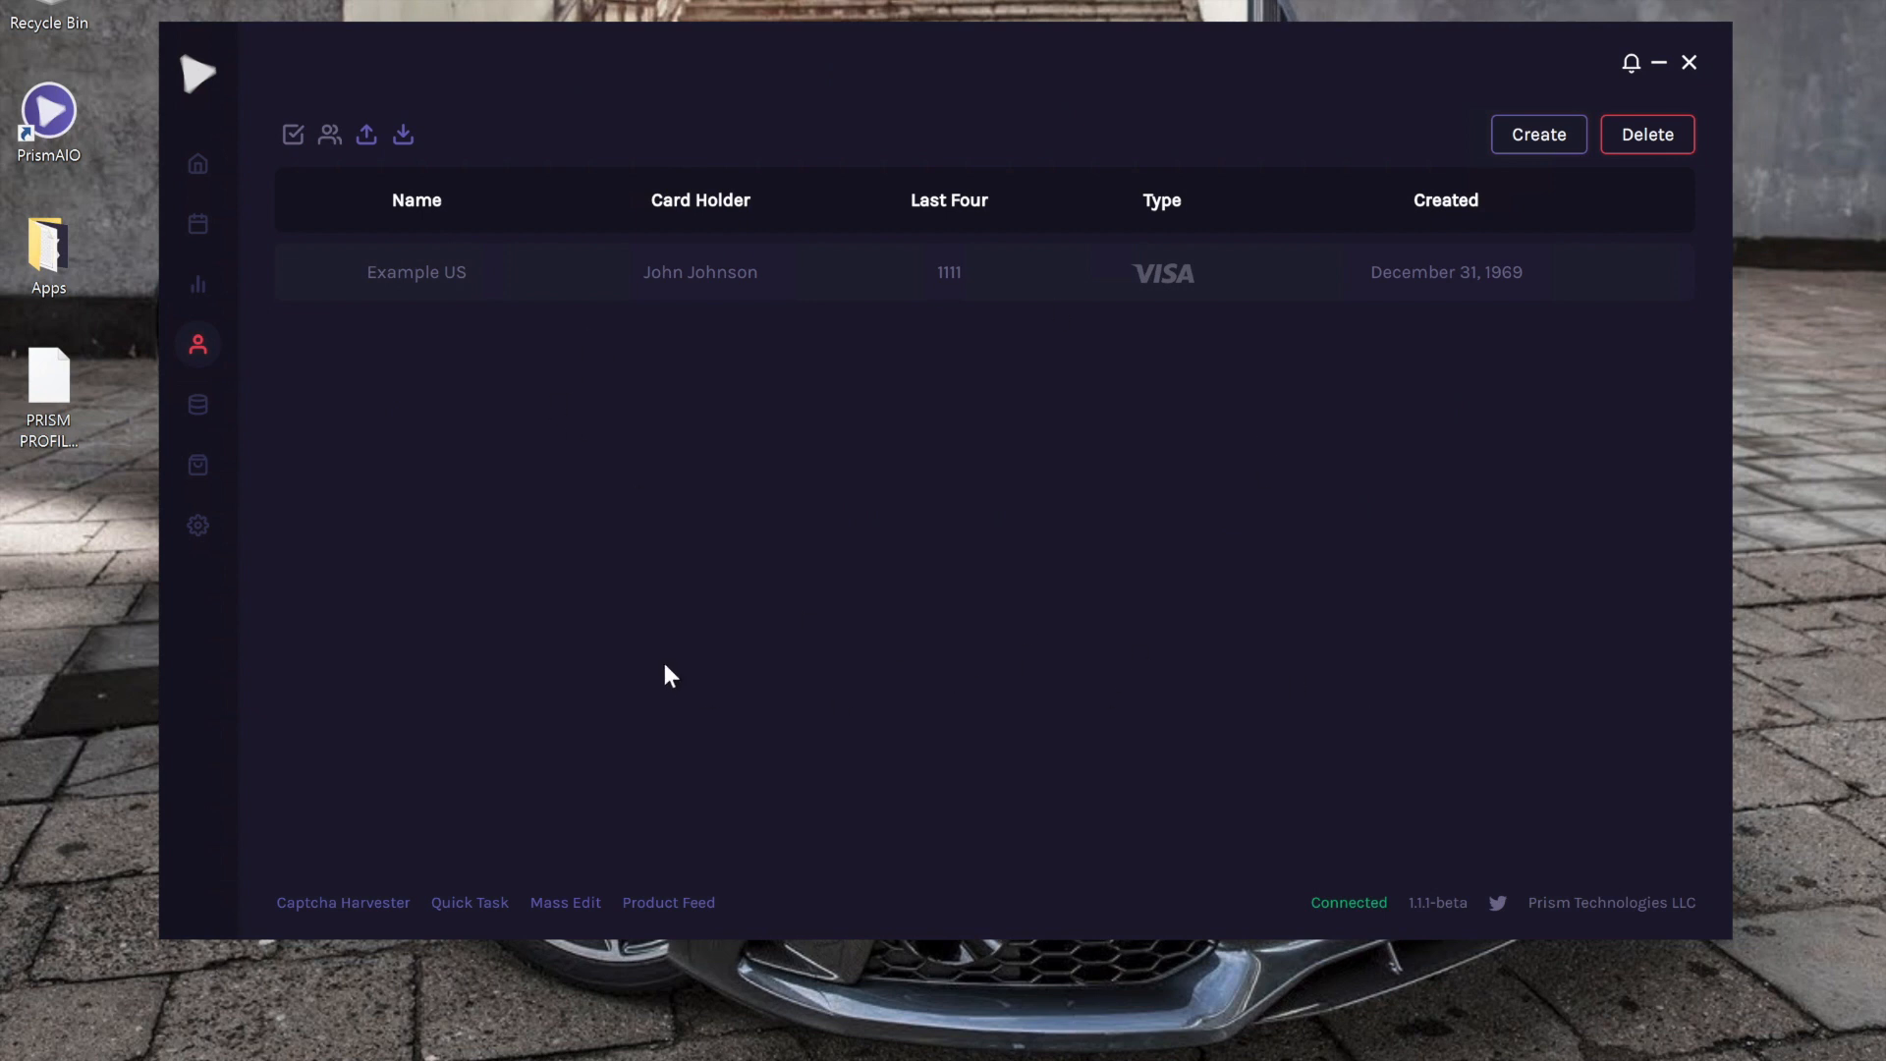
mouse_move(1041, 721)
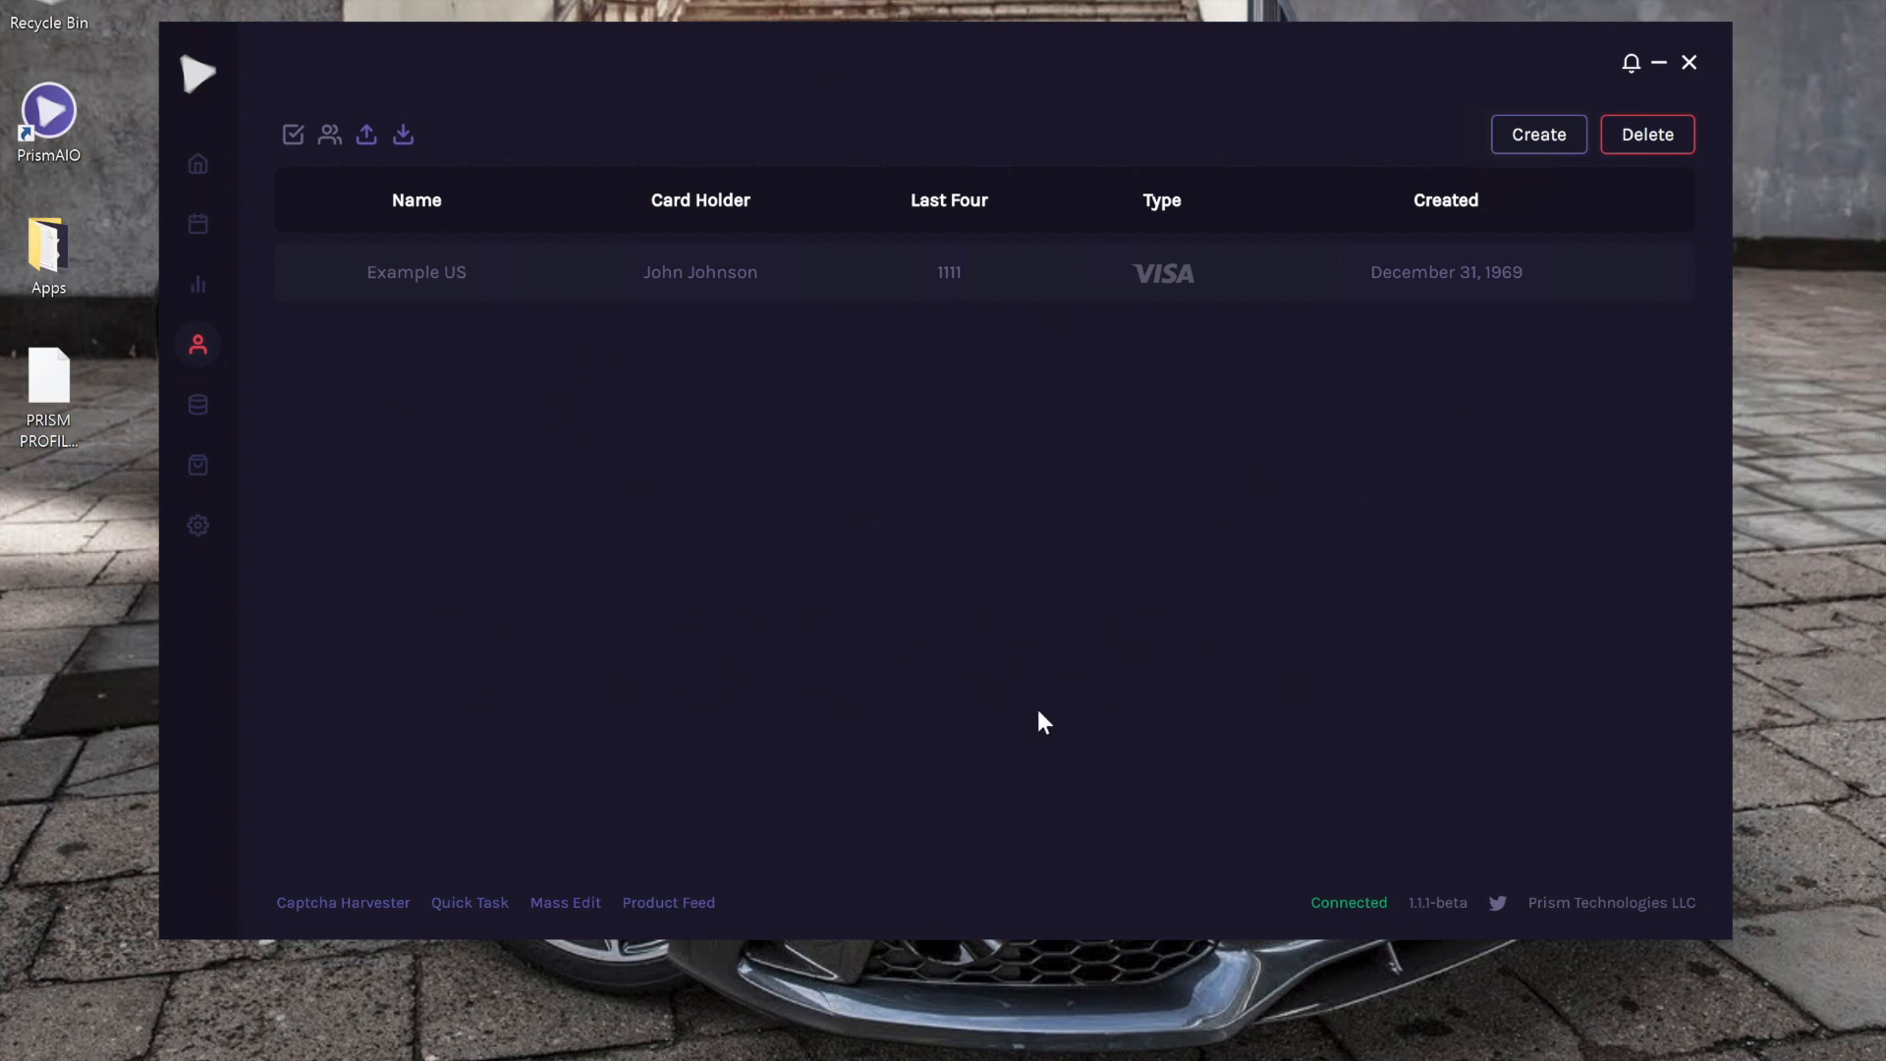
mouse_move(690, 321)
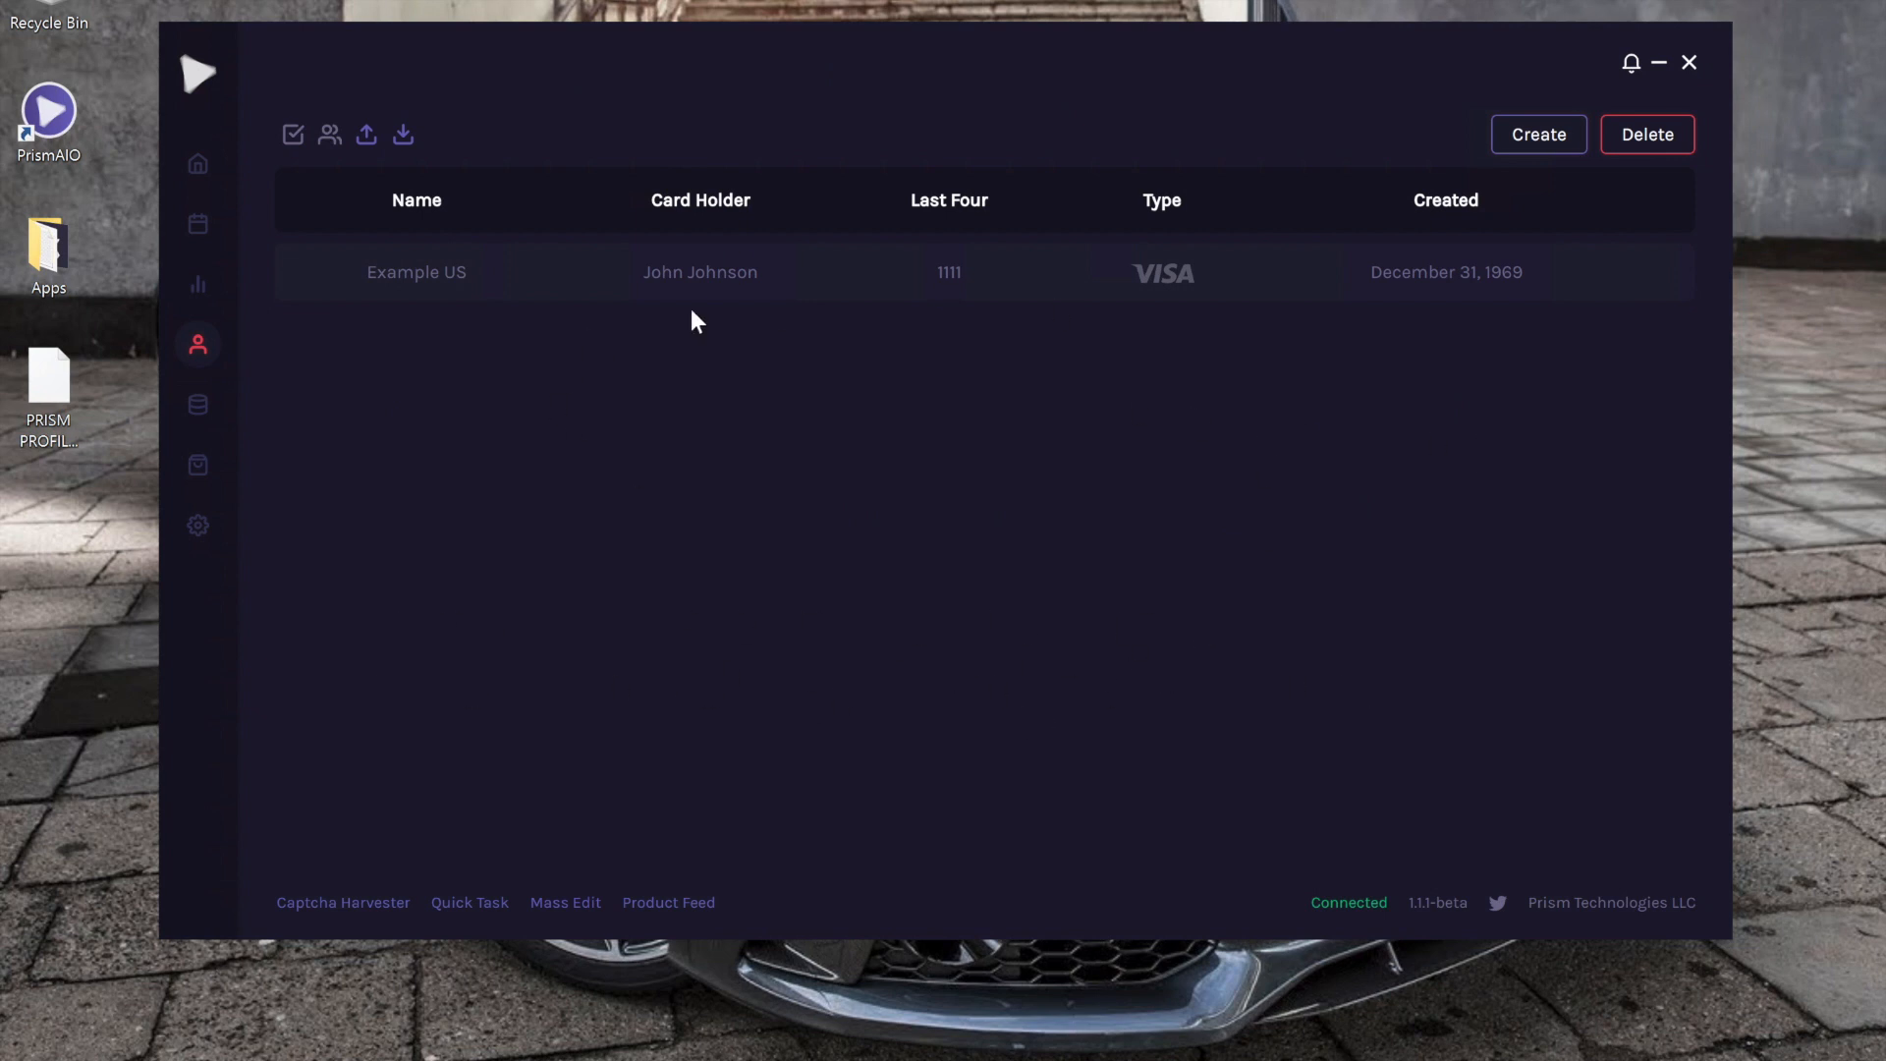
mouse_move(754, 289)
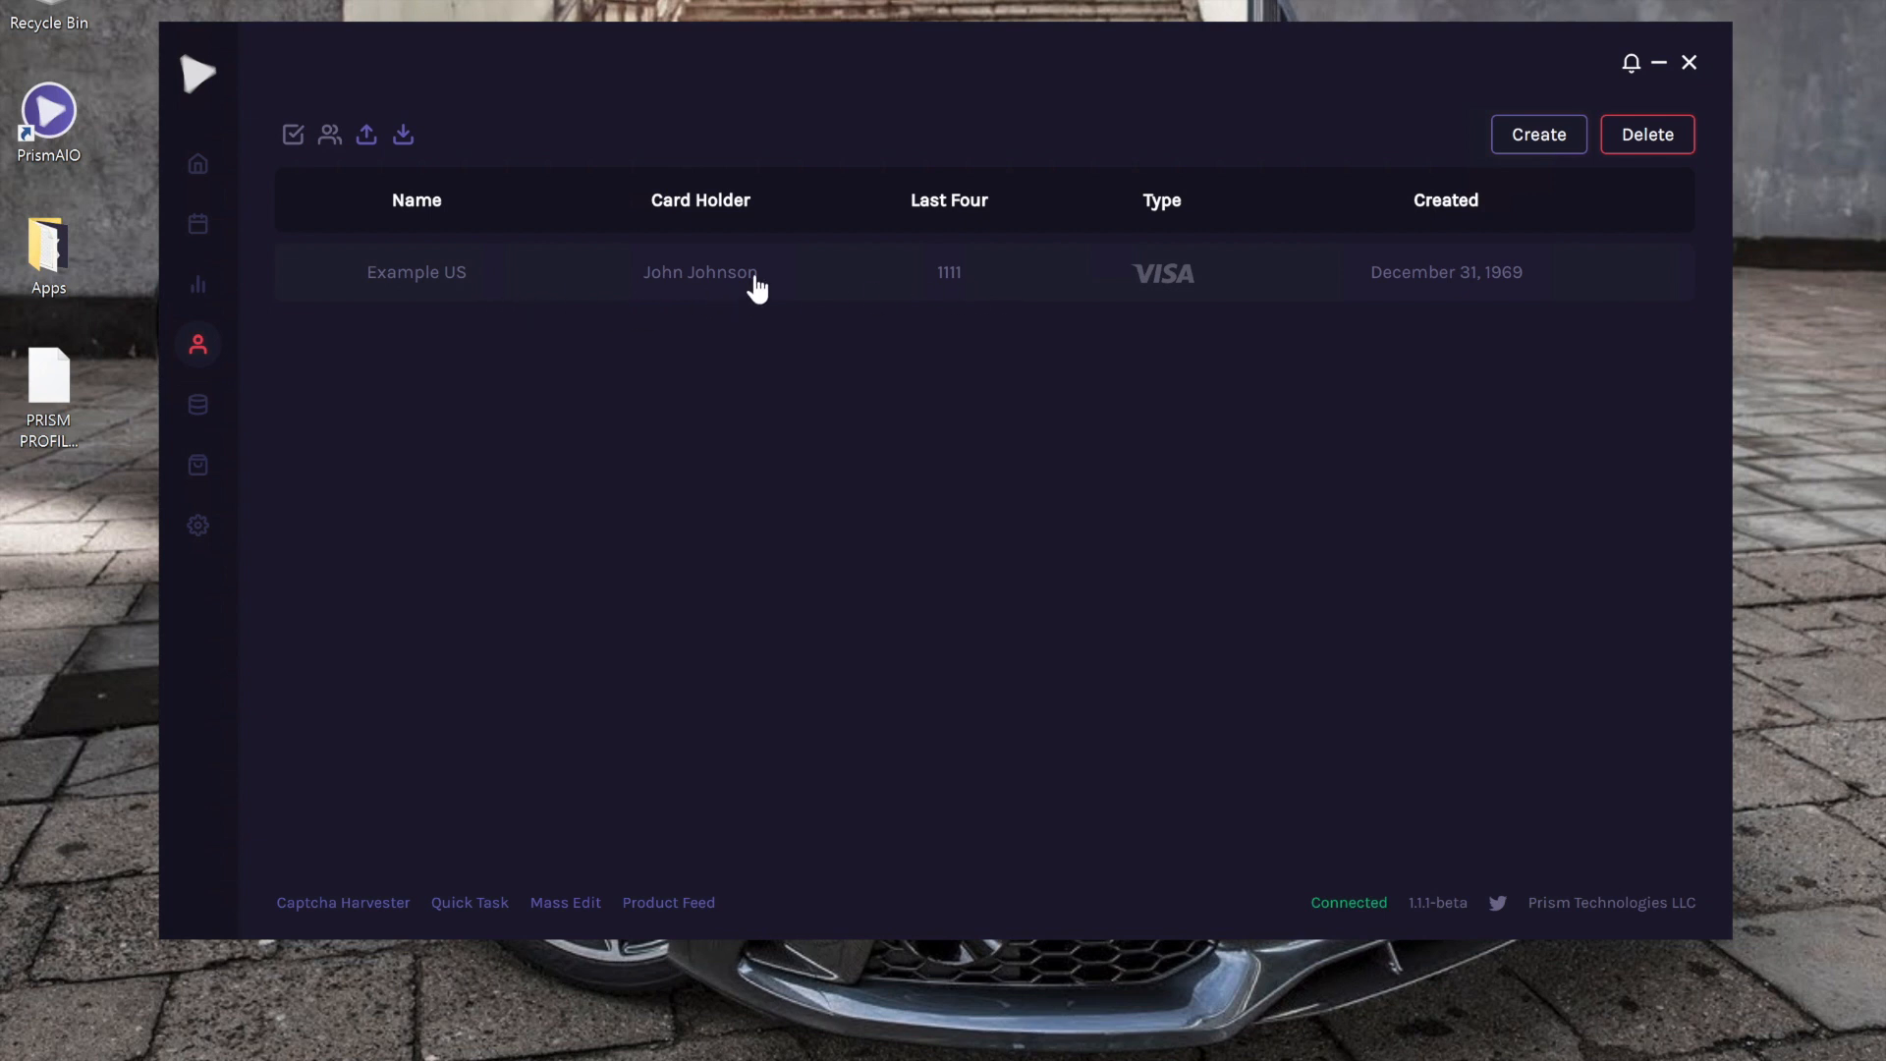
mouse_move(1538, 134)
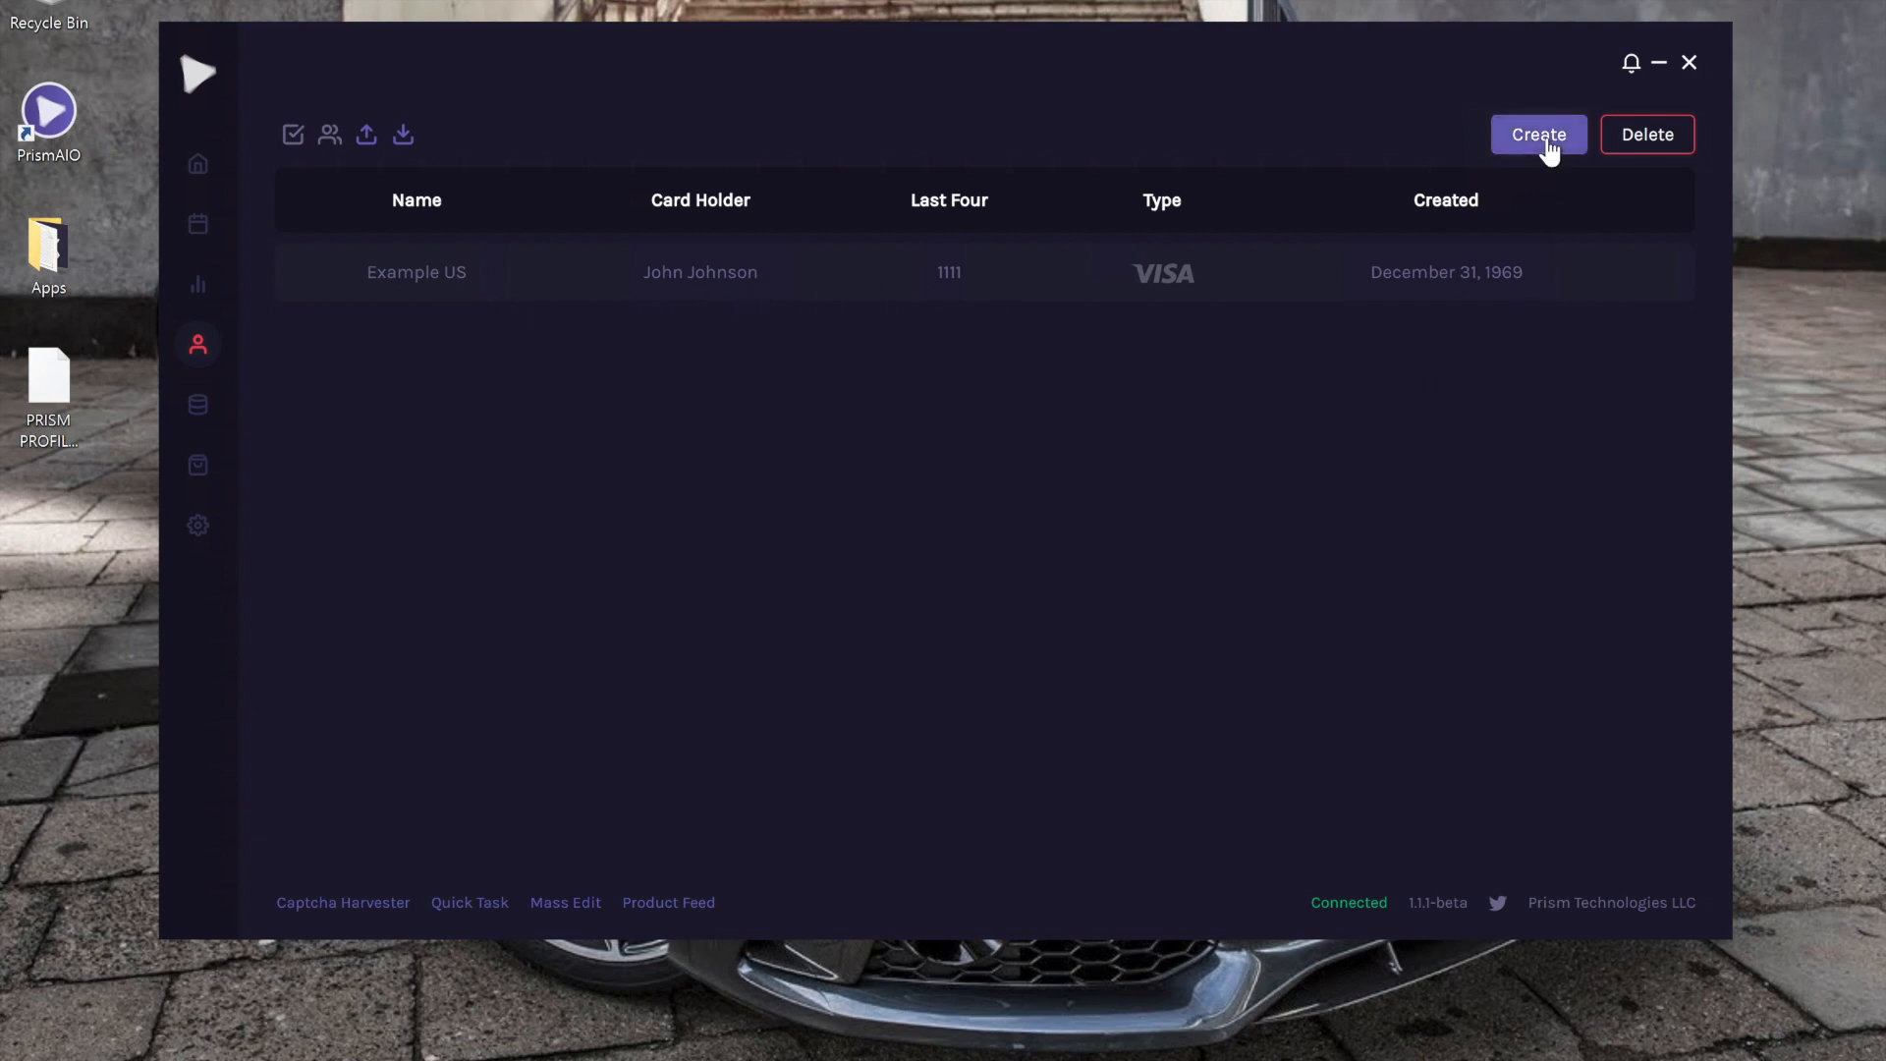
Step: Start a new profile named TEST PROFILE CUSTOM
left_click(1538, 133)
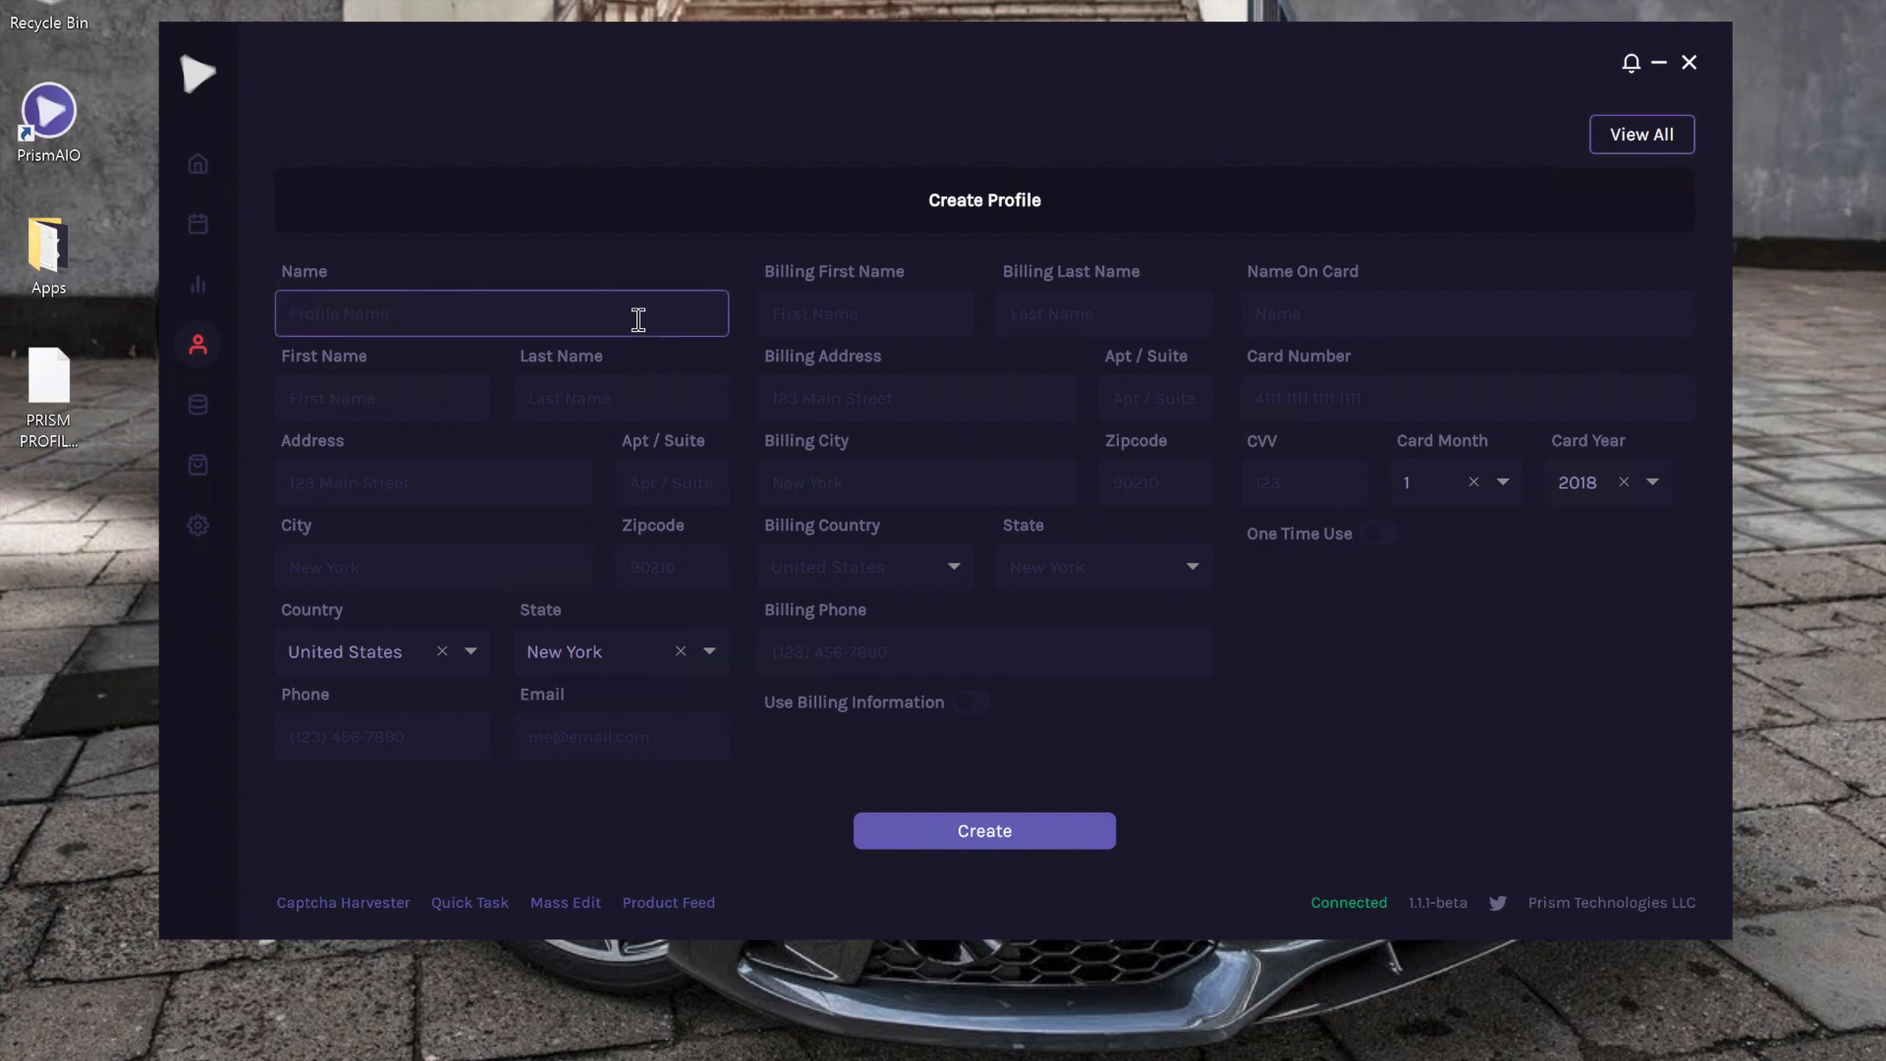
type("TEST P")
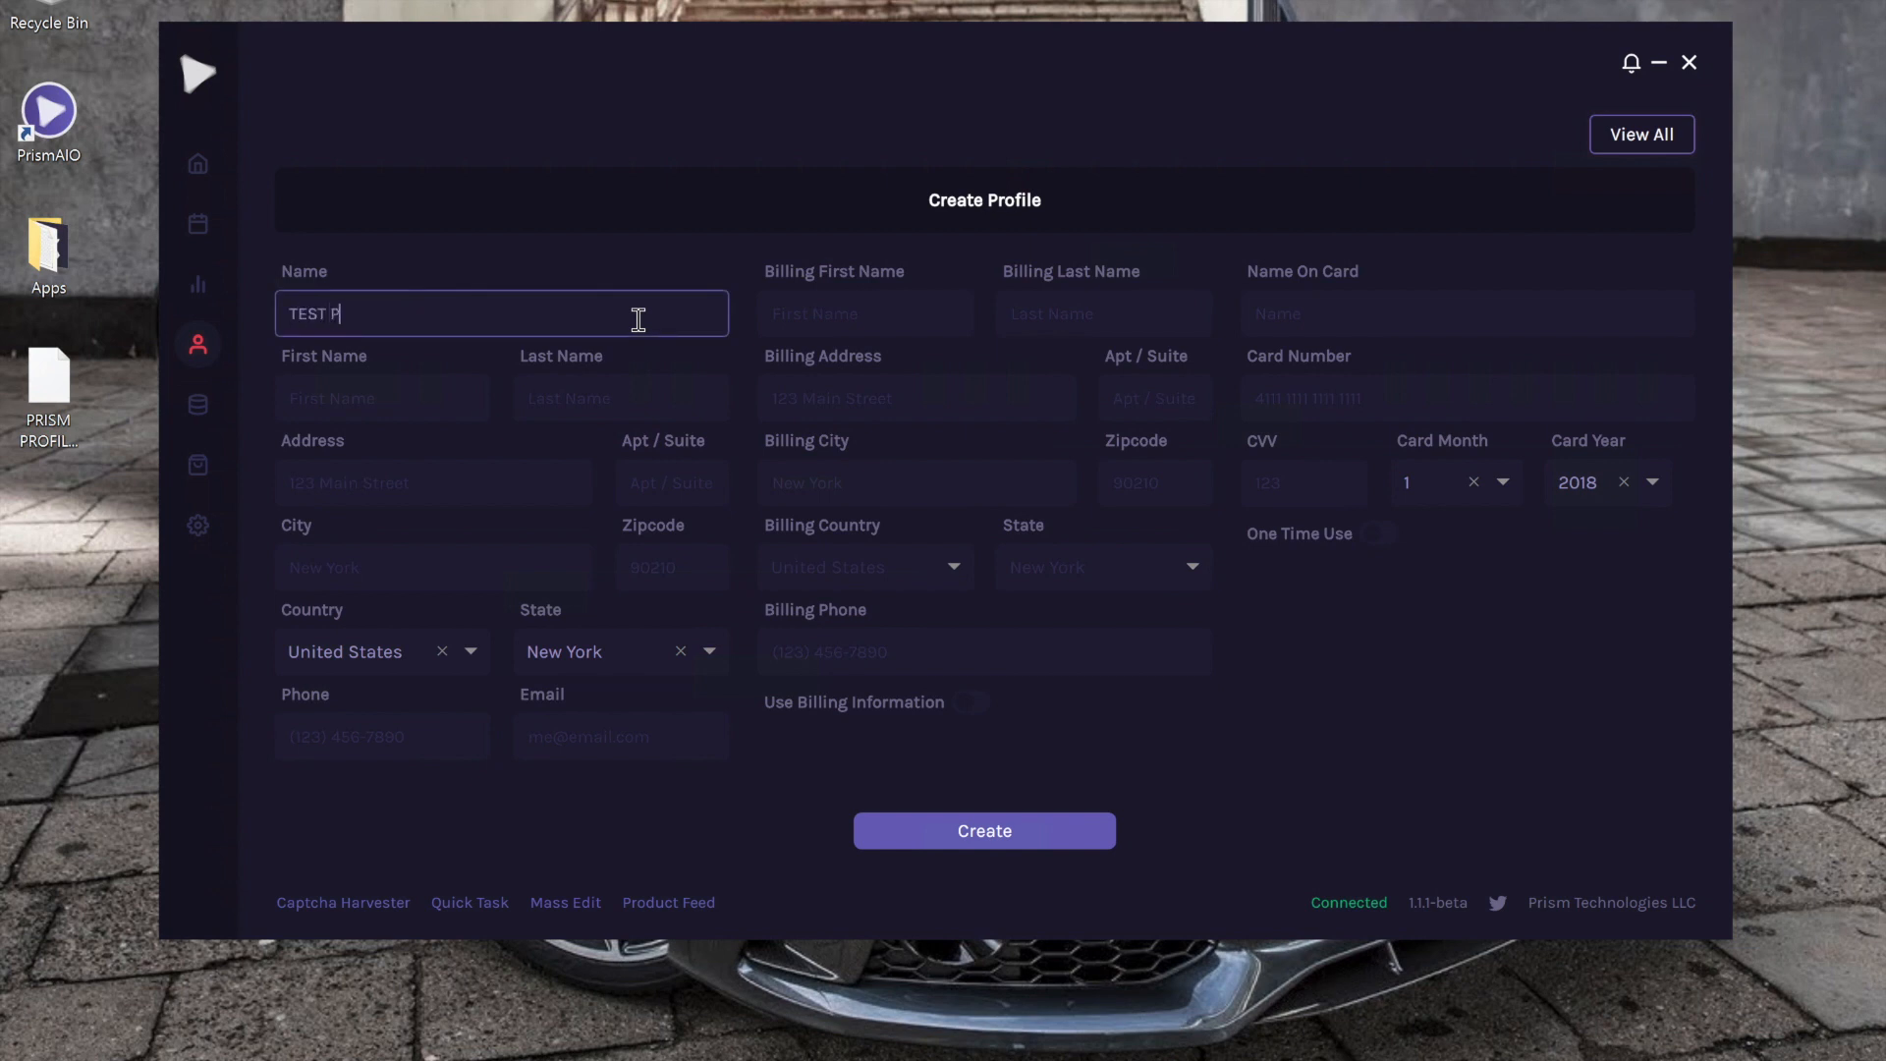
type("ROFILE")
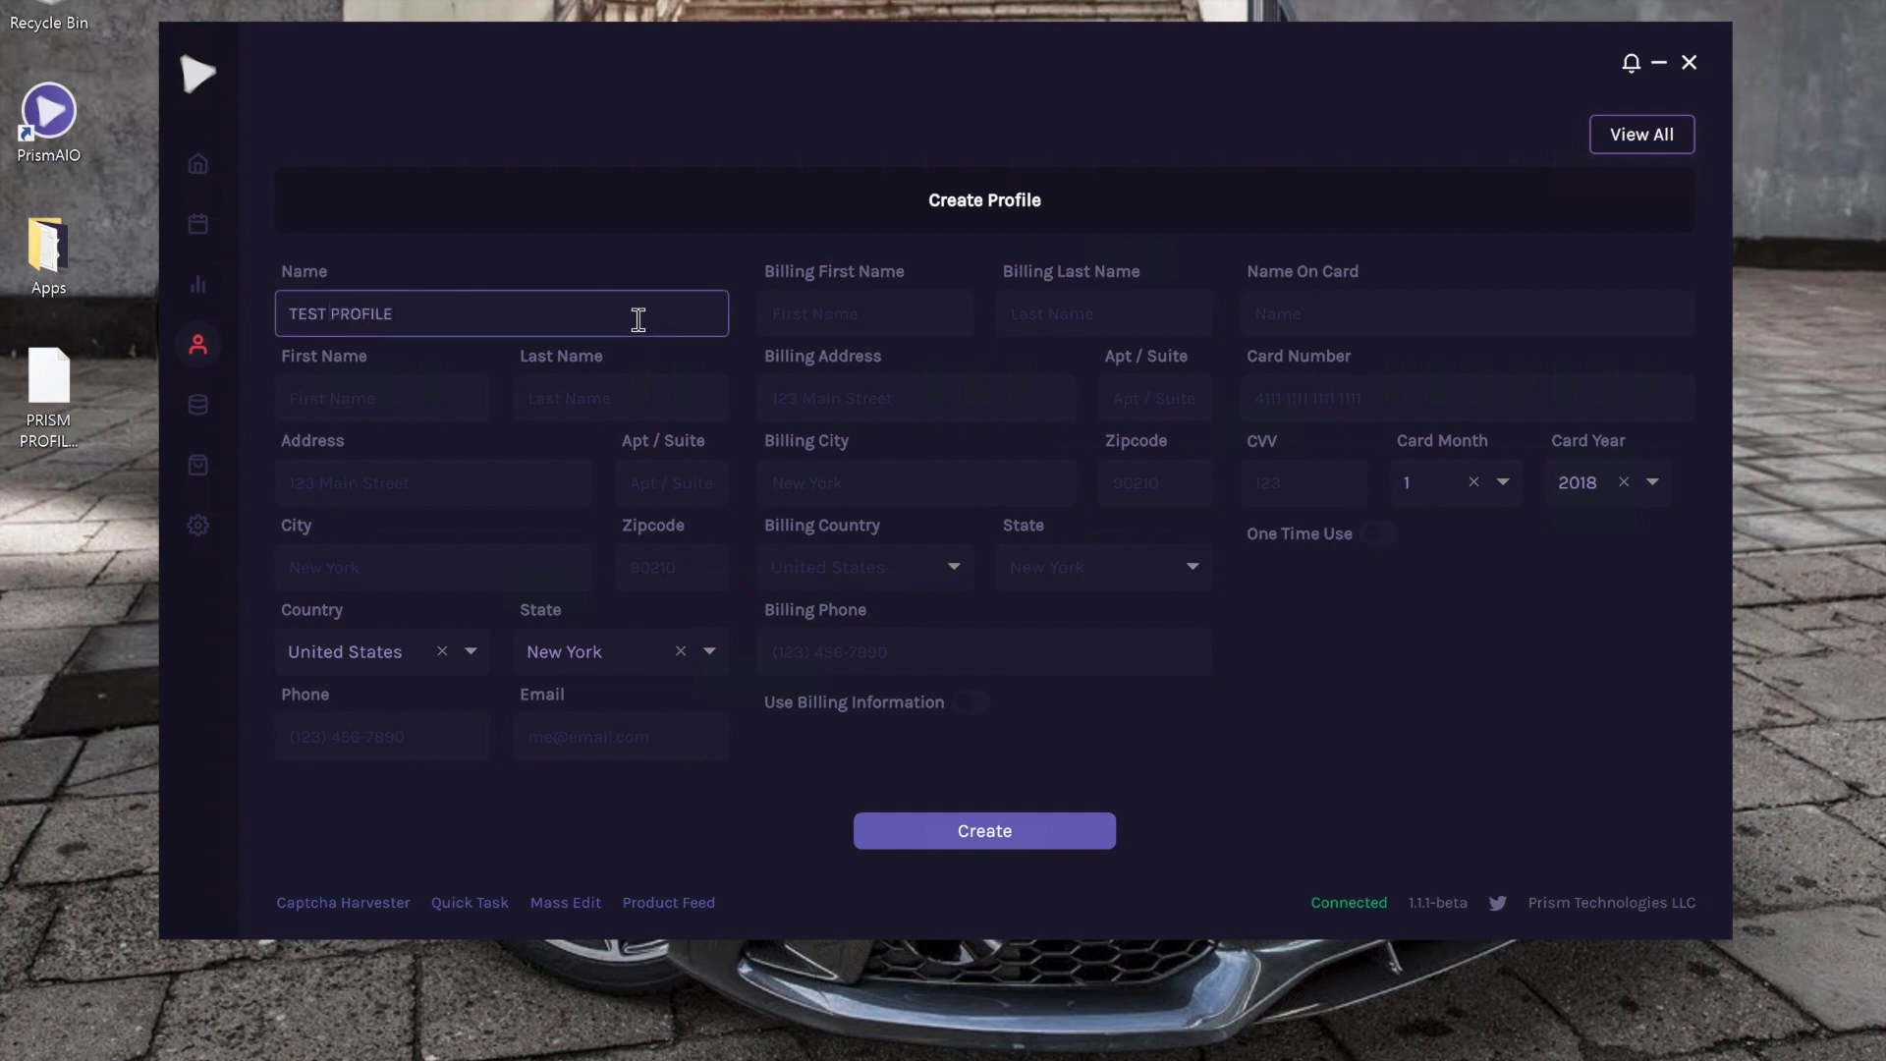
type("CUSTOM")
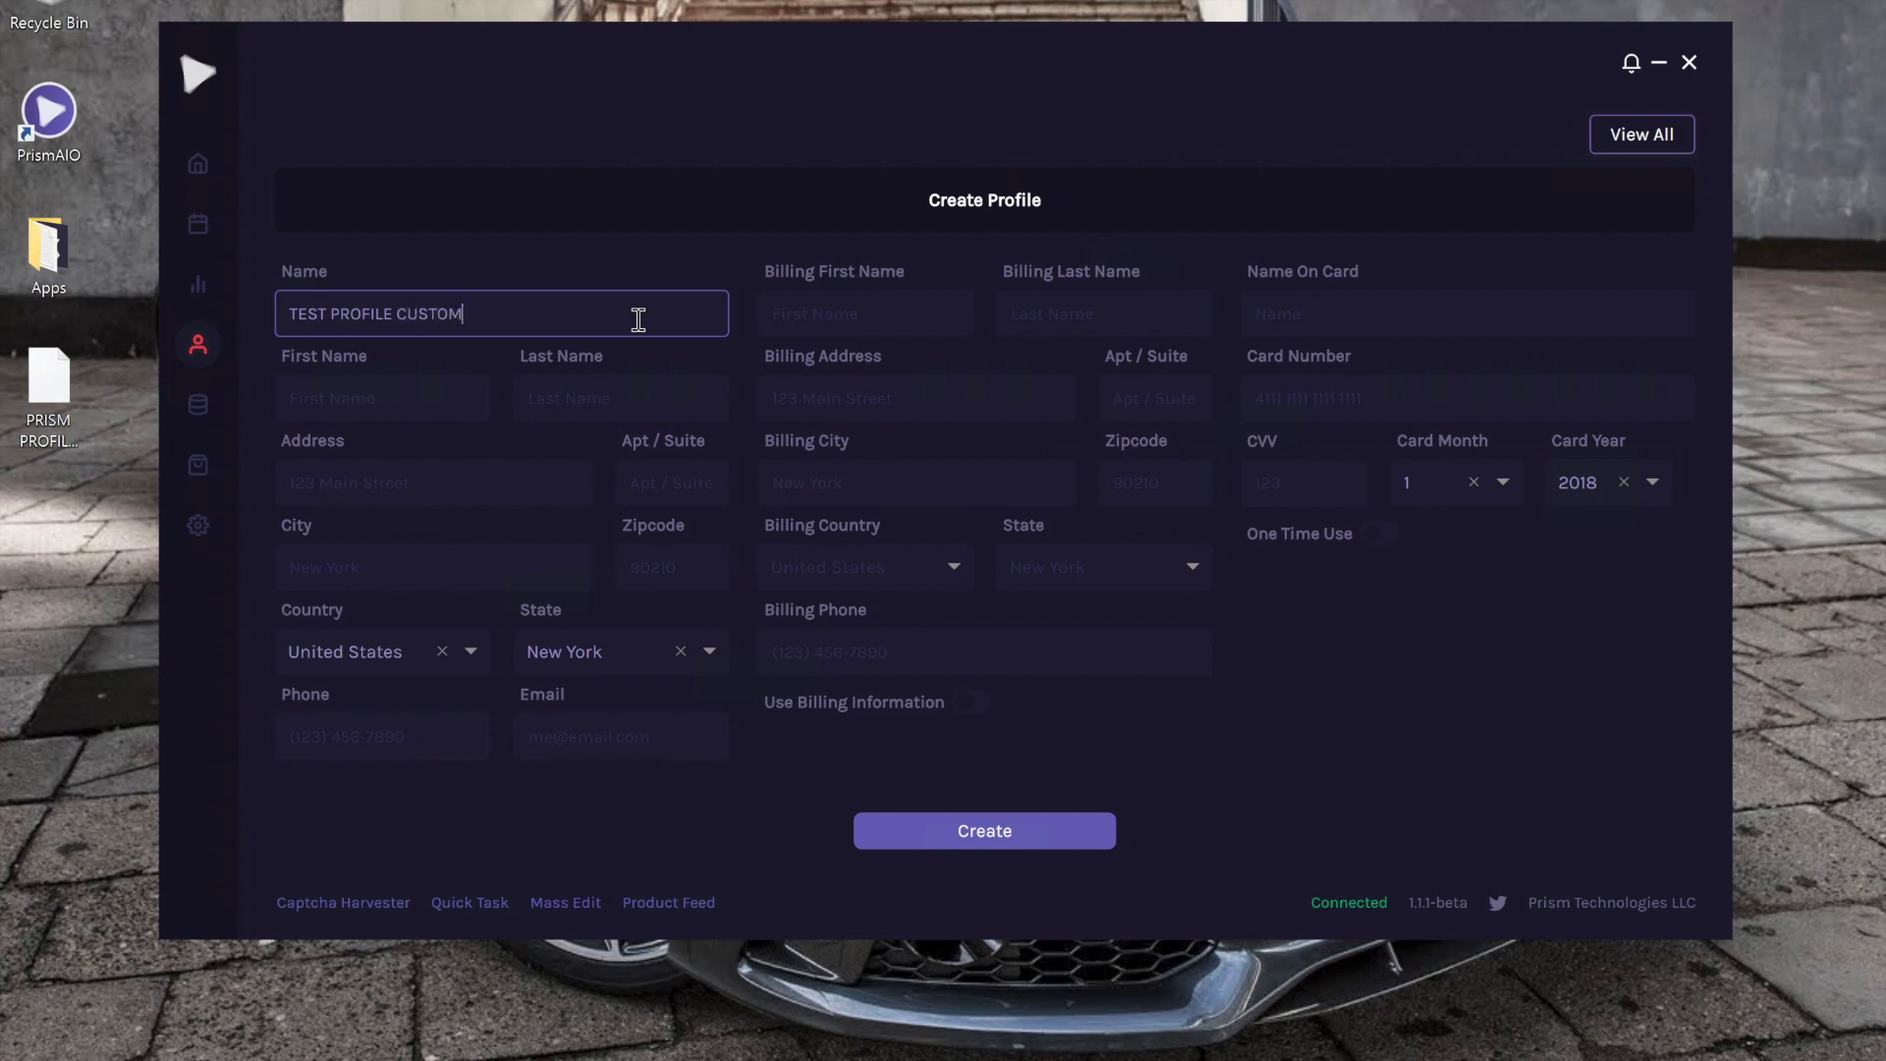
left_click(383, 397)
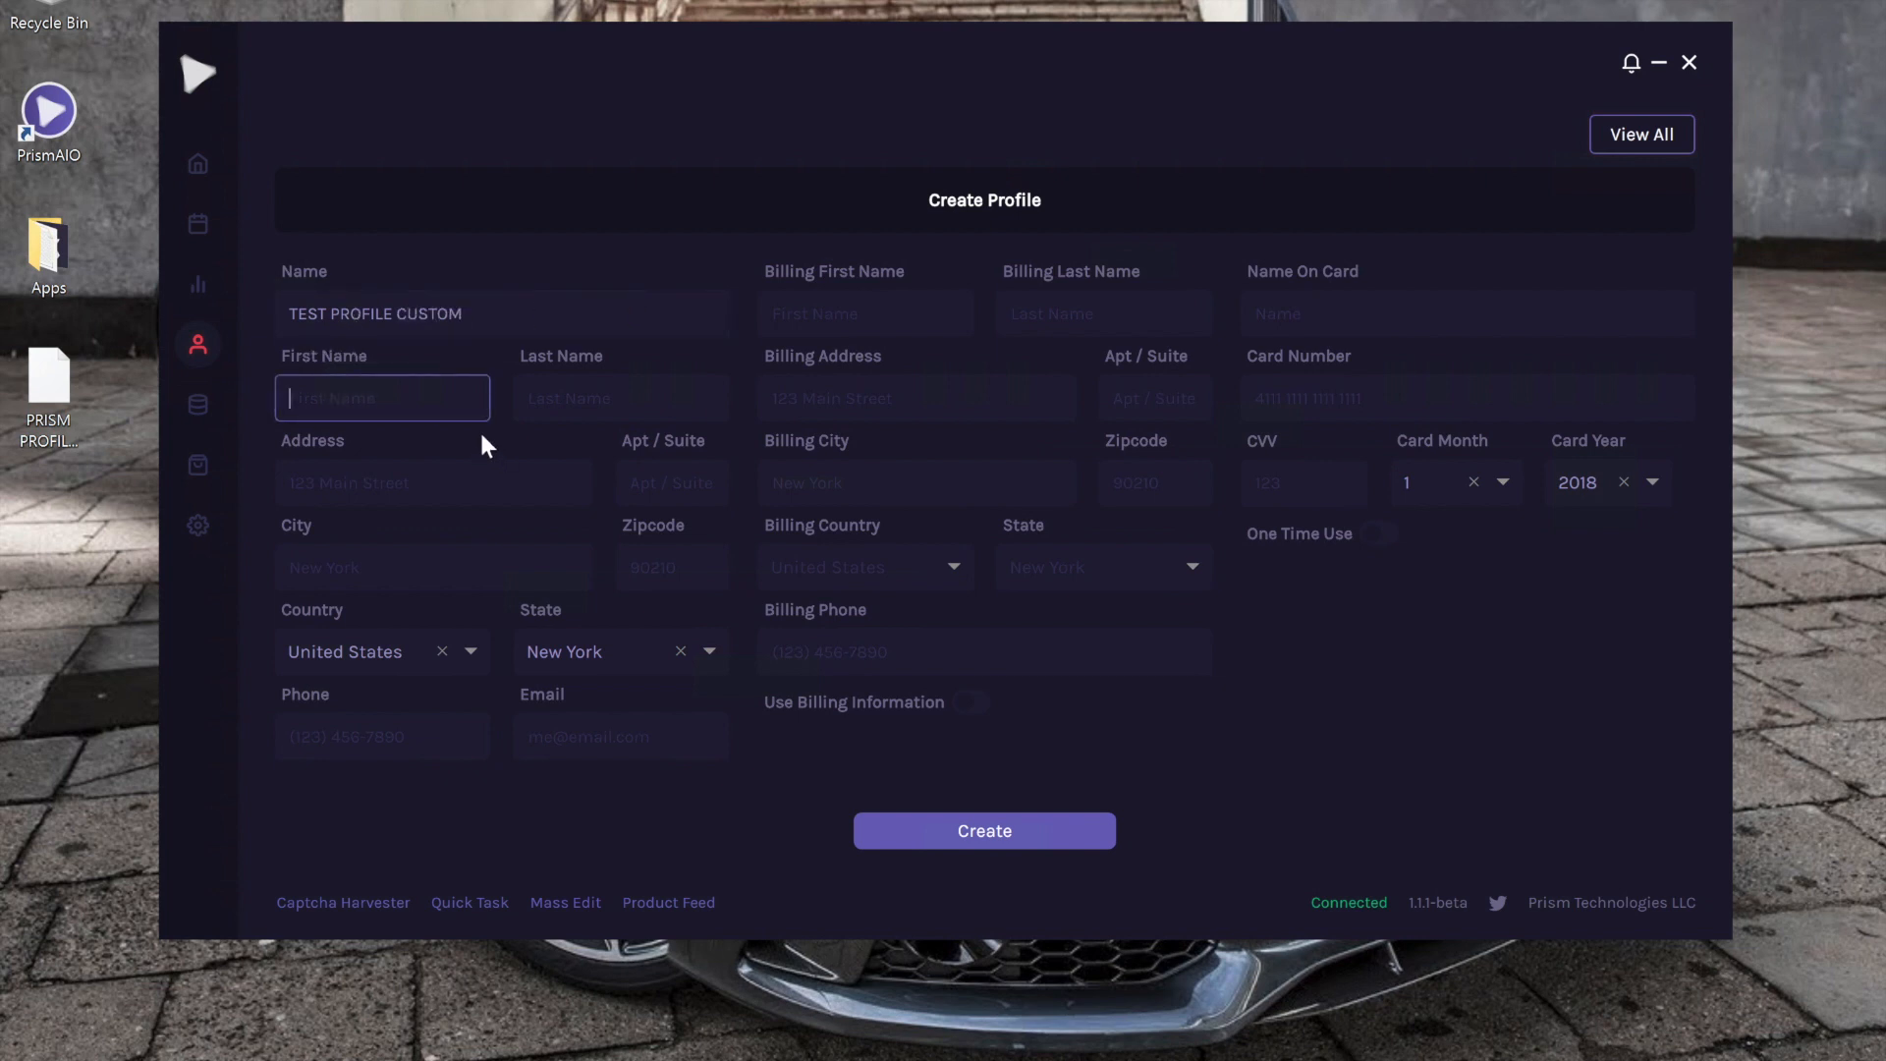
type("john")
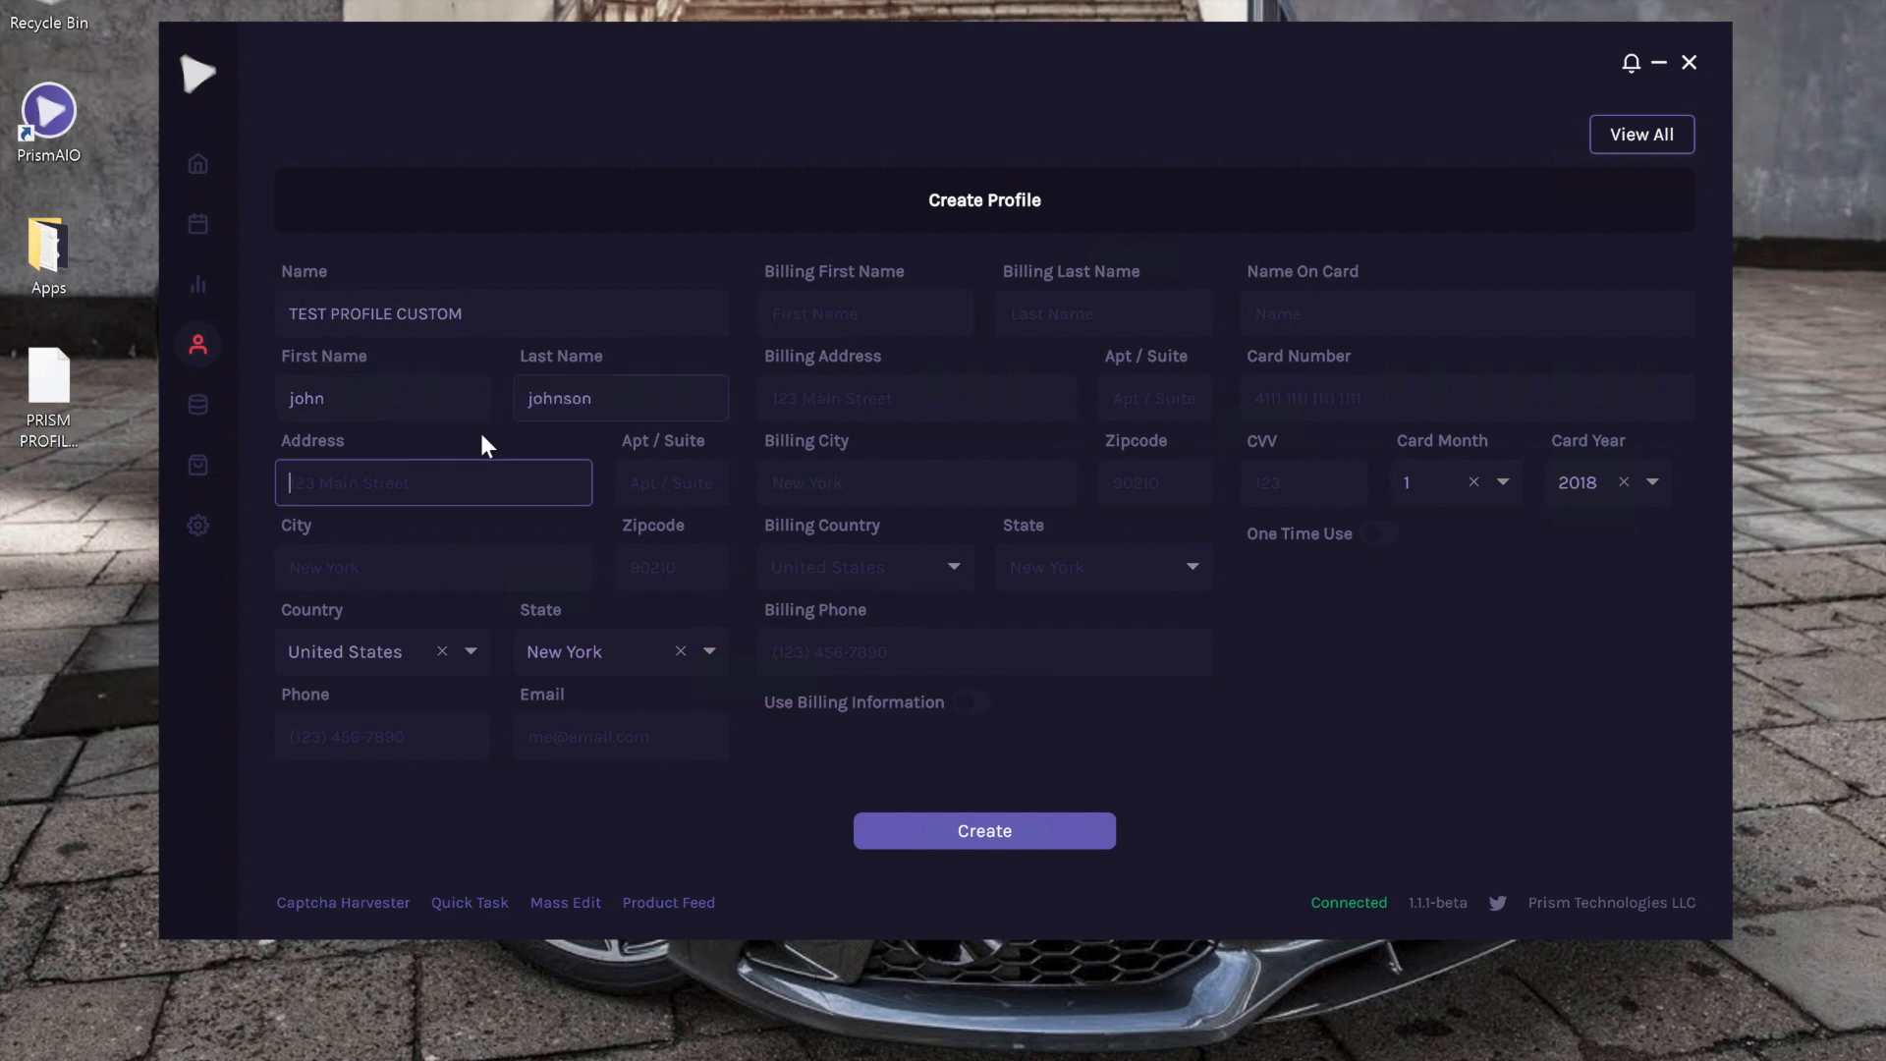
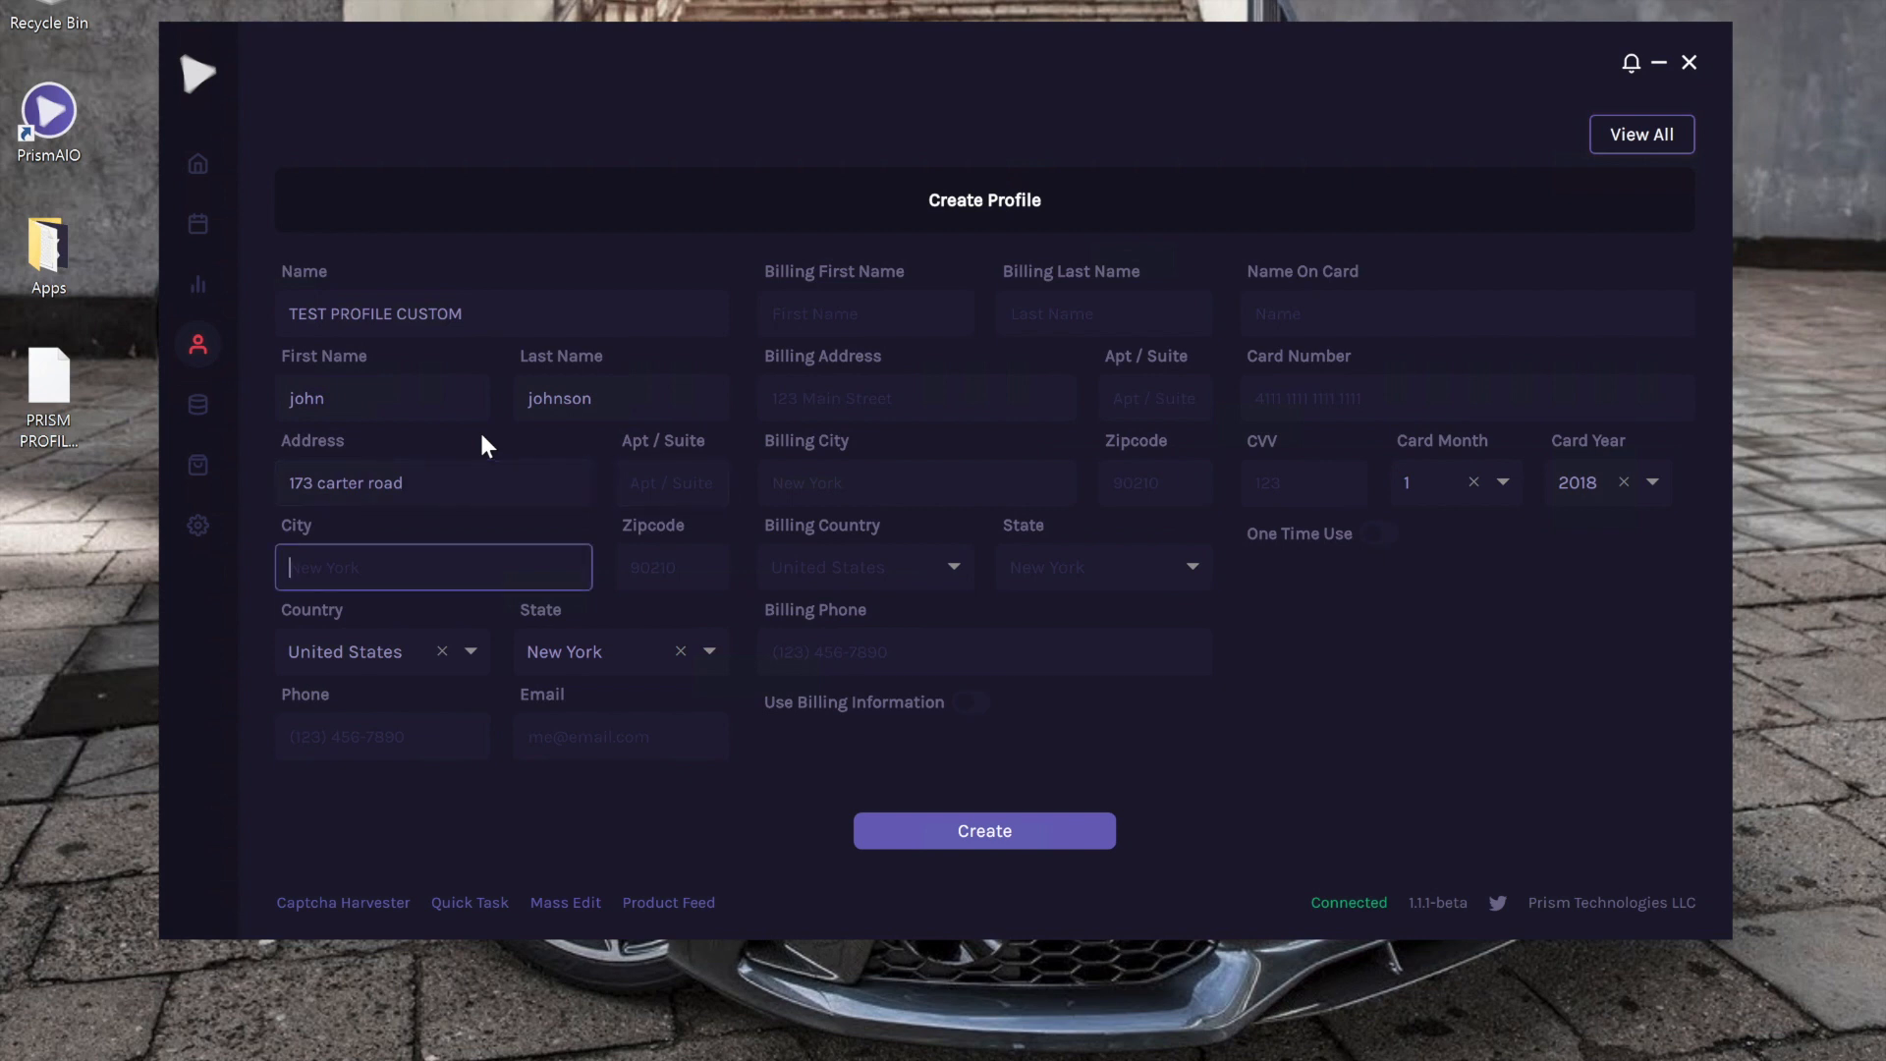
left_click(672, 566)
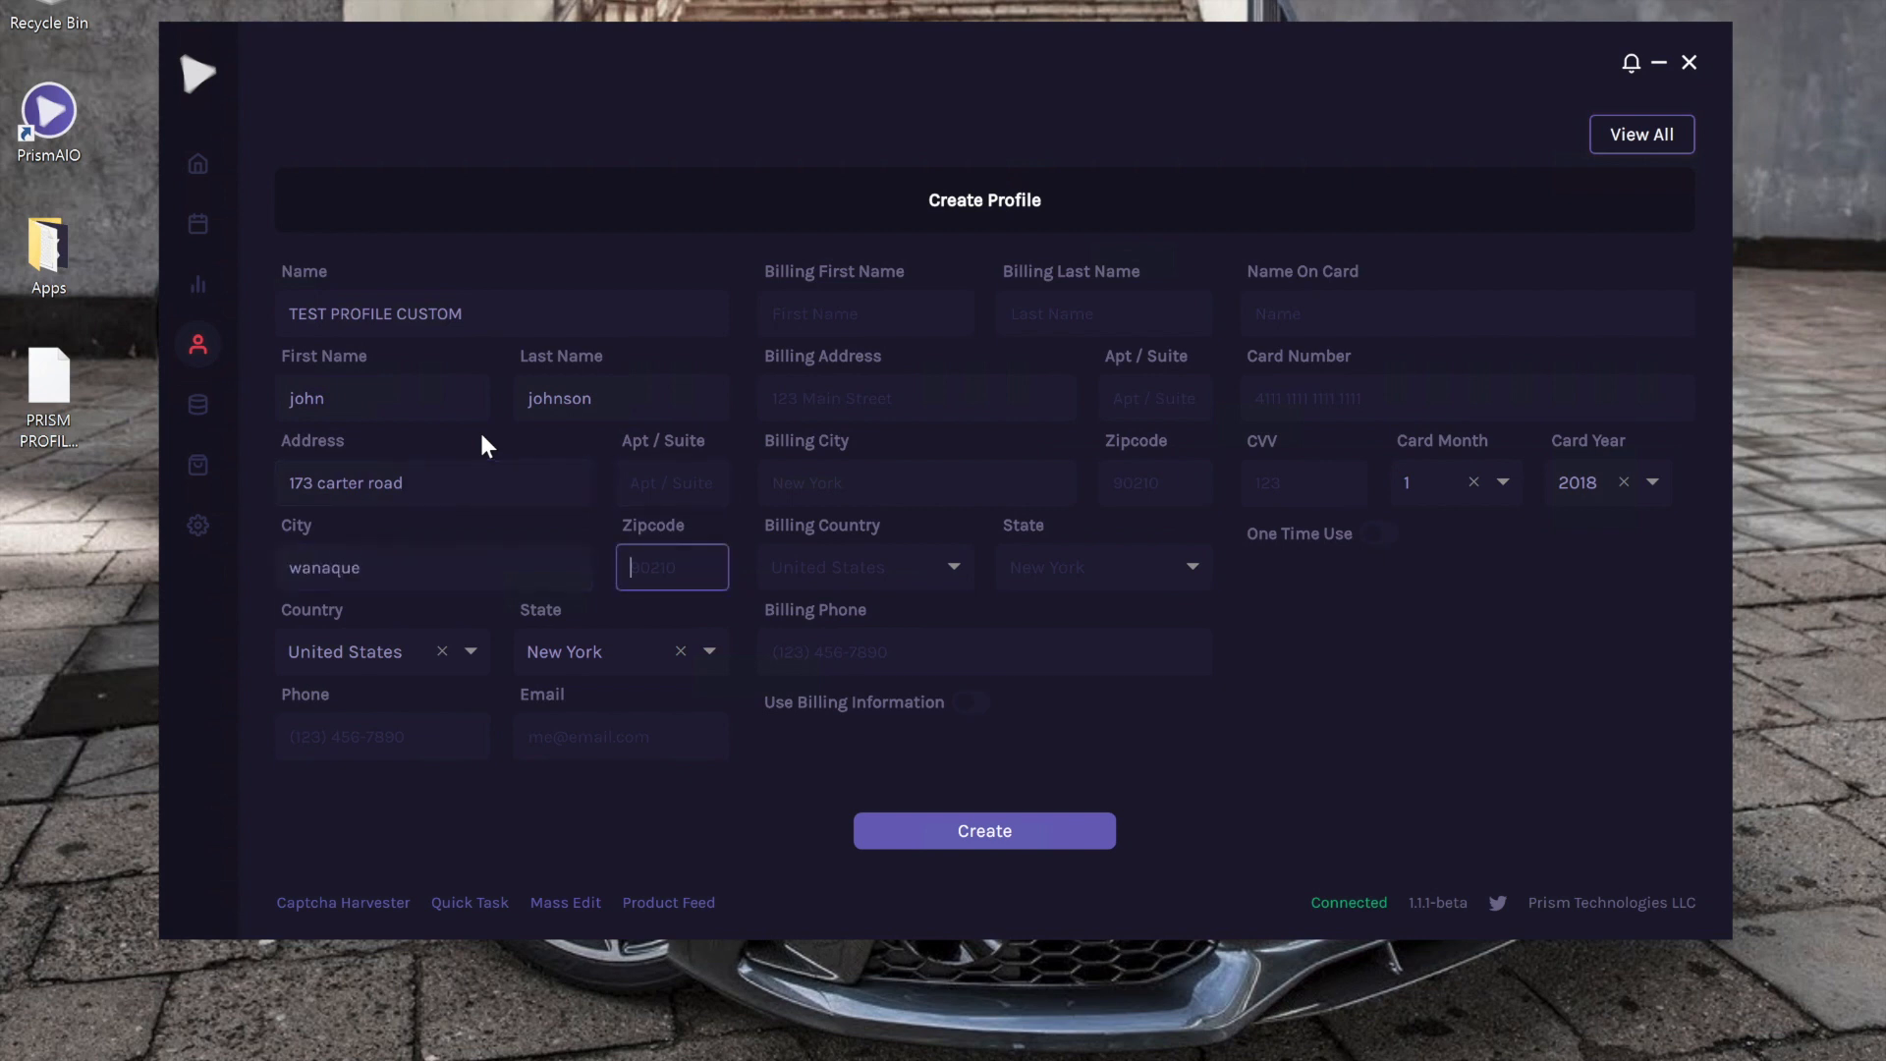
type("07420")
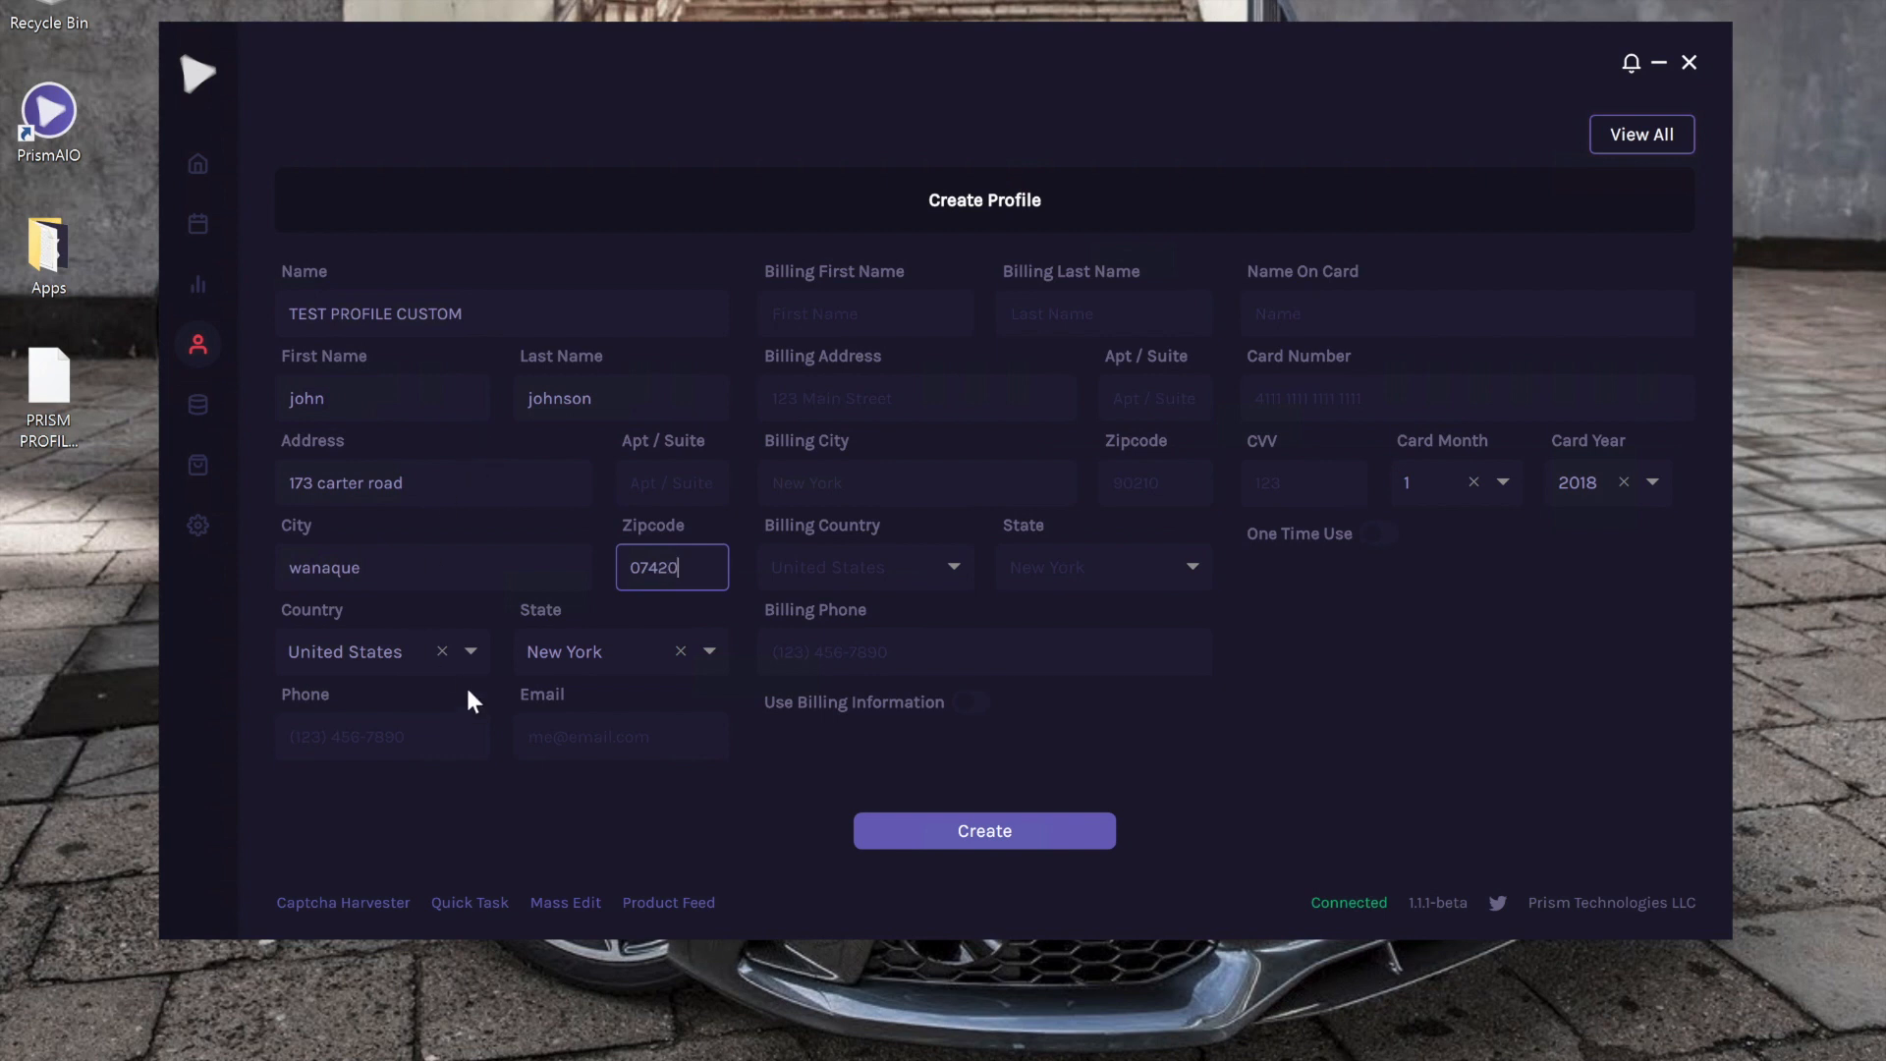
mouse_move(446, 660)
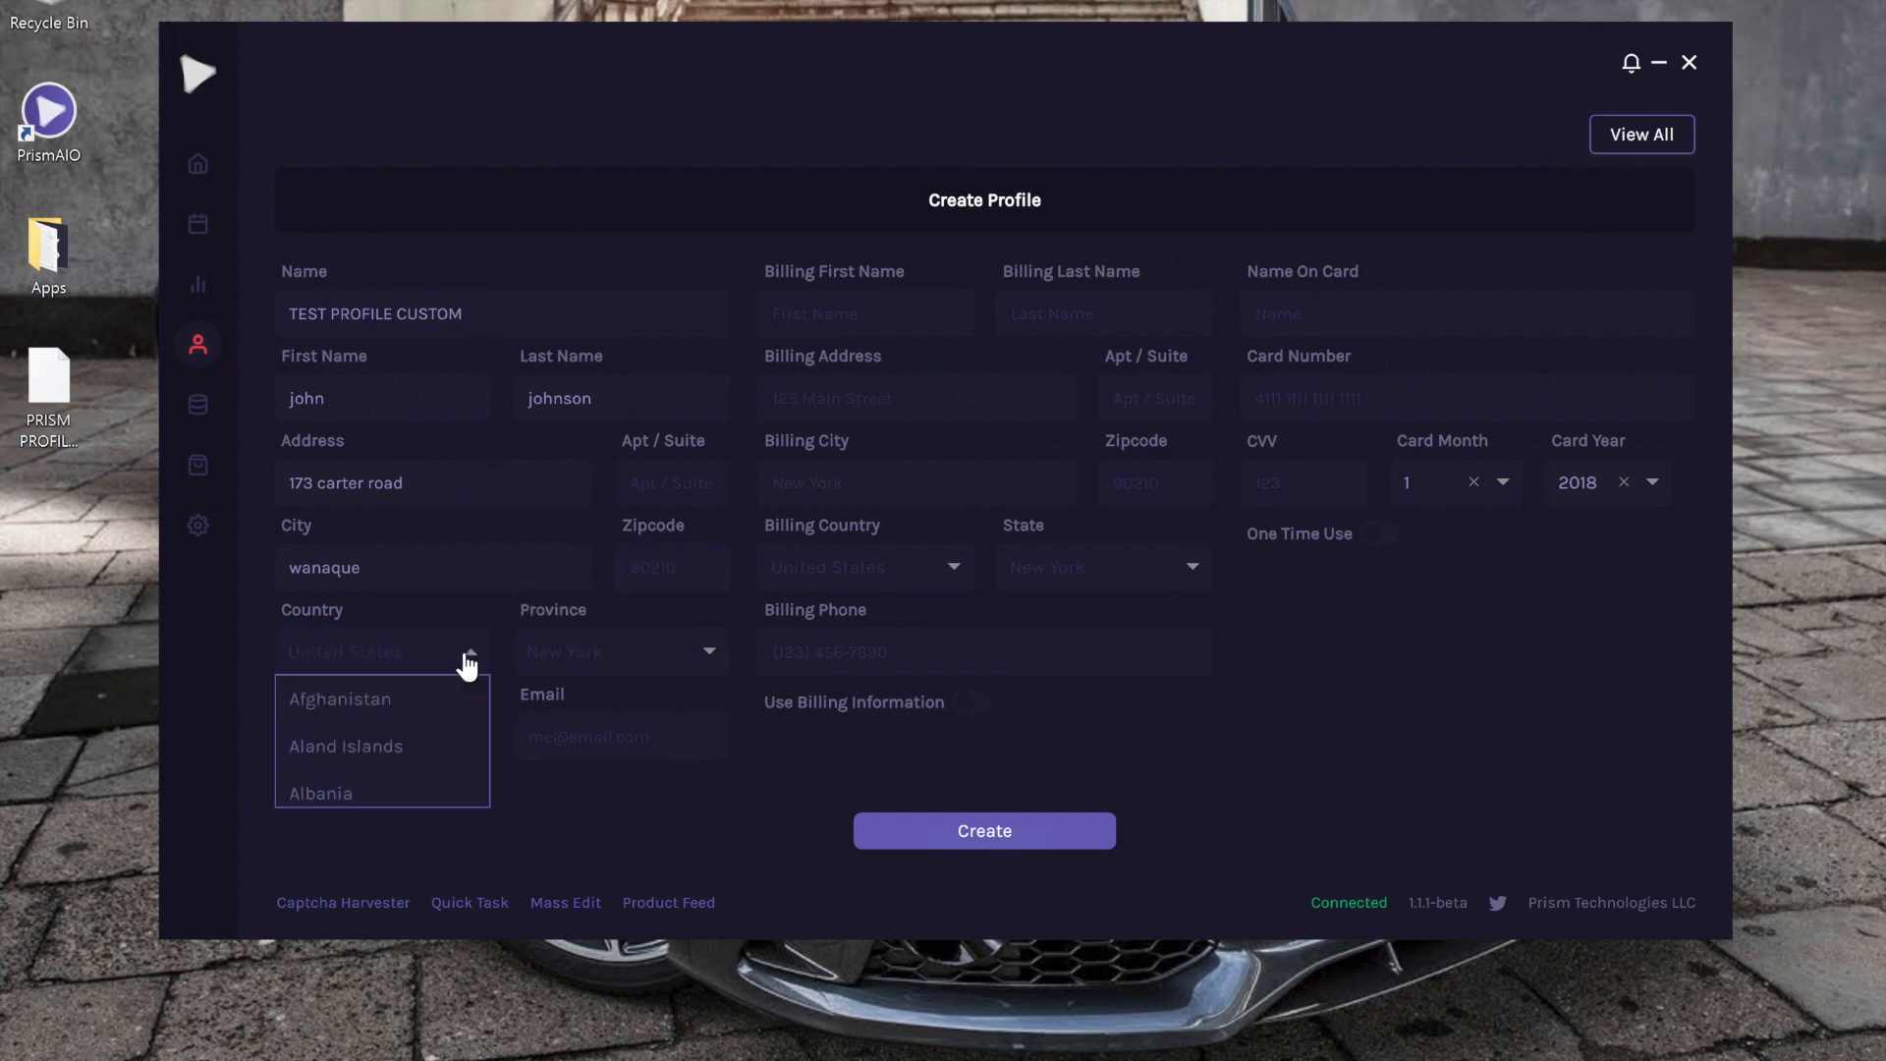
scroll("down", 3)
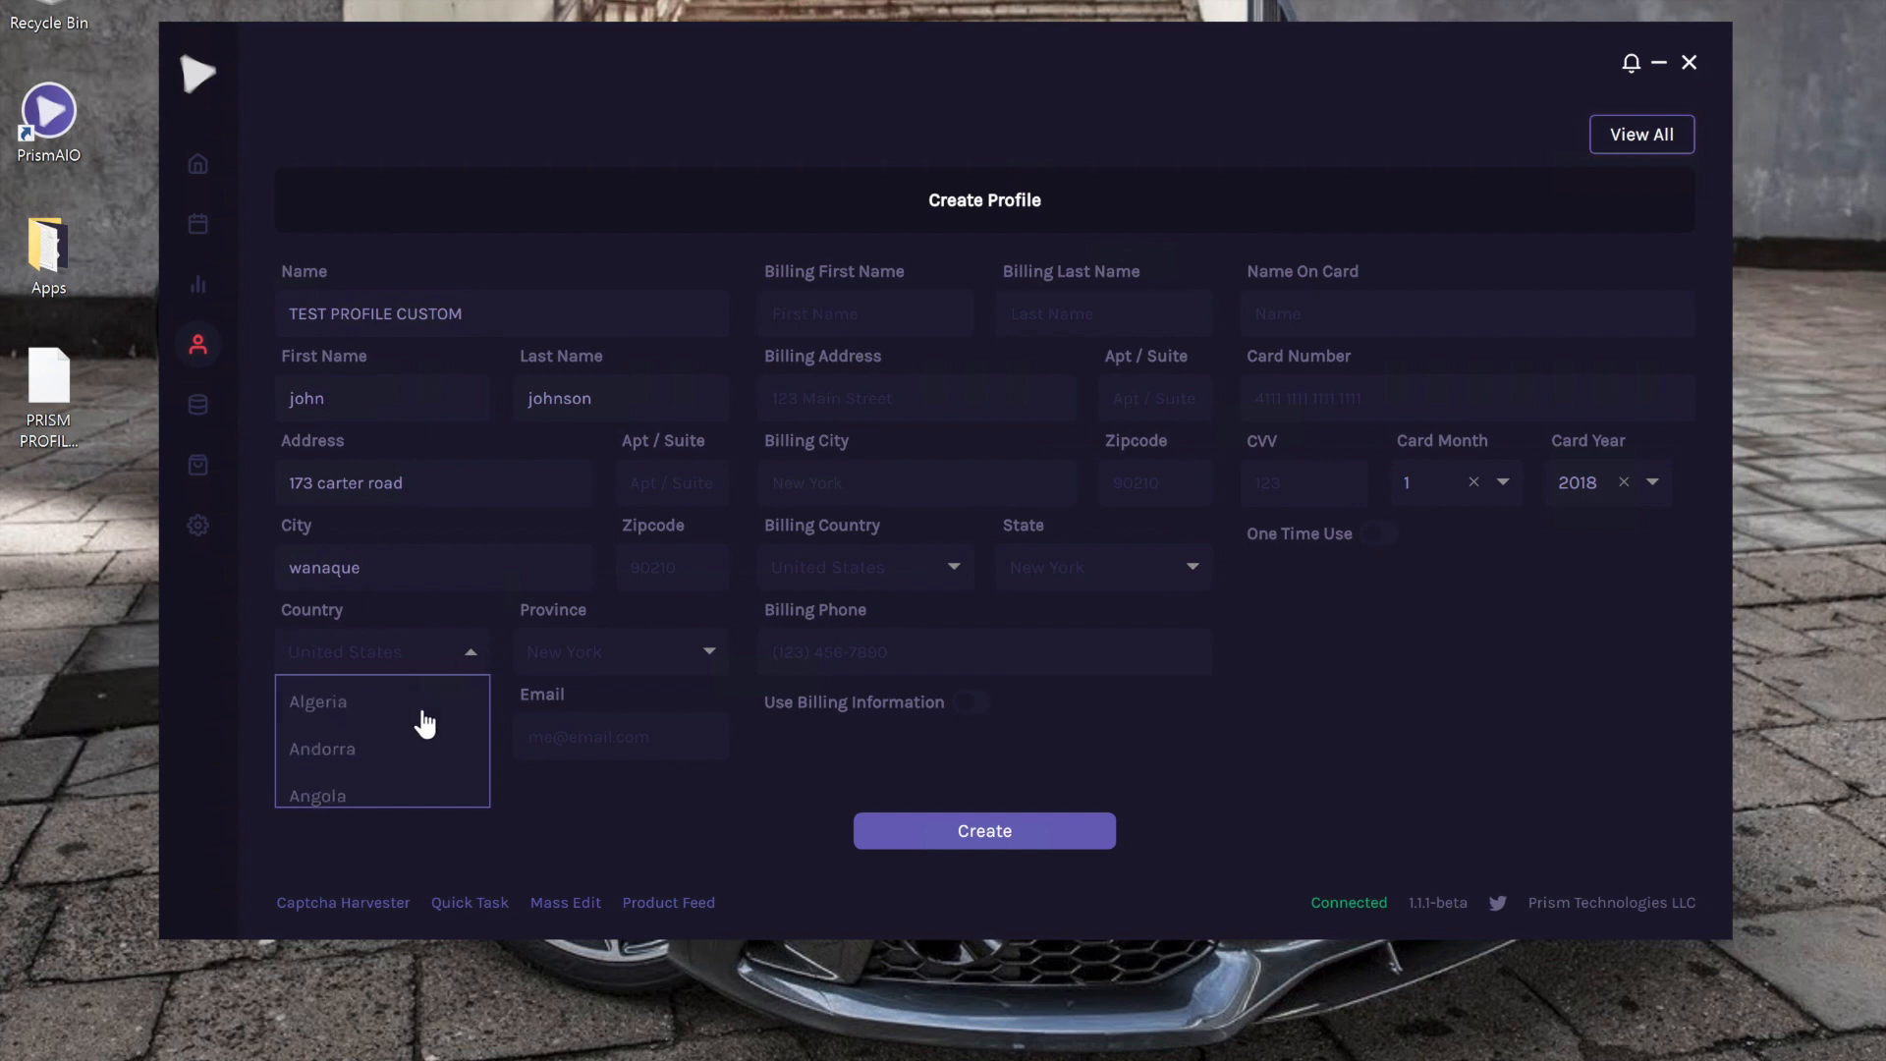
scroll("down", 3)
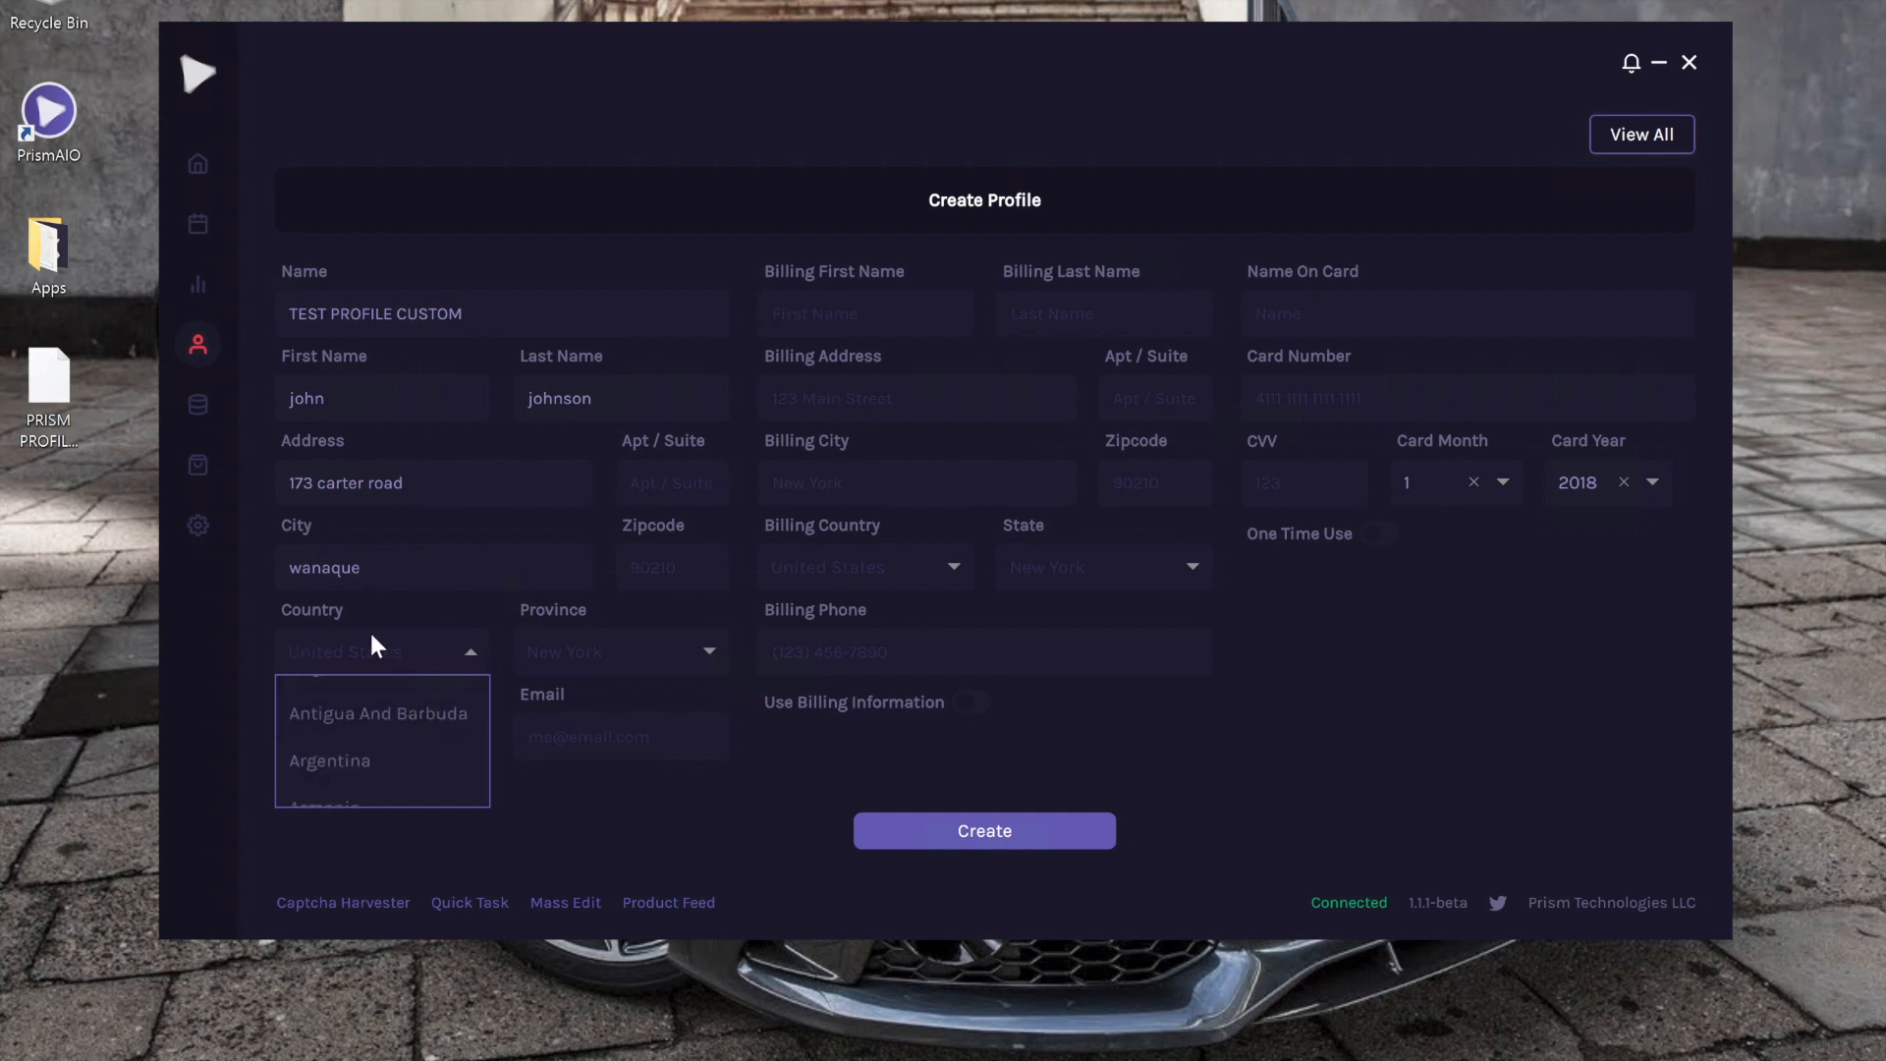
left_click(346, 650)
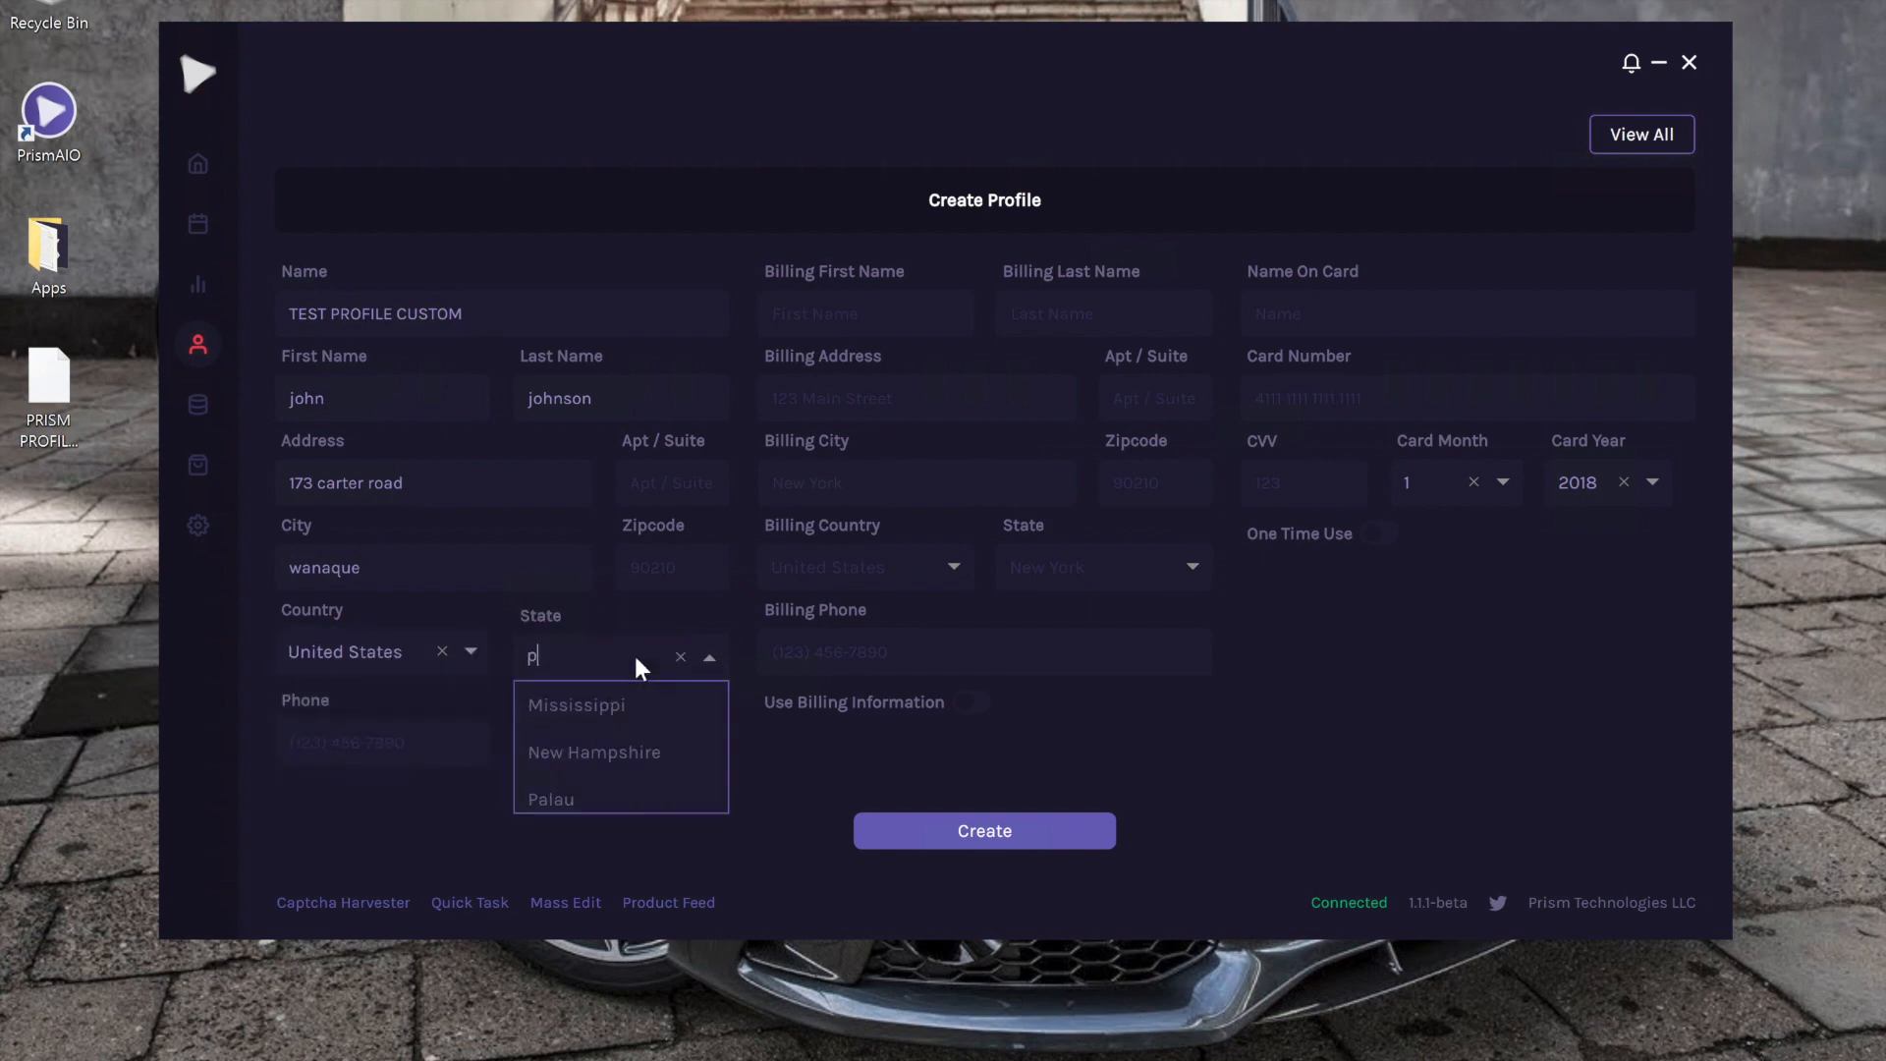
type("new jer")
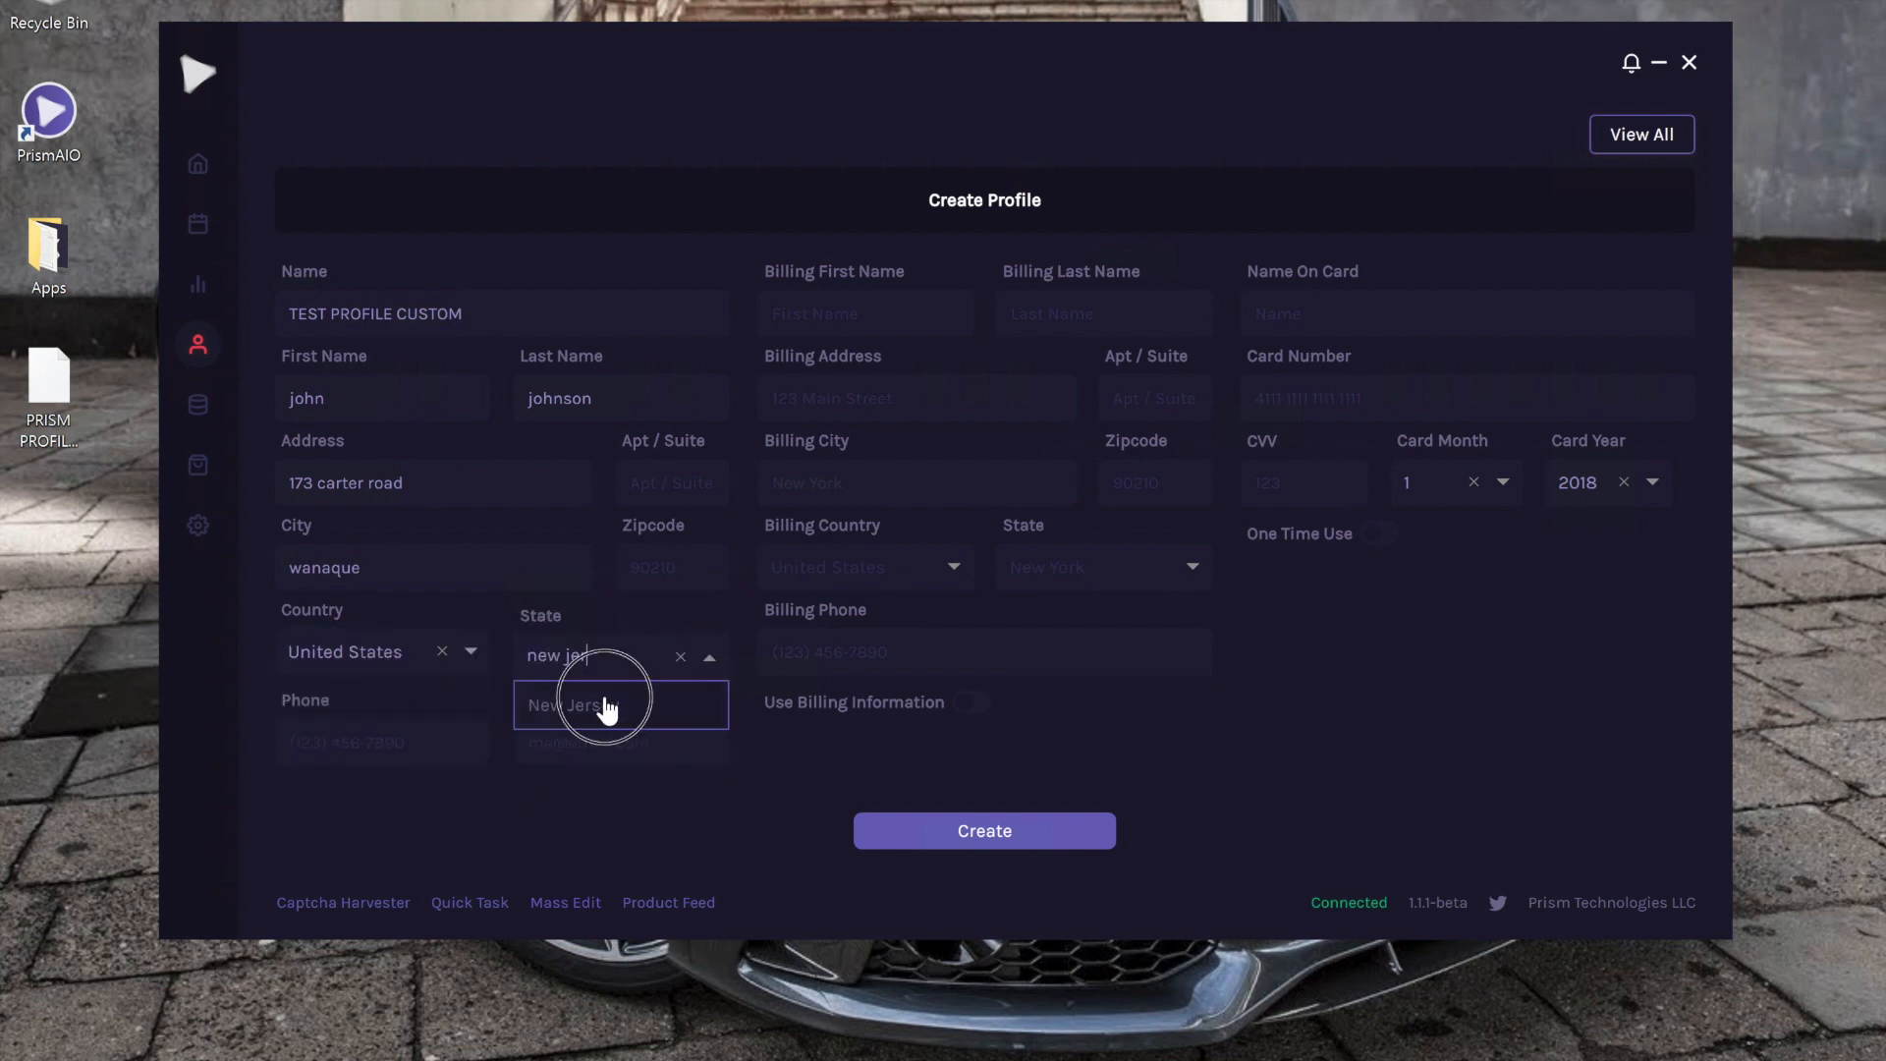
left_click(566, 705)
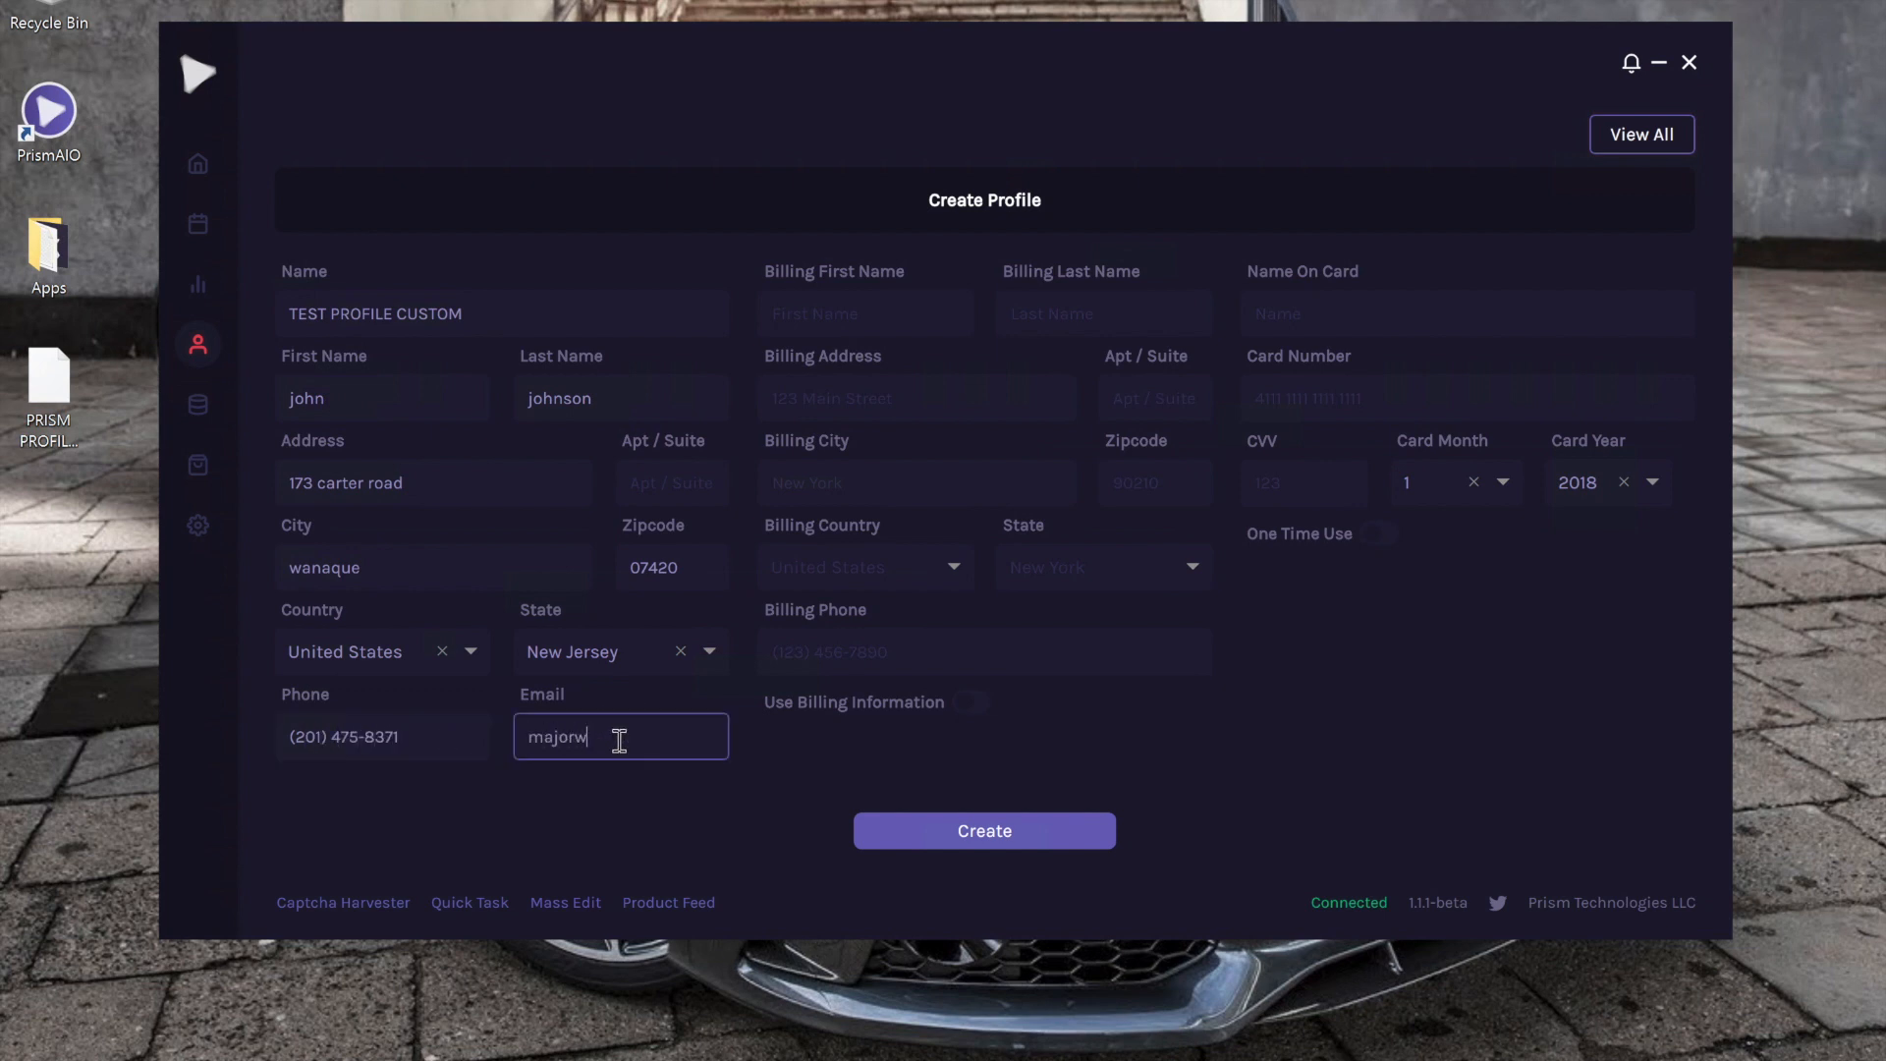
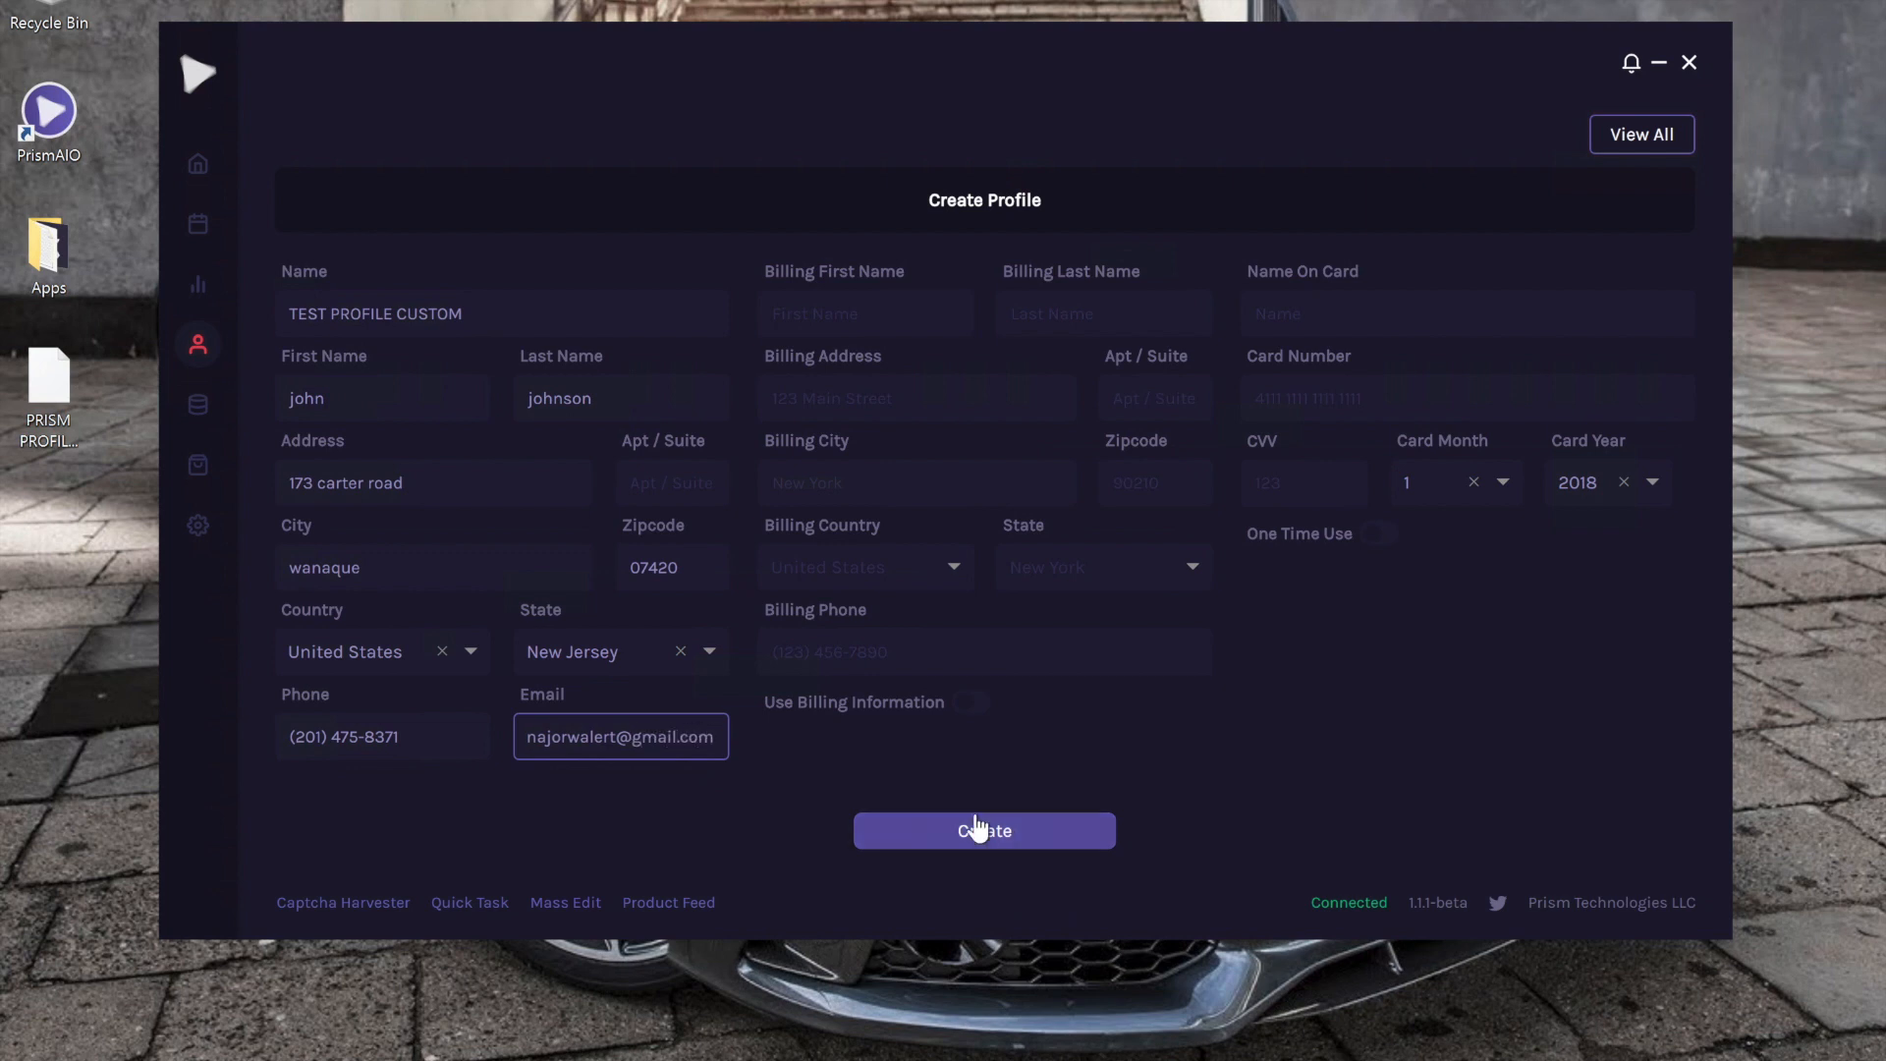
mouse_move(674, 685)
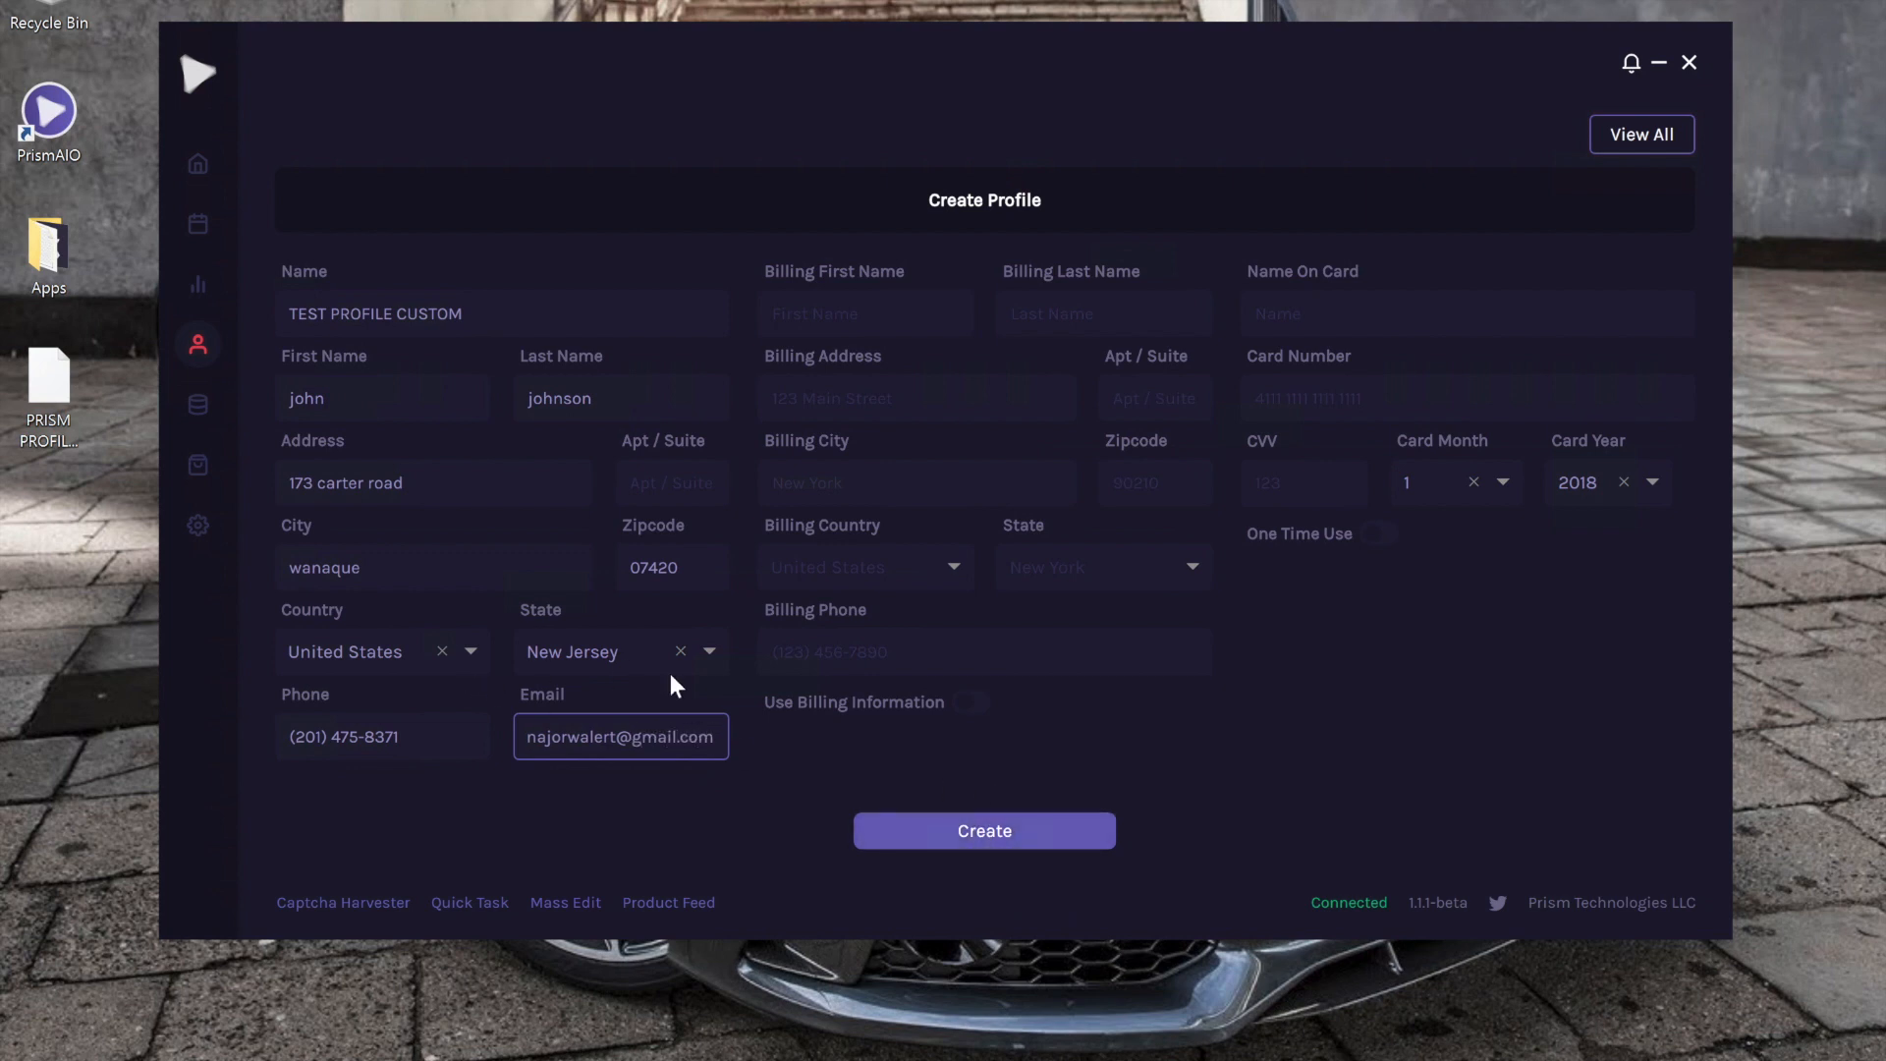
mouse_move(906, 725)
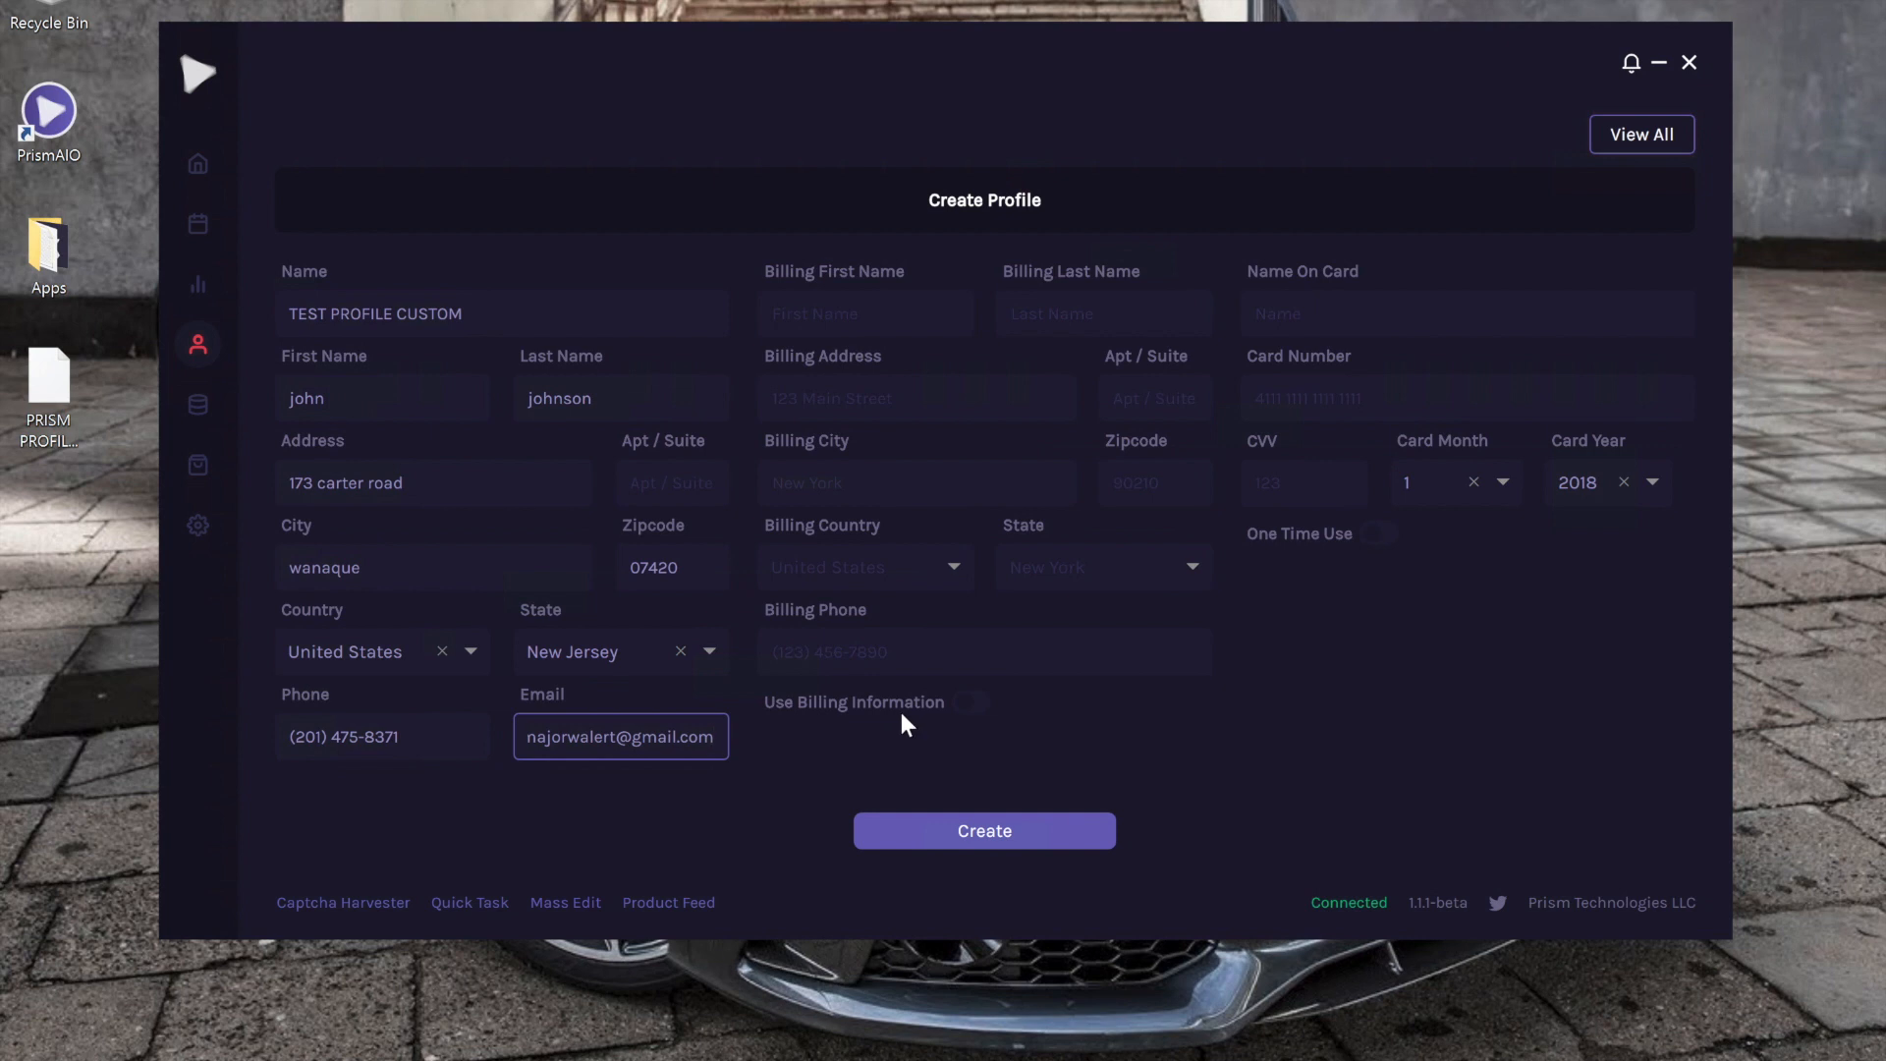
left_click(977, 701)
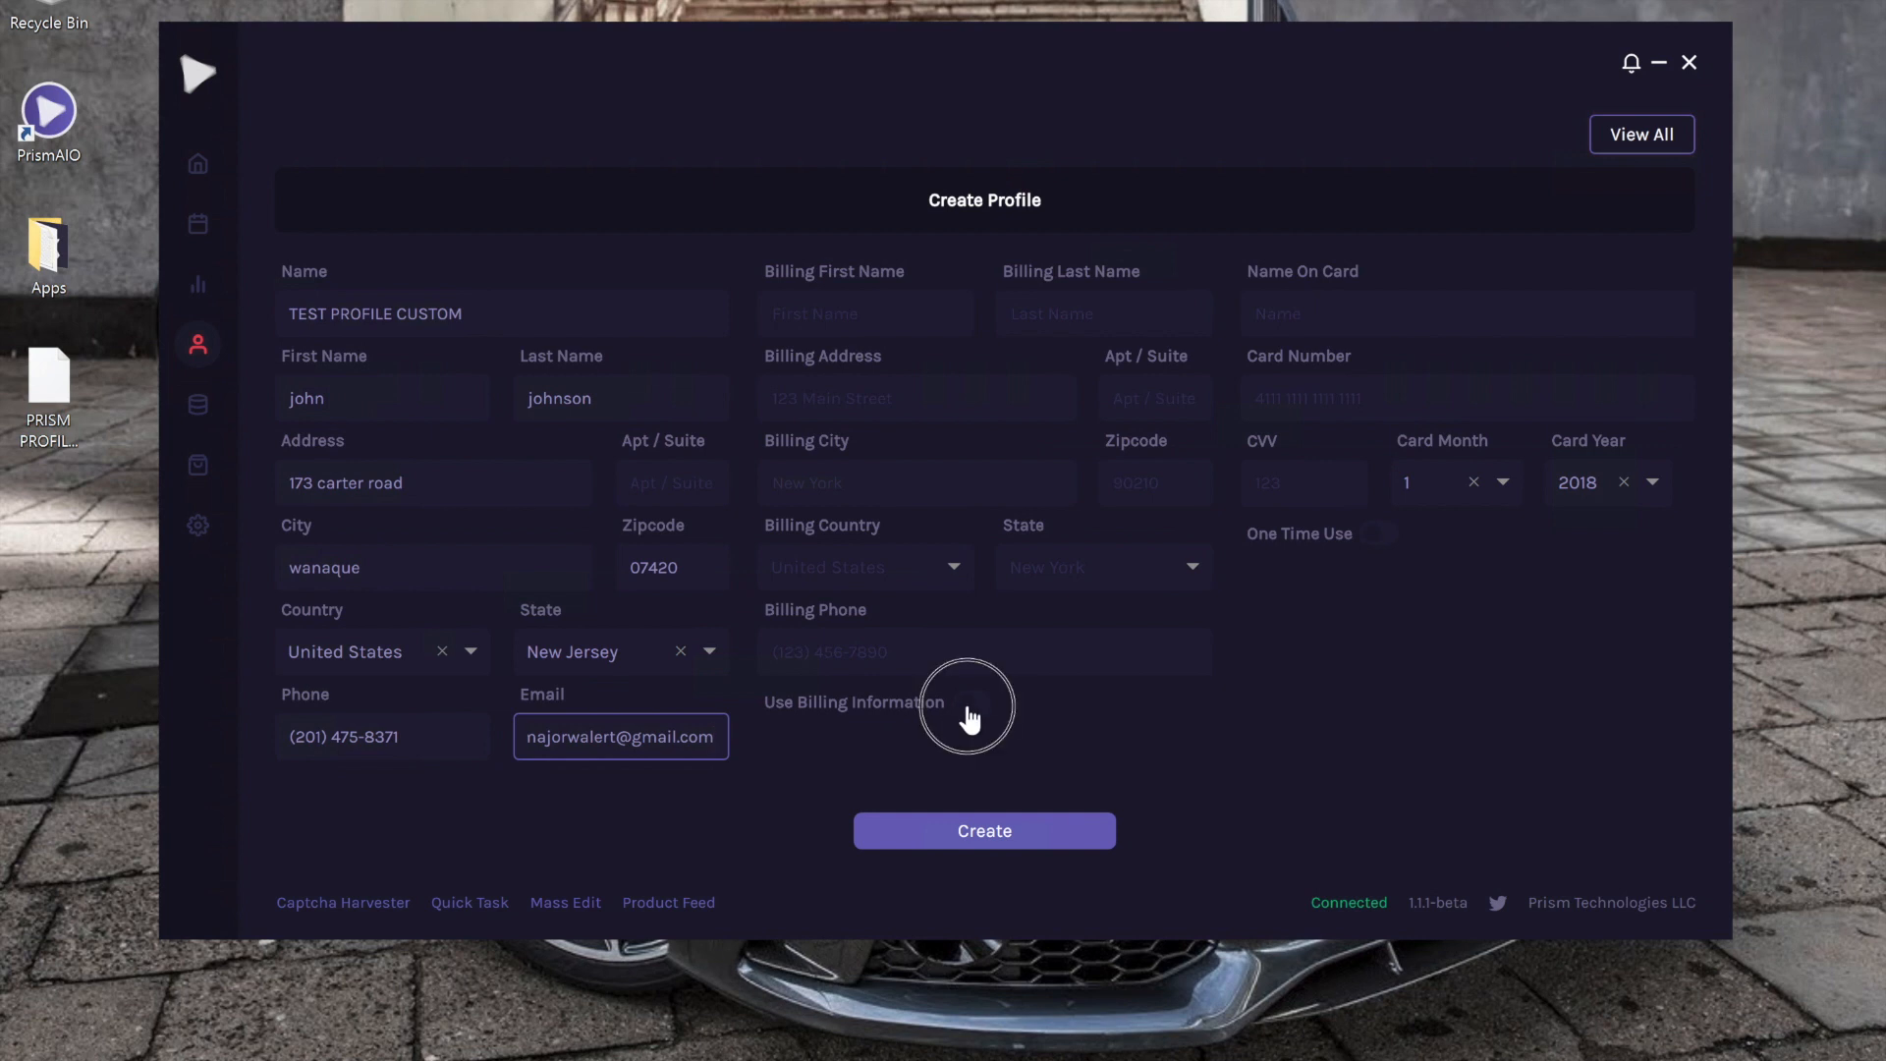
left_click(977, 702)
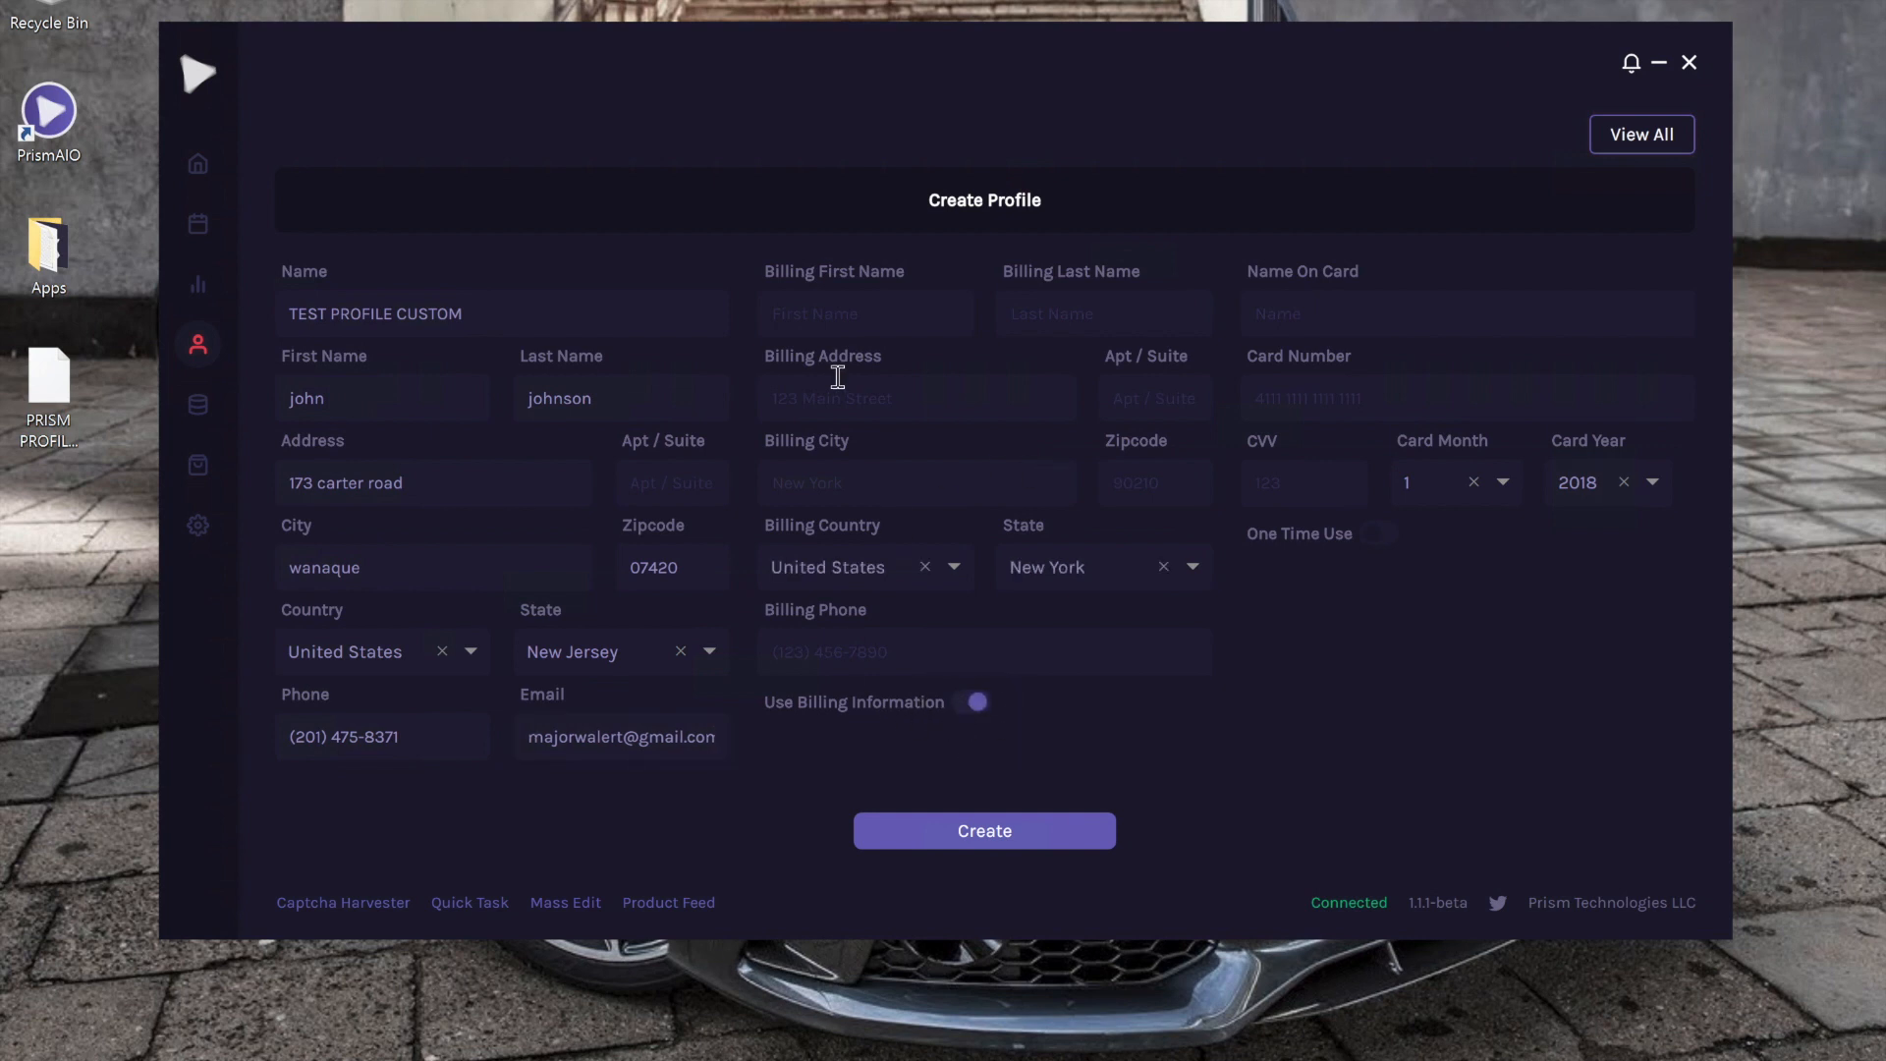
mouse_move(878, 415)
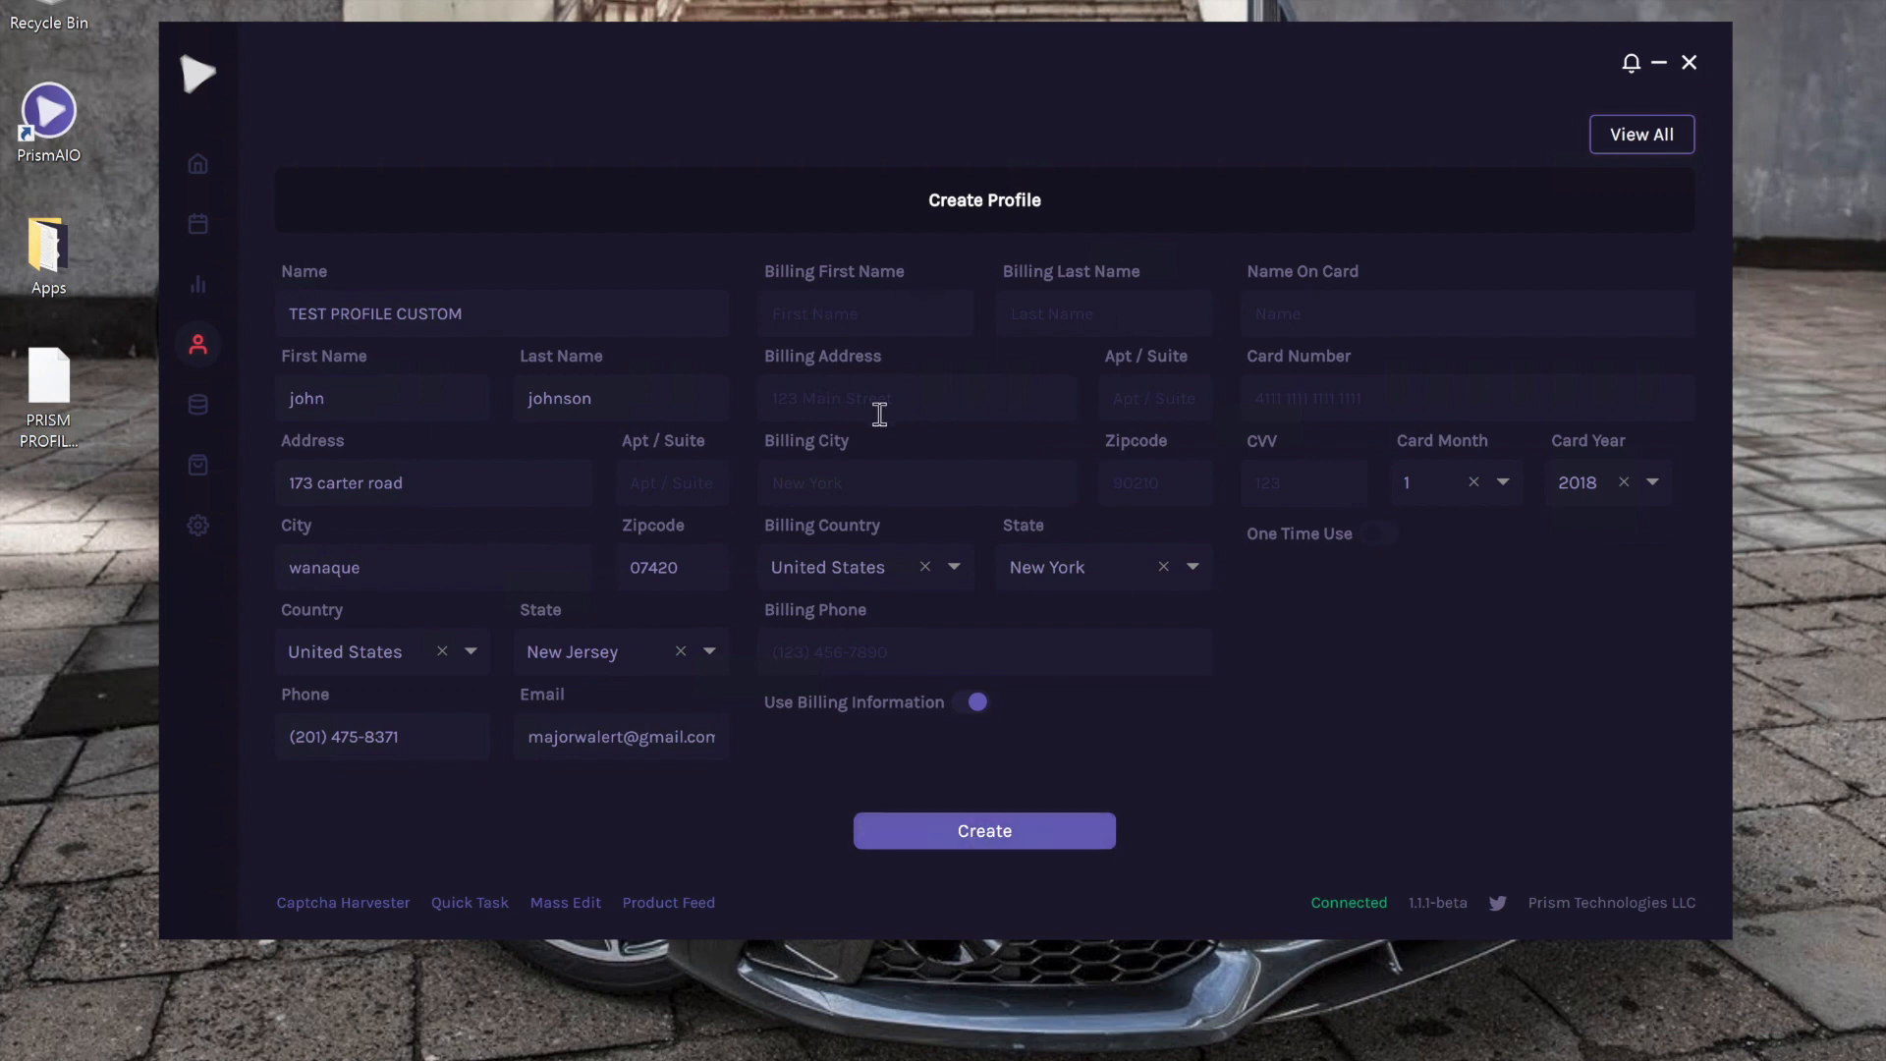
mouse_move(497, 635)
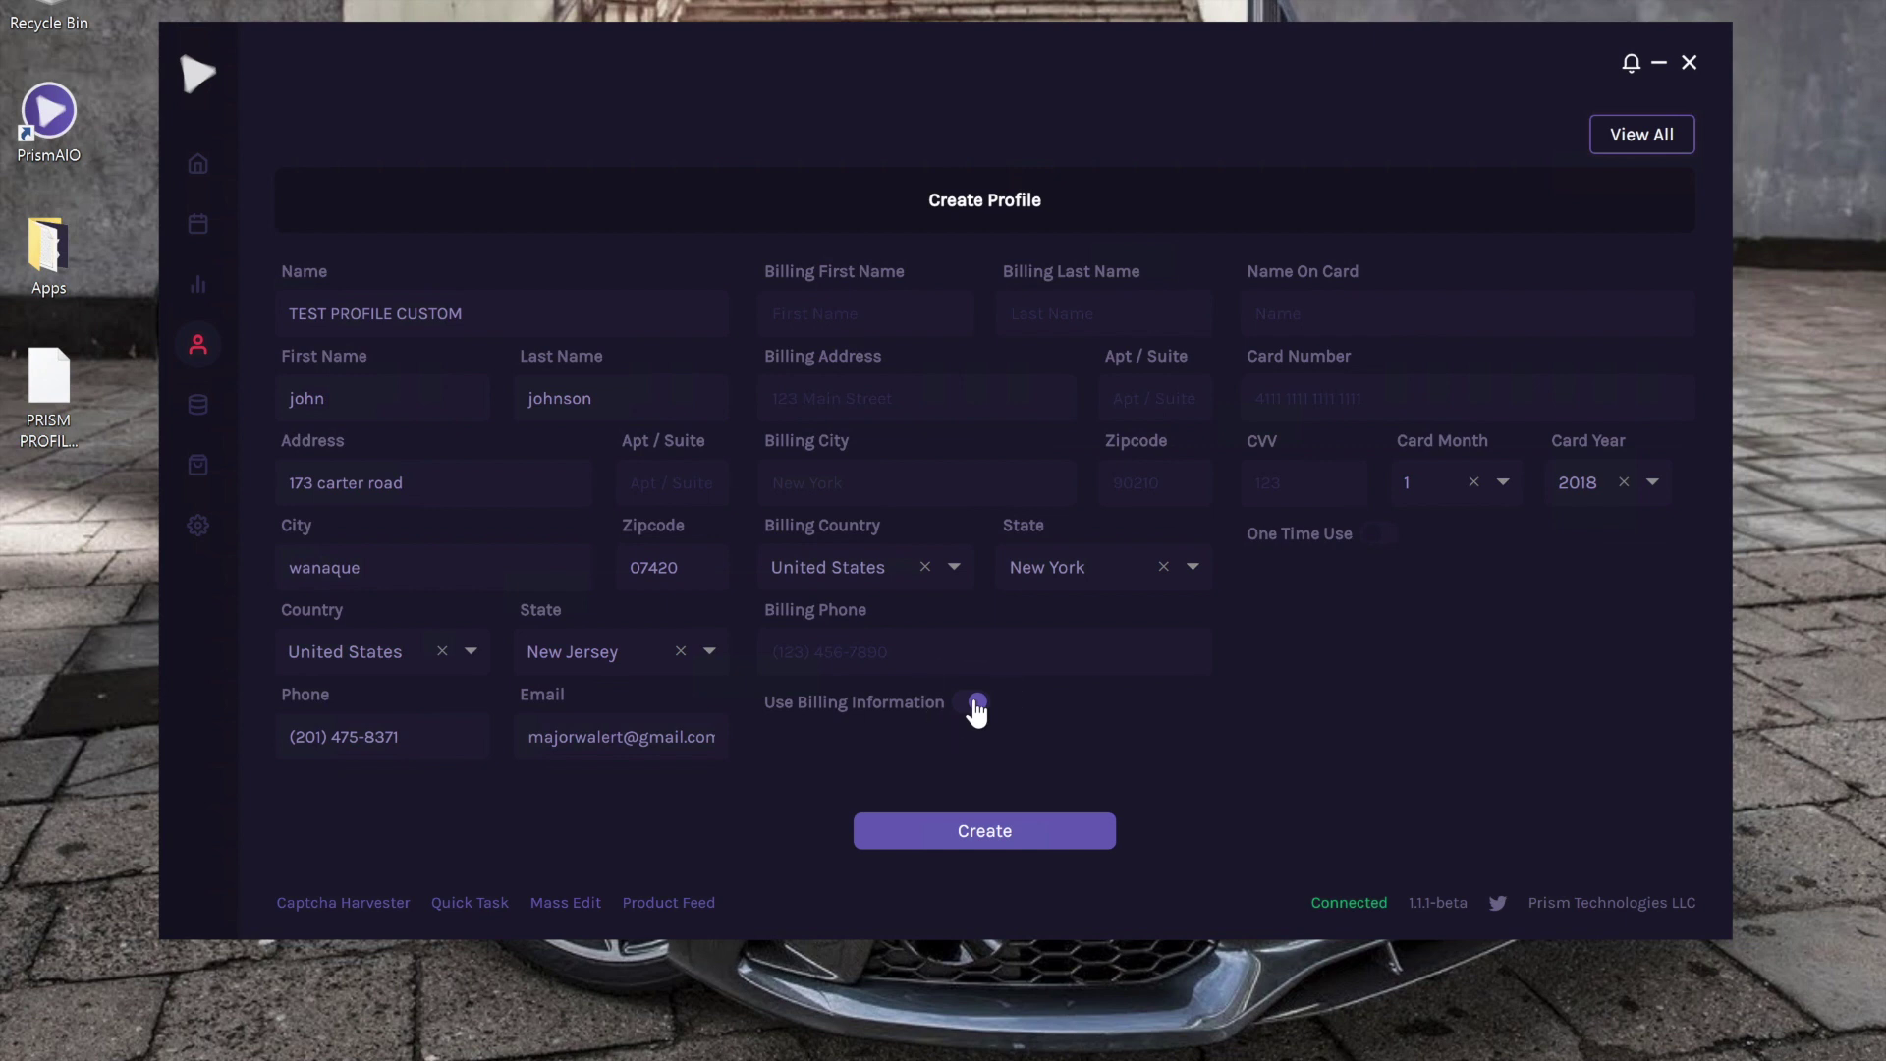
left_click(975, 709)
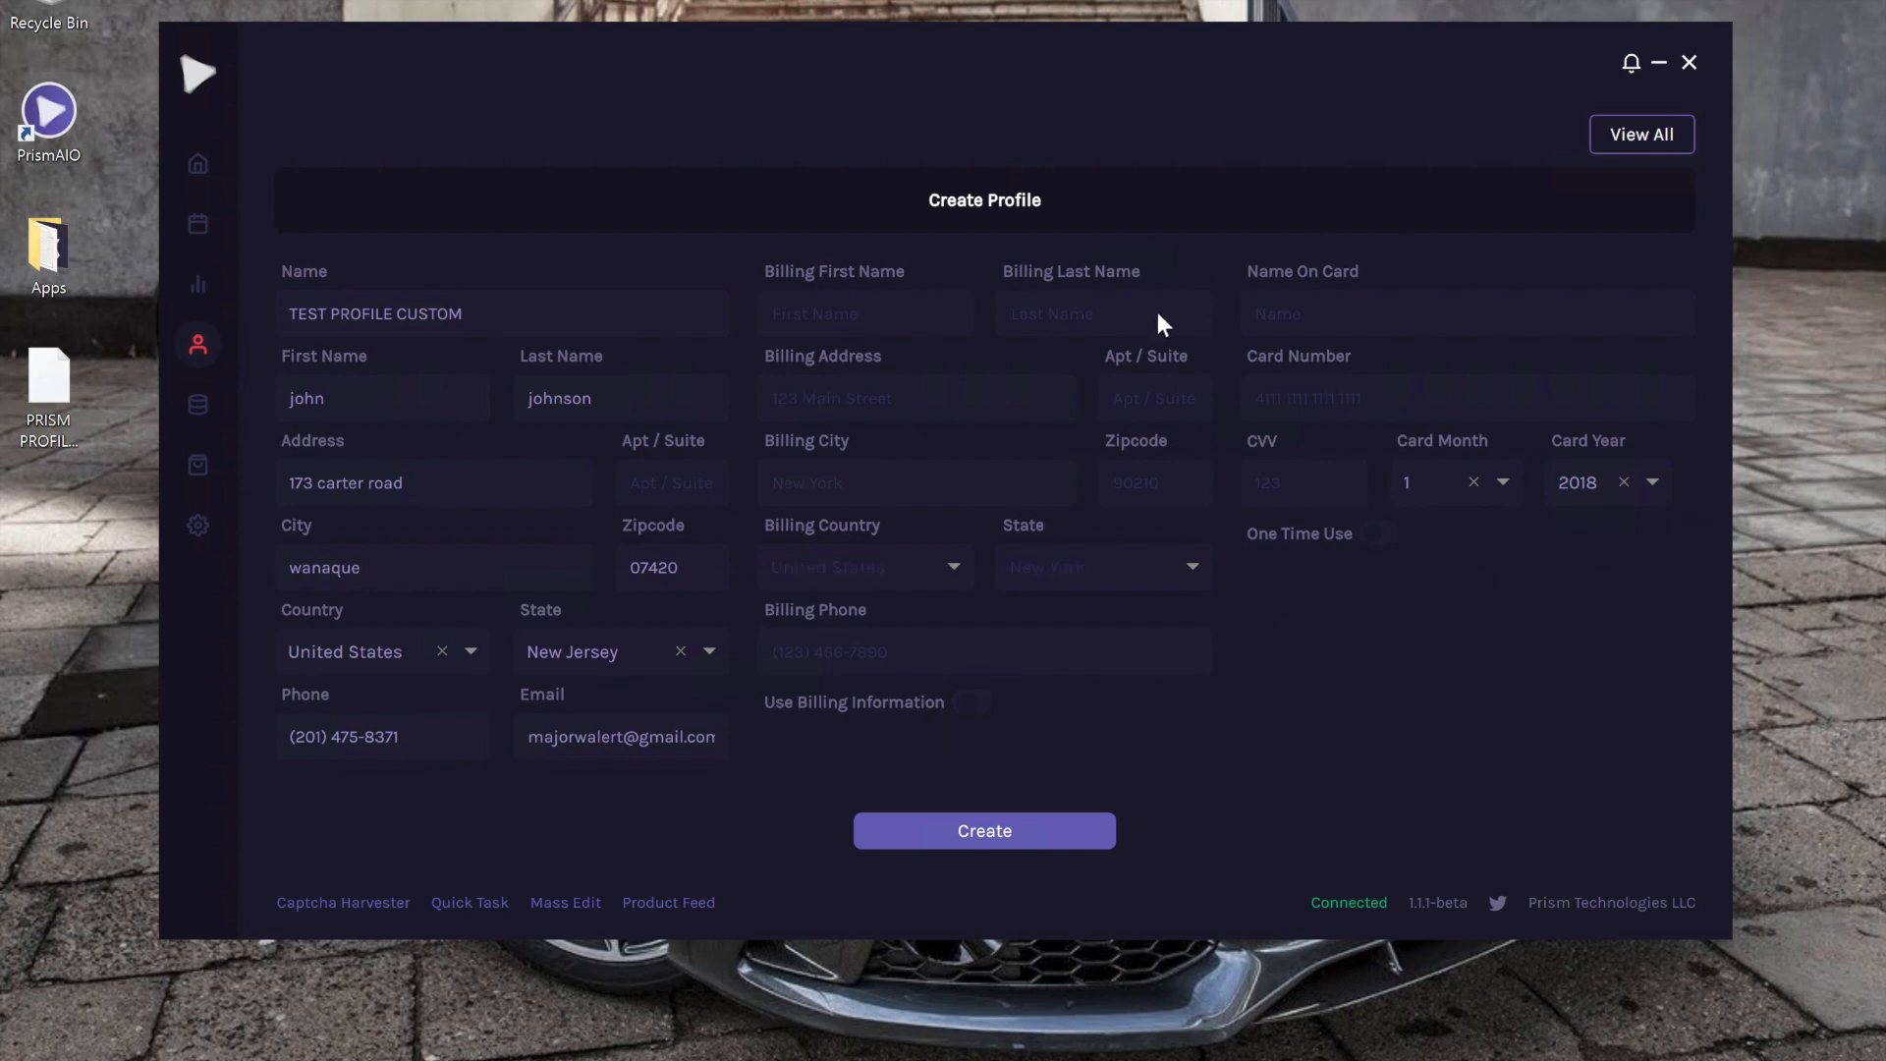
mouse_move(1292, 313)
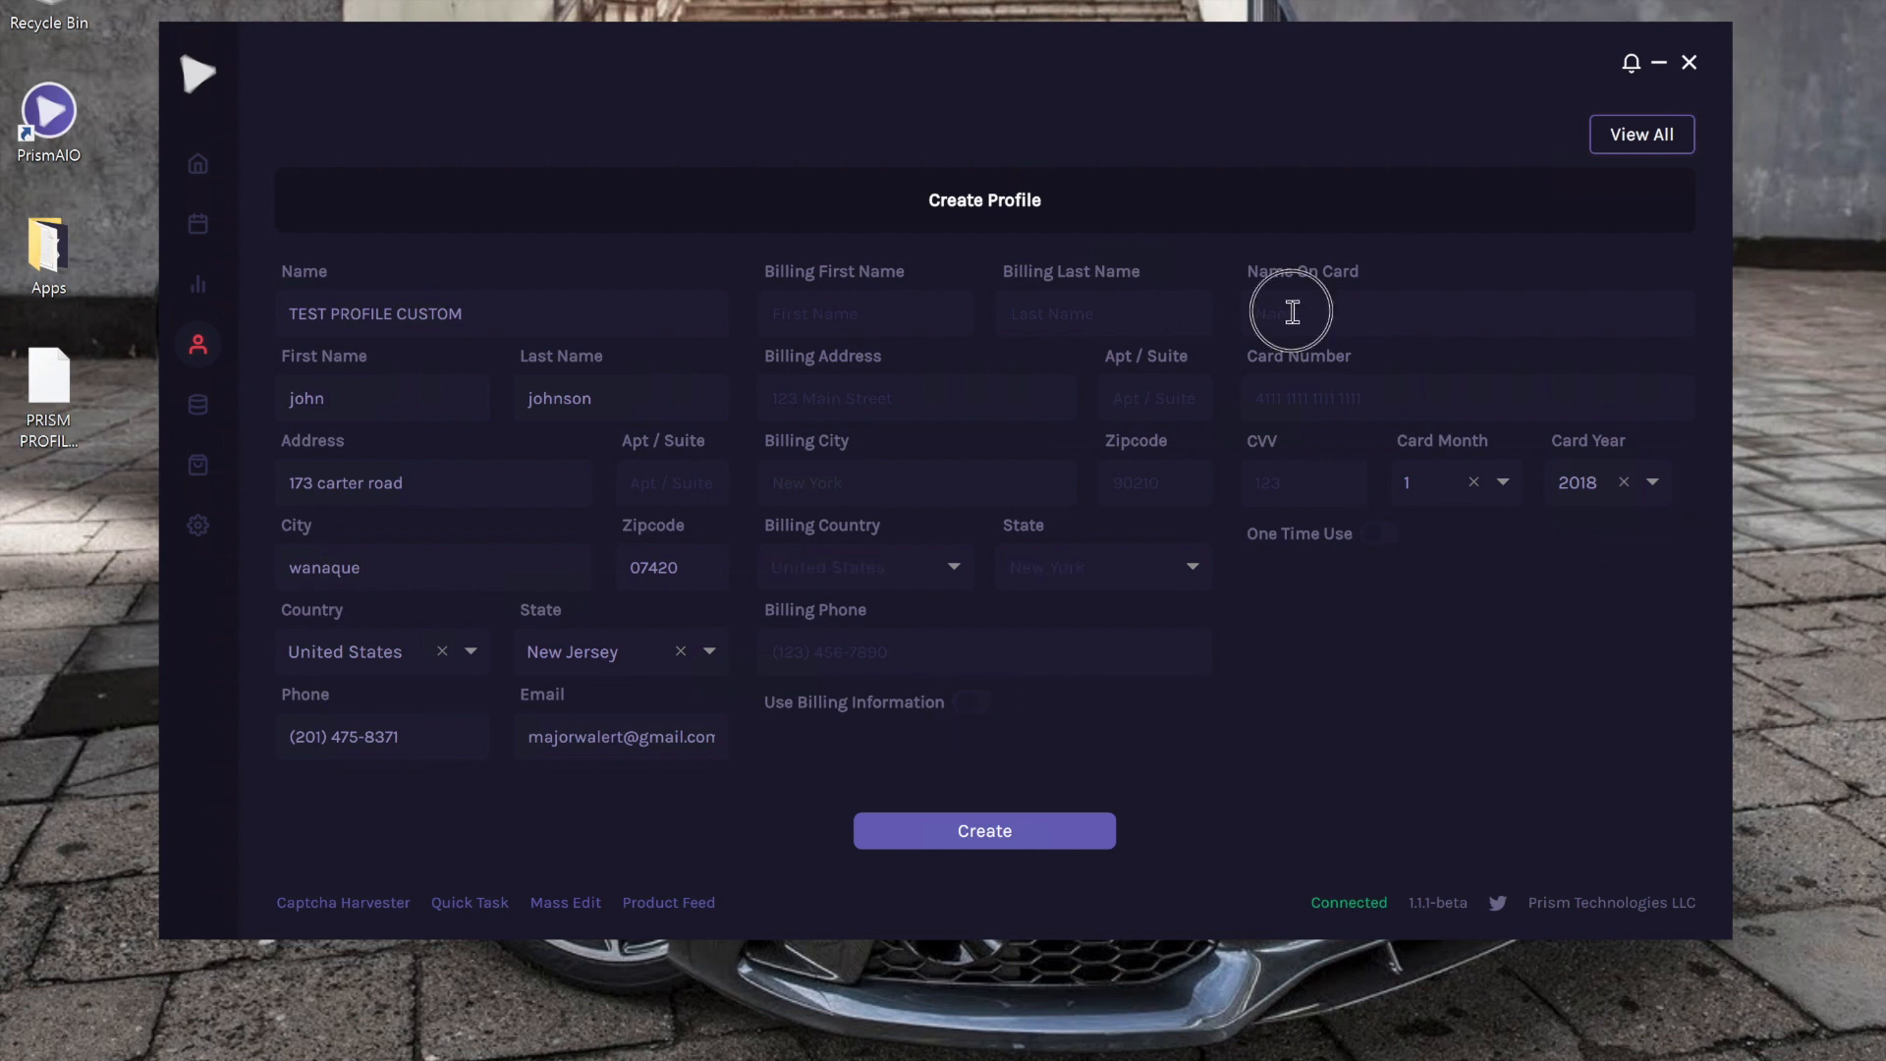
left_click(1465, 312)
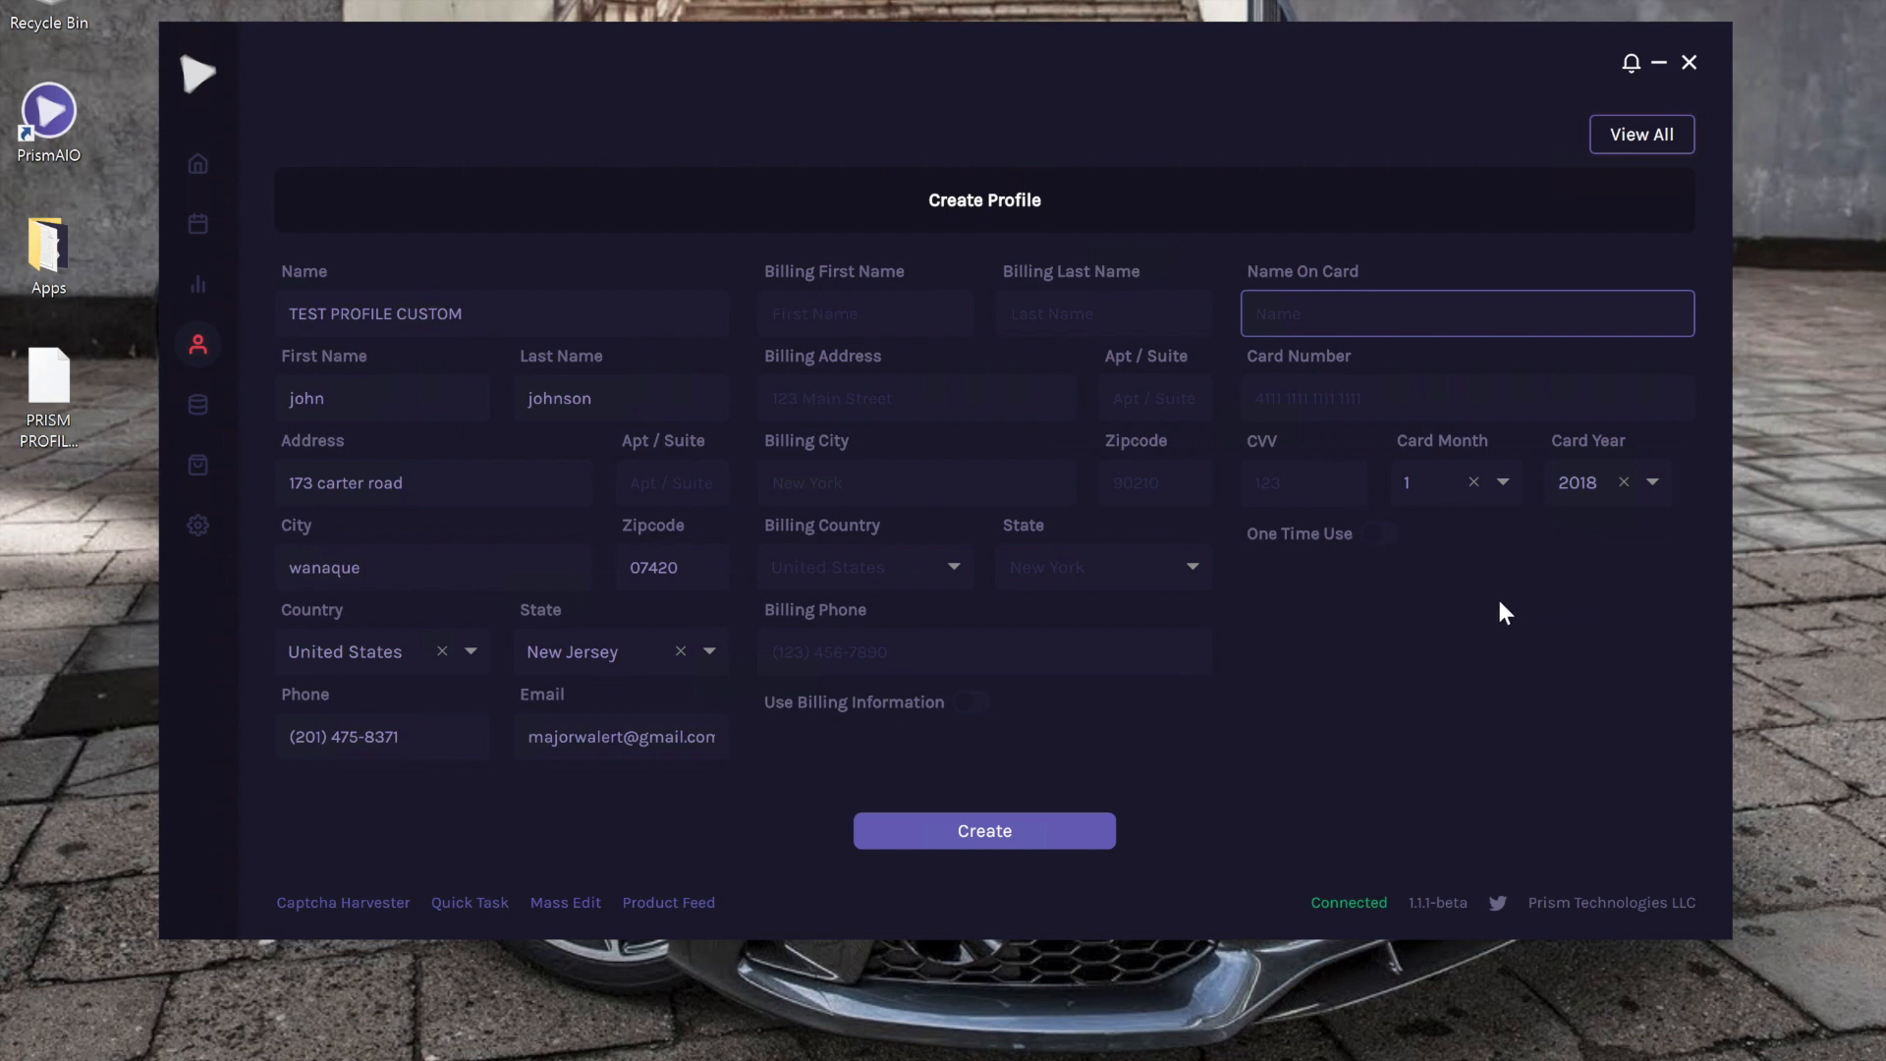
type("Johns")
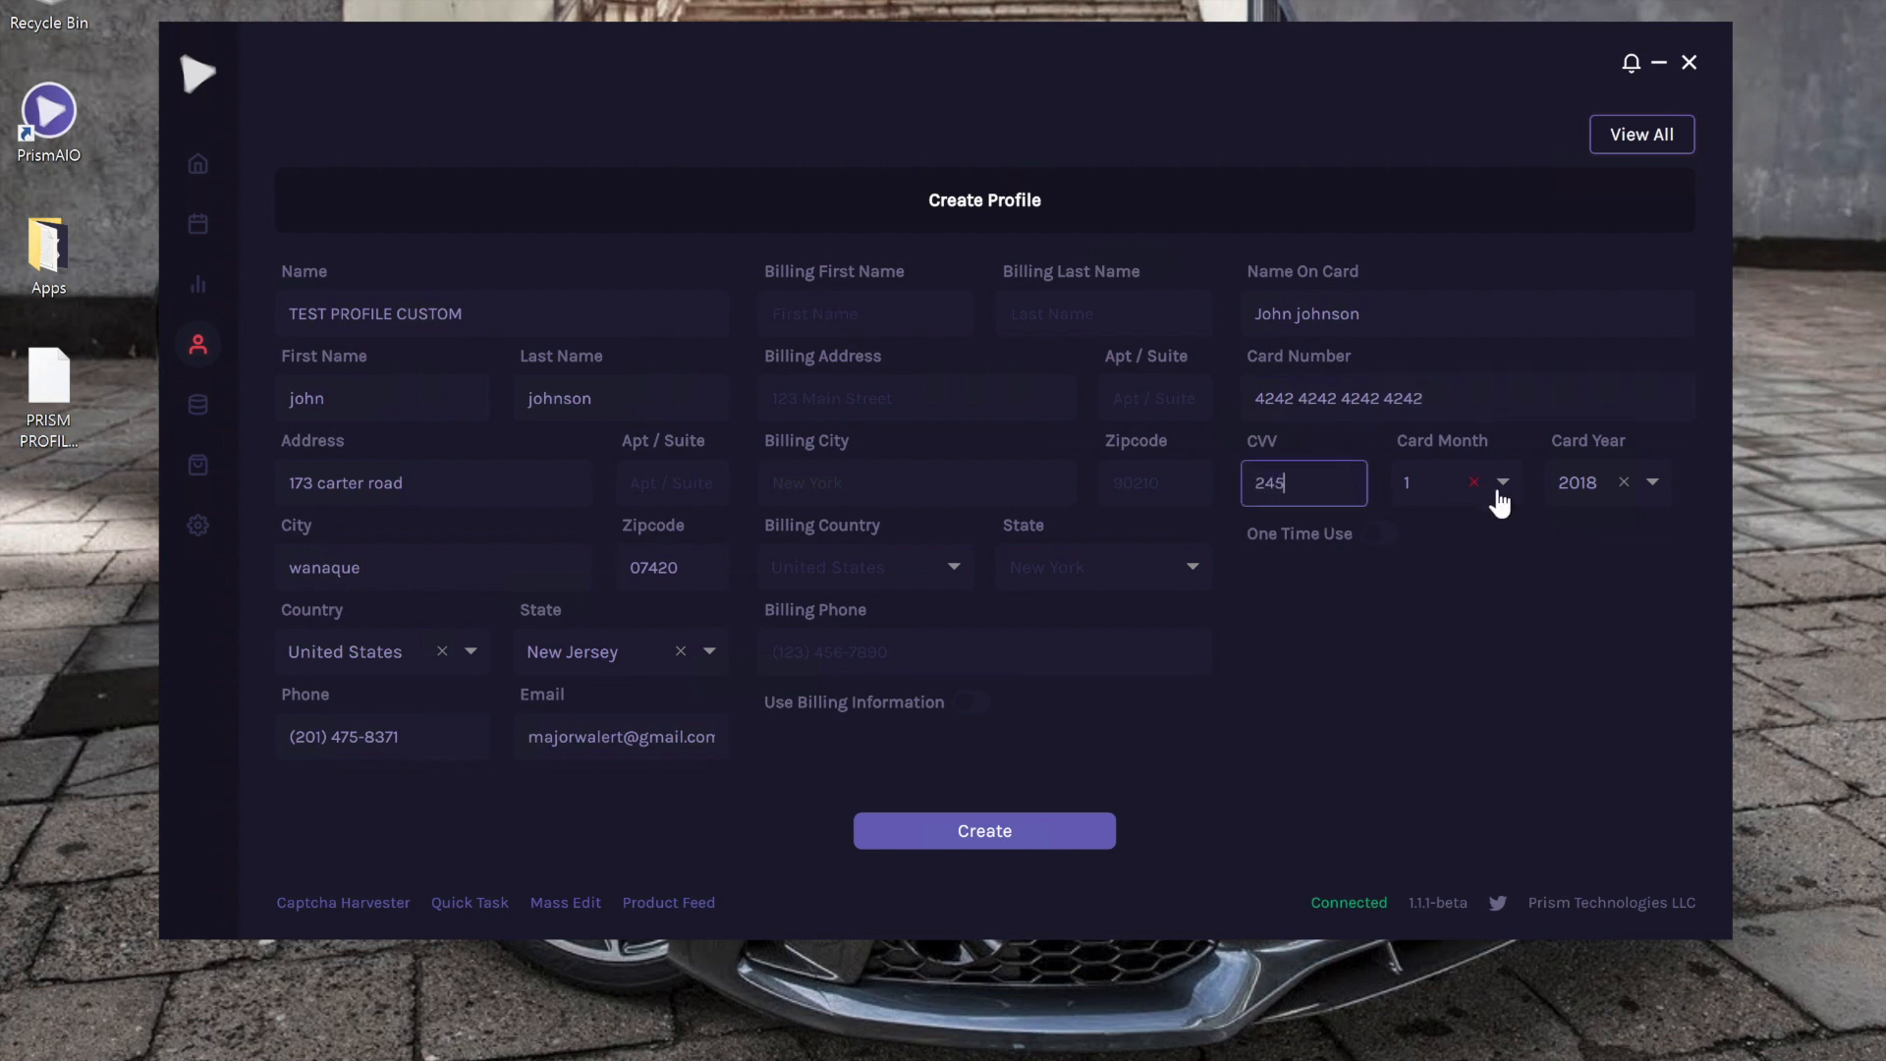
left_click(1501, 483)
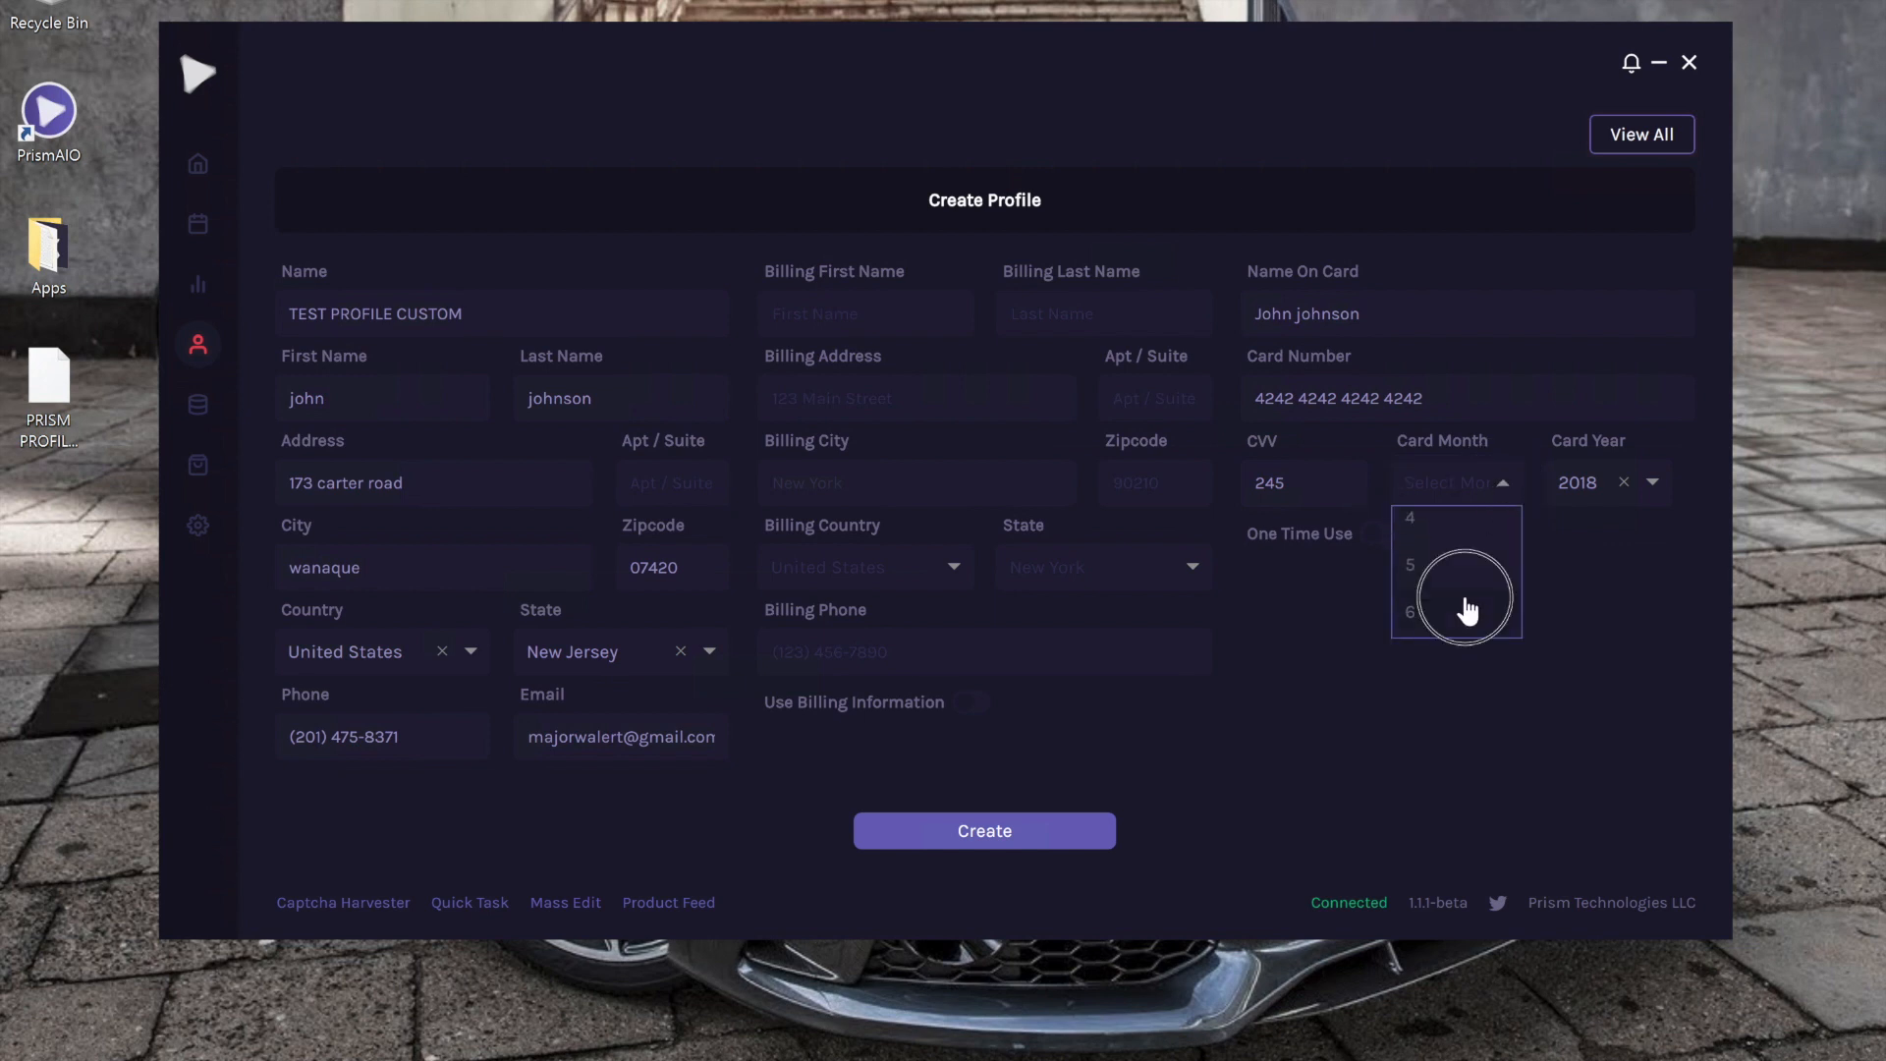
left_click(1444, 613)
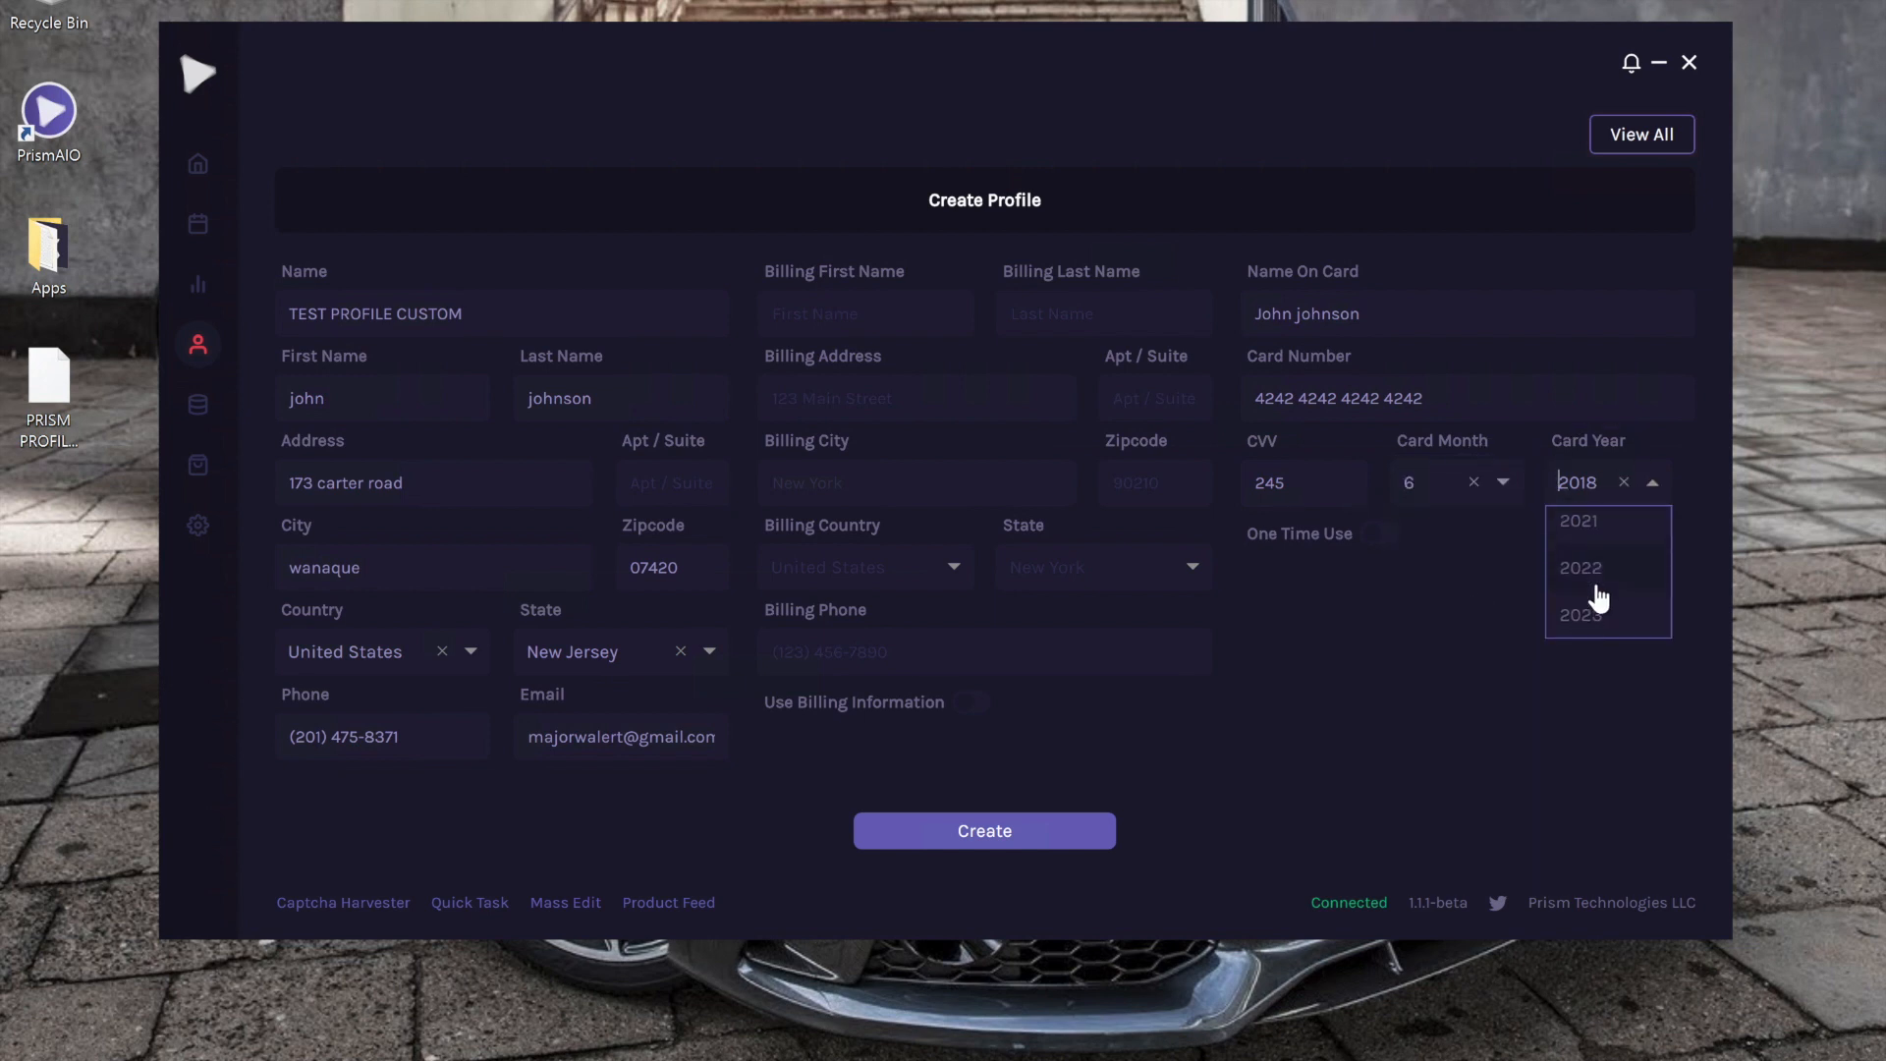
left_click(1579, 566)
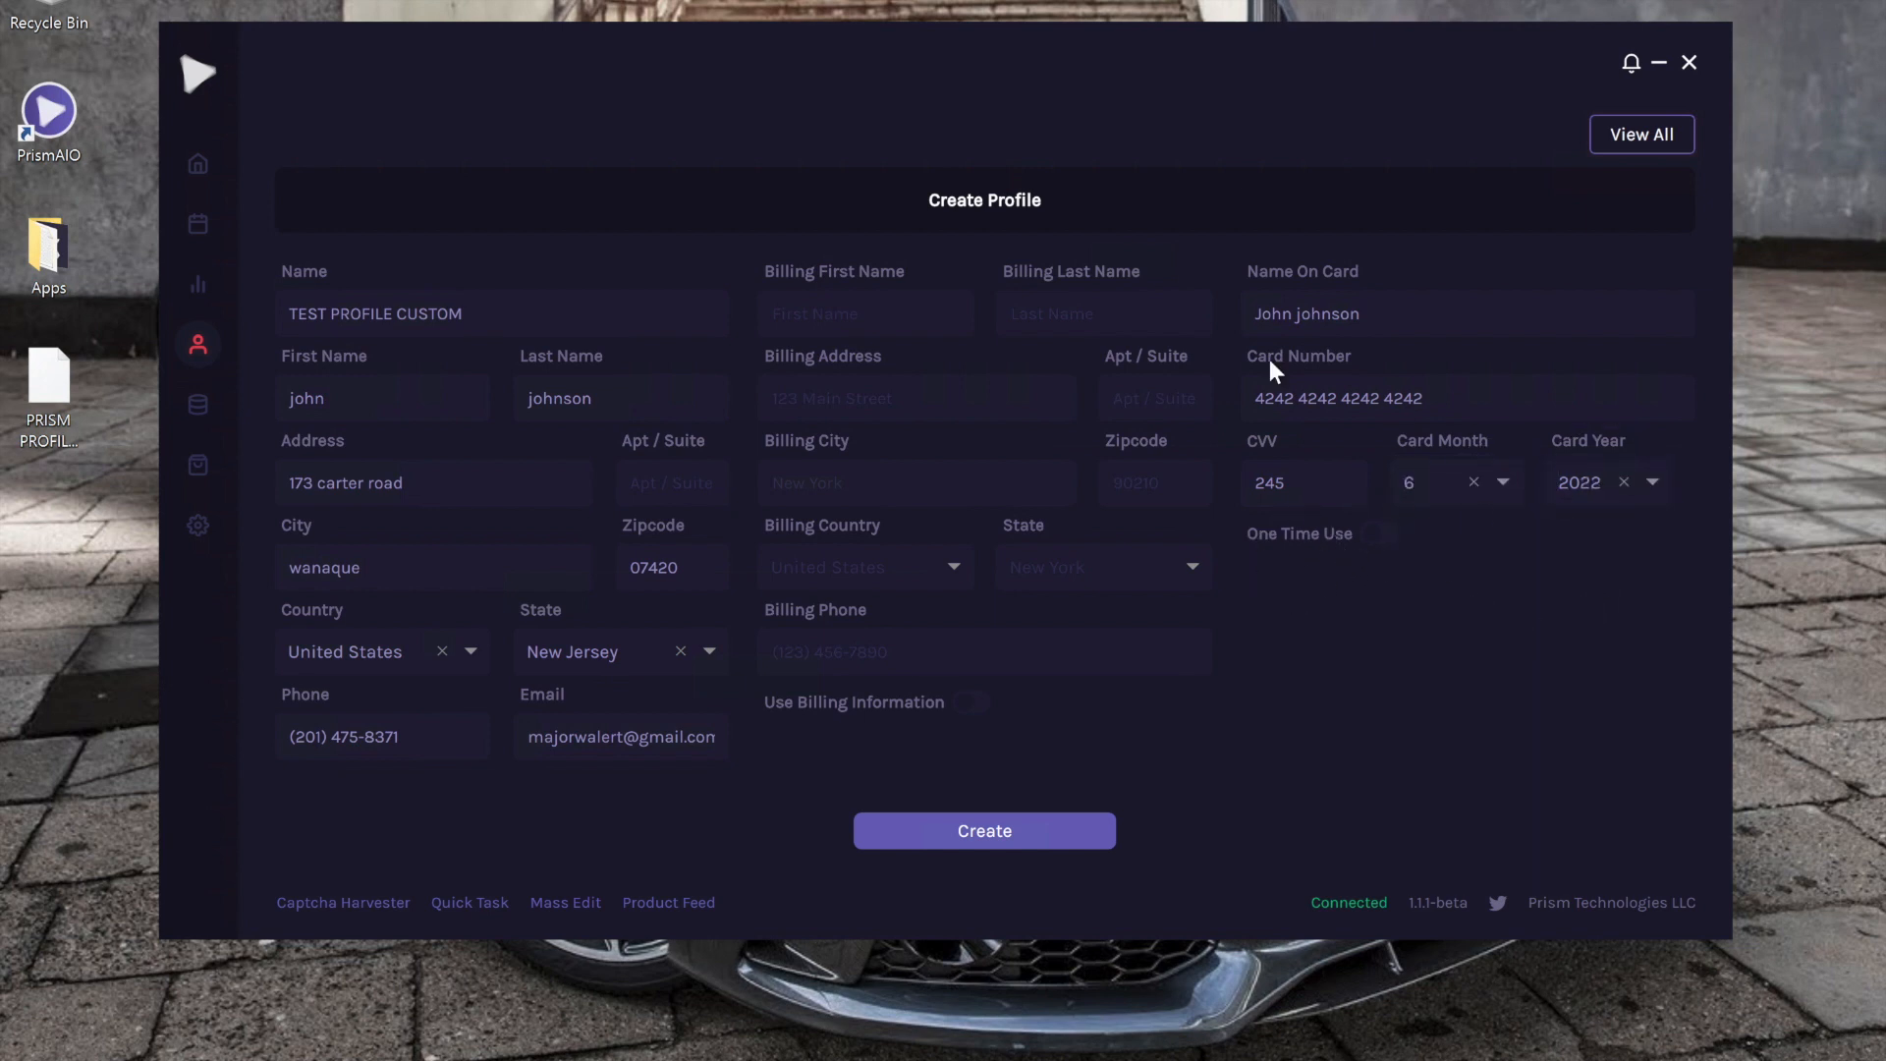
mouse_move(1298, 630)
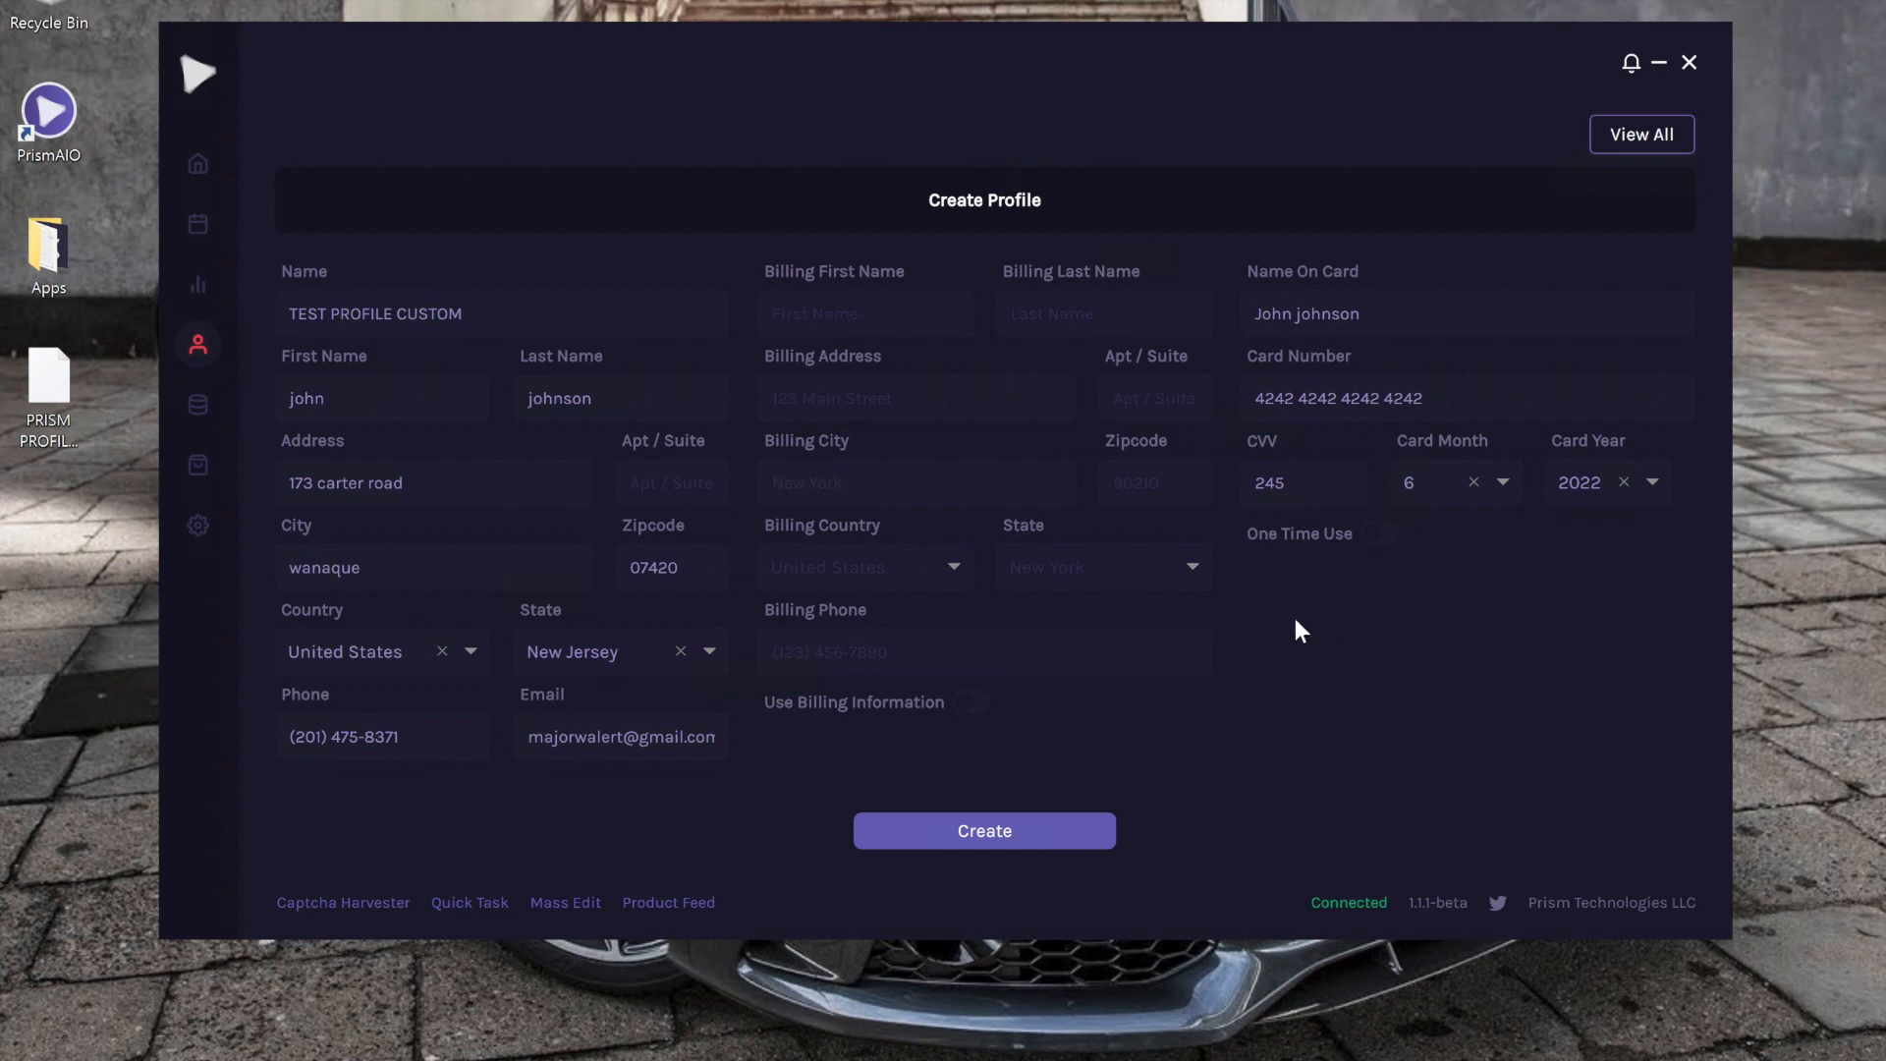
mouse_move(1395, 574)
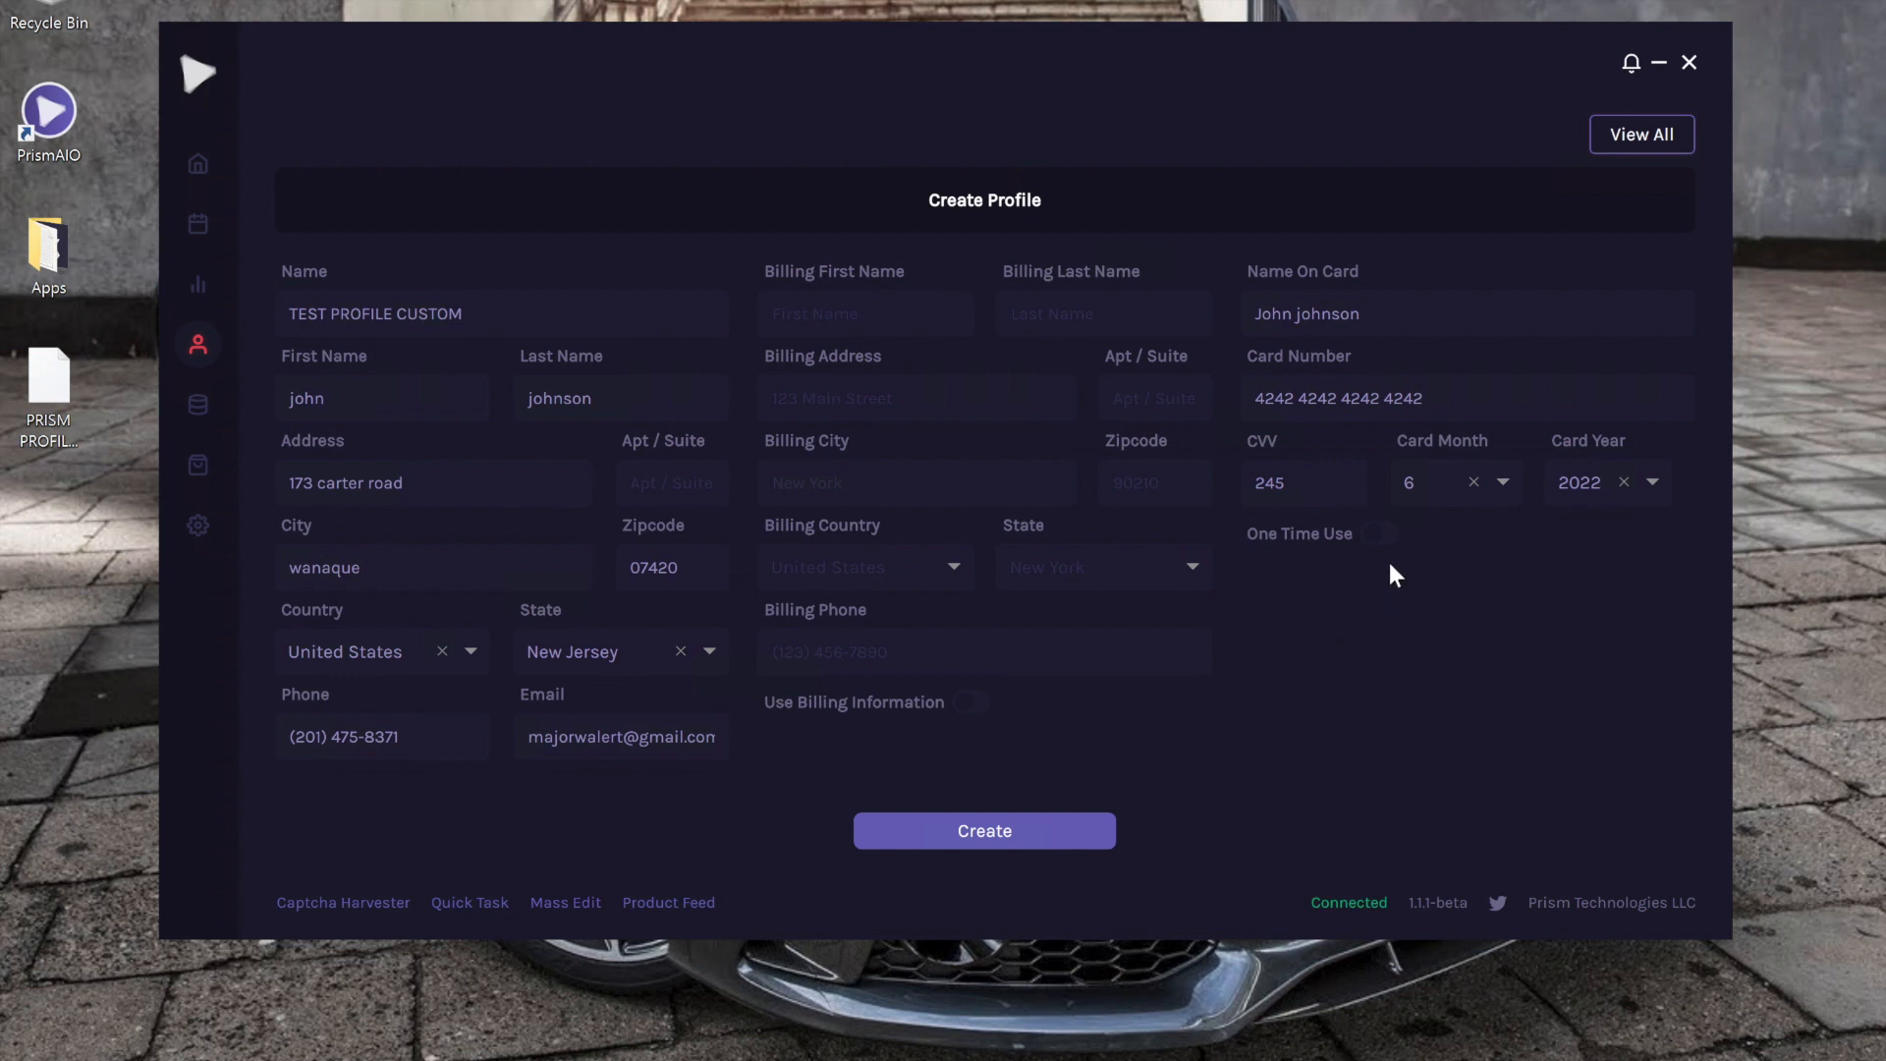
mouse_move(1394, 550)
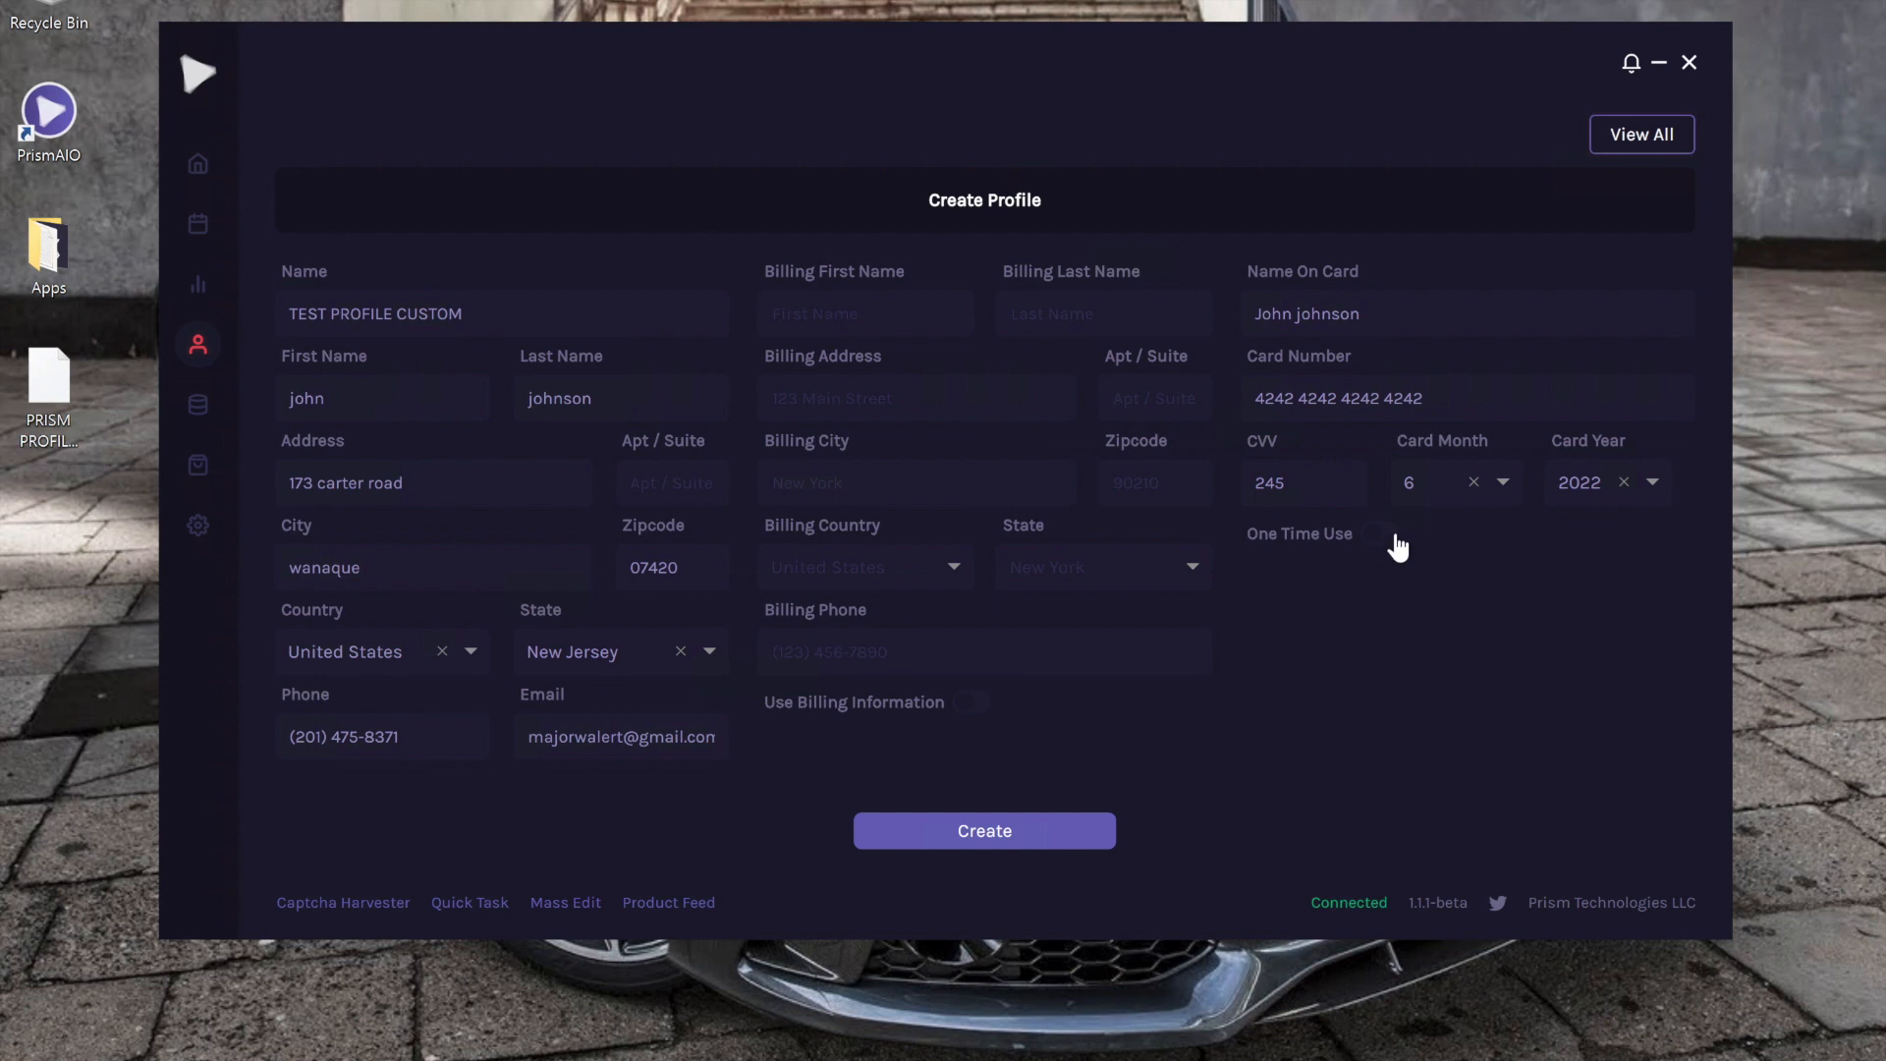
Step: Switch the card's One Time Use setting on
left_click(1381, 535)
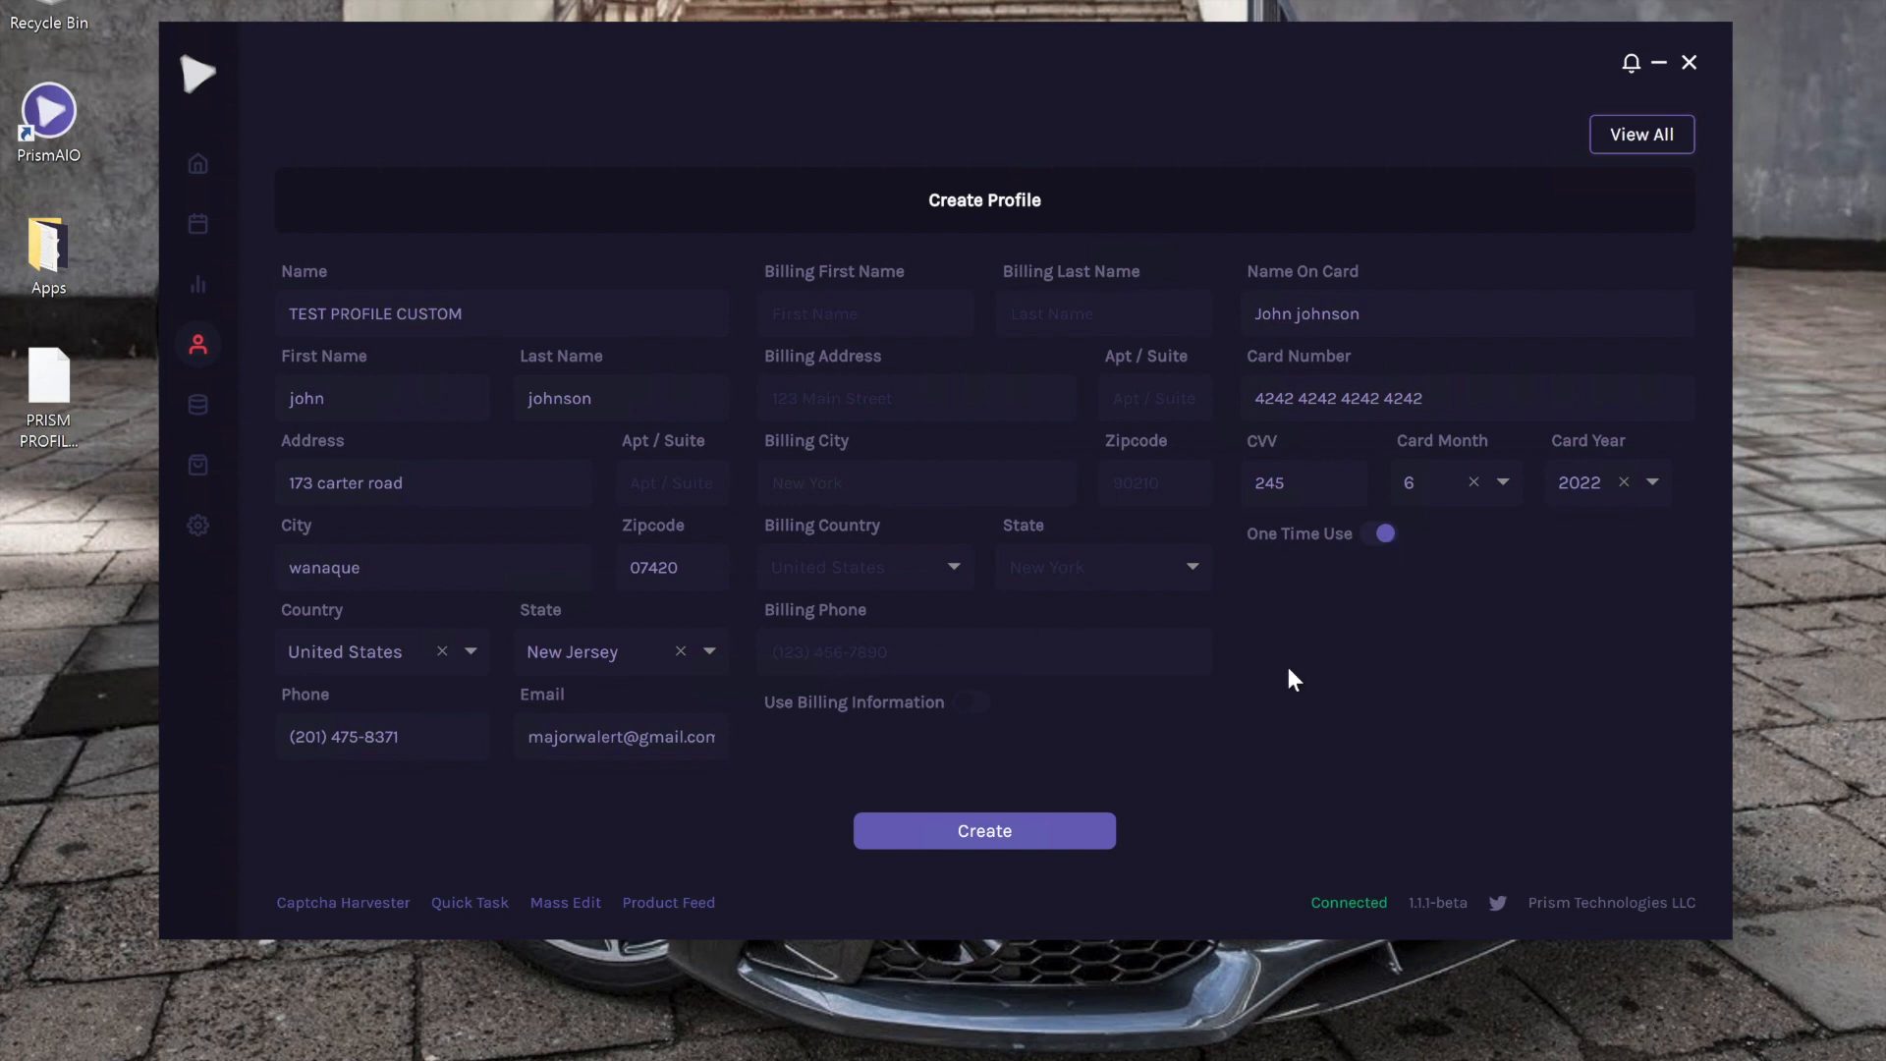
mouse_move(646, 468)
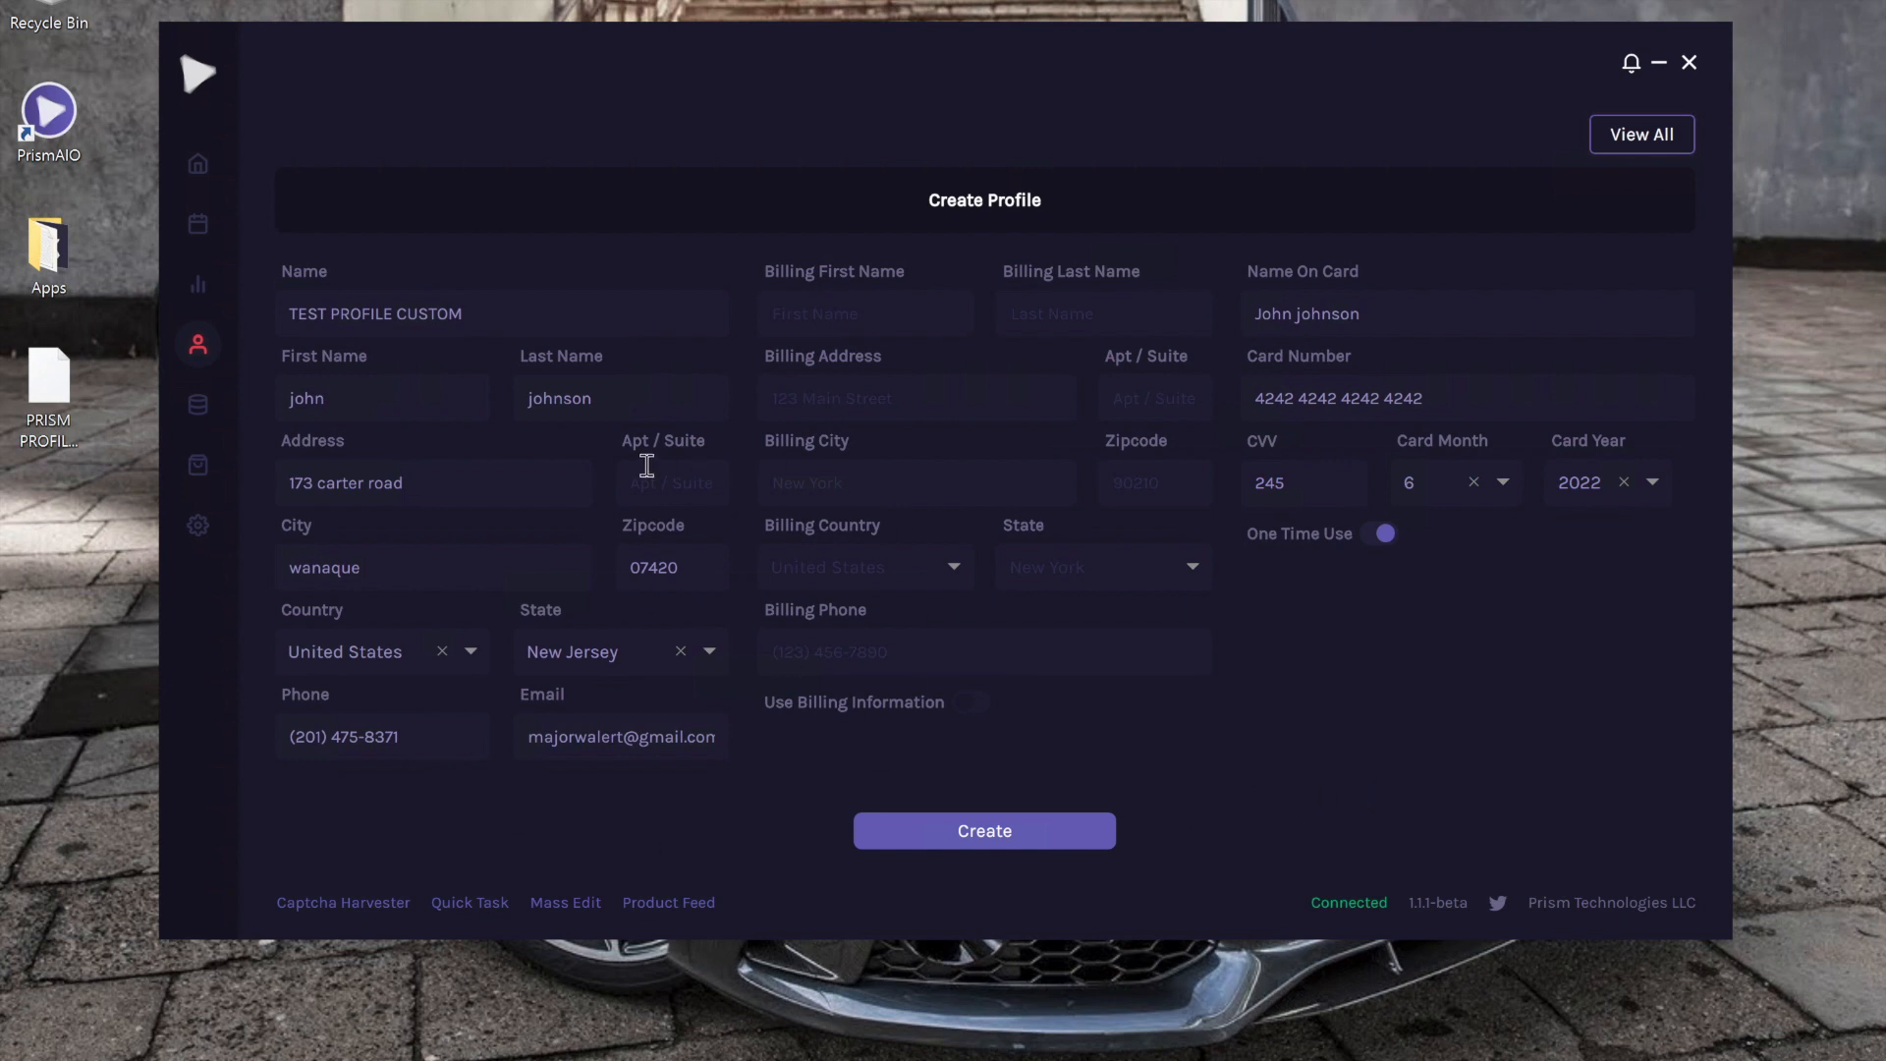
mouse_move(935, 843)
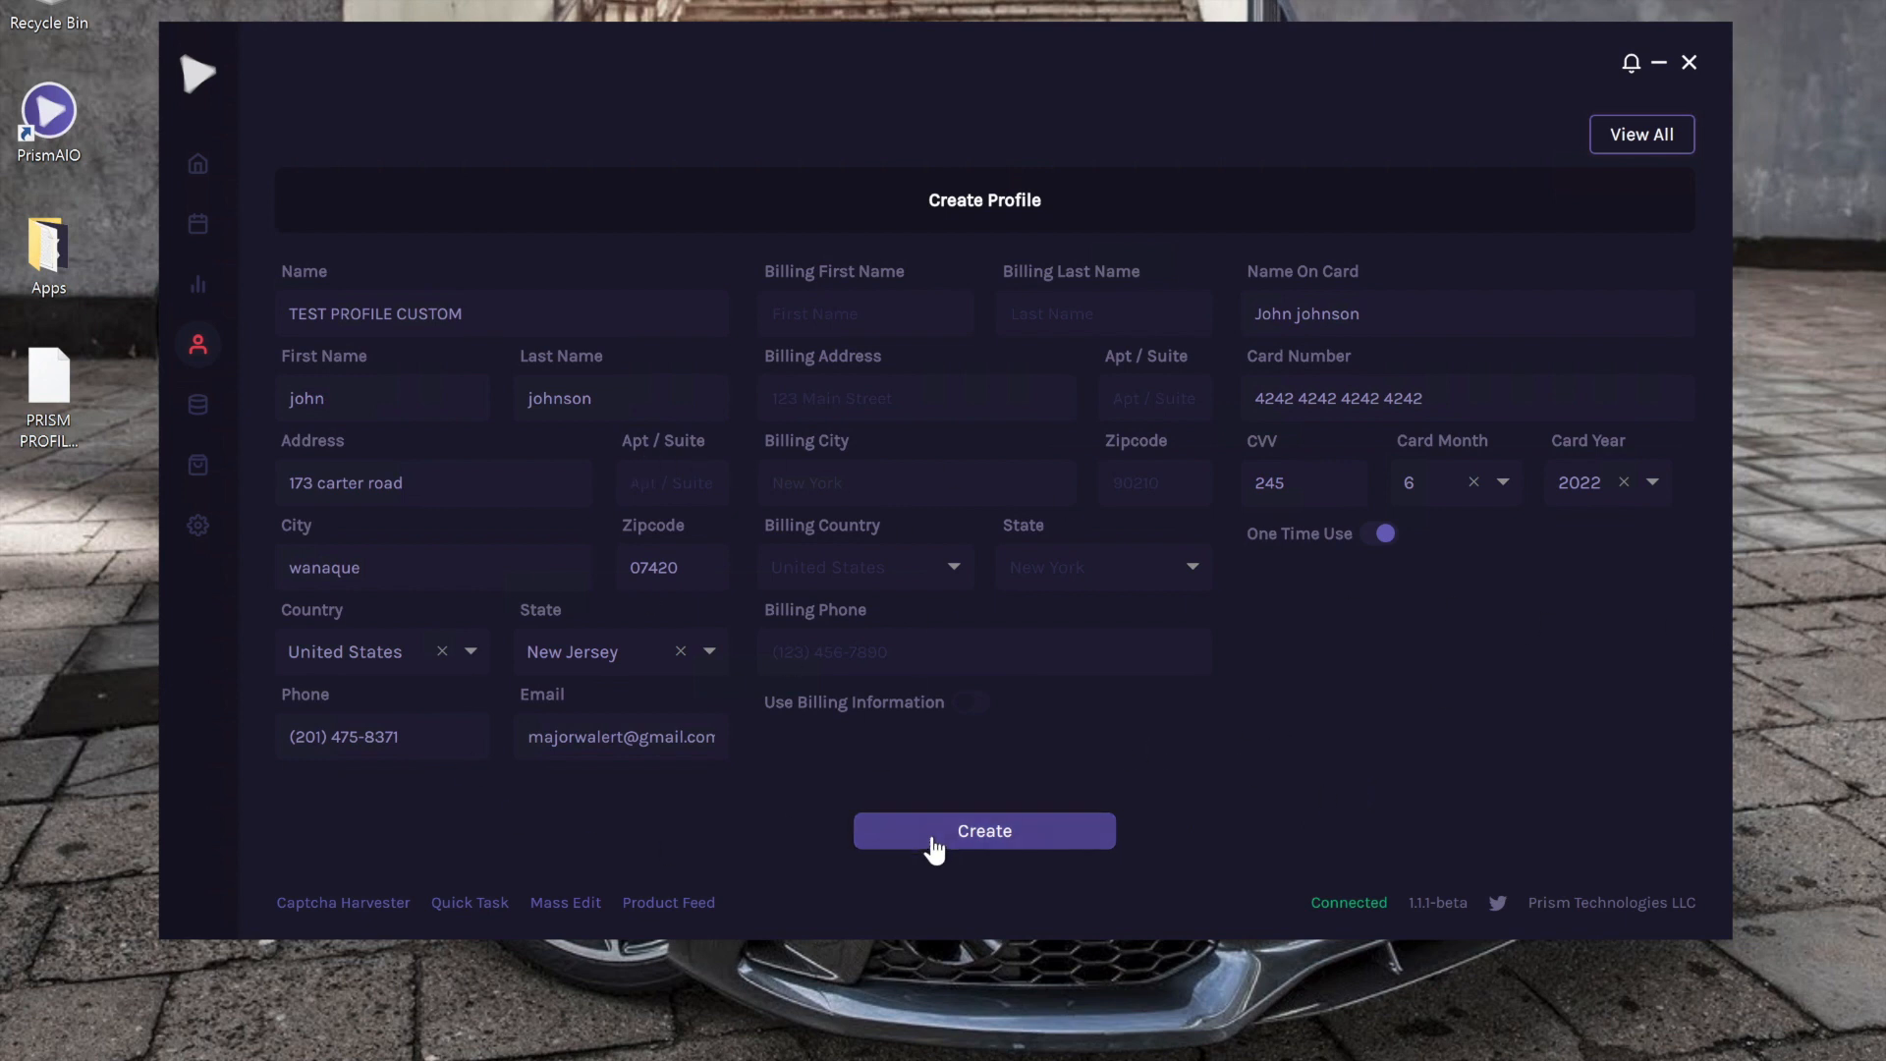
Step: Save TEST PROFILE CUSTOM and return to the full profiles list
left_click(983, 829)
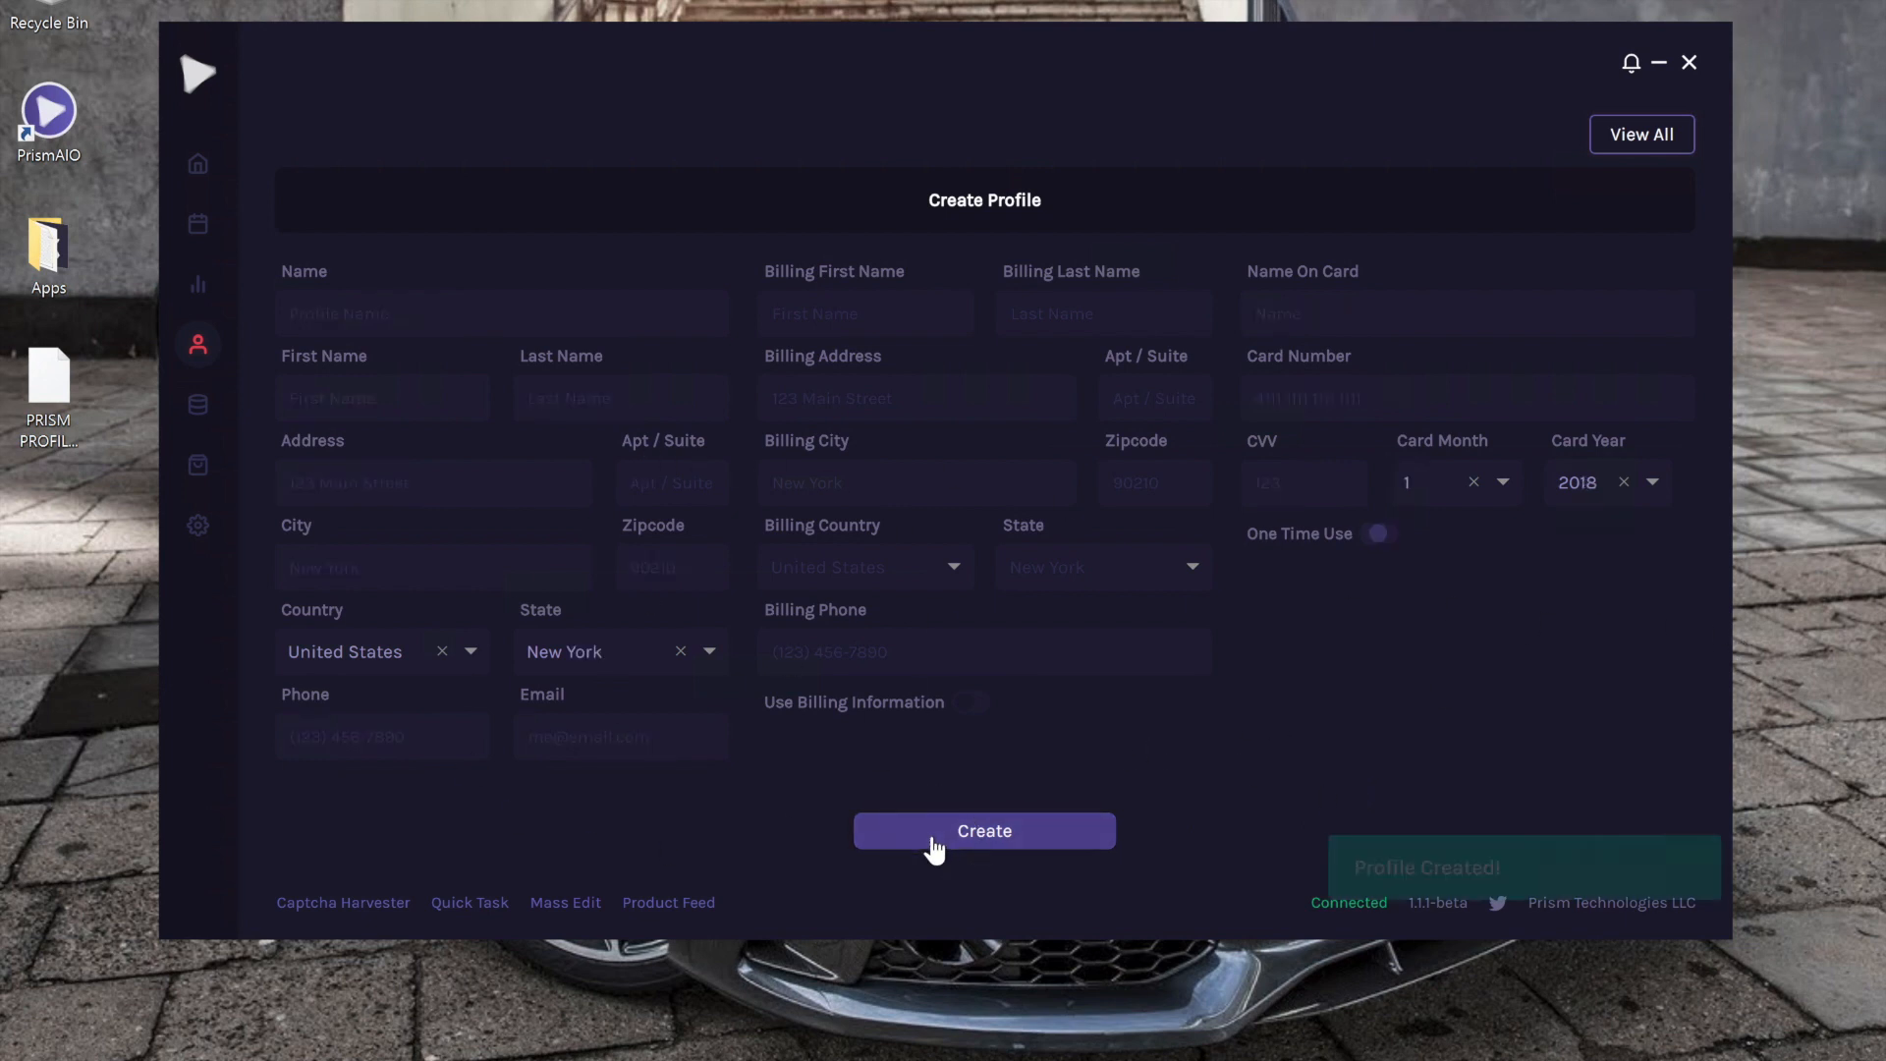
left_click(983, 829)
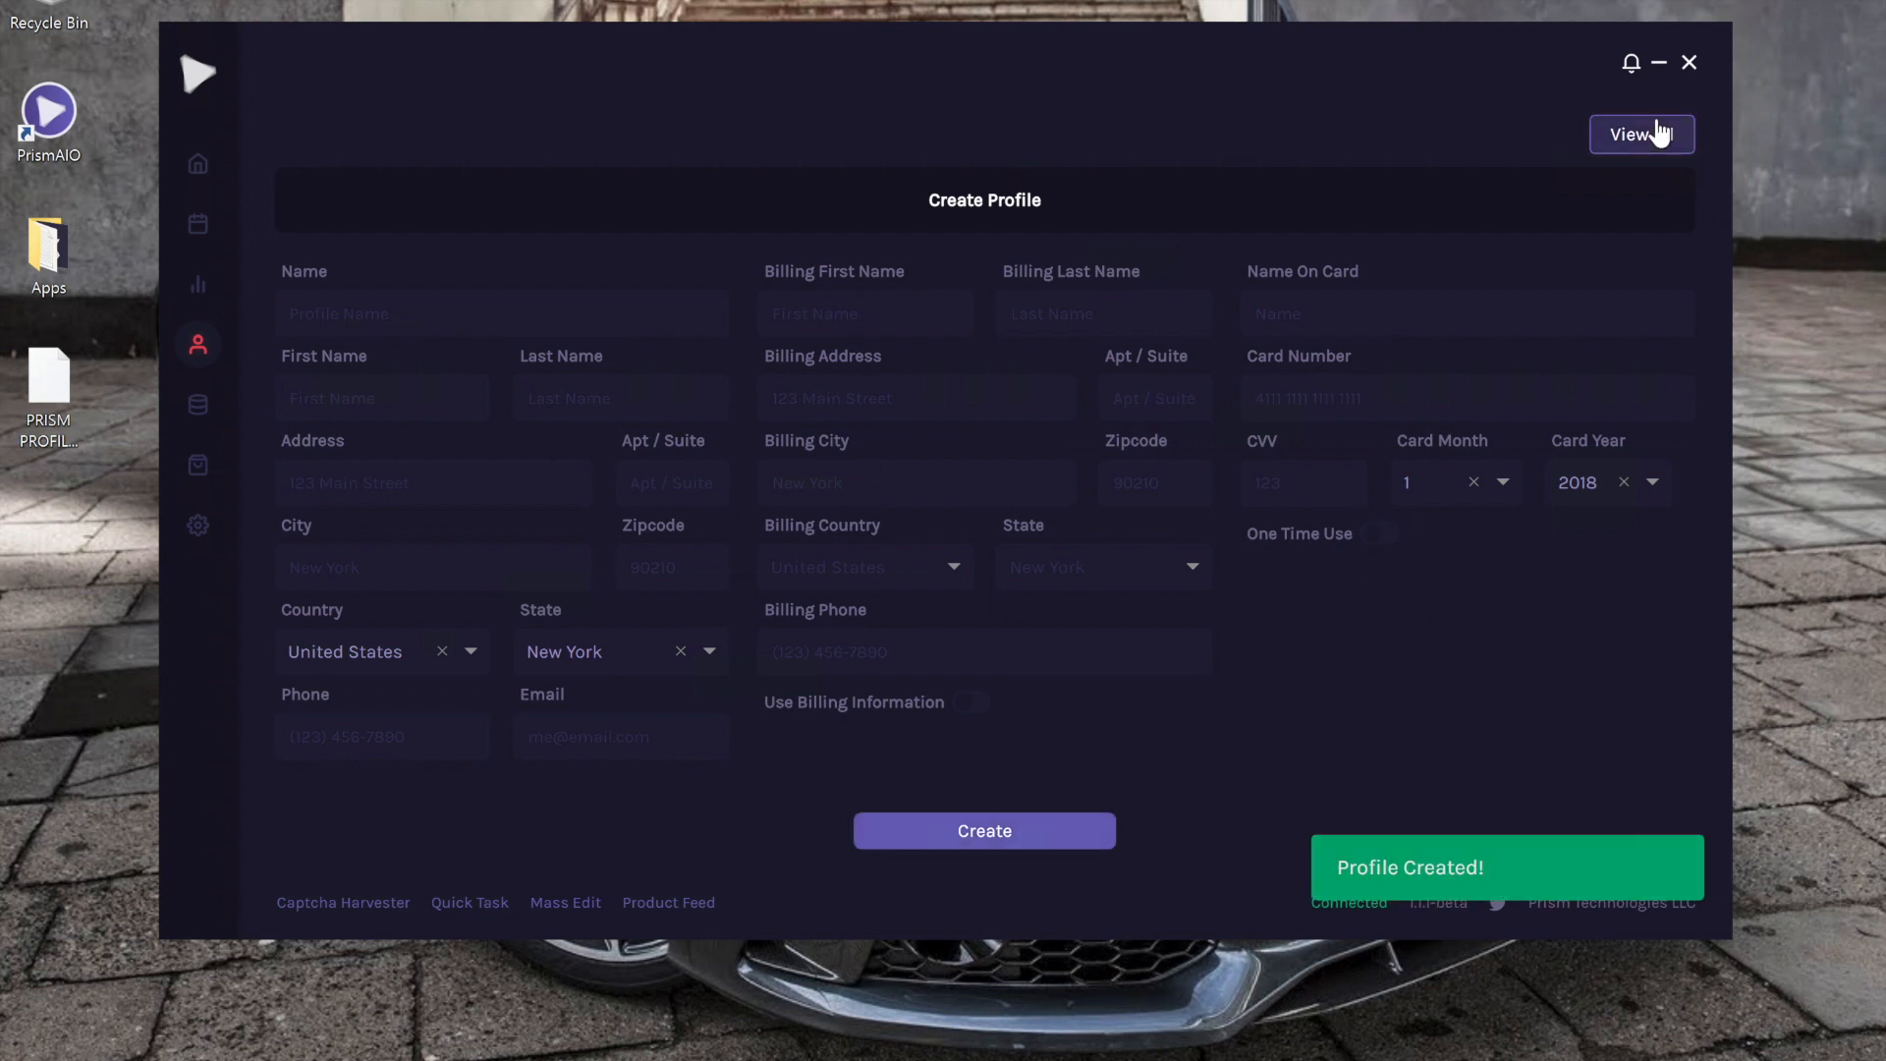
left_click(1640, 134)
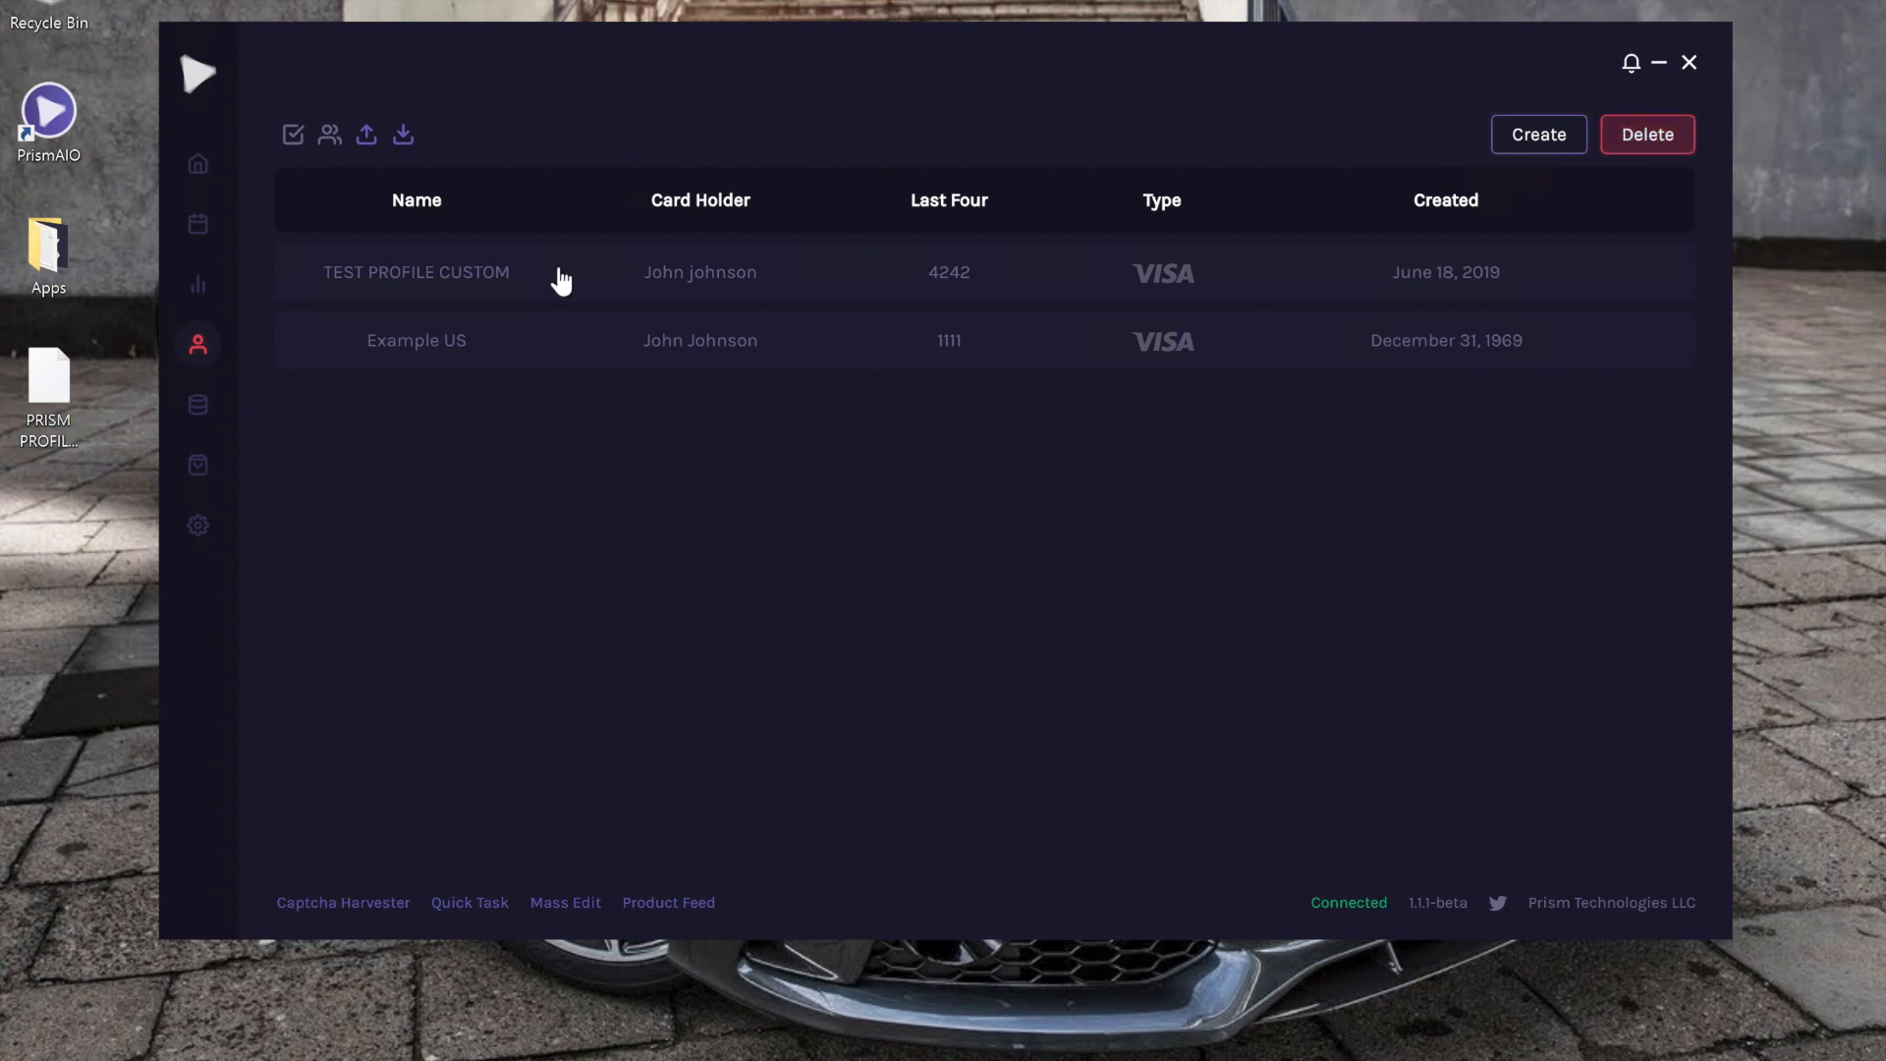
mouse_move(352, 336)
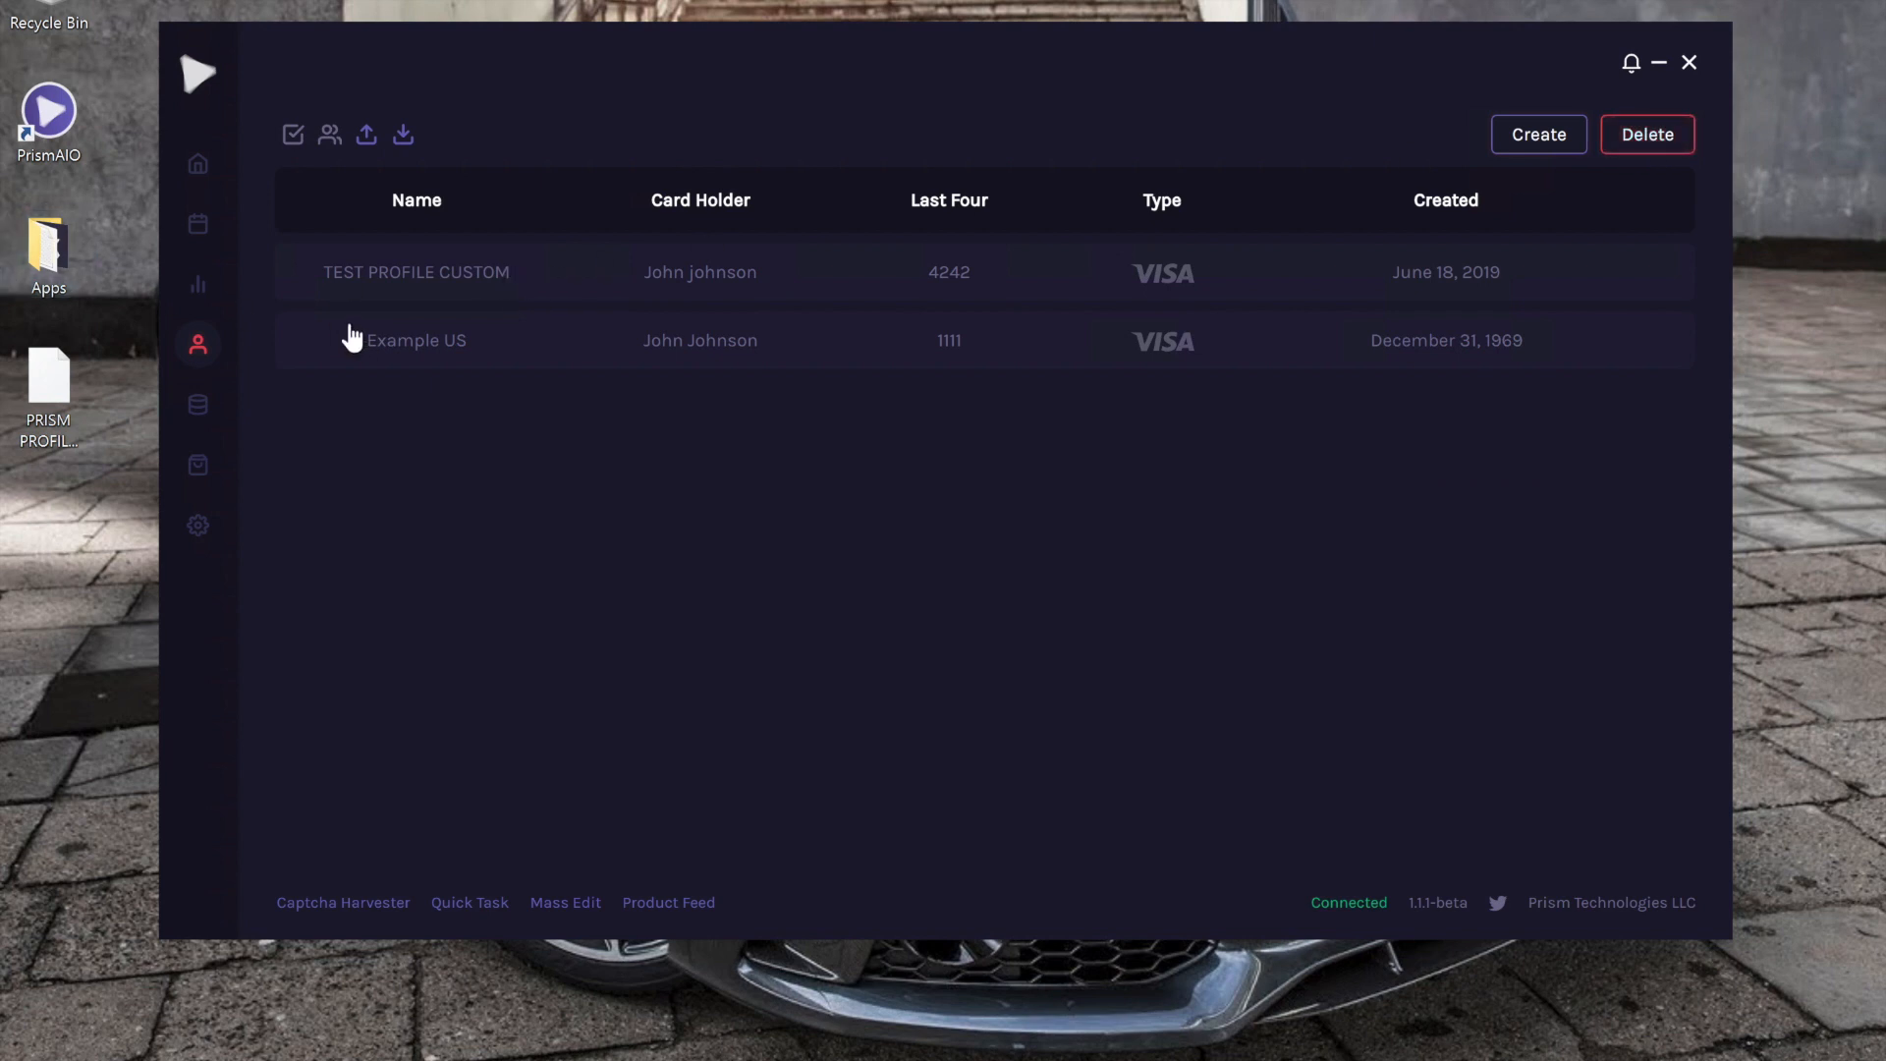
mouse_move(544, 297)
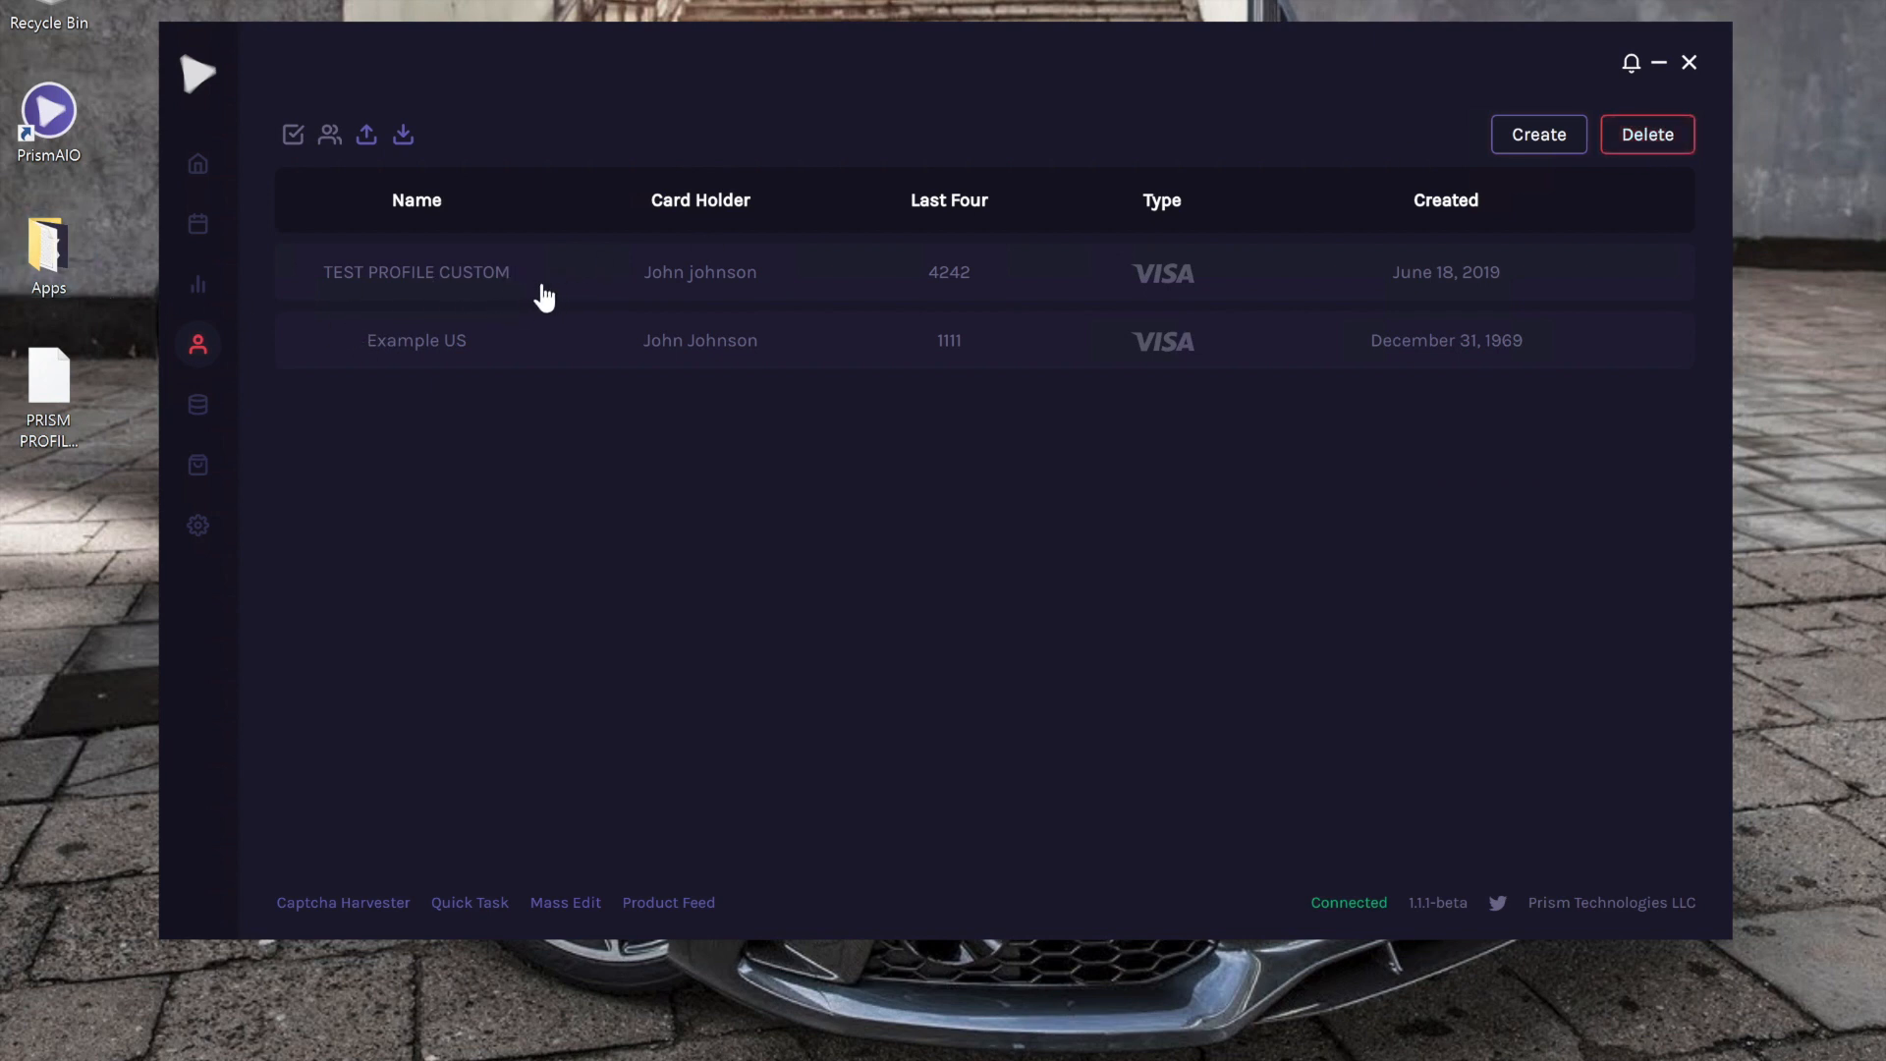
mouse_move(428, 358)
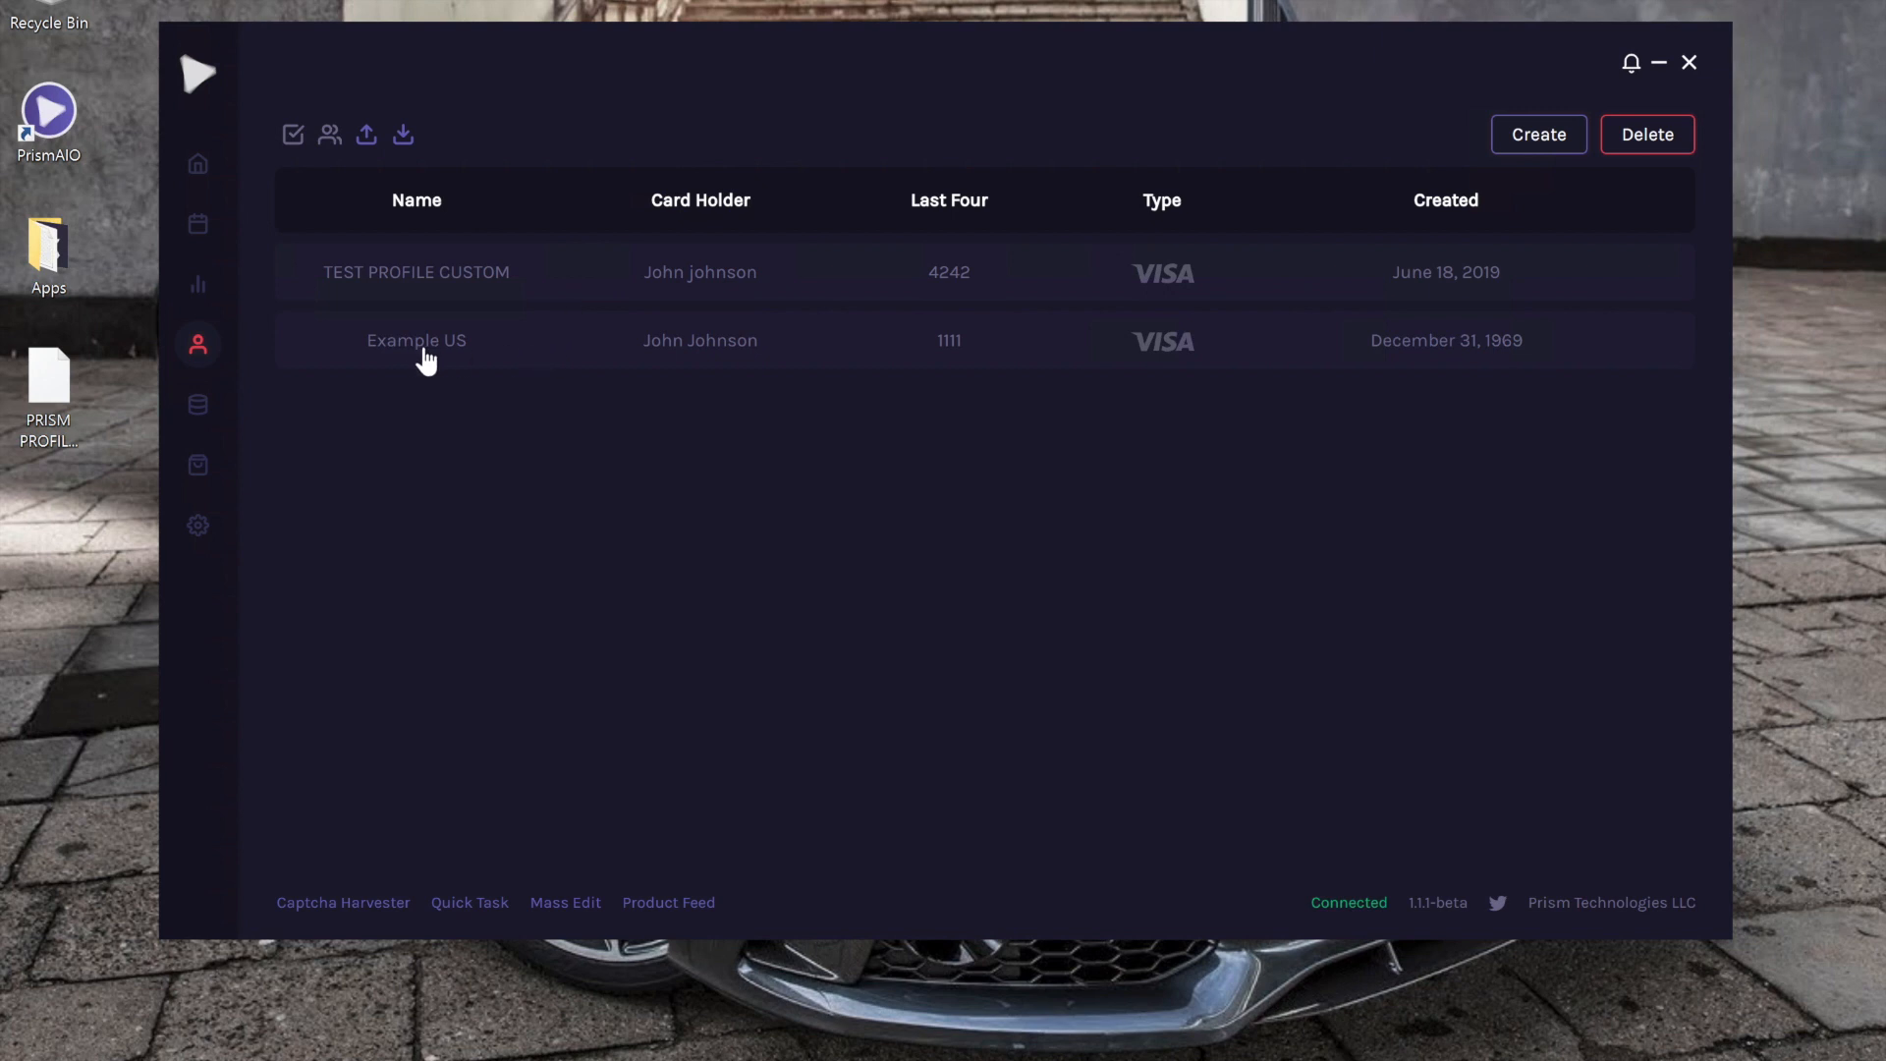
mouse_move(599, 289)
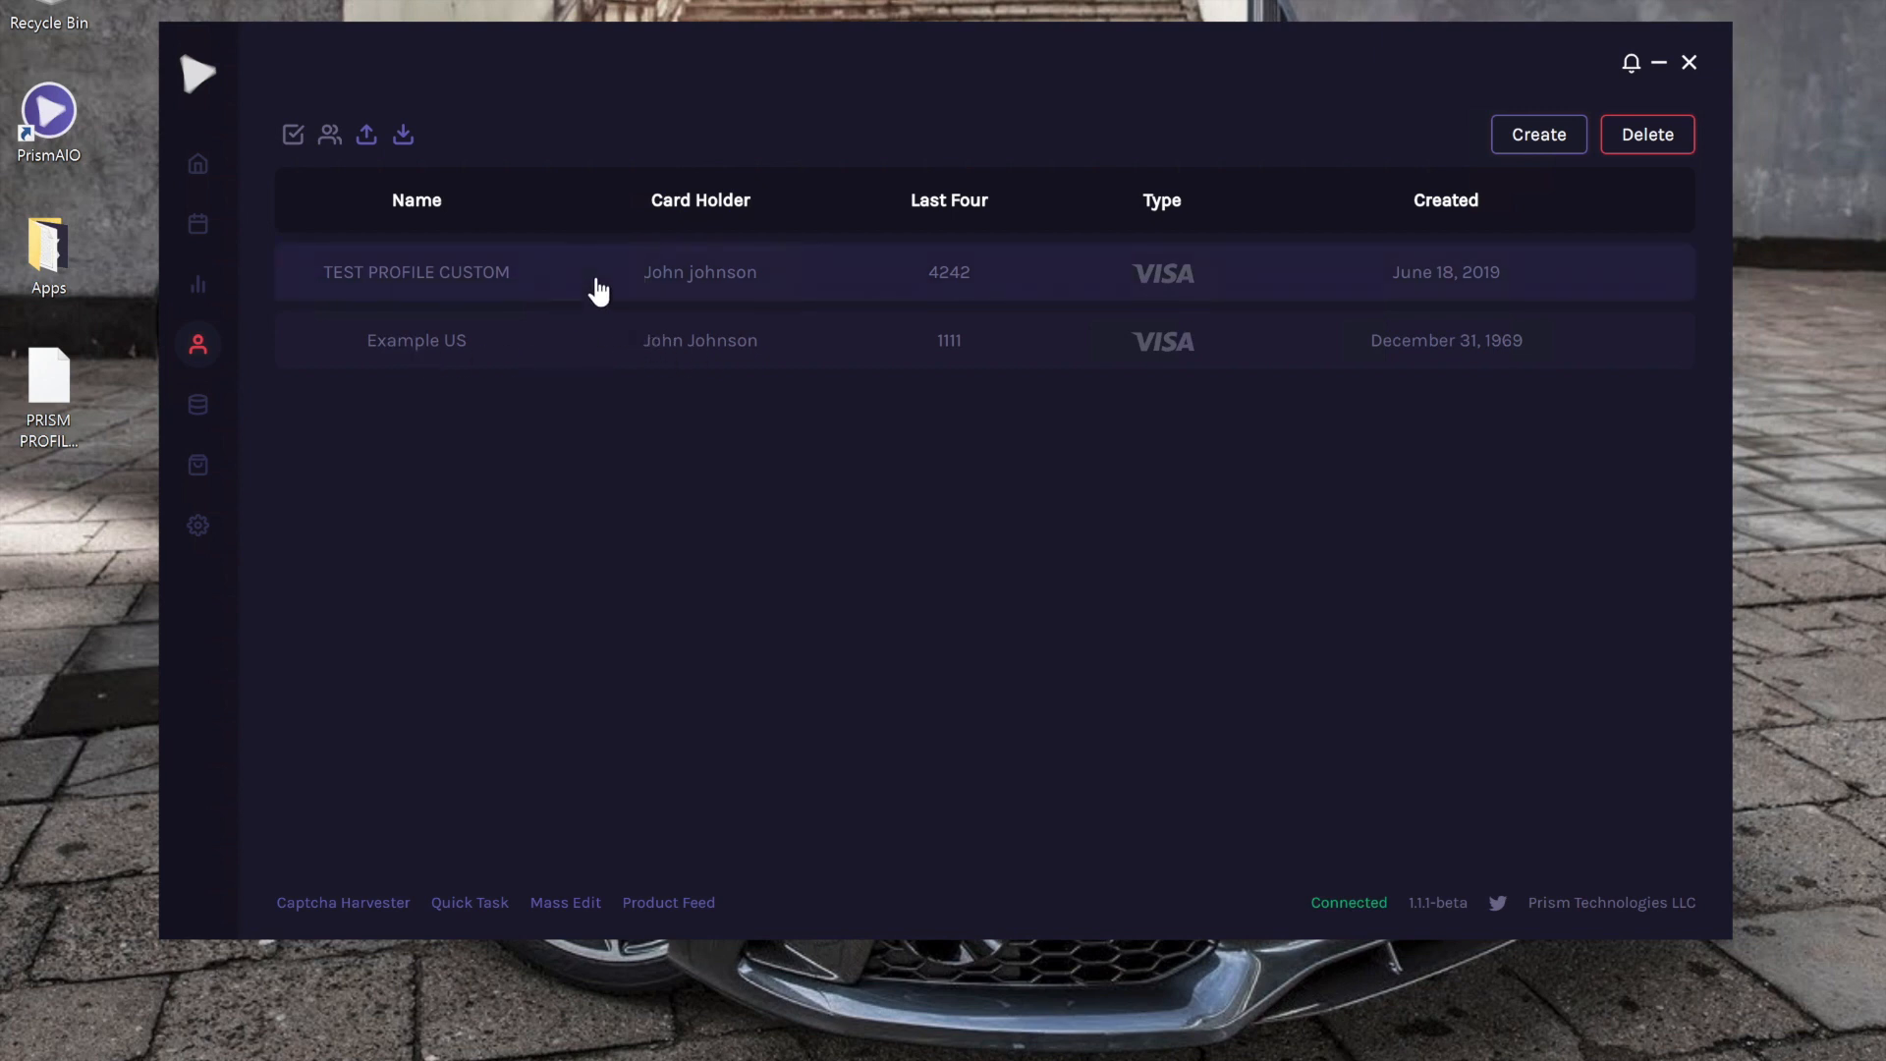
right_click(600, 287)
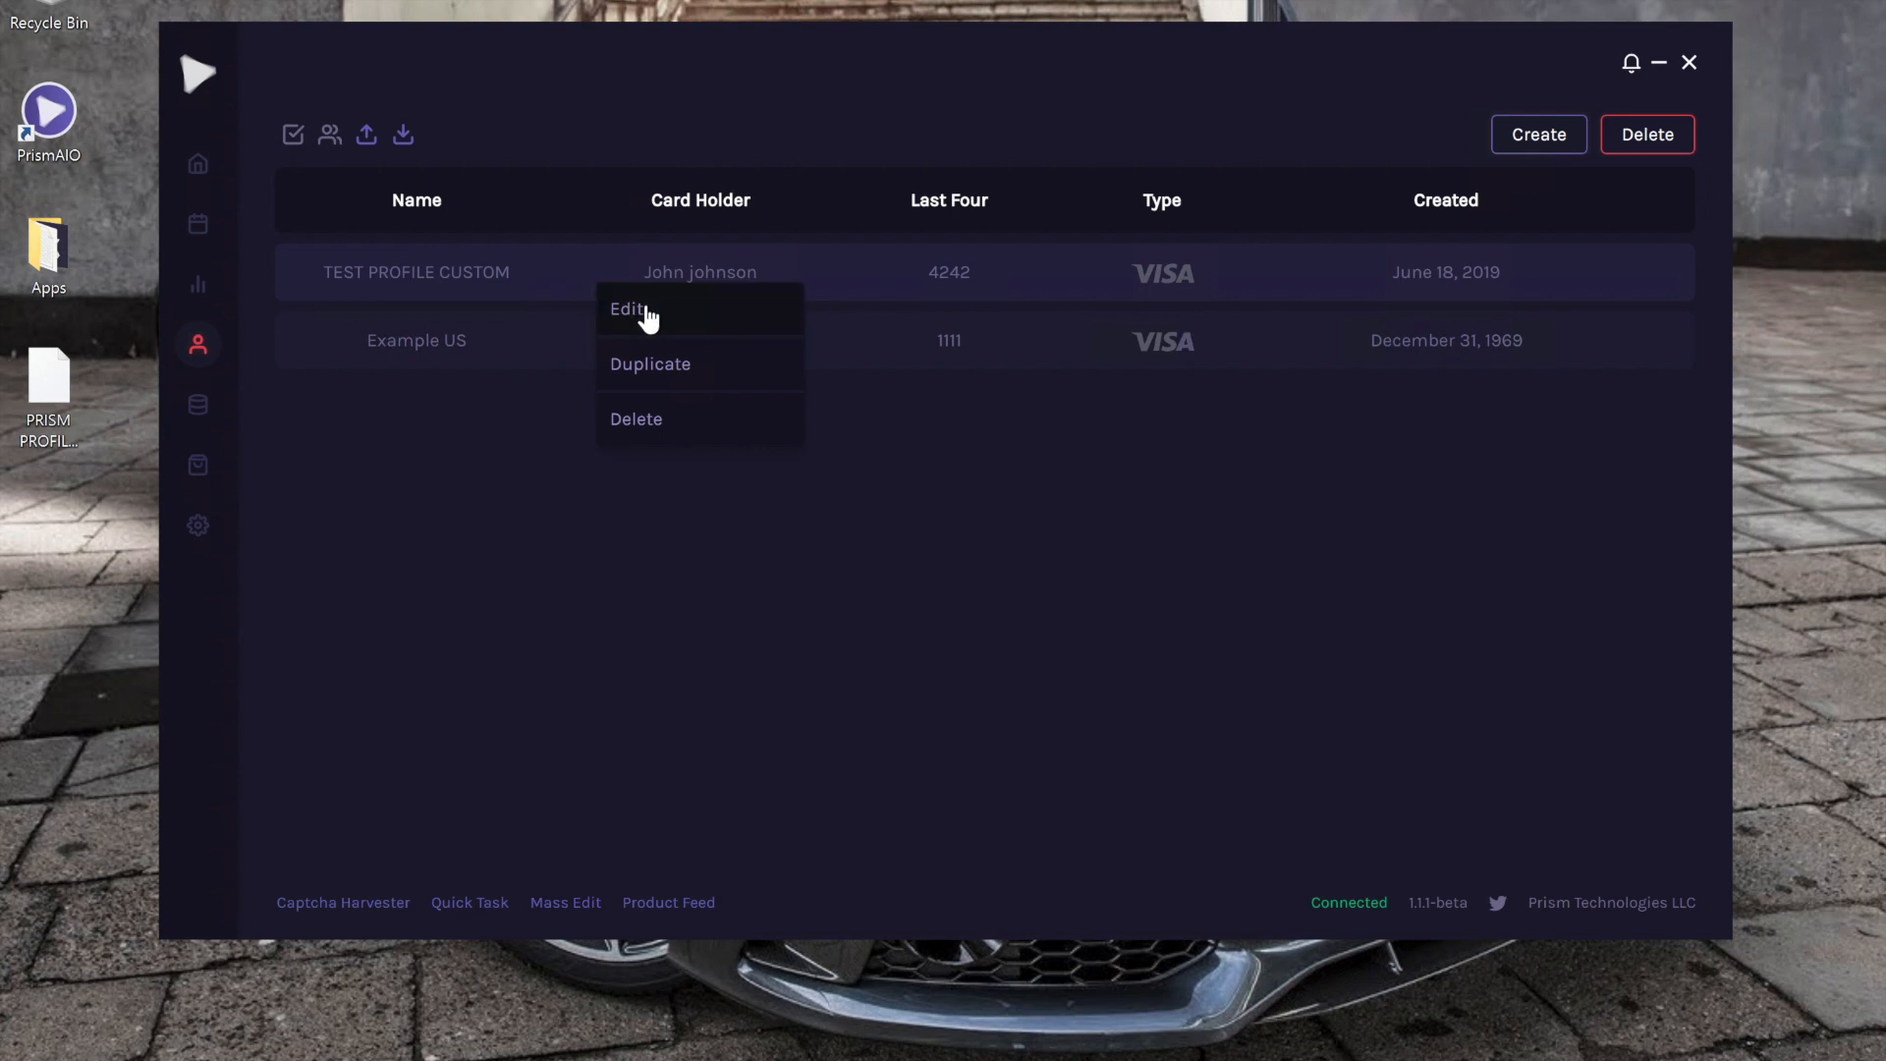
left_click(629, 308)
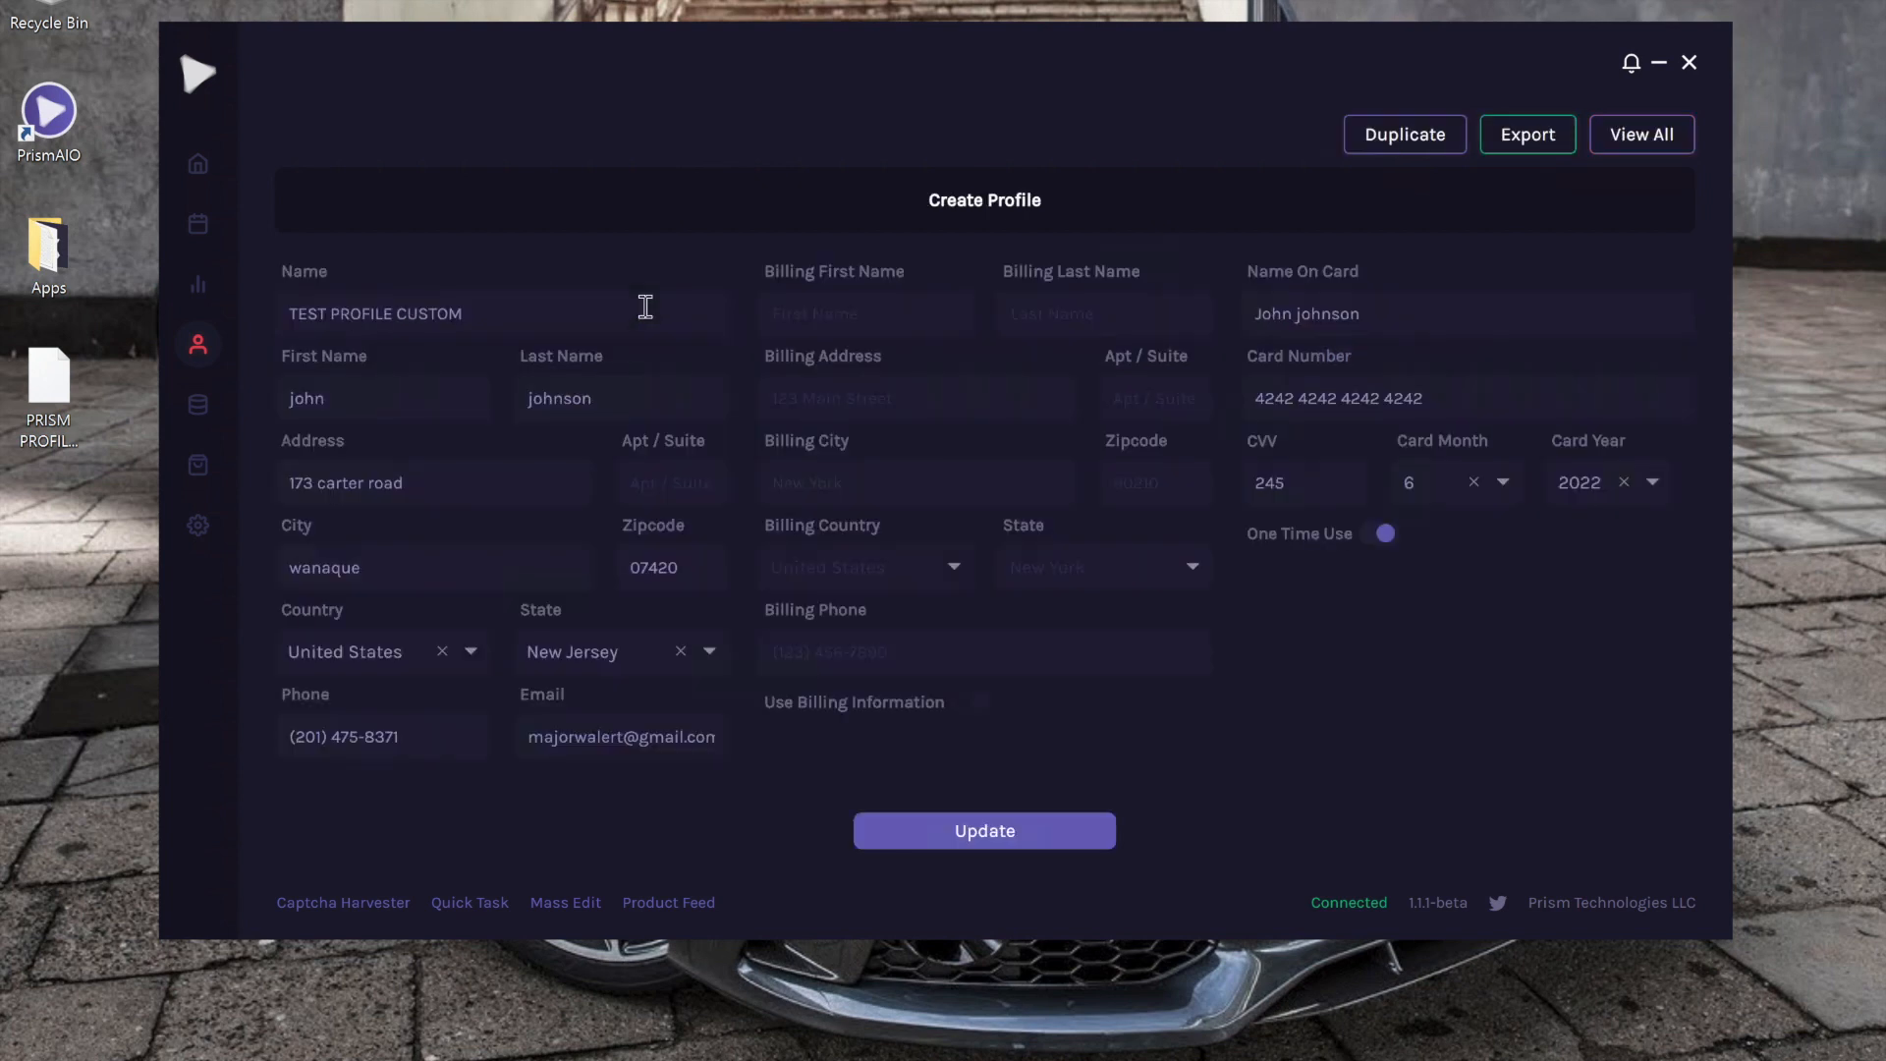
double_click(557, 399)
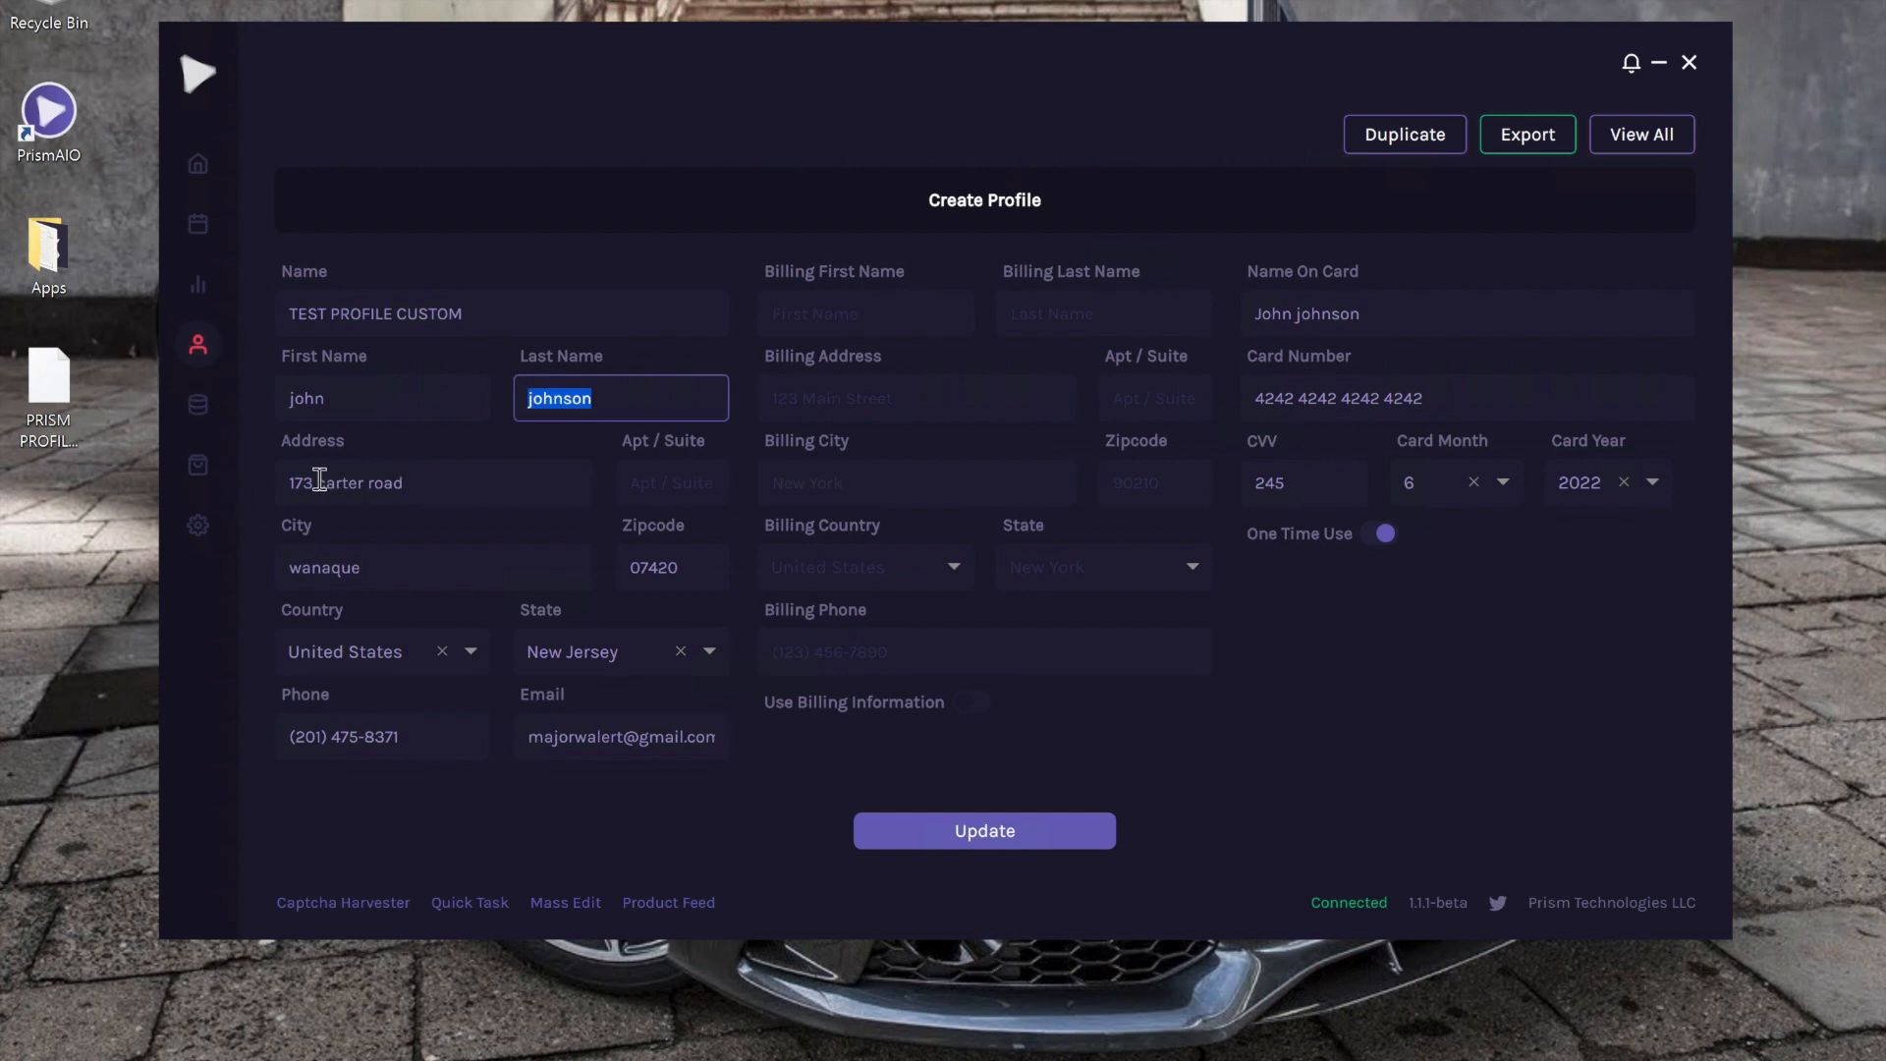
left_click(432, 483)
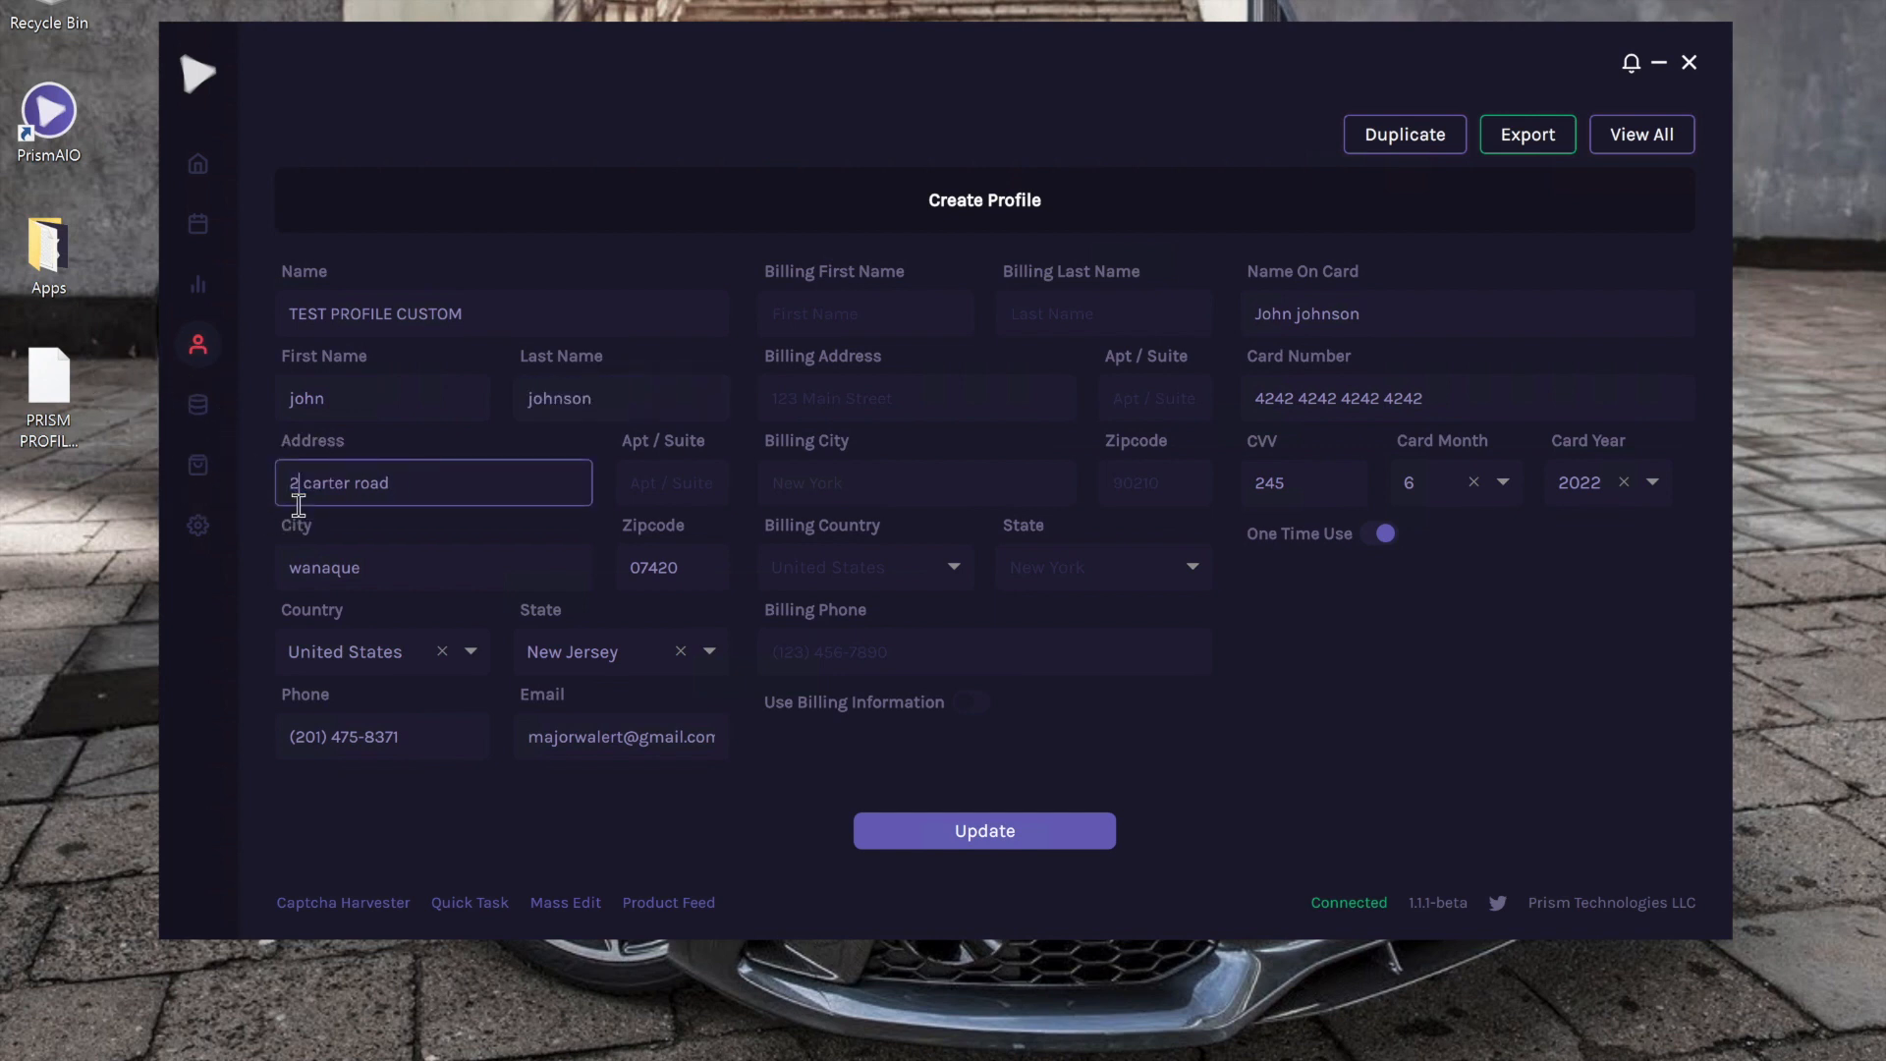
type("37")
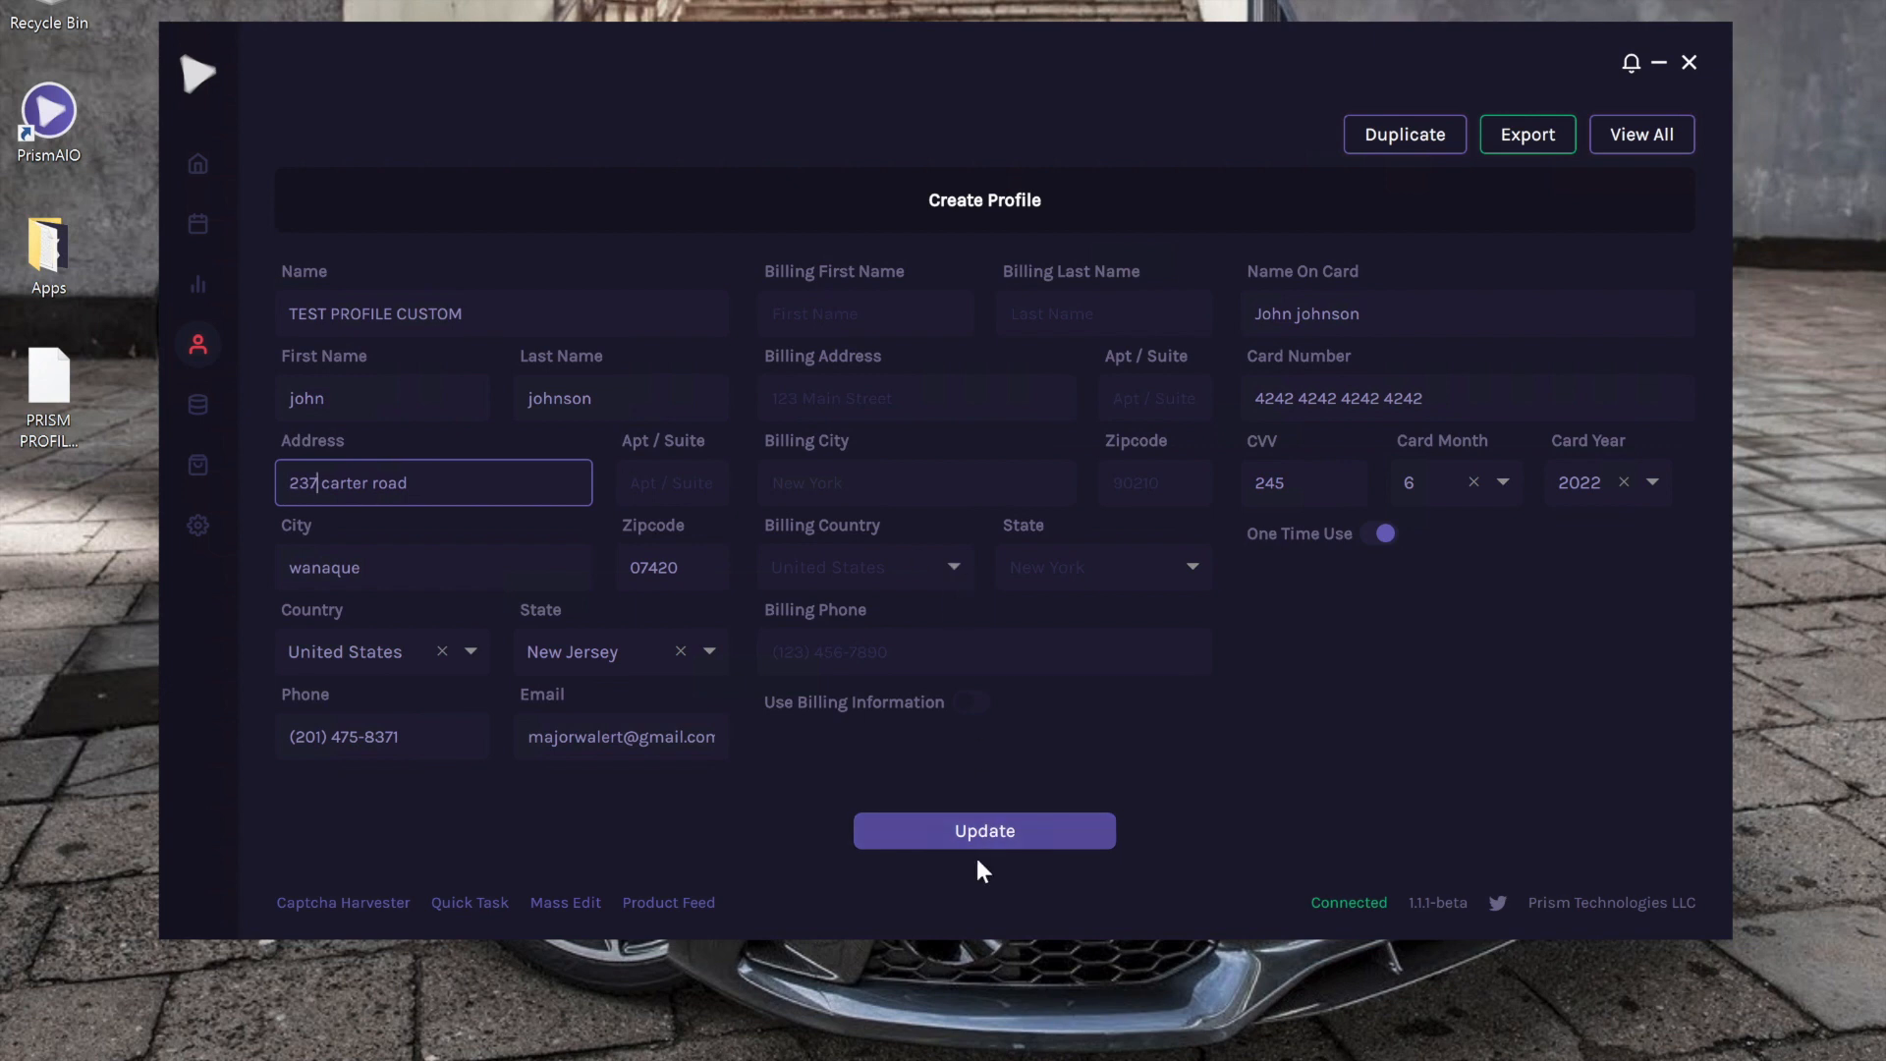
mouse_move(974, 890)
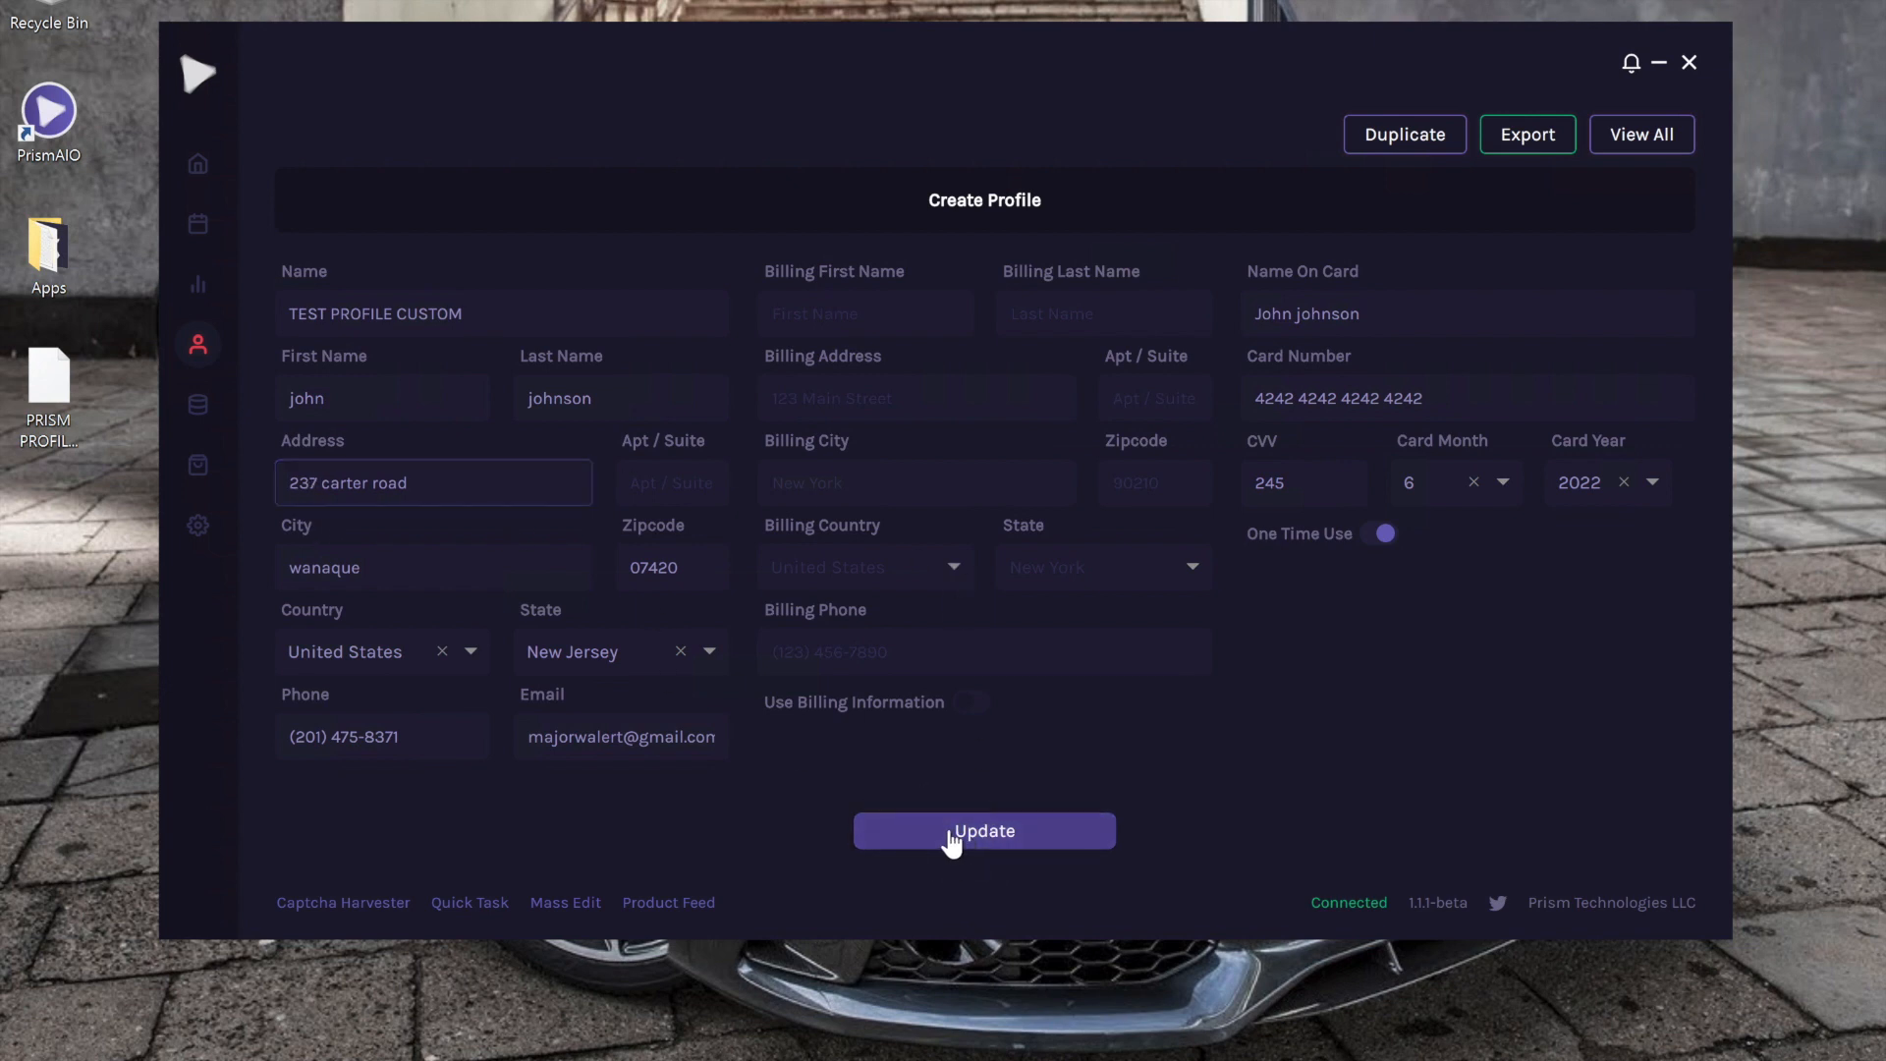
left_click(982, 829)
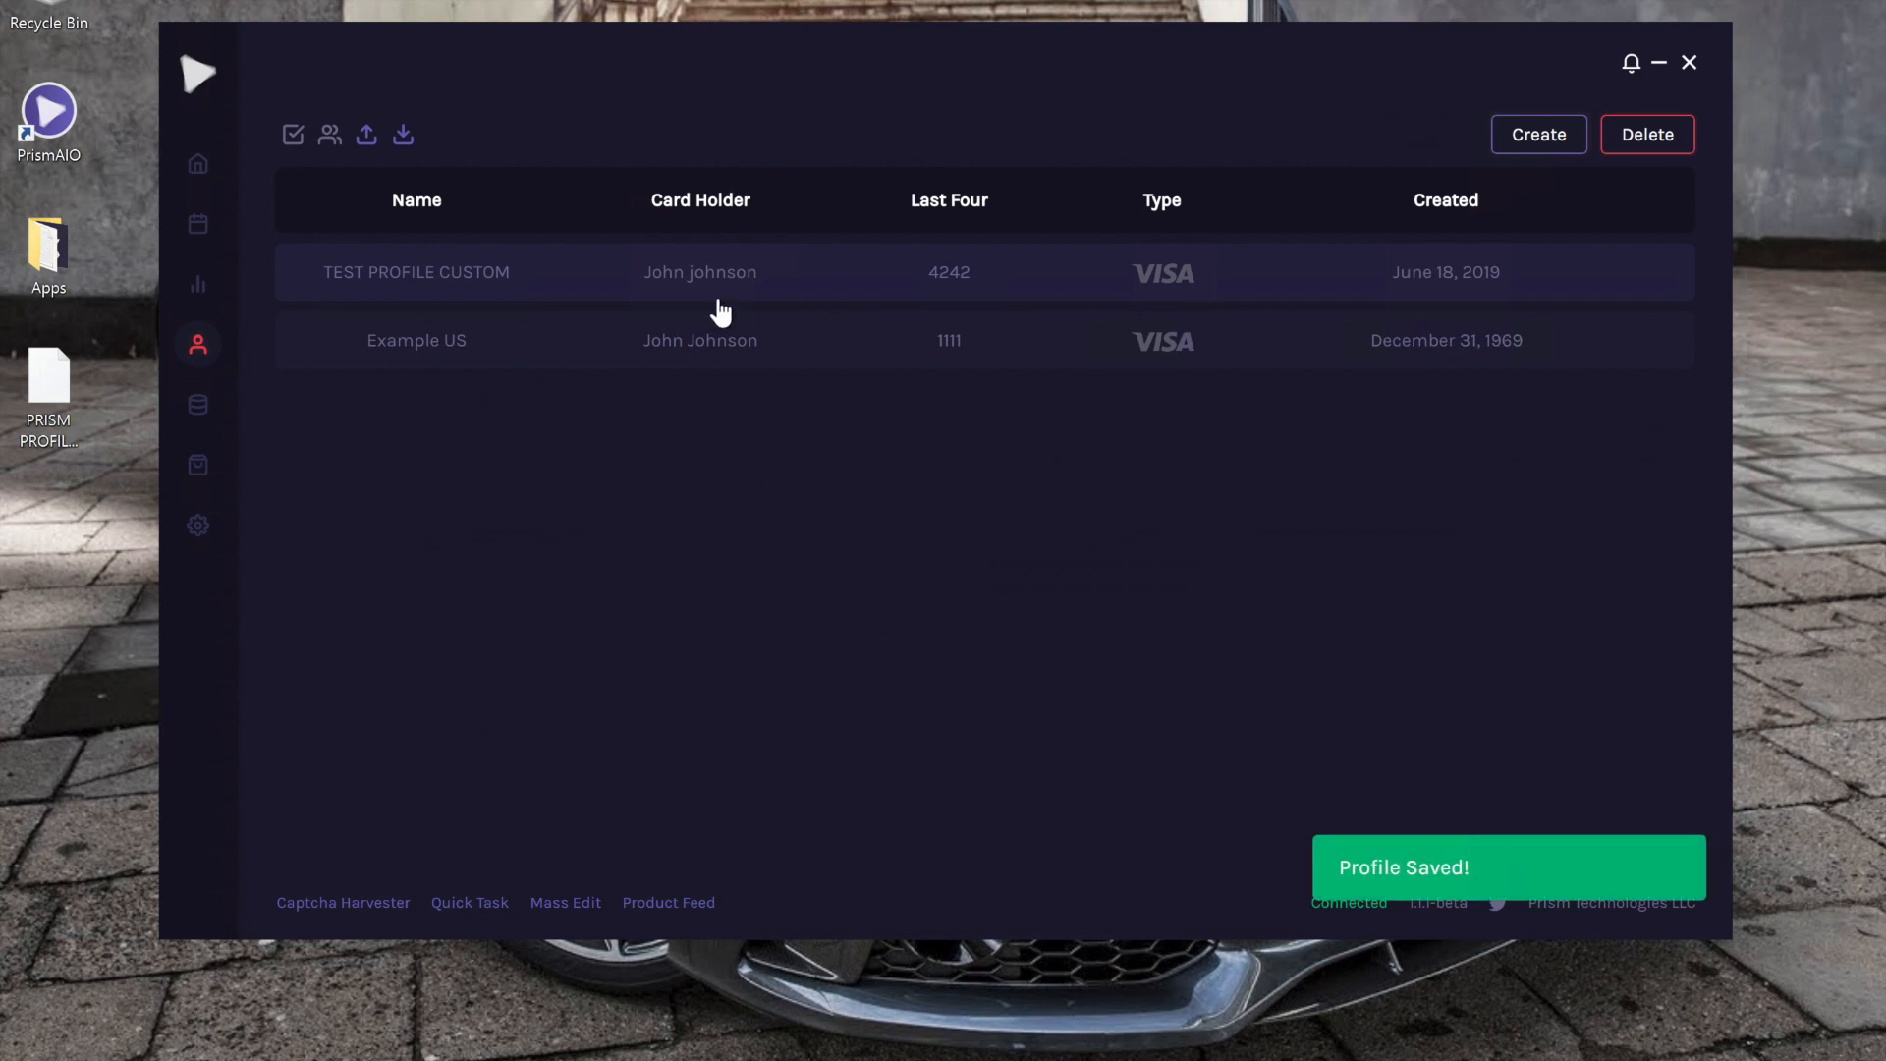
mouse_move(808, 290)
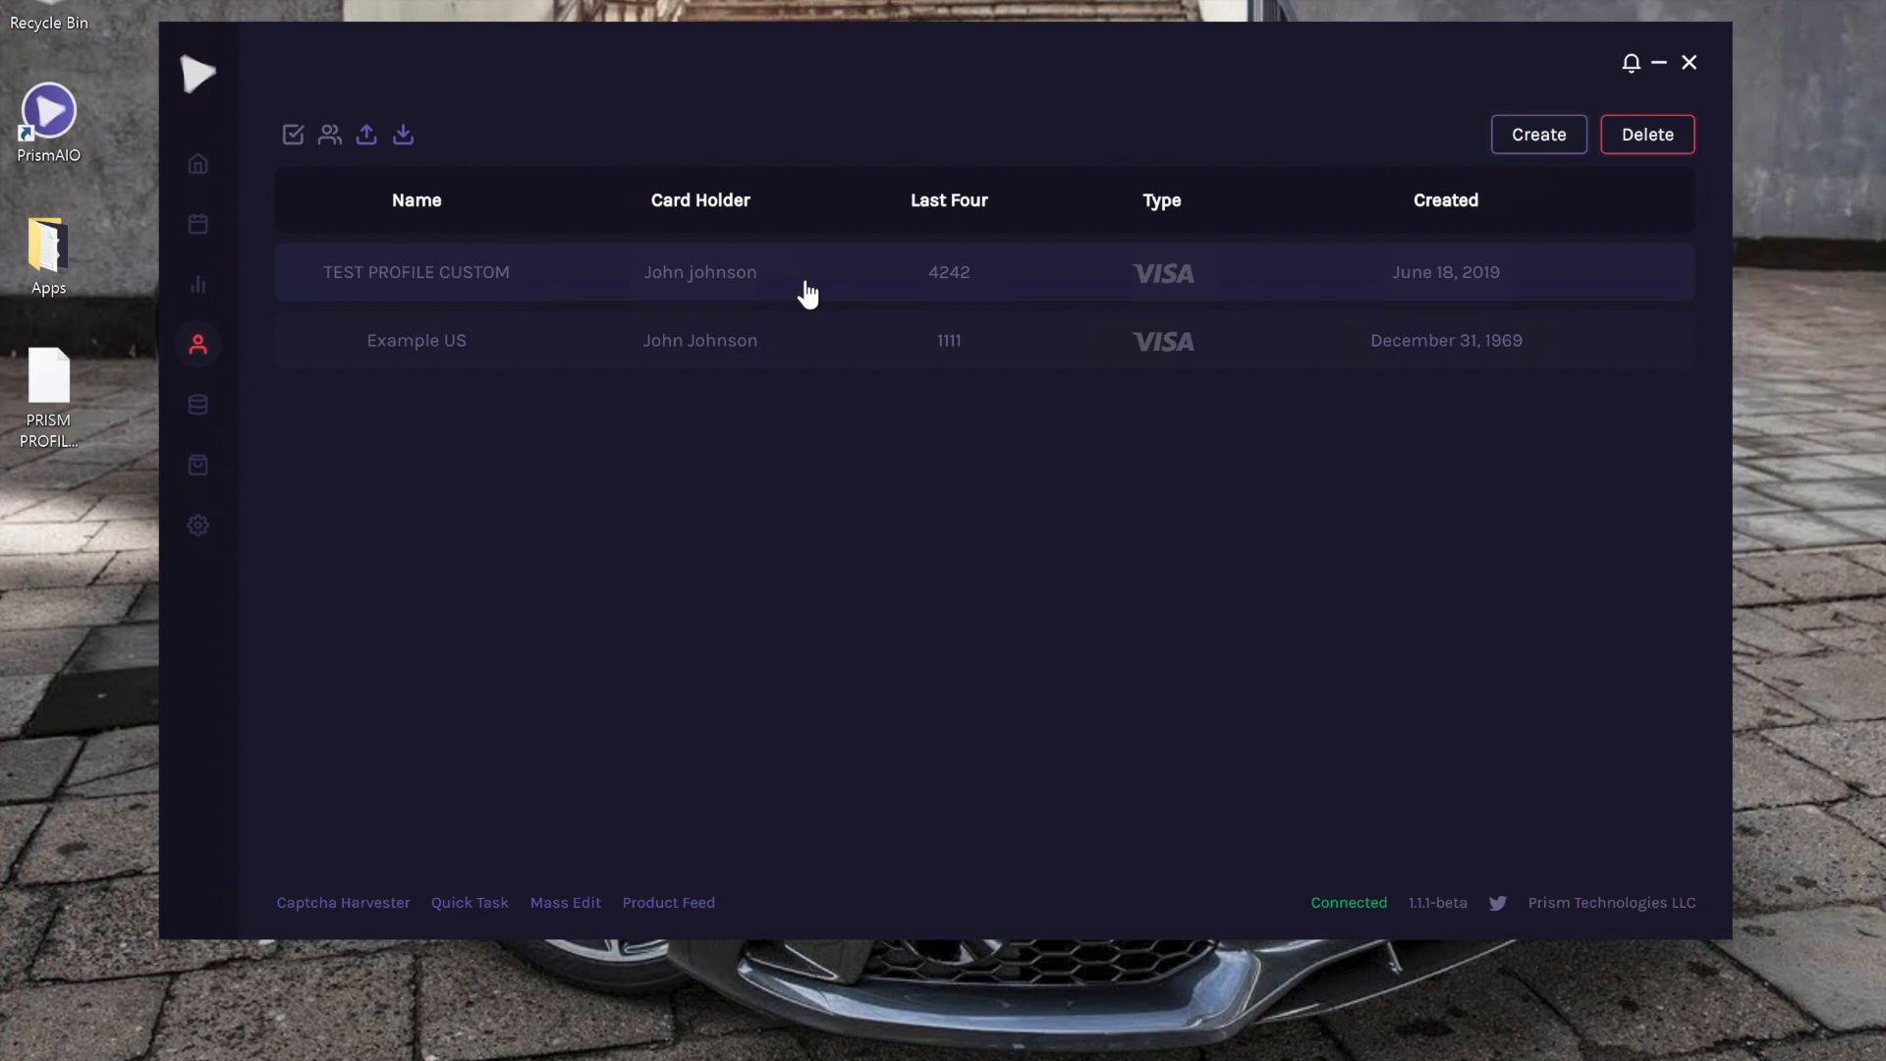
Step: Duplicate TEST PROFILE CUSTOM and save the copy with apt 2 as its apartment
right_click(805, 271)
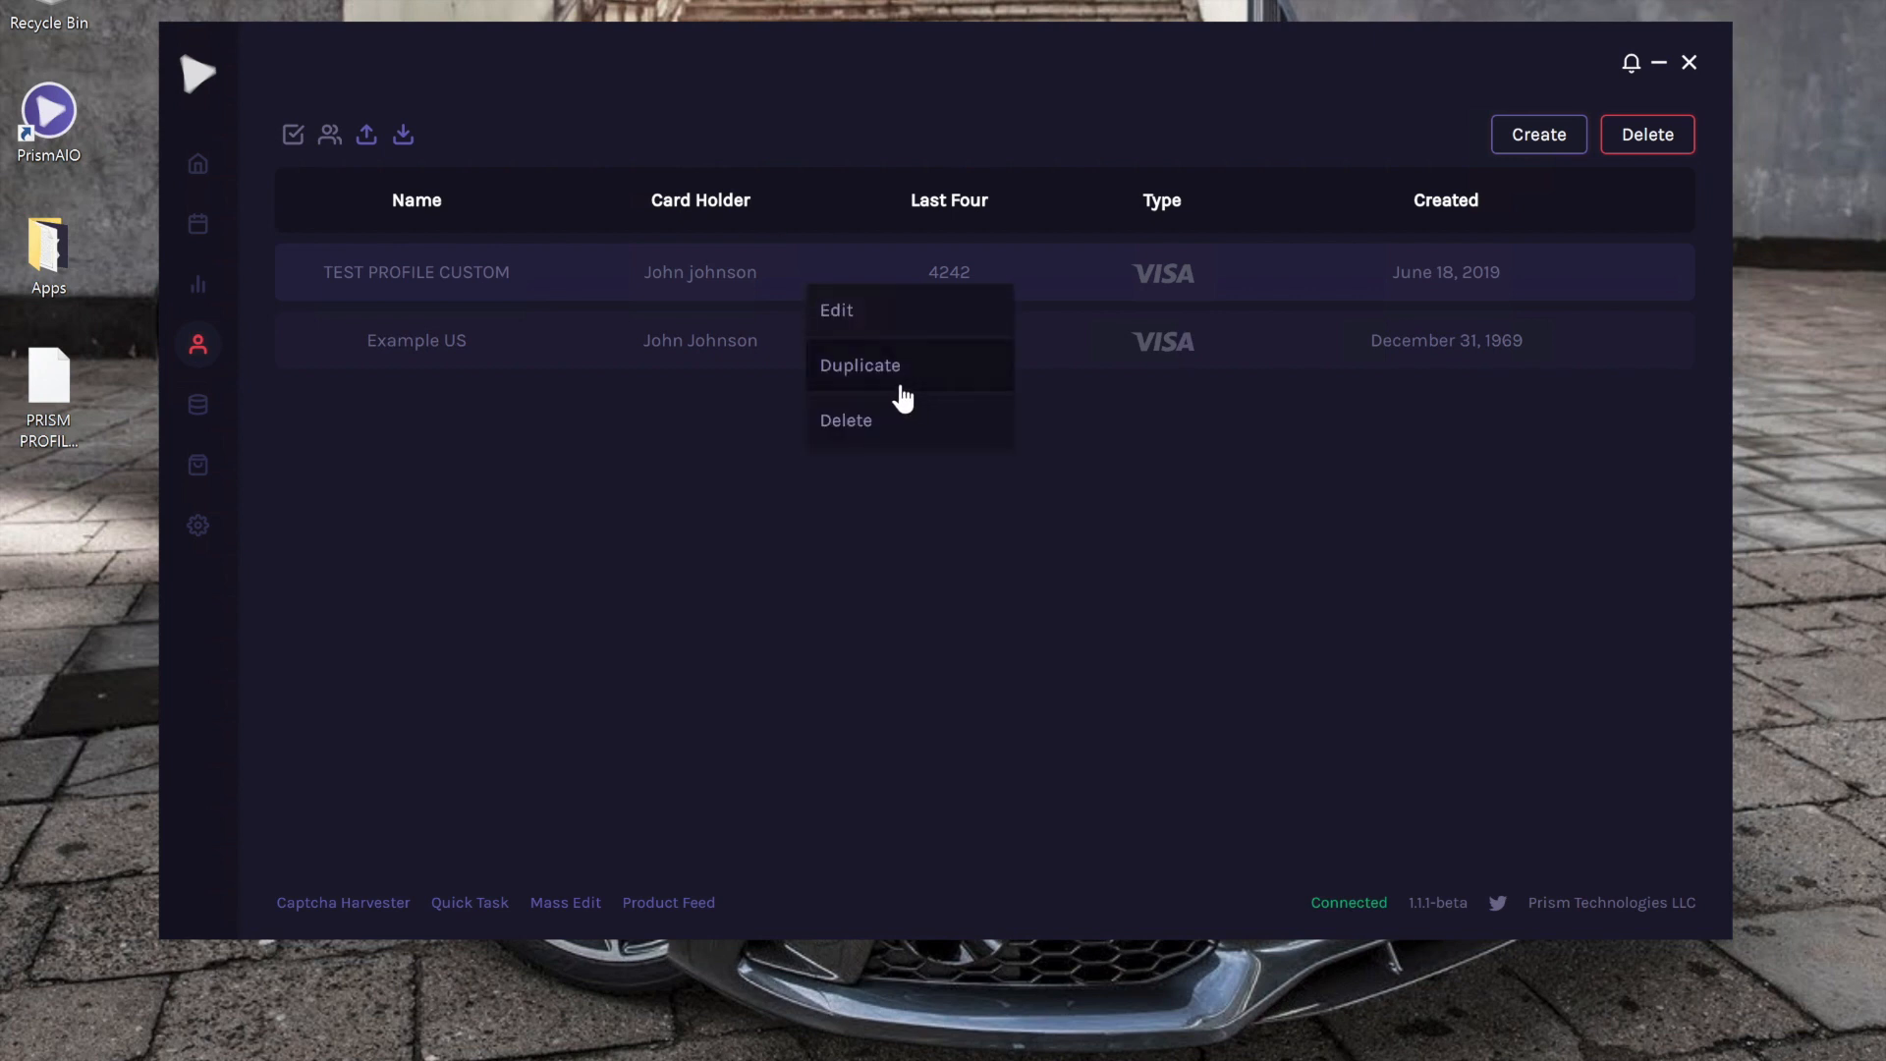
mouse_move(935, 385)
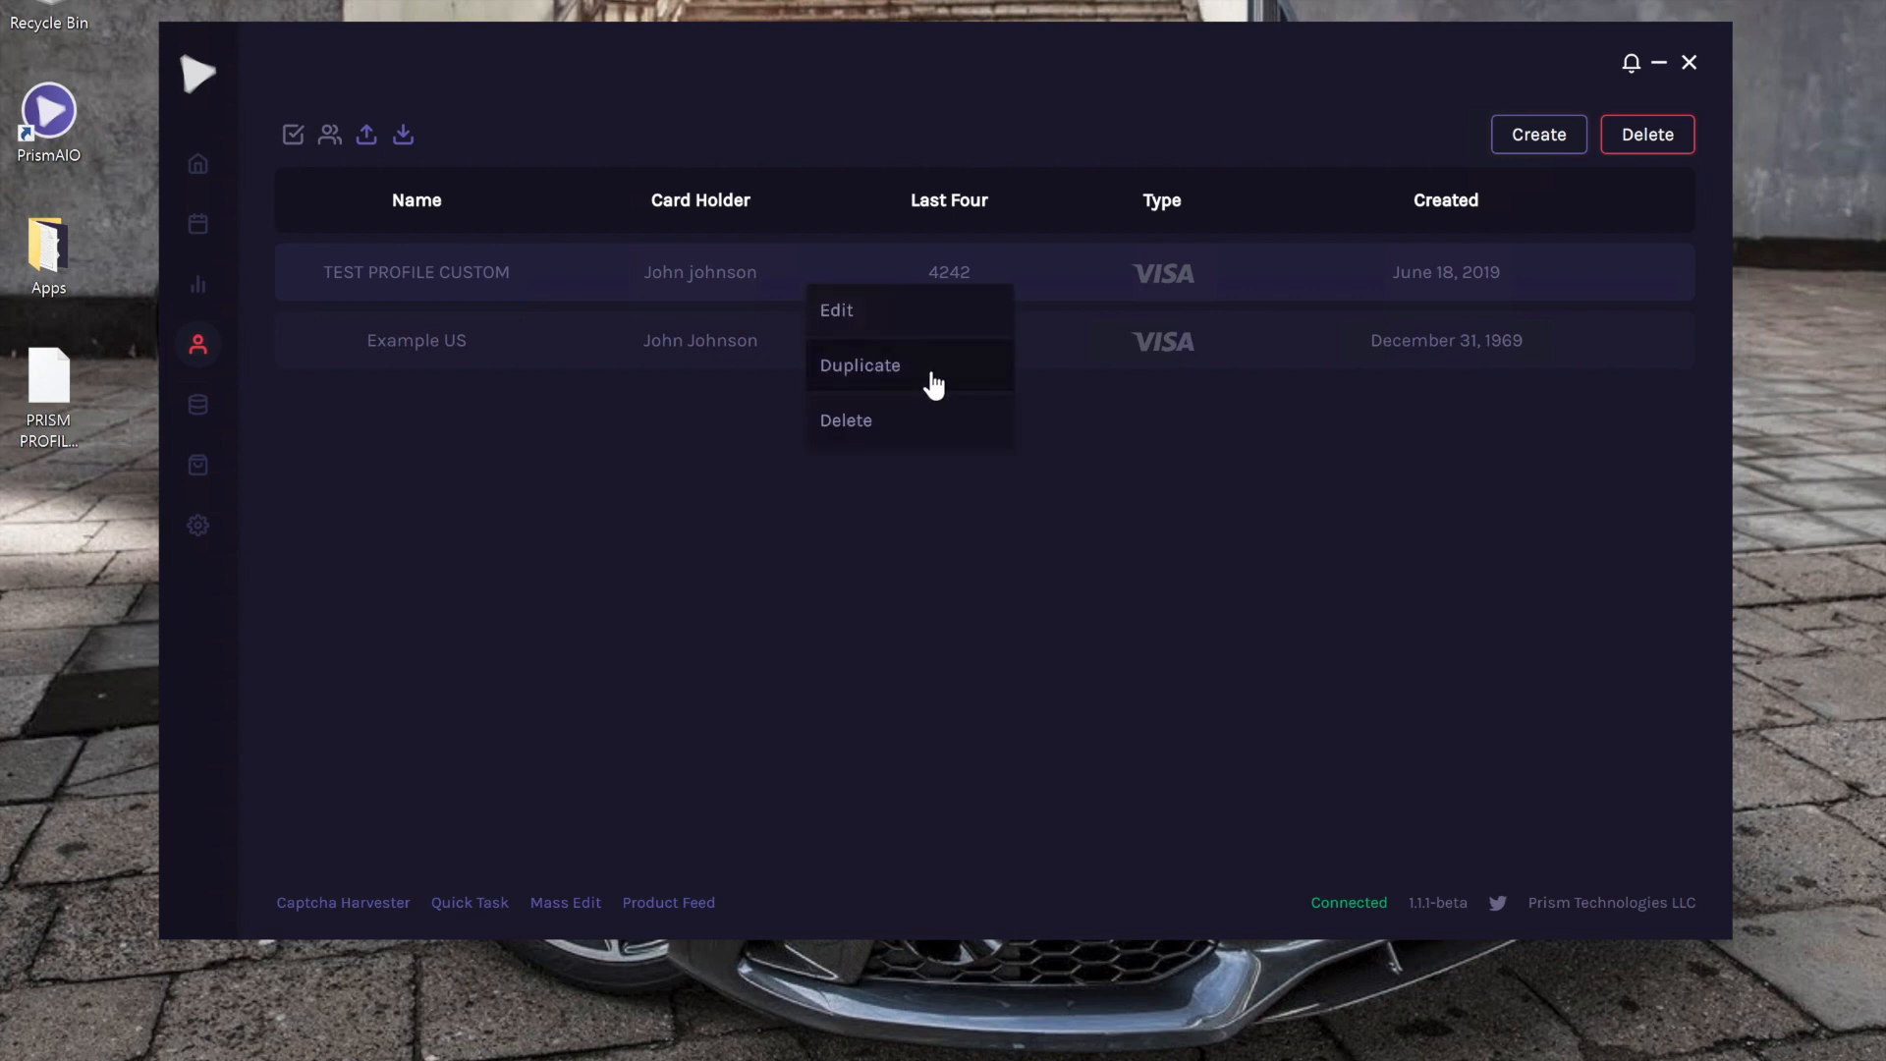
left_click(858, 366)
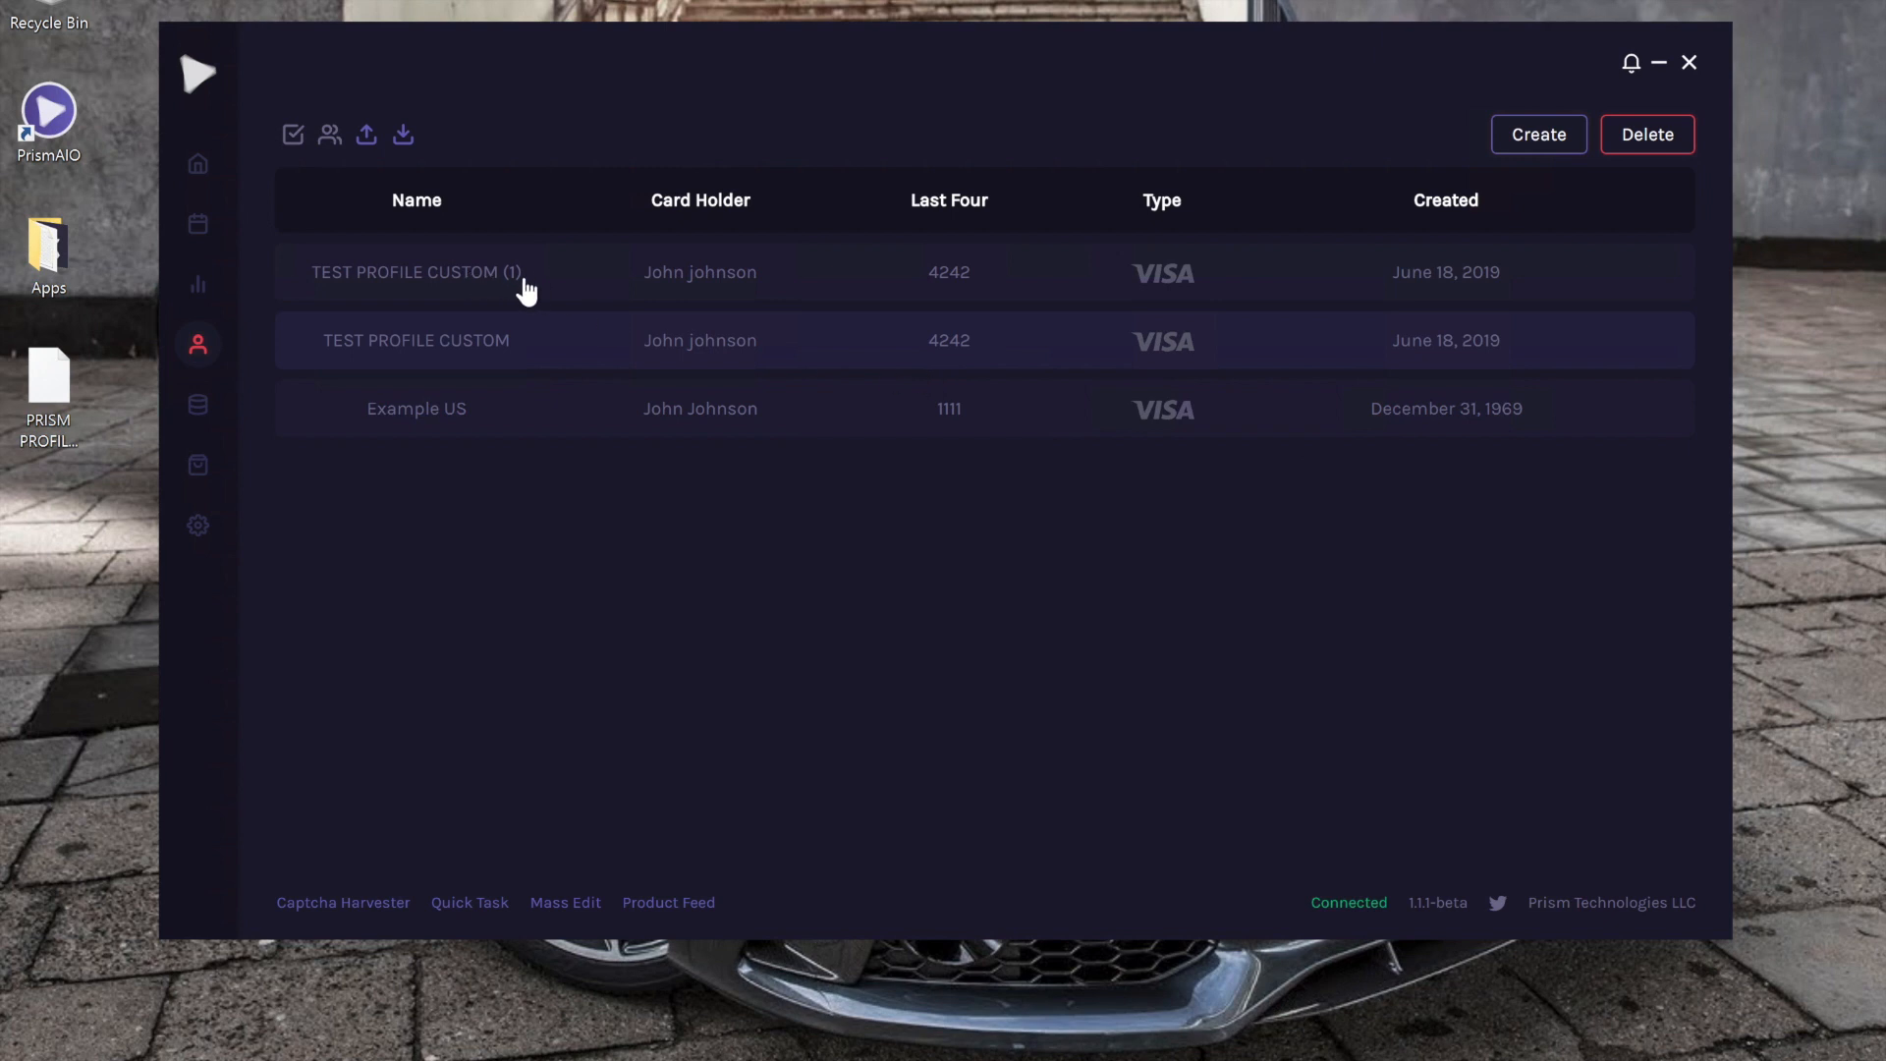
right_click(415, 271)
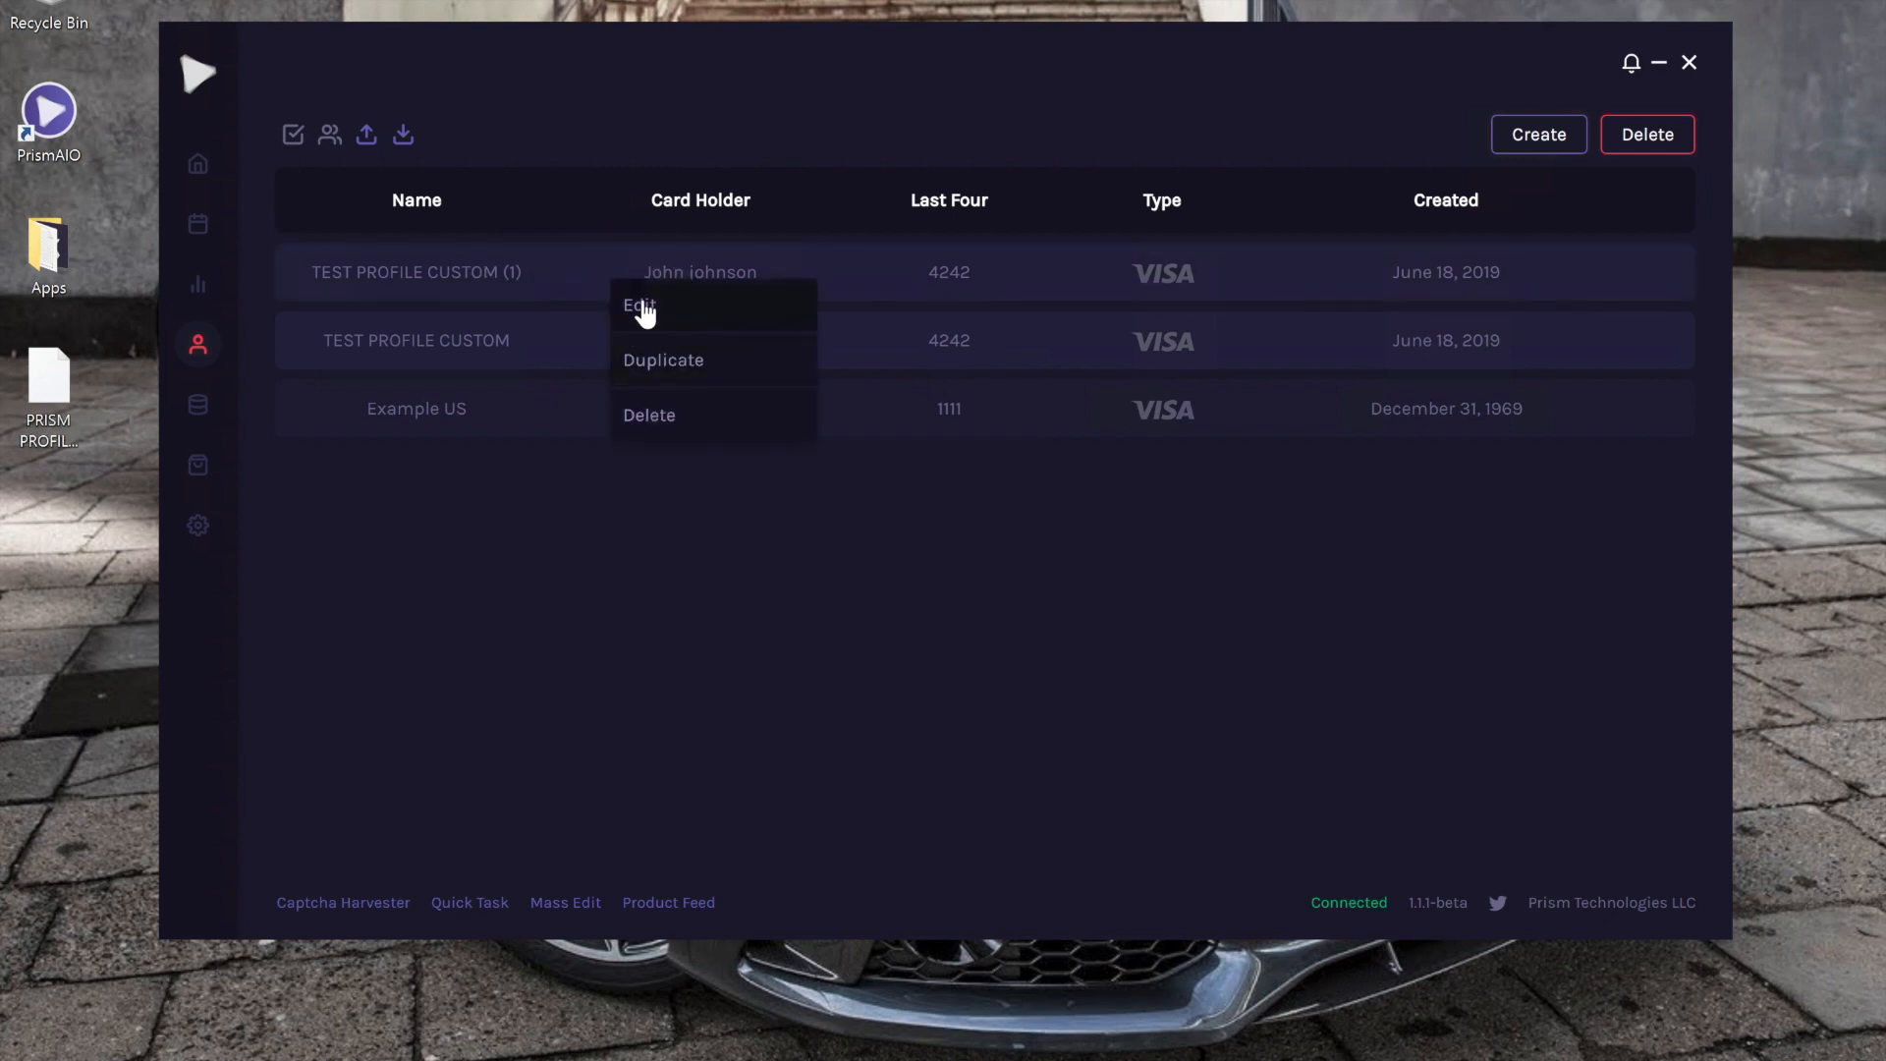
left_click(639, 303)
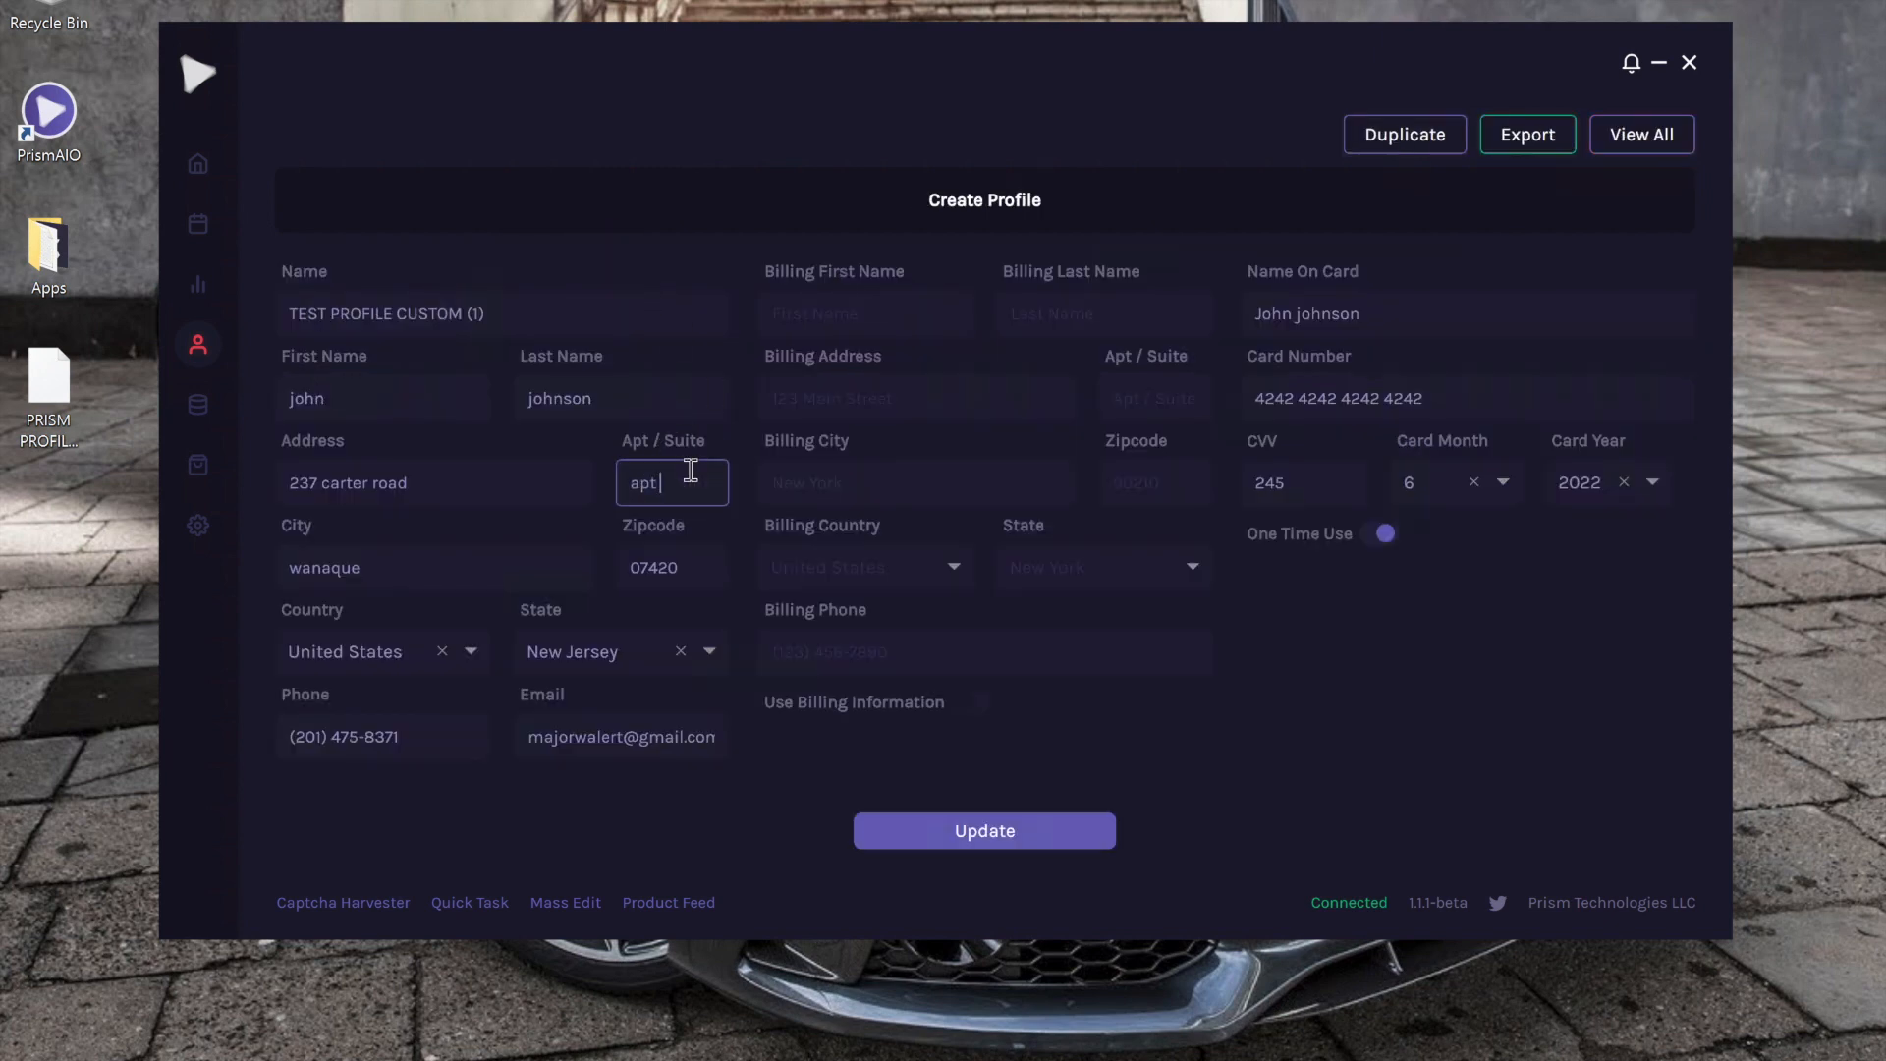
type("2")
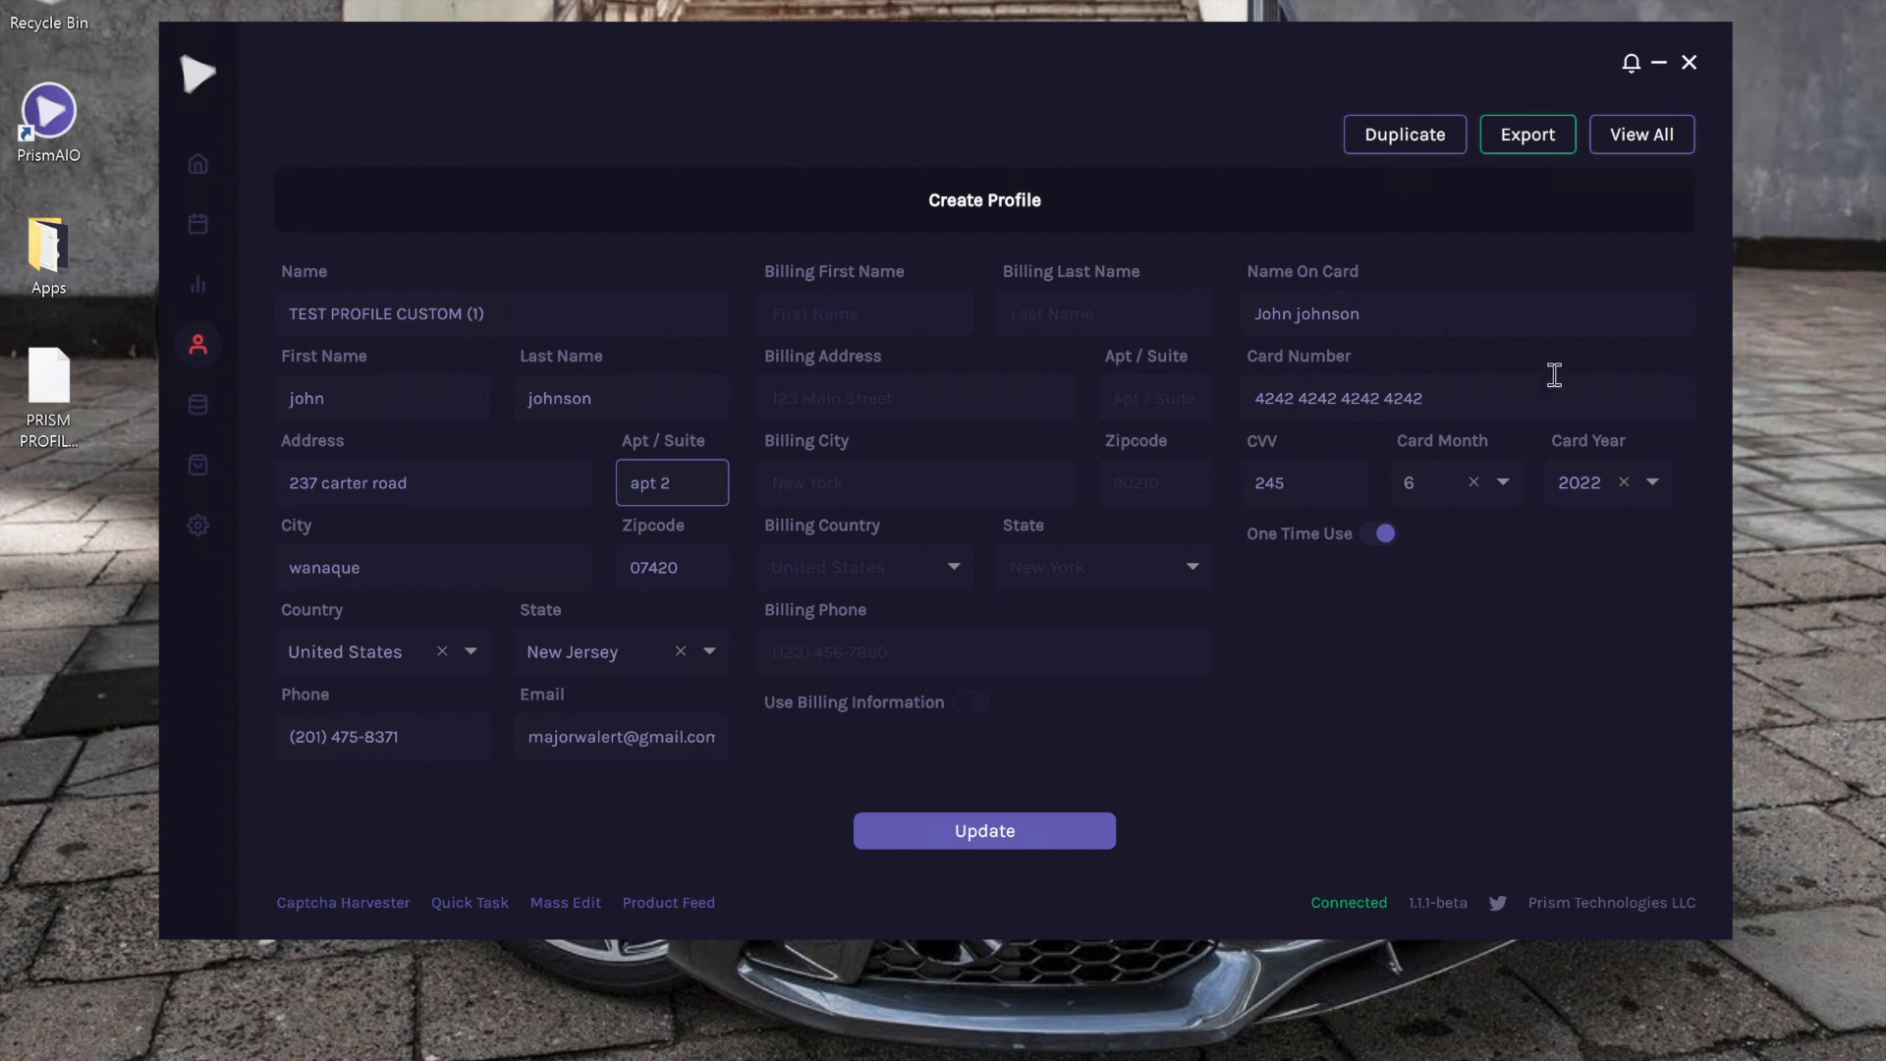
left_click(983, 829)
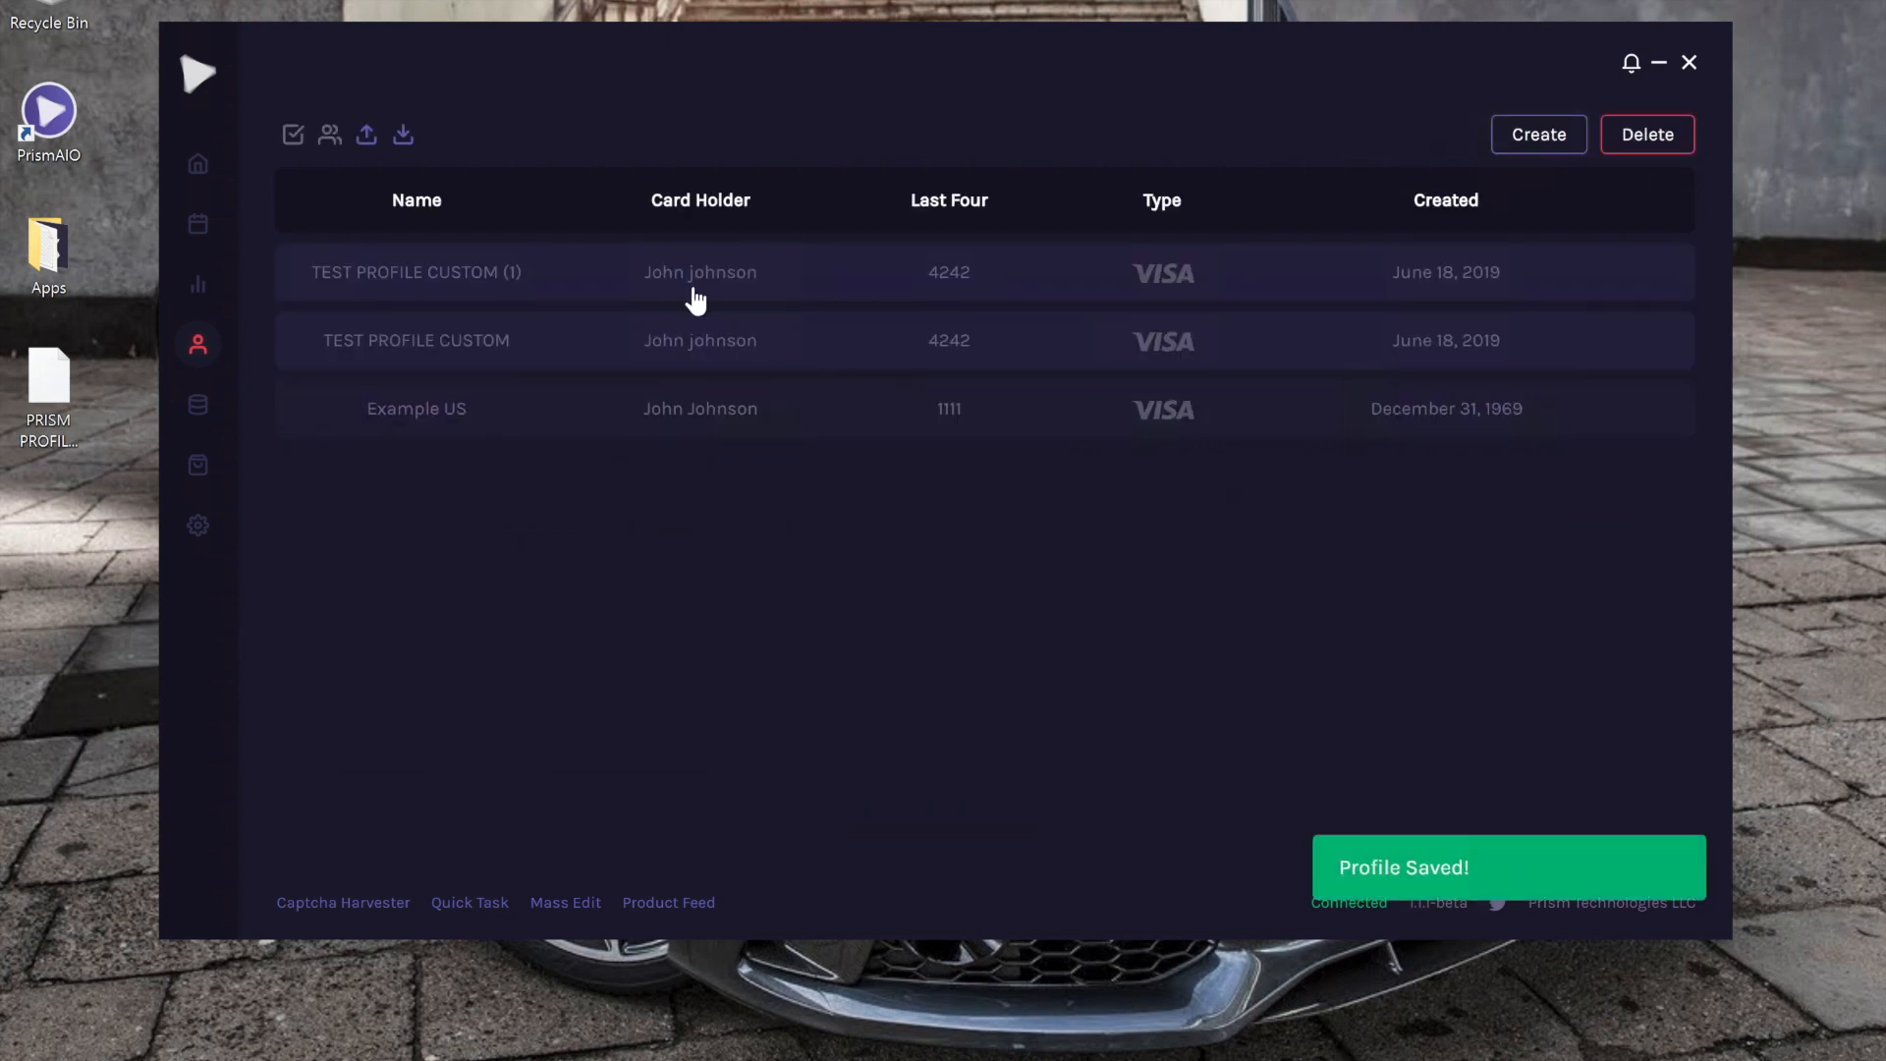
mouse_move(672, 588)
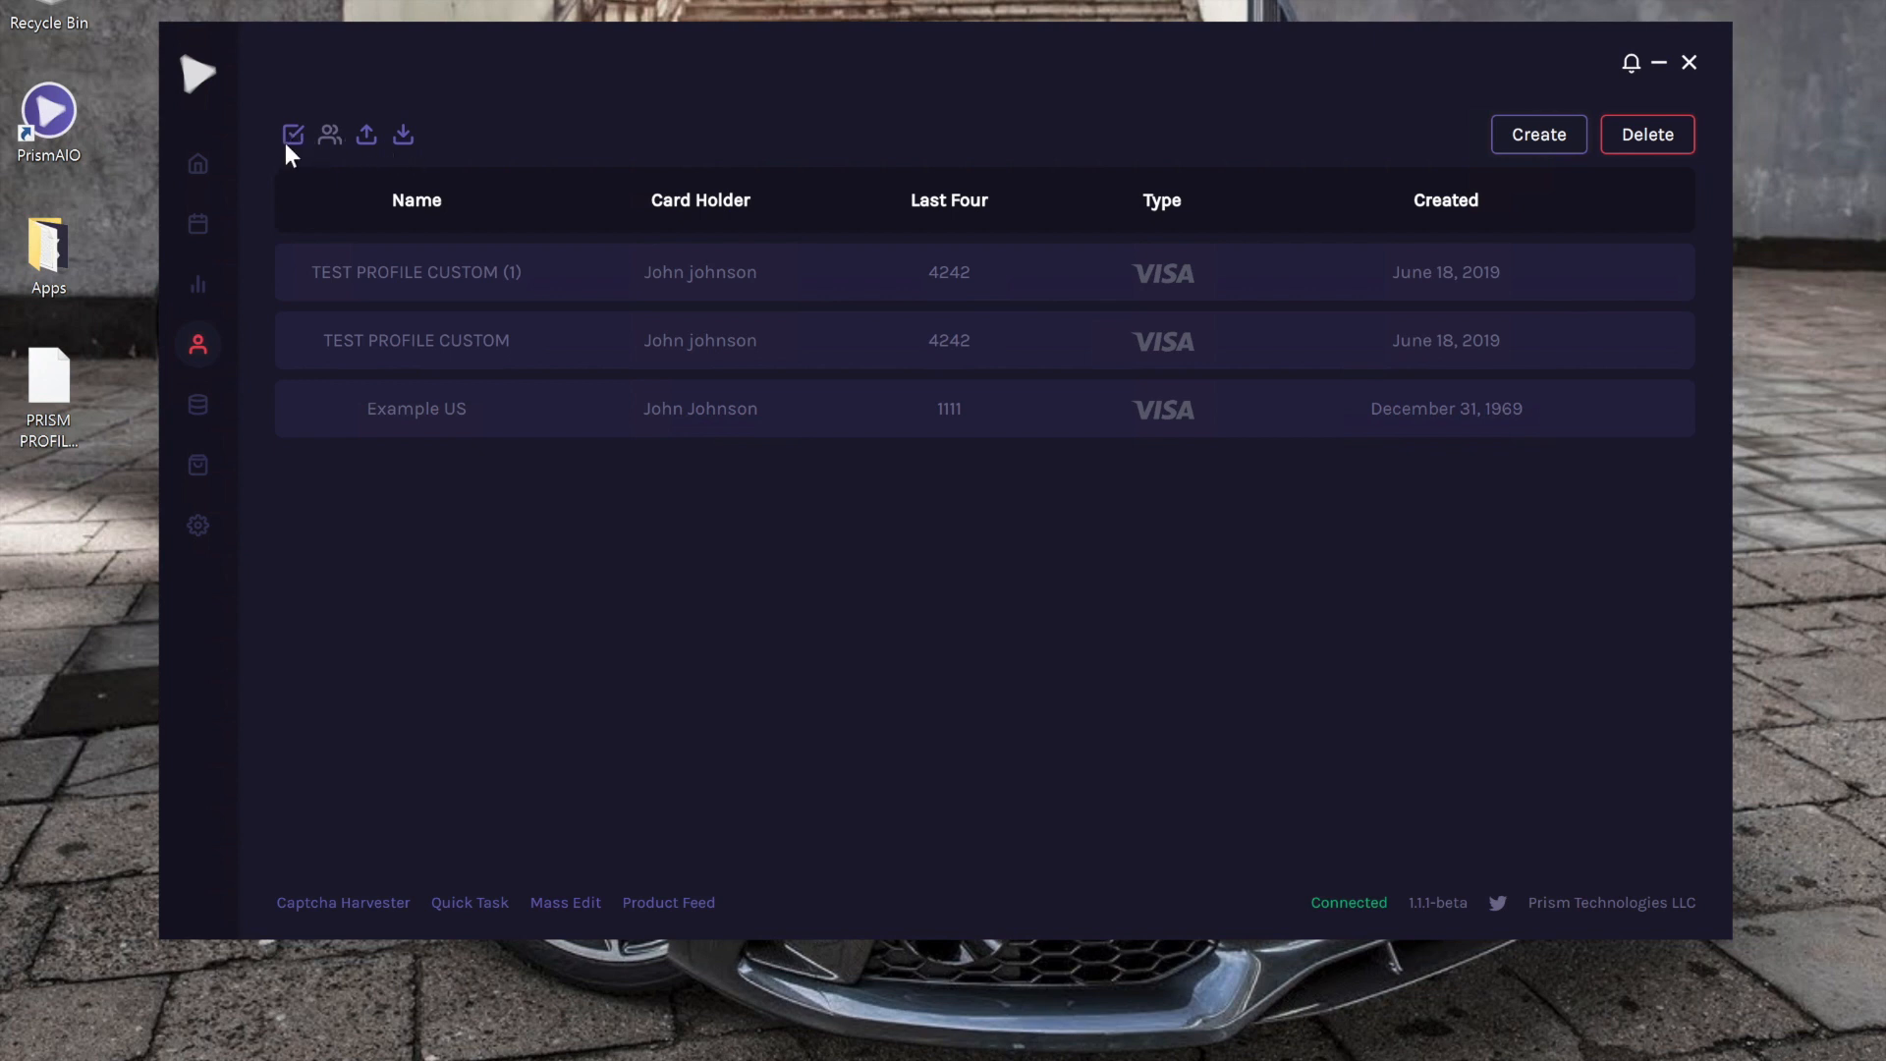
mouse_move(366, 397)
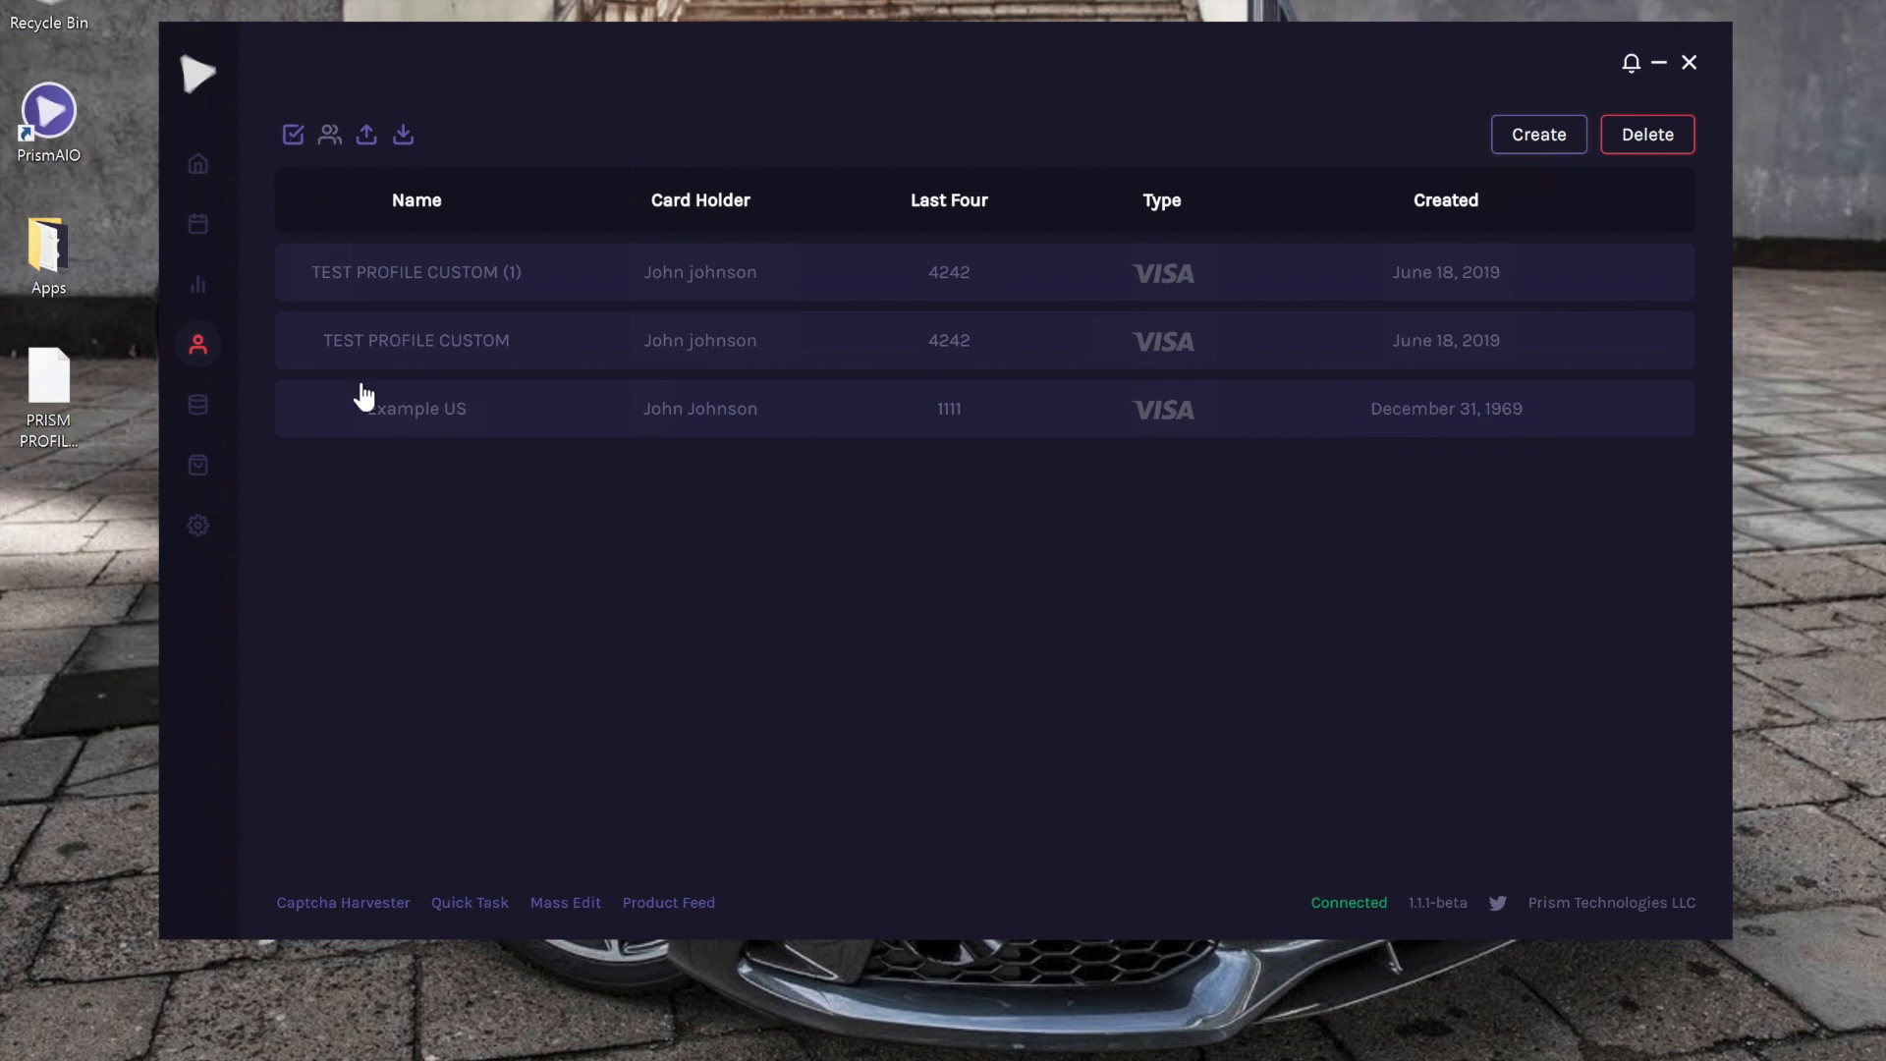
mouse_move(408, 409)
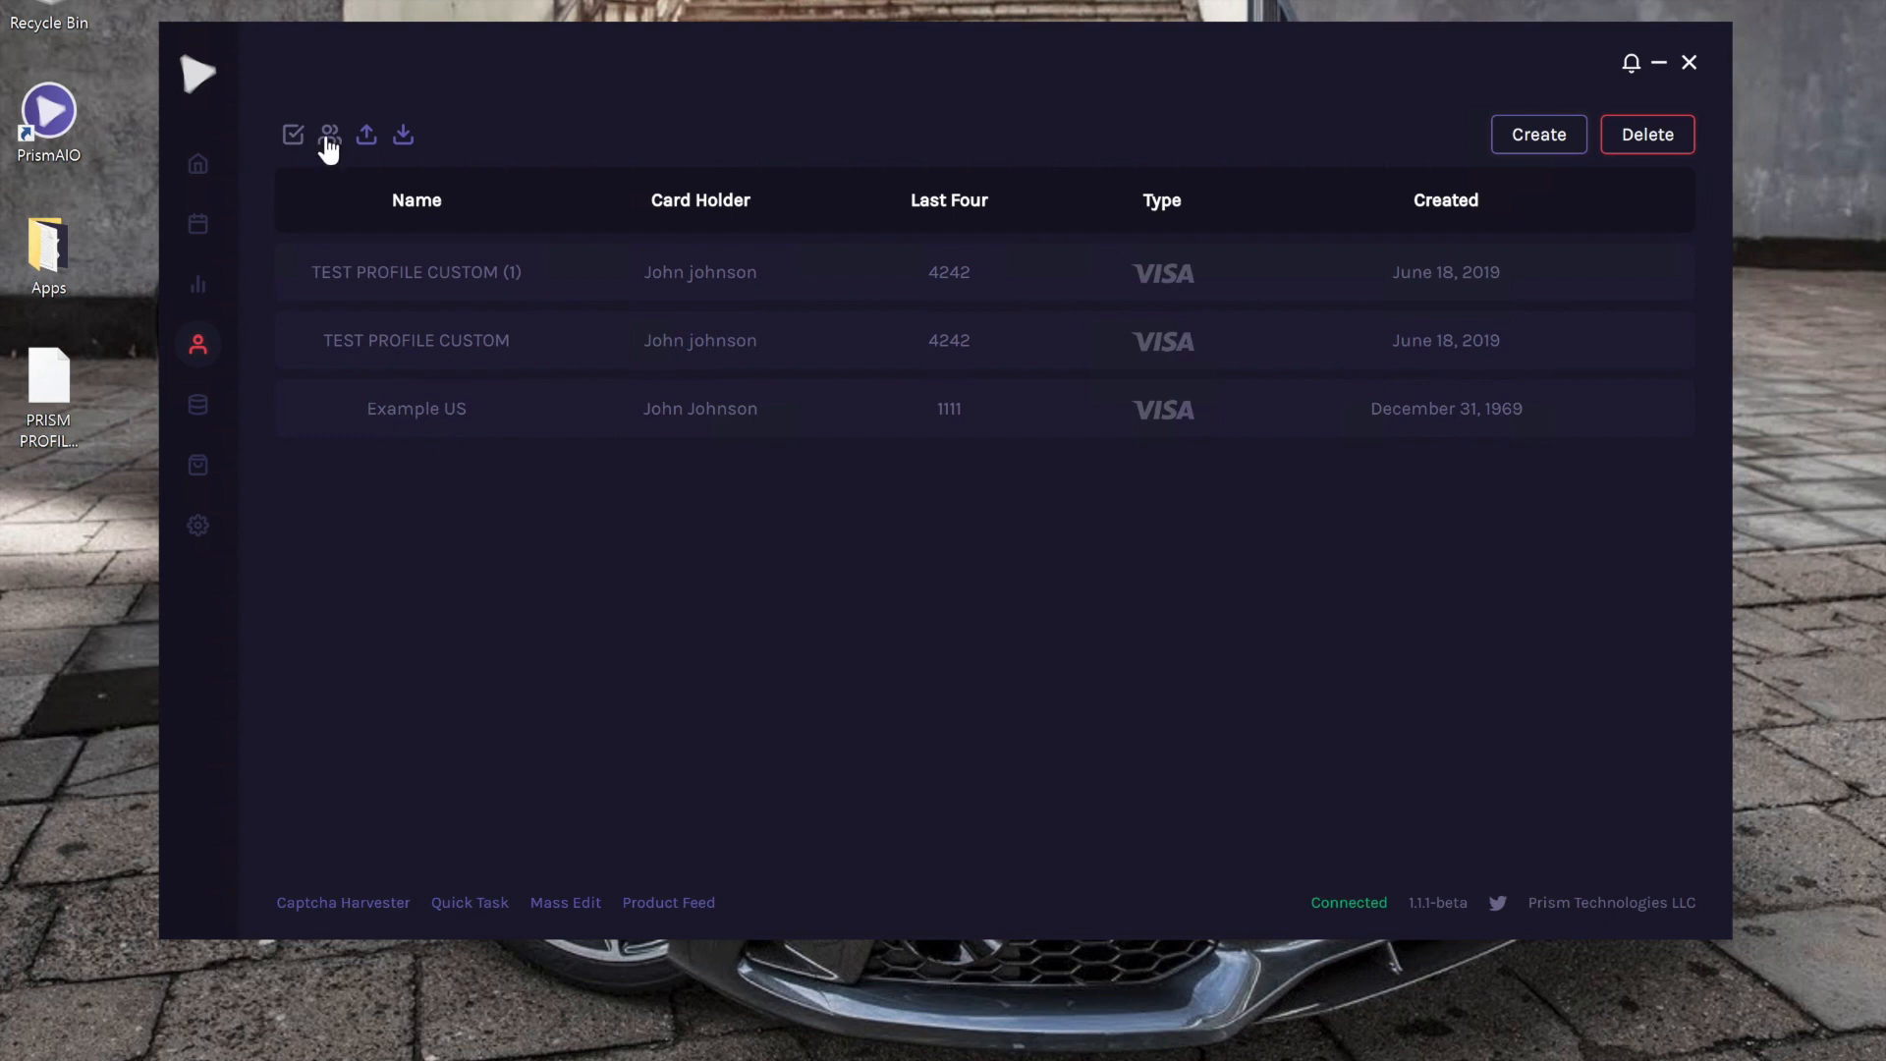
mouse_move(682, 413)
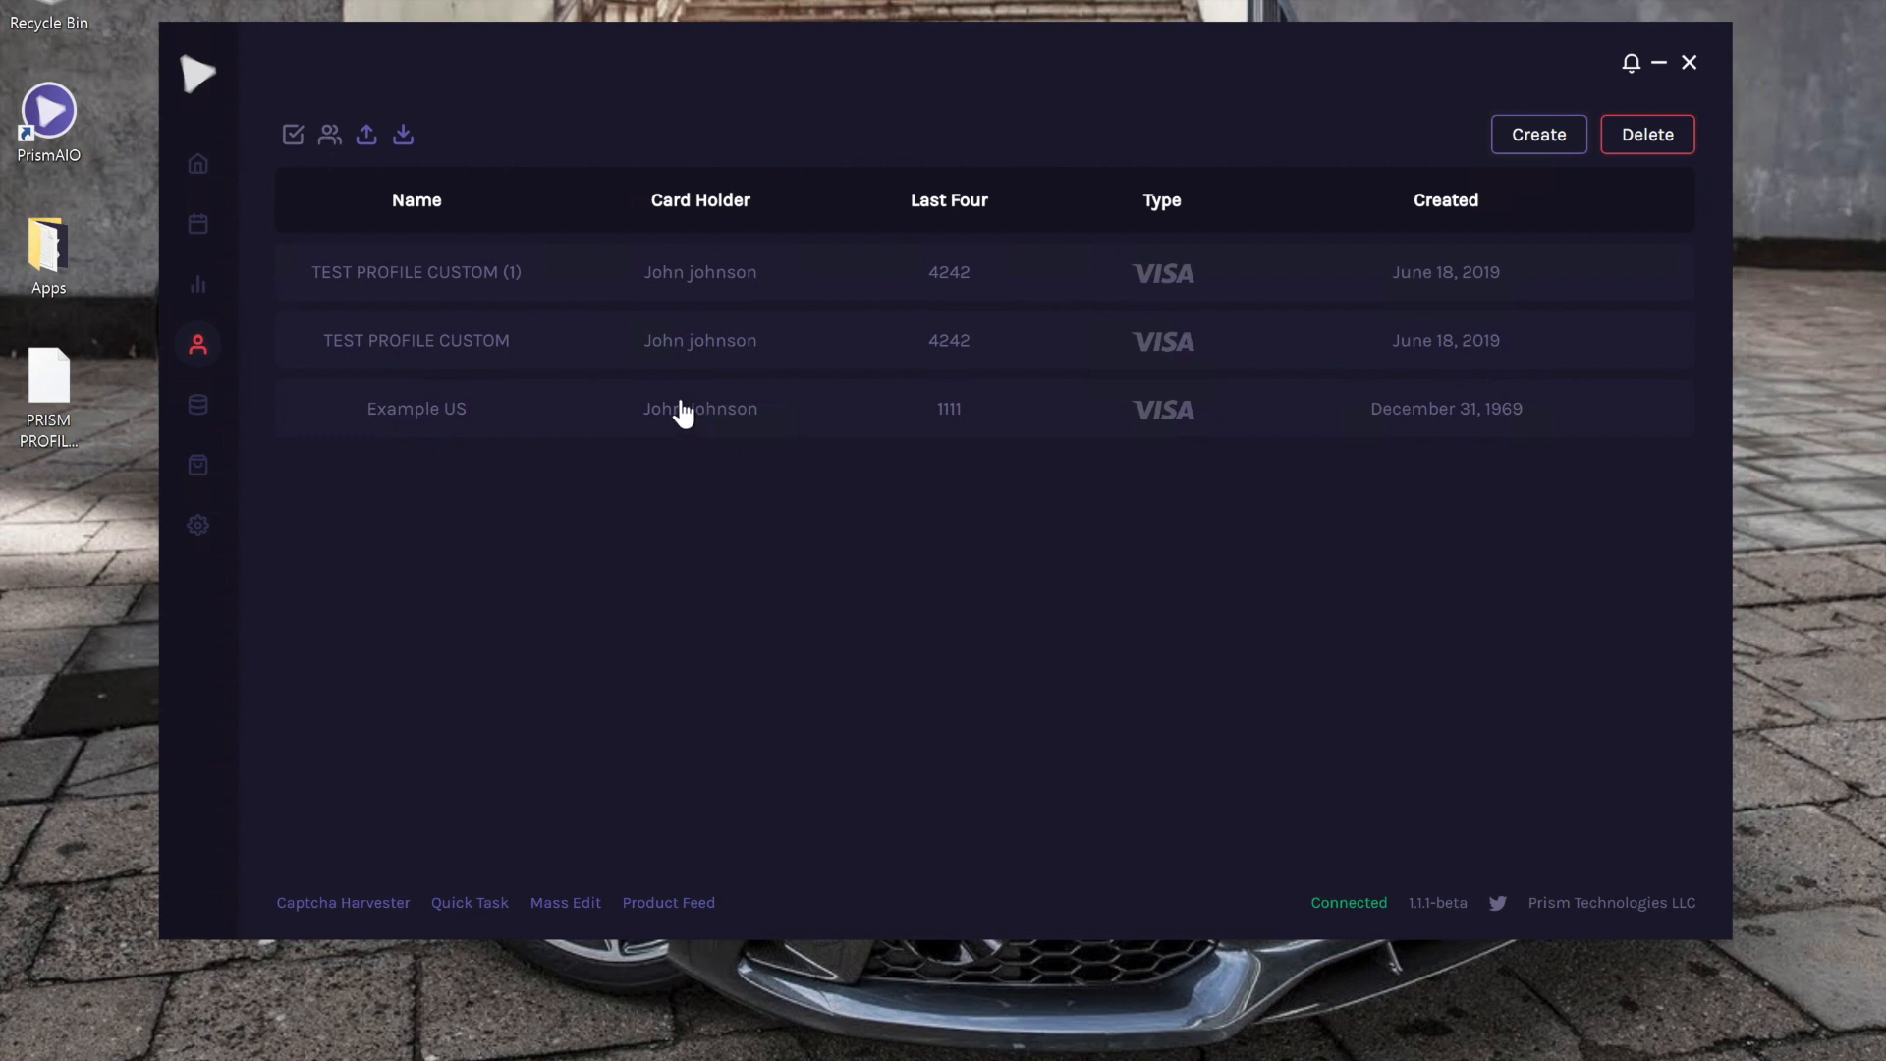
mouse_move(310, 154)
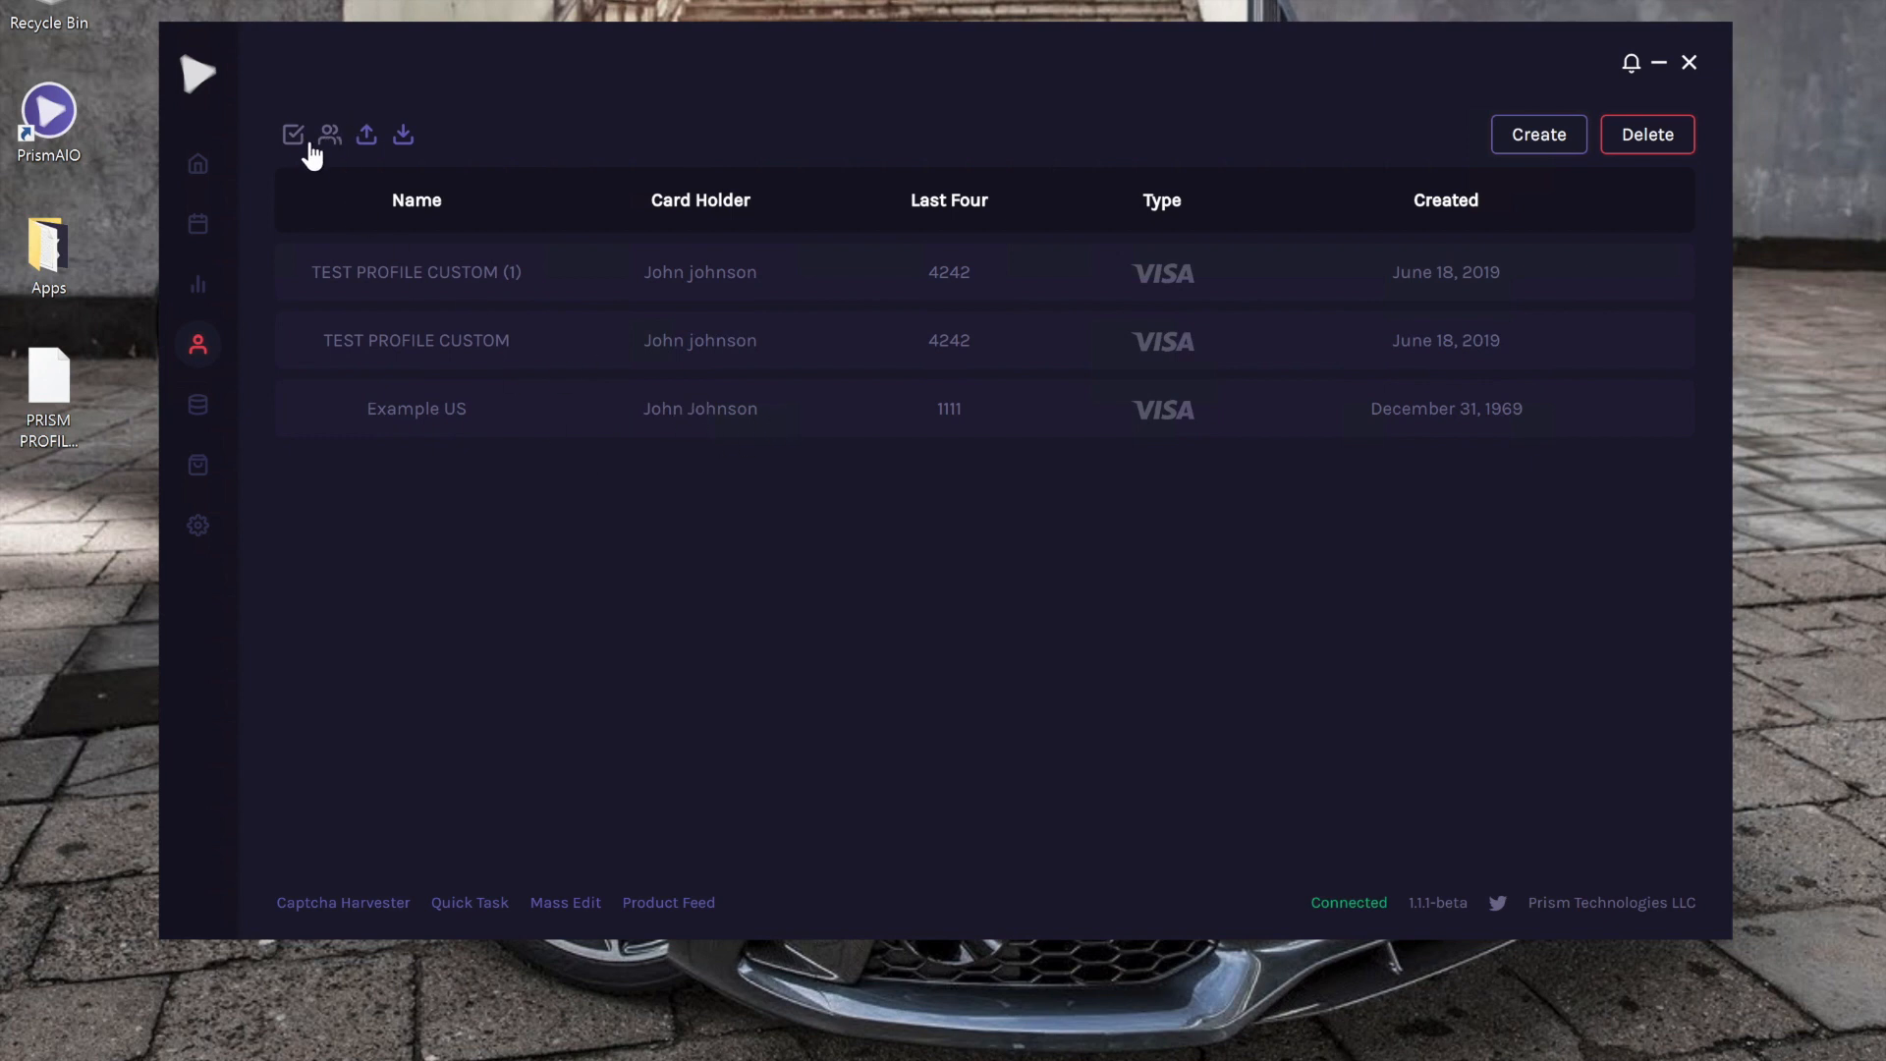
Step: Create profile group Personal holding both TEST PROFILE CUSTOM profiles
left_click(328, 133)
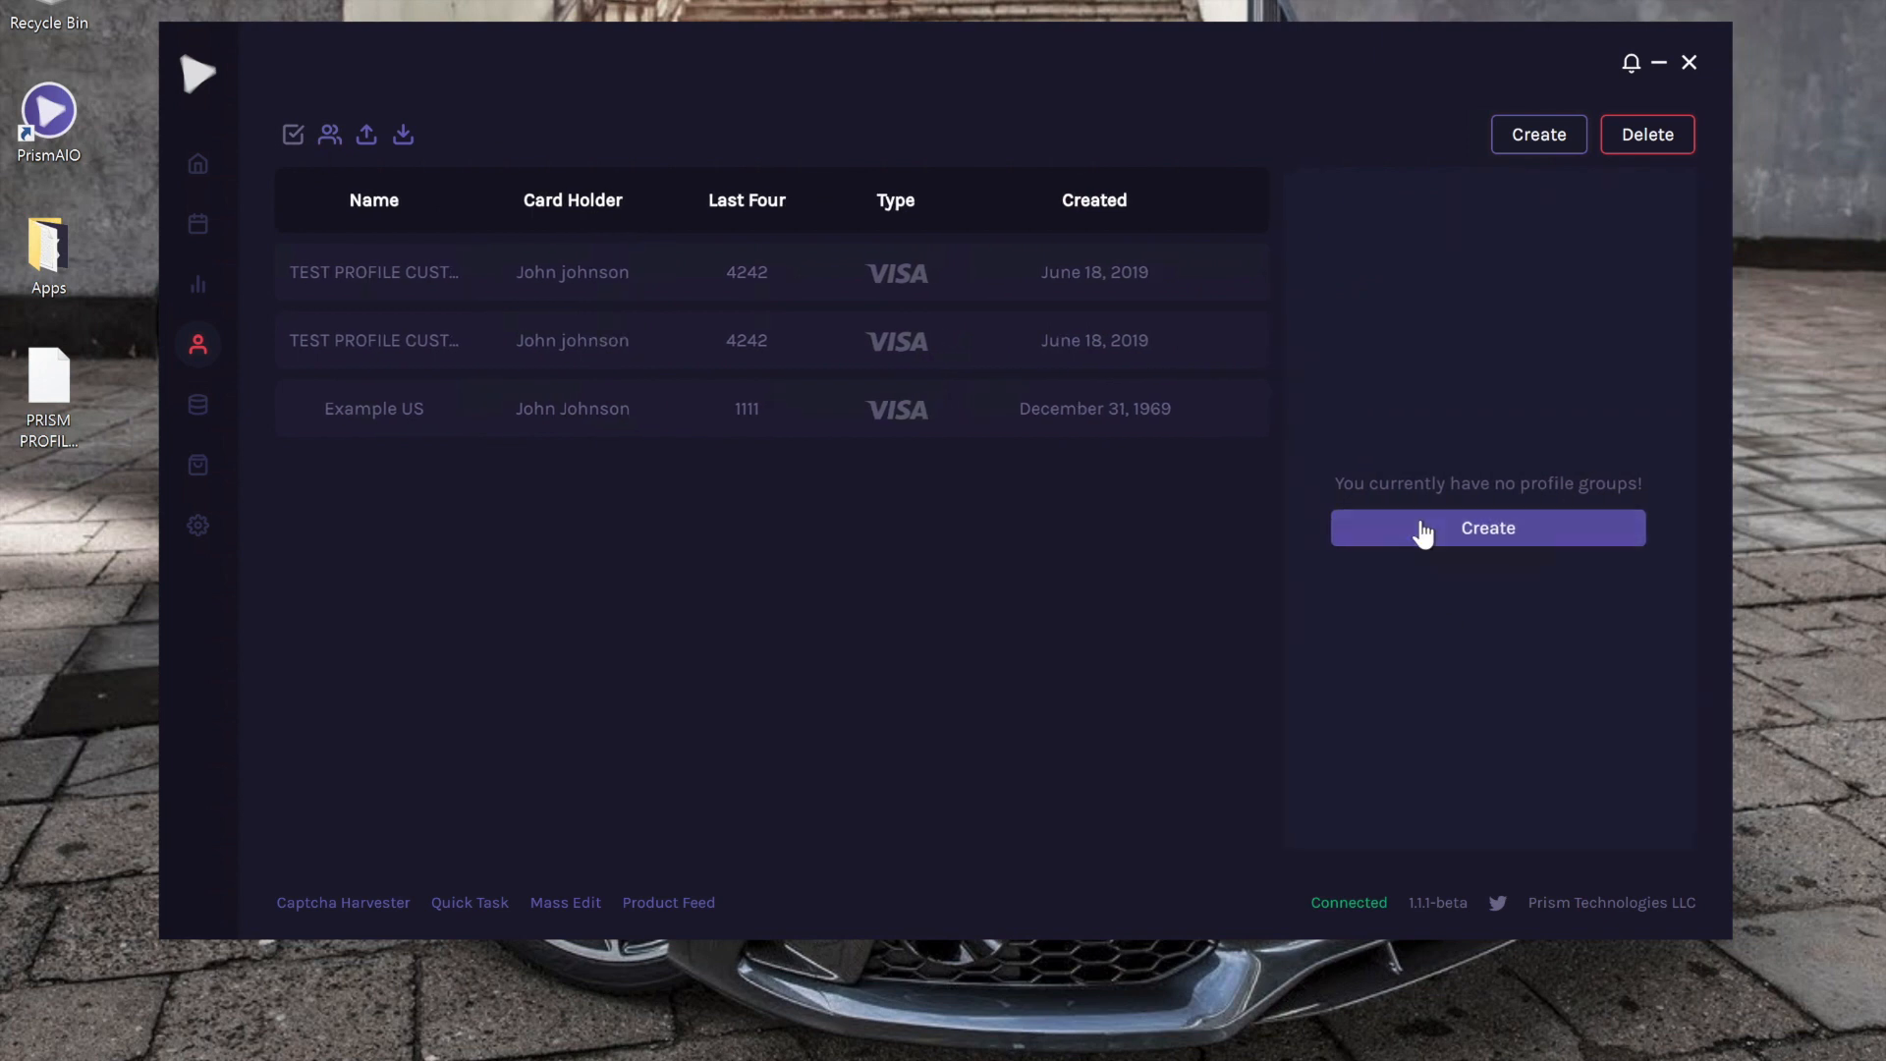
mouse_move(1513, 511)
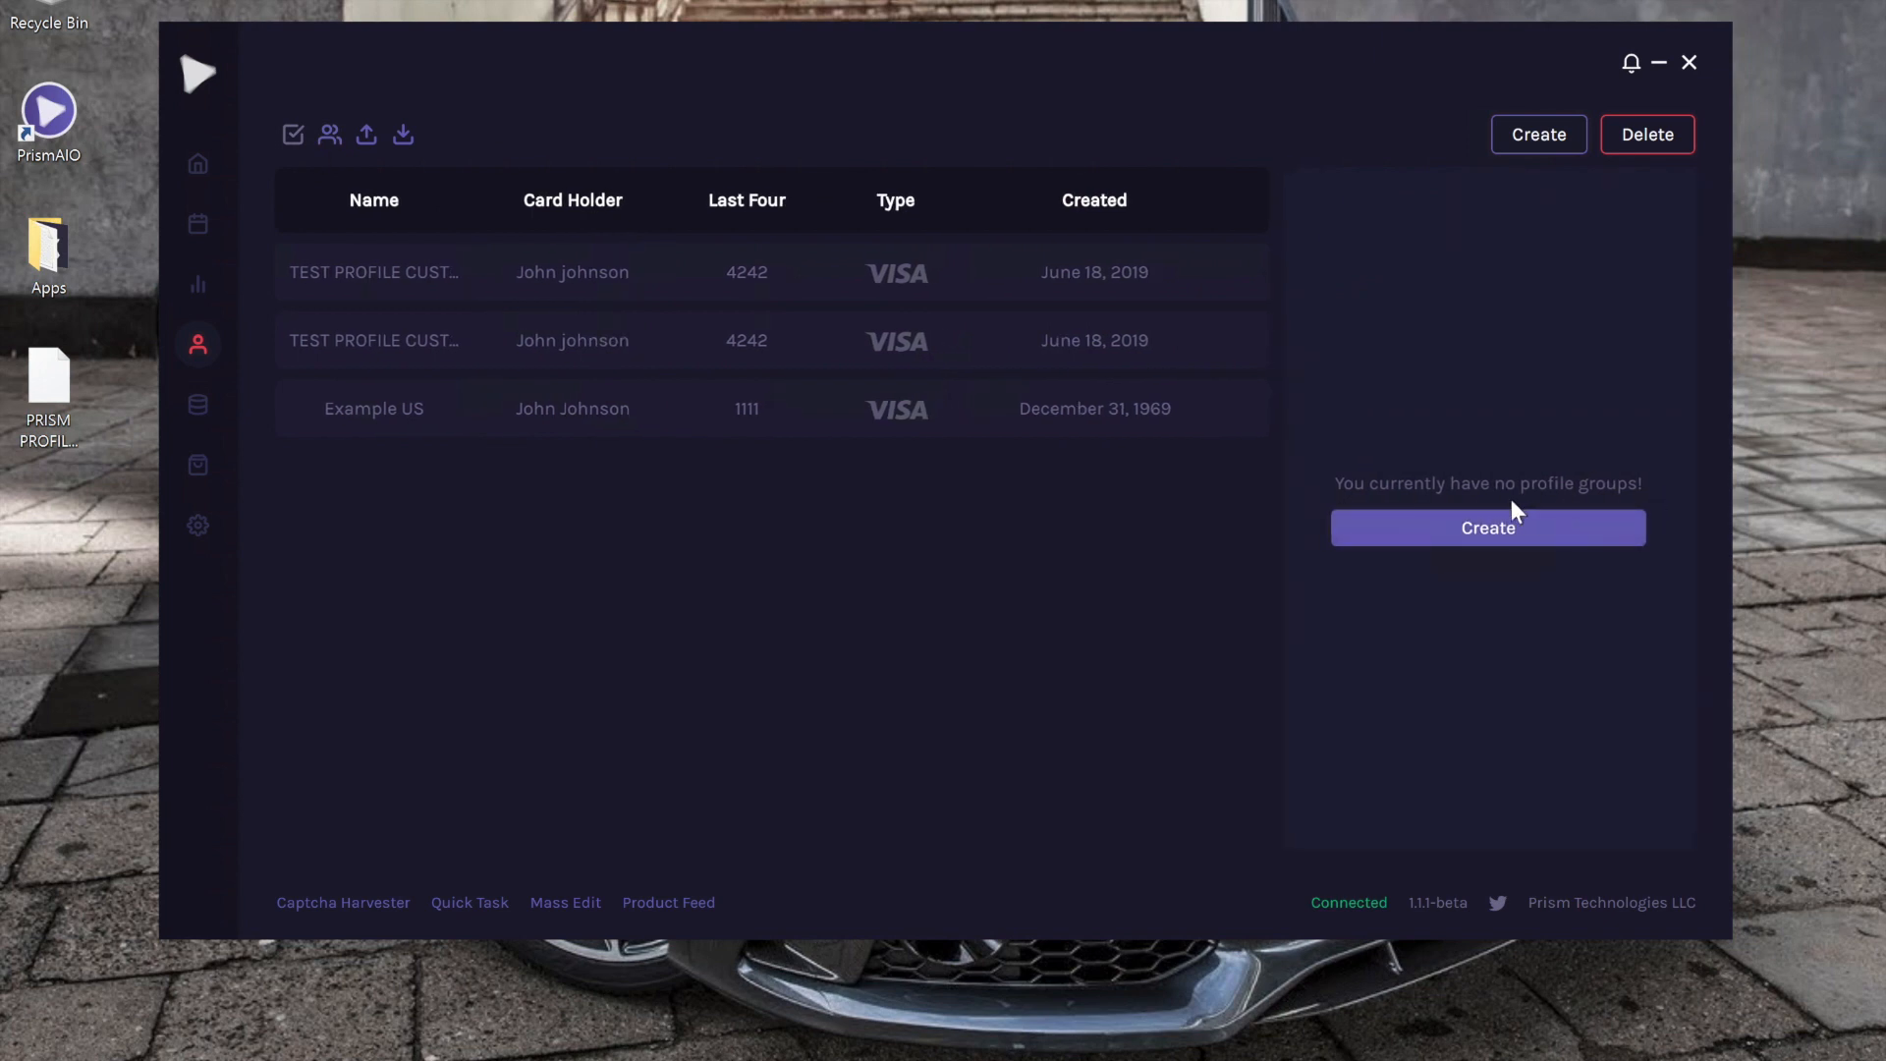
left_click(1487, 527)
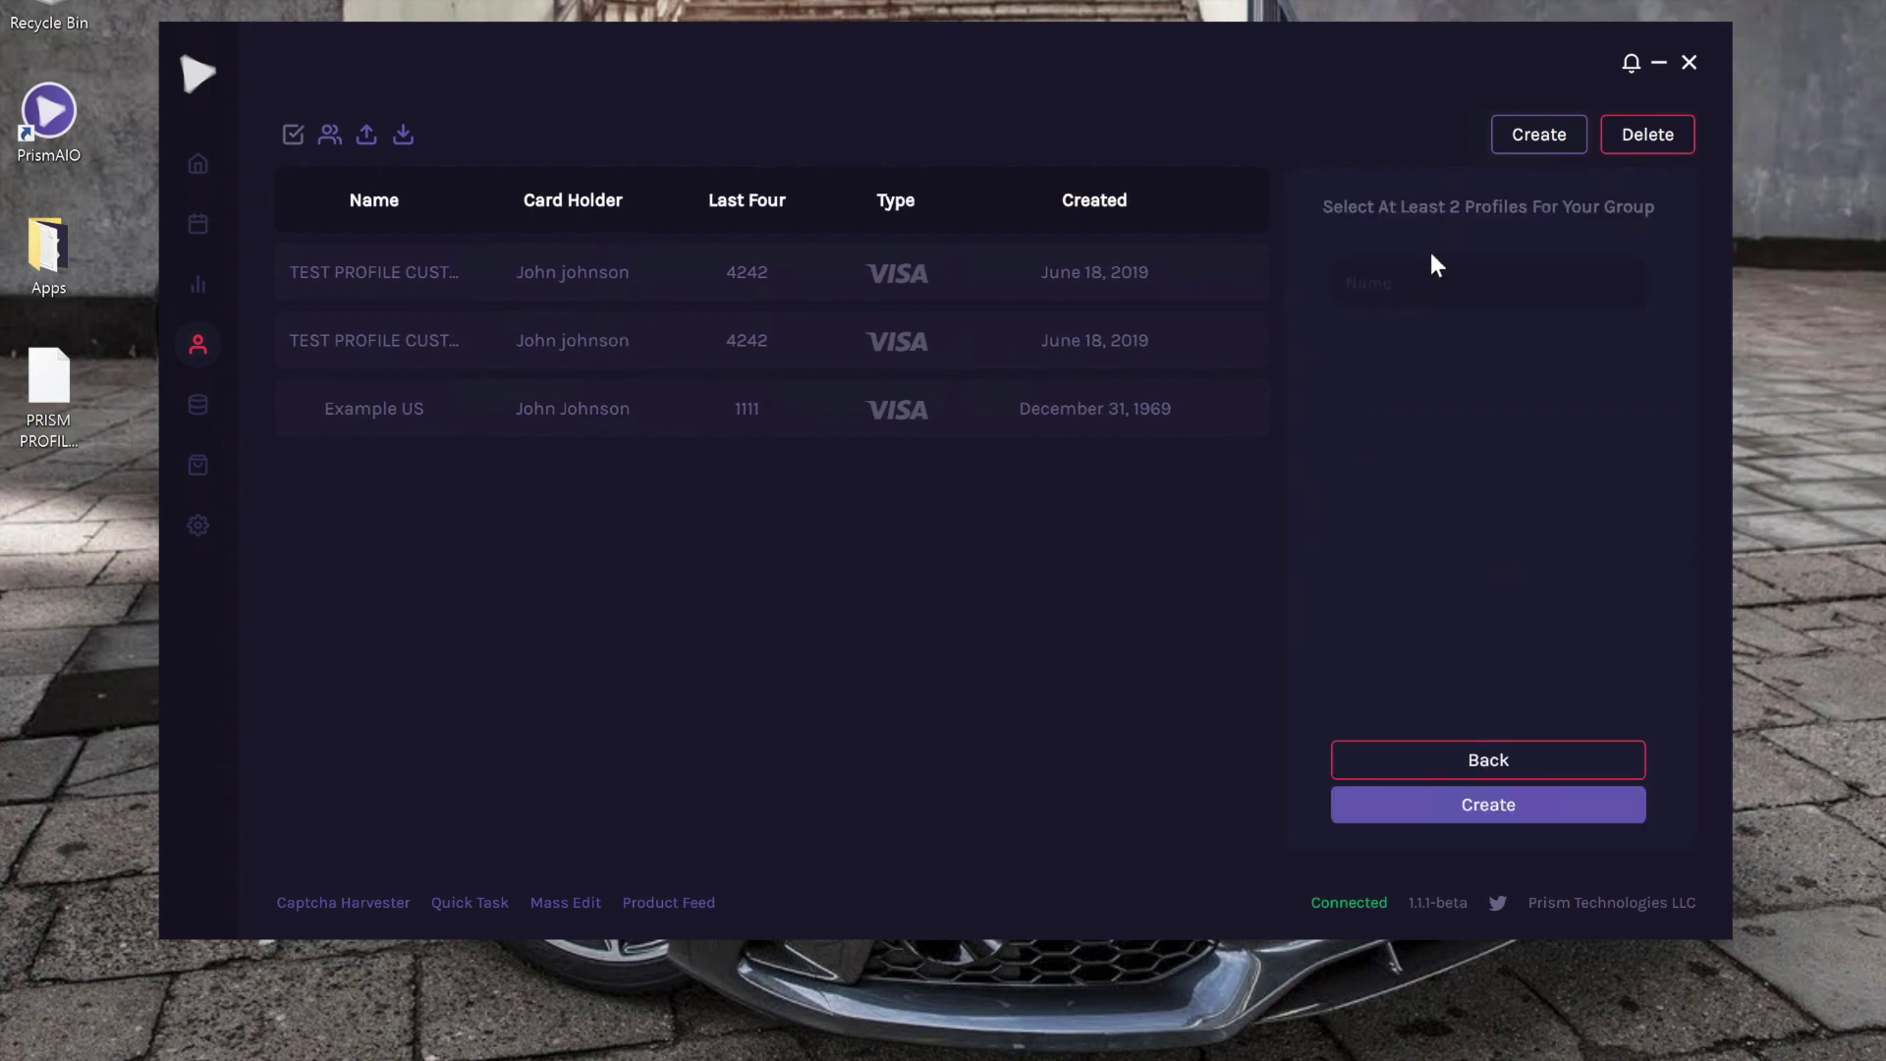
left_click(1487, 281)
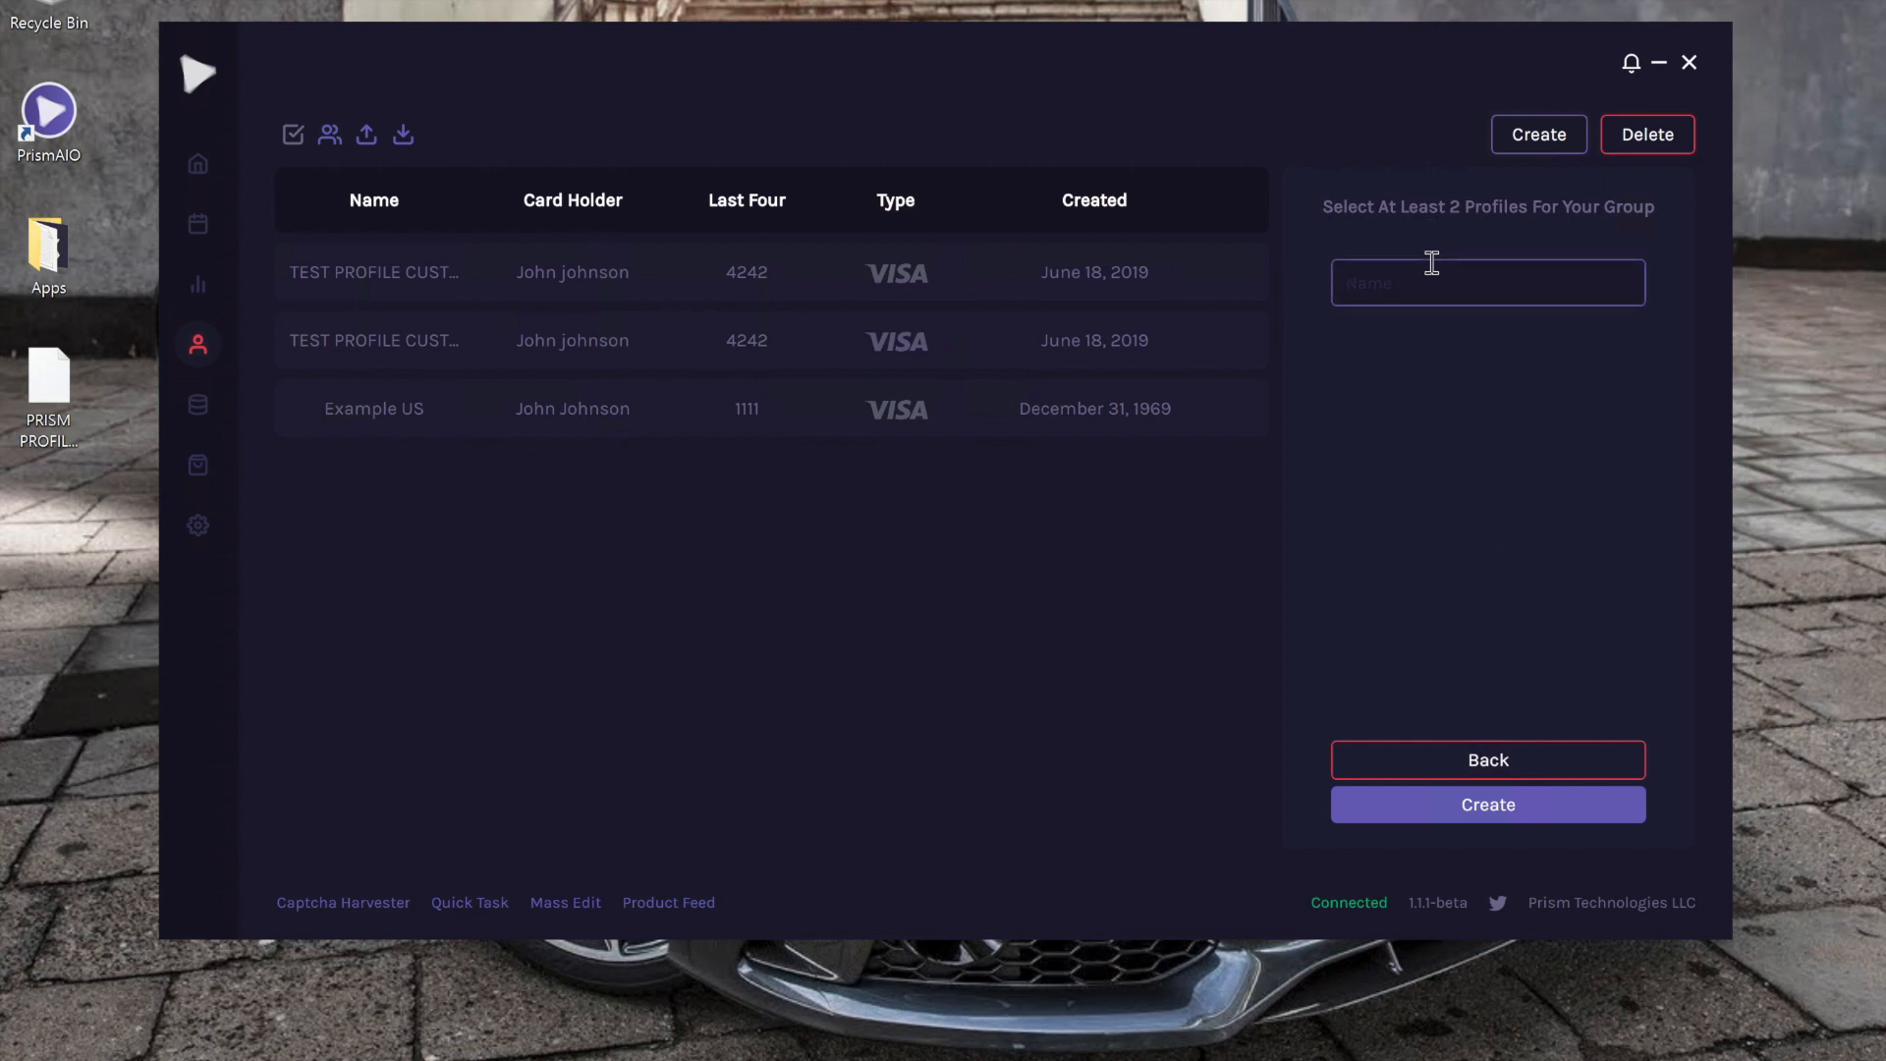
type("Personal")
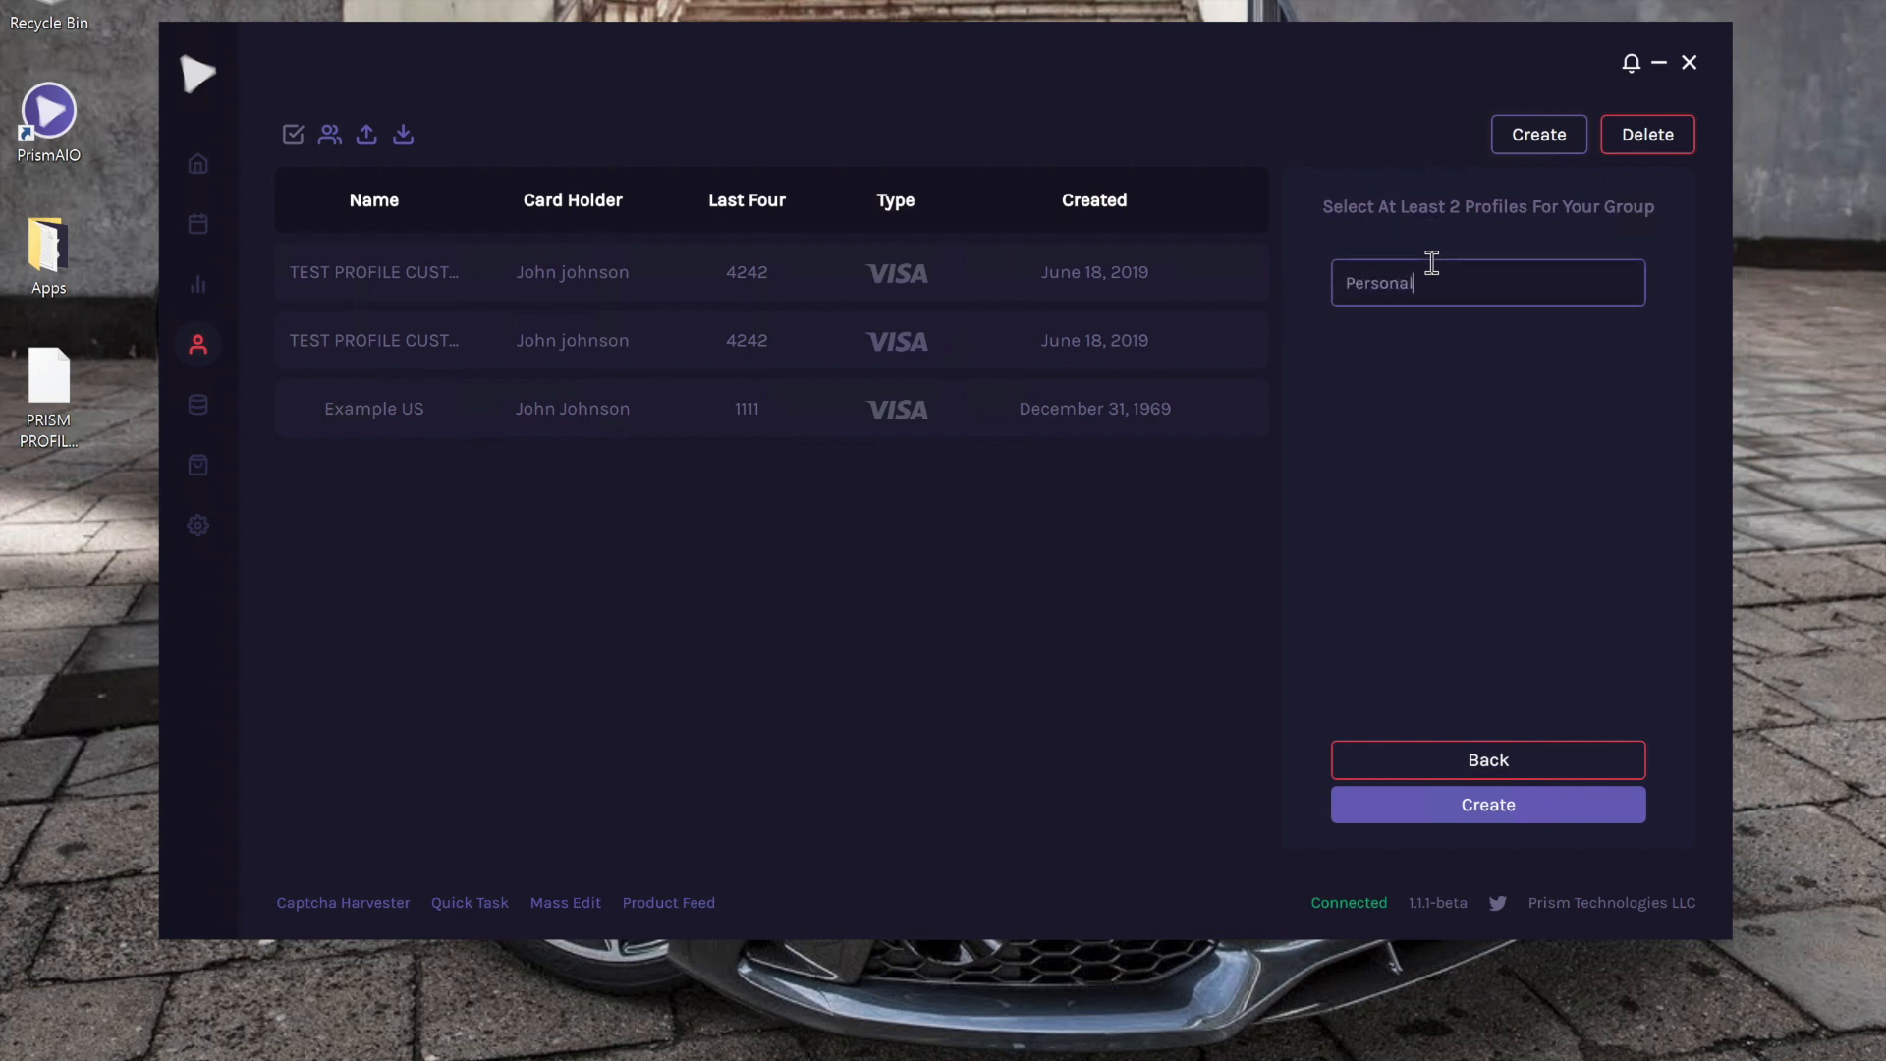
mouse_move(1465, 314)
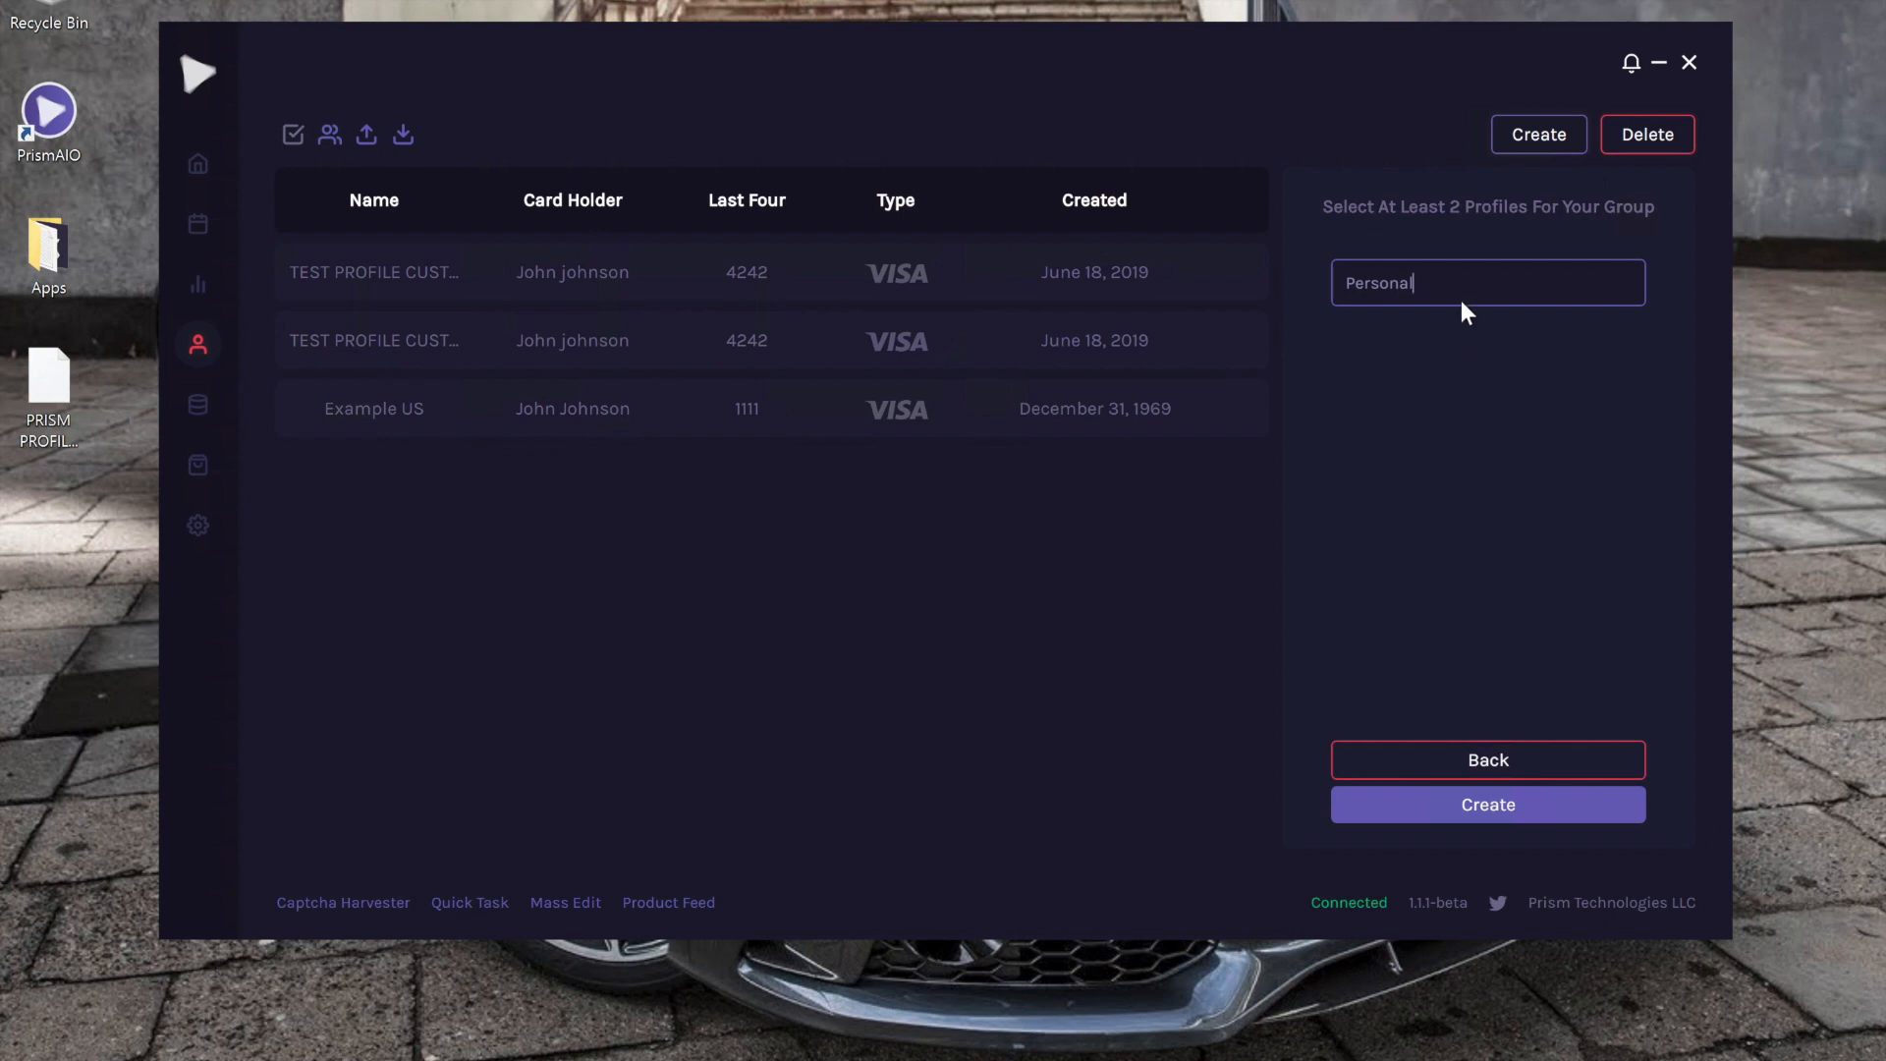
mouse_move(1432, 672)
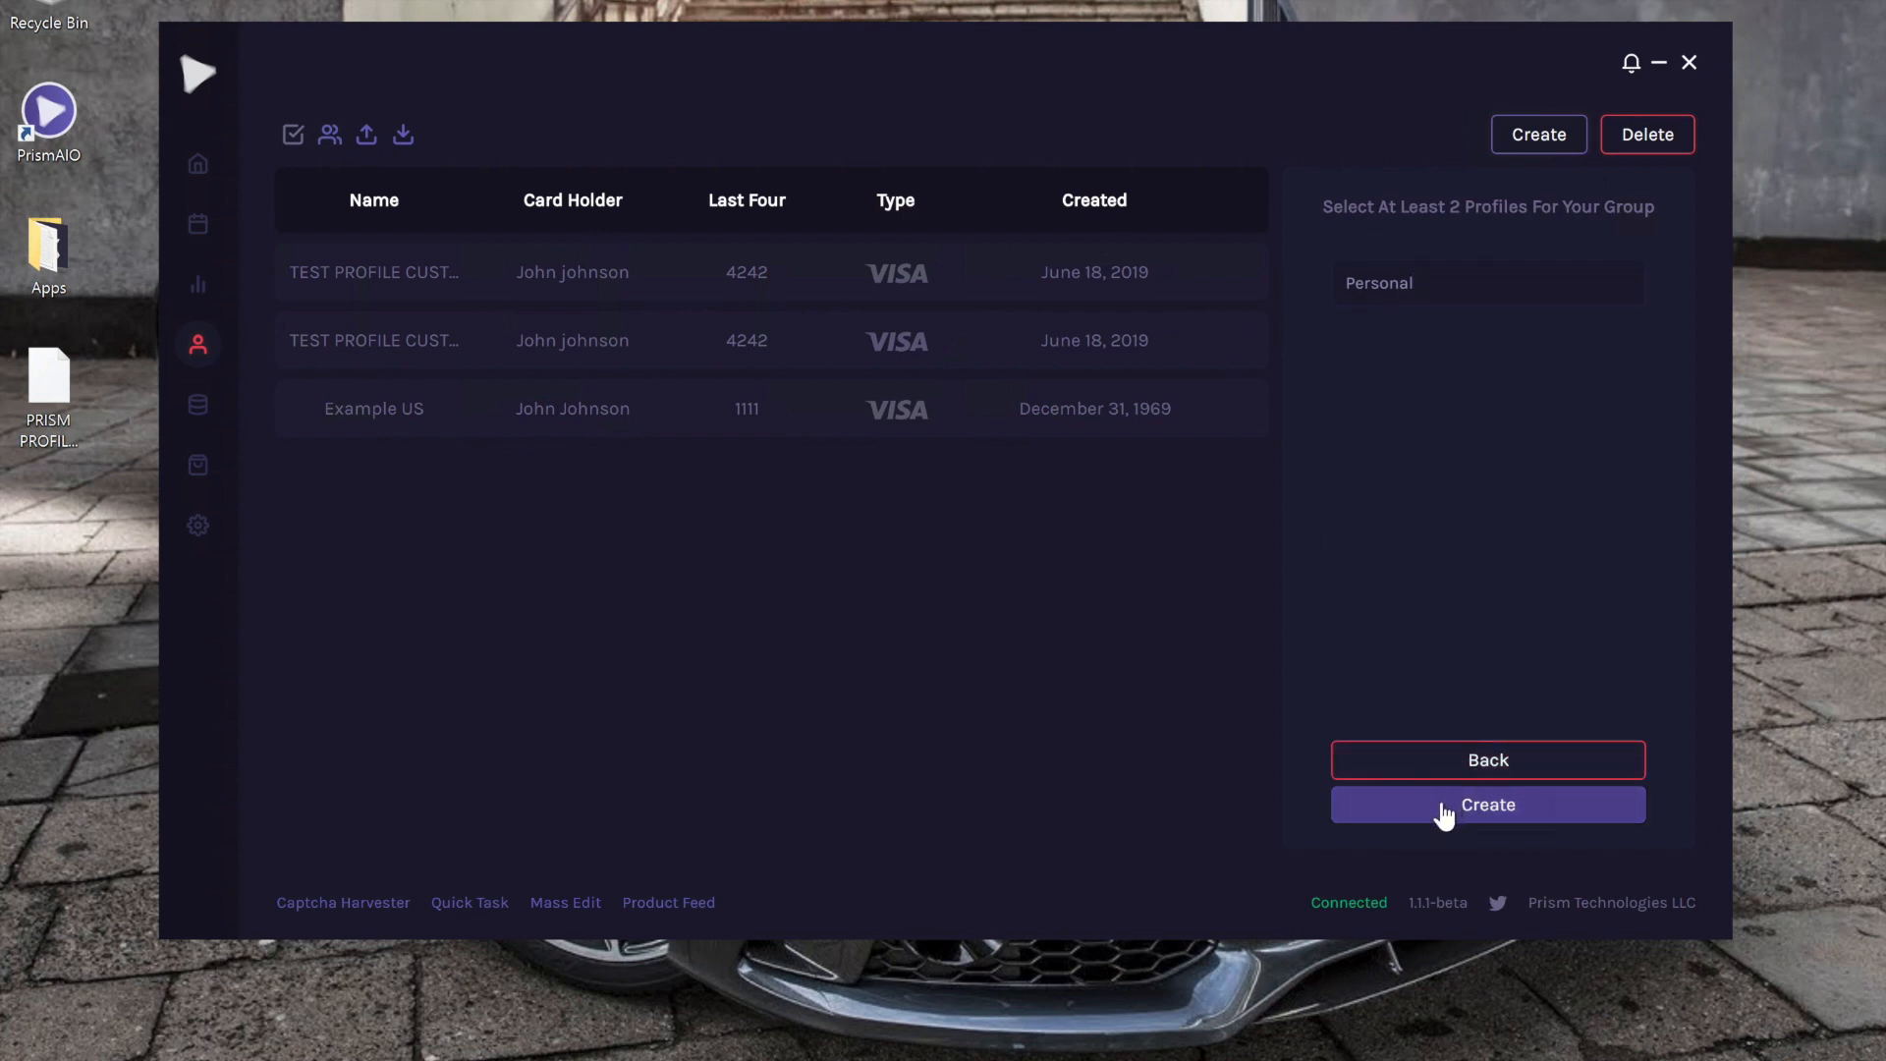
mouse_move(1047, 566)
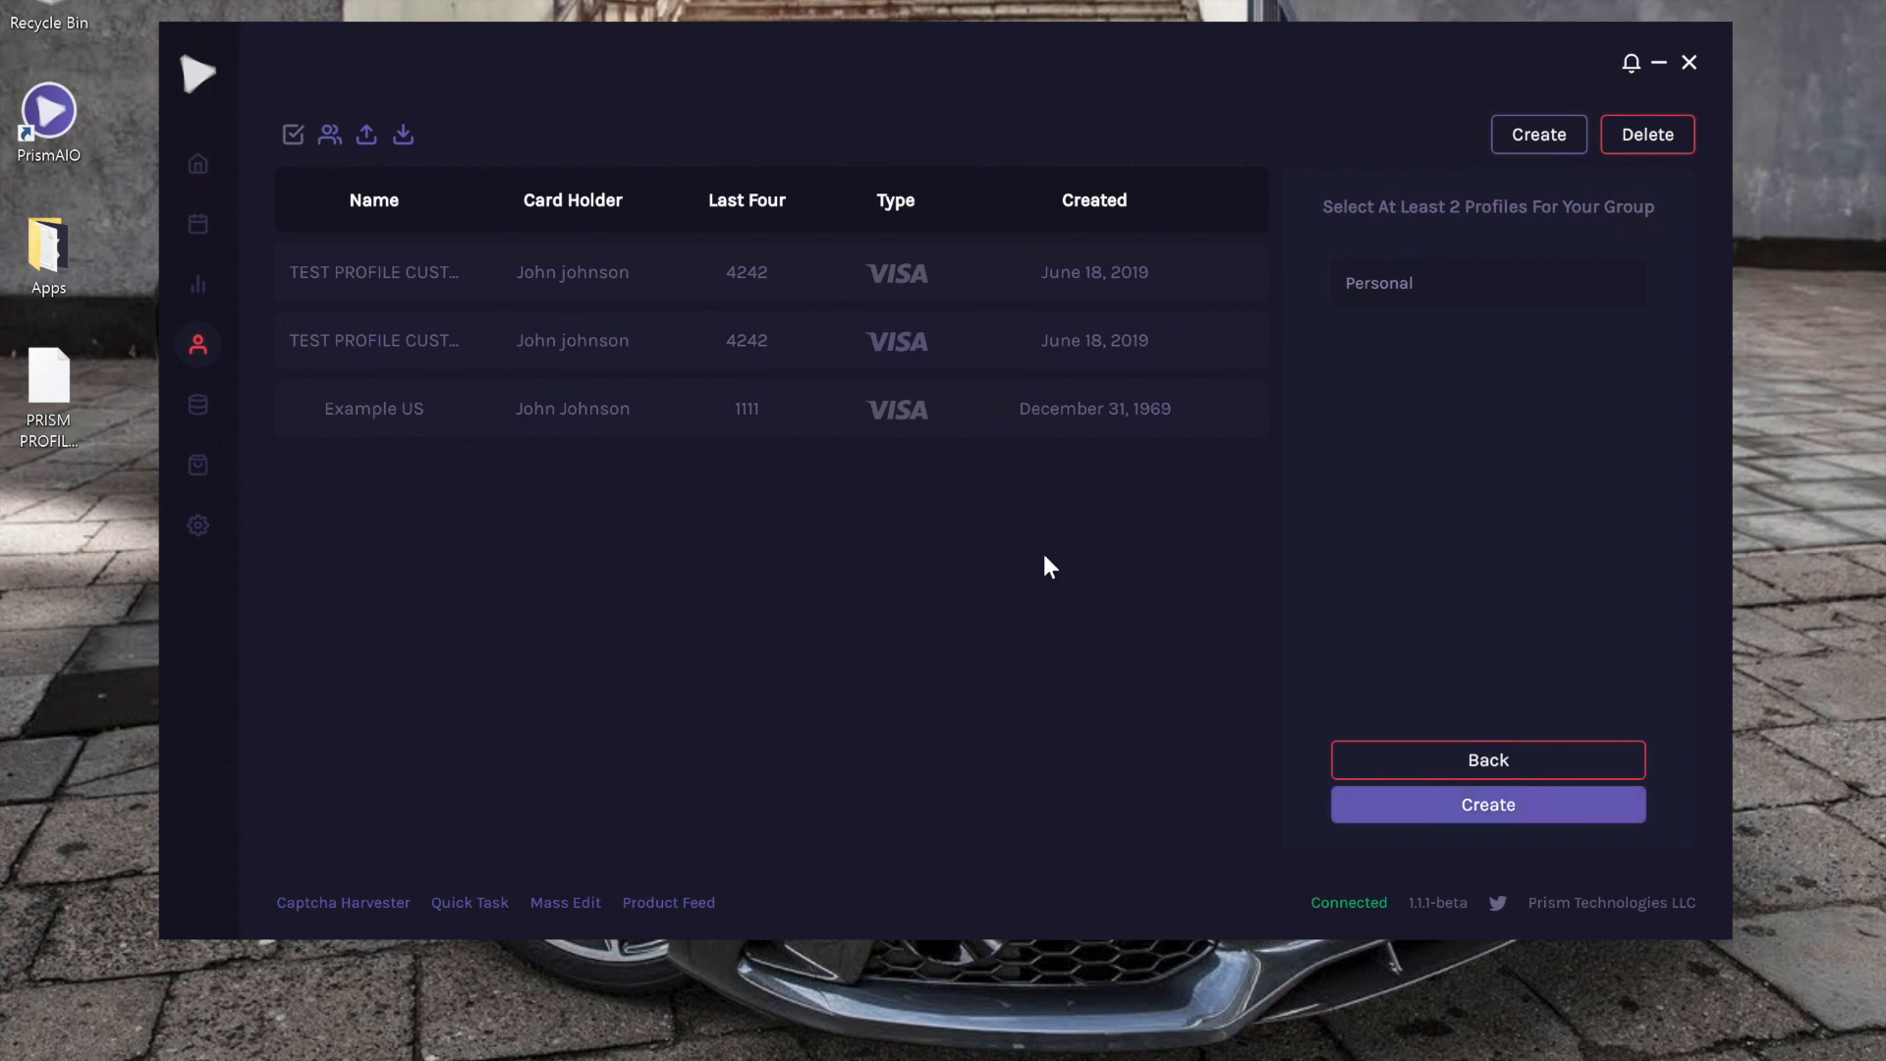
mouse_move(1261, 784)
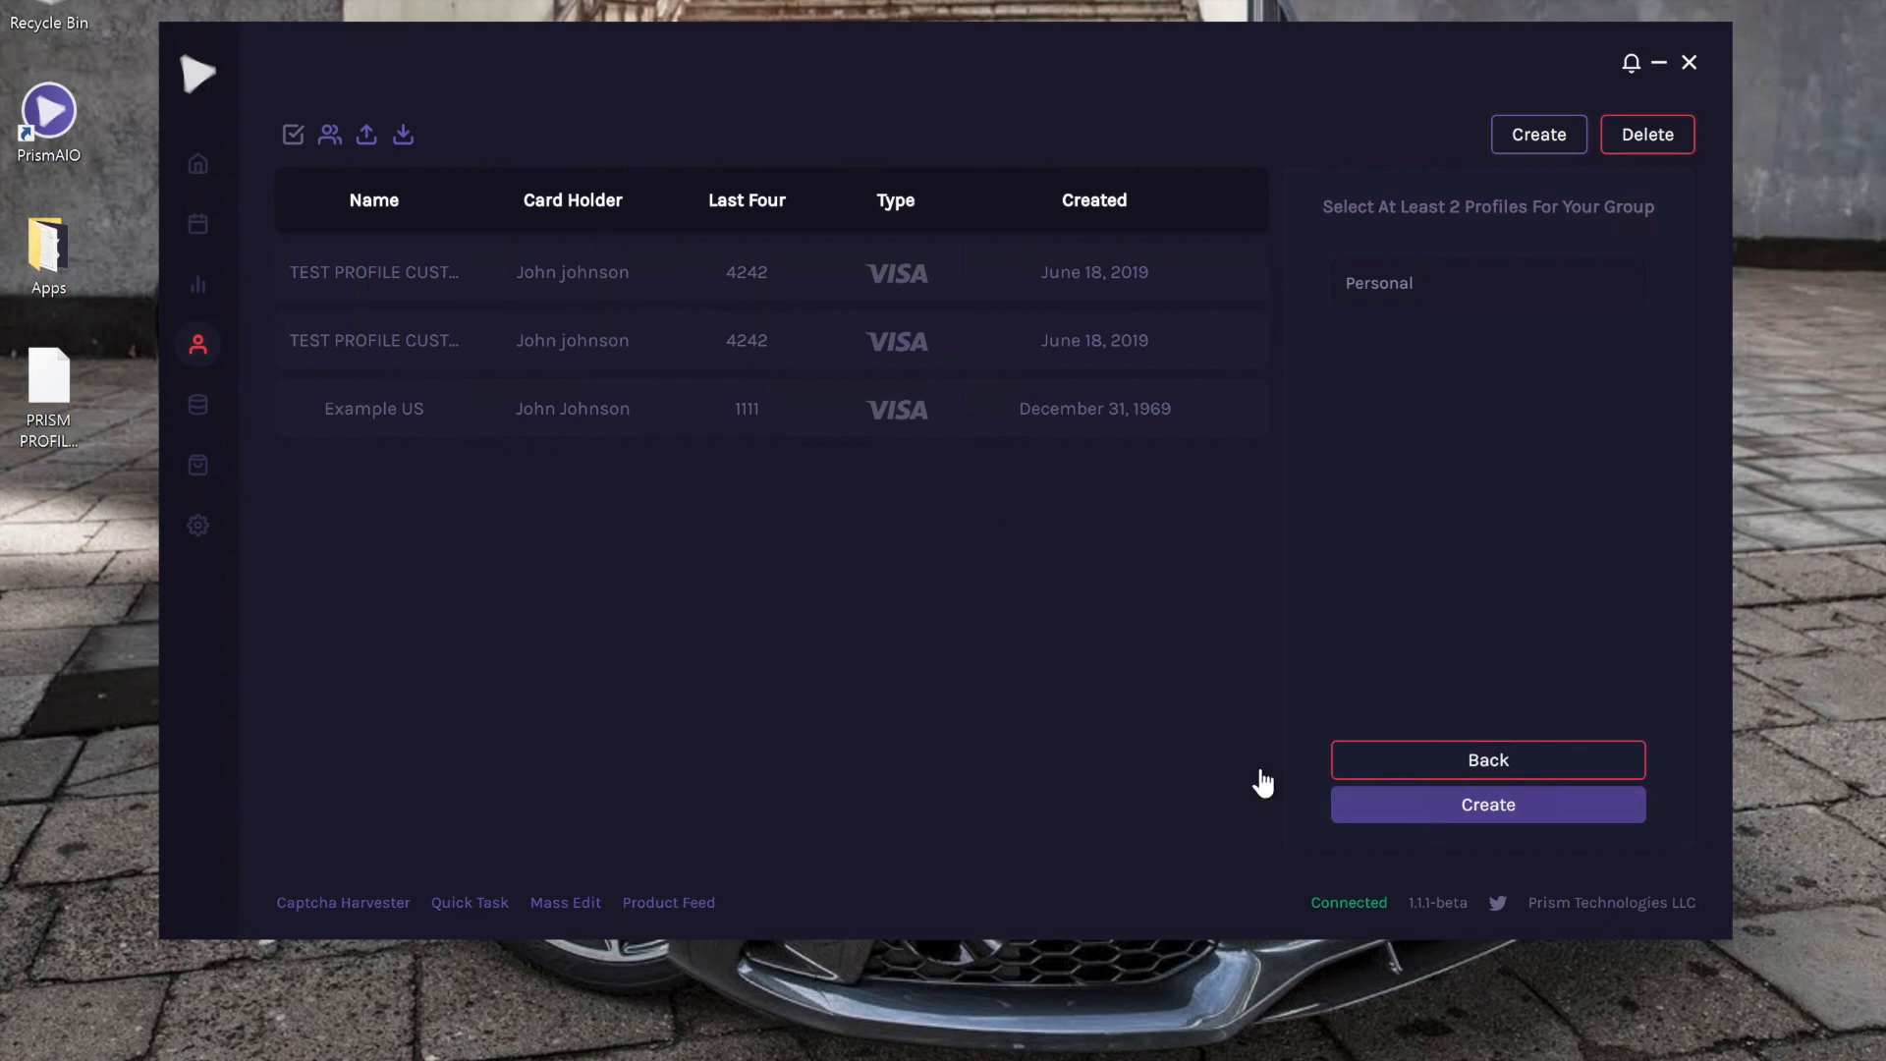
mouse_move(591, 330)
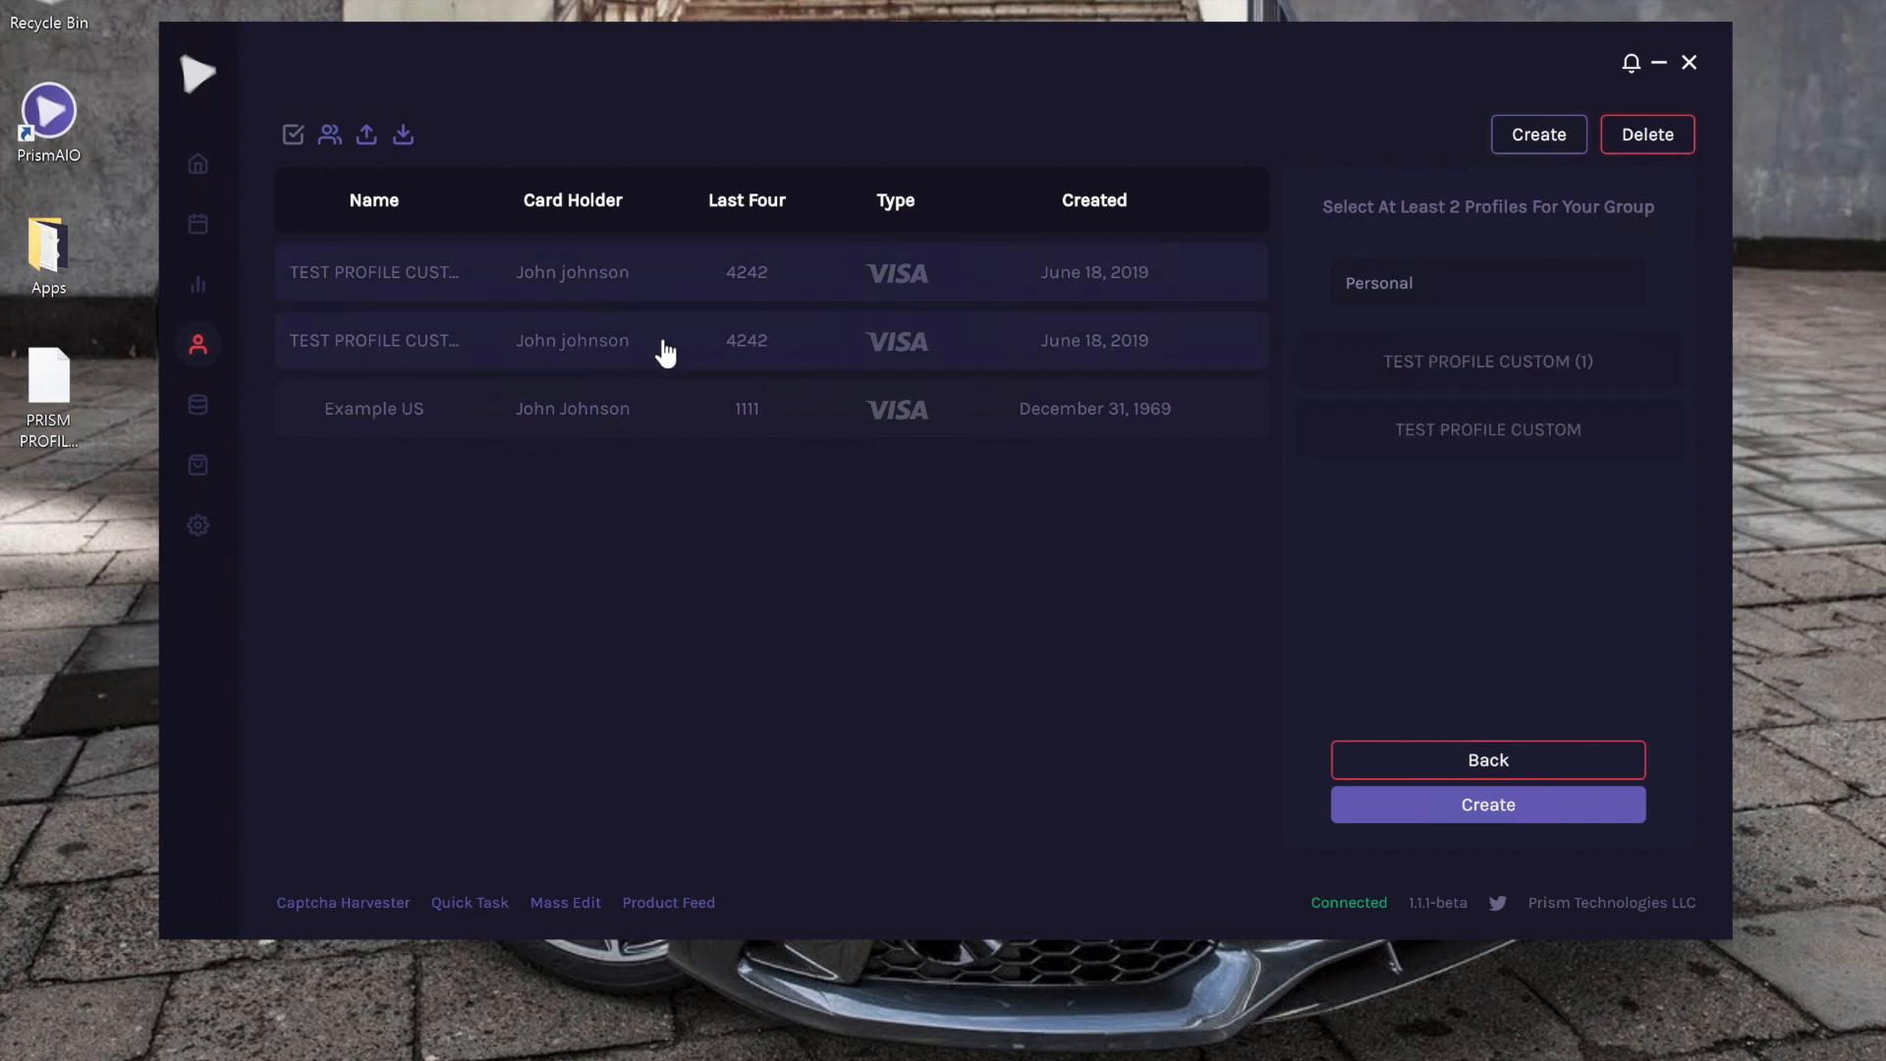
mouse_move(787, 334)
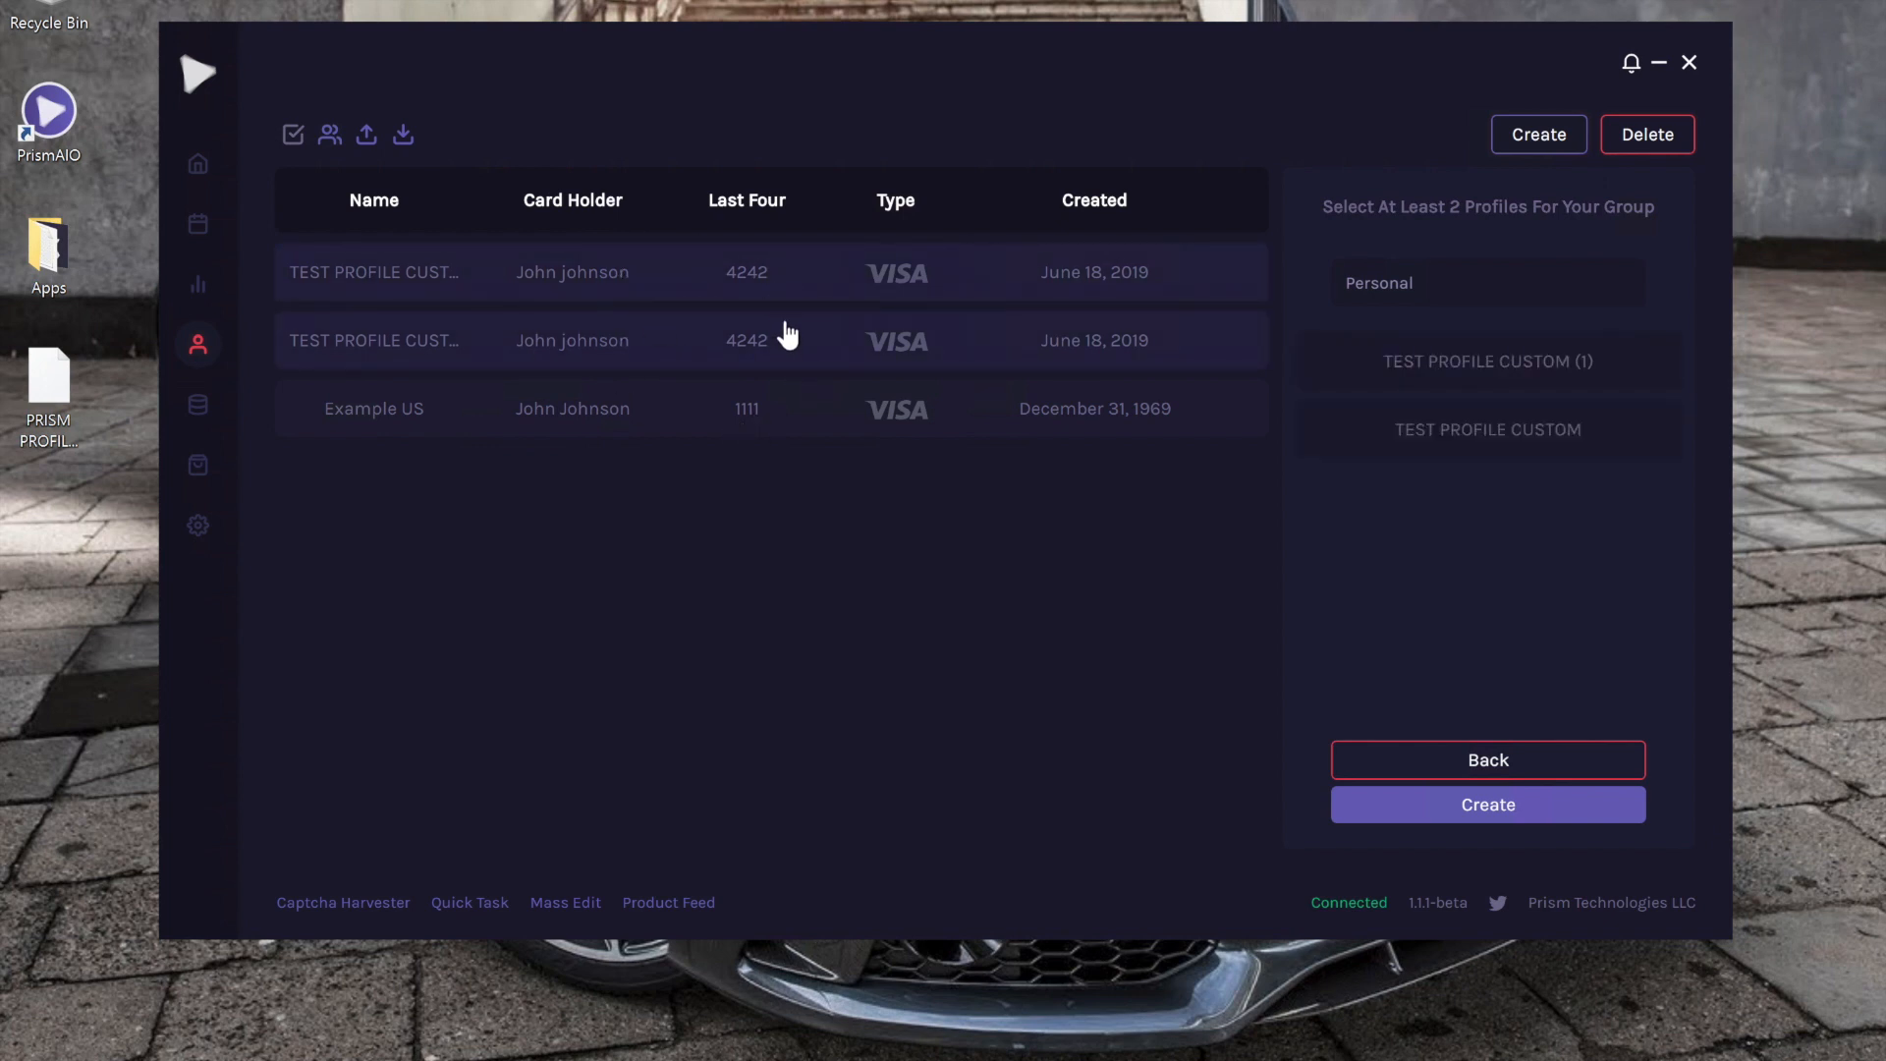
mouse_move(1560, 476)
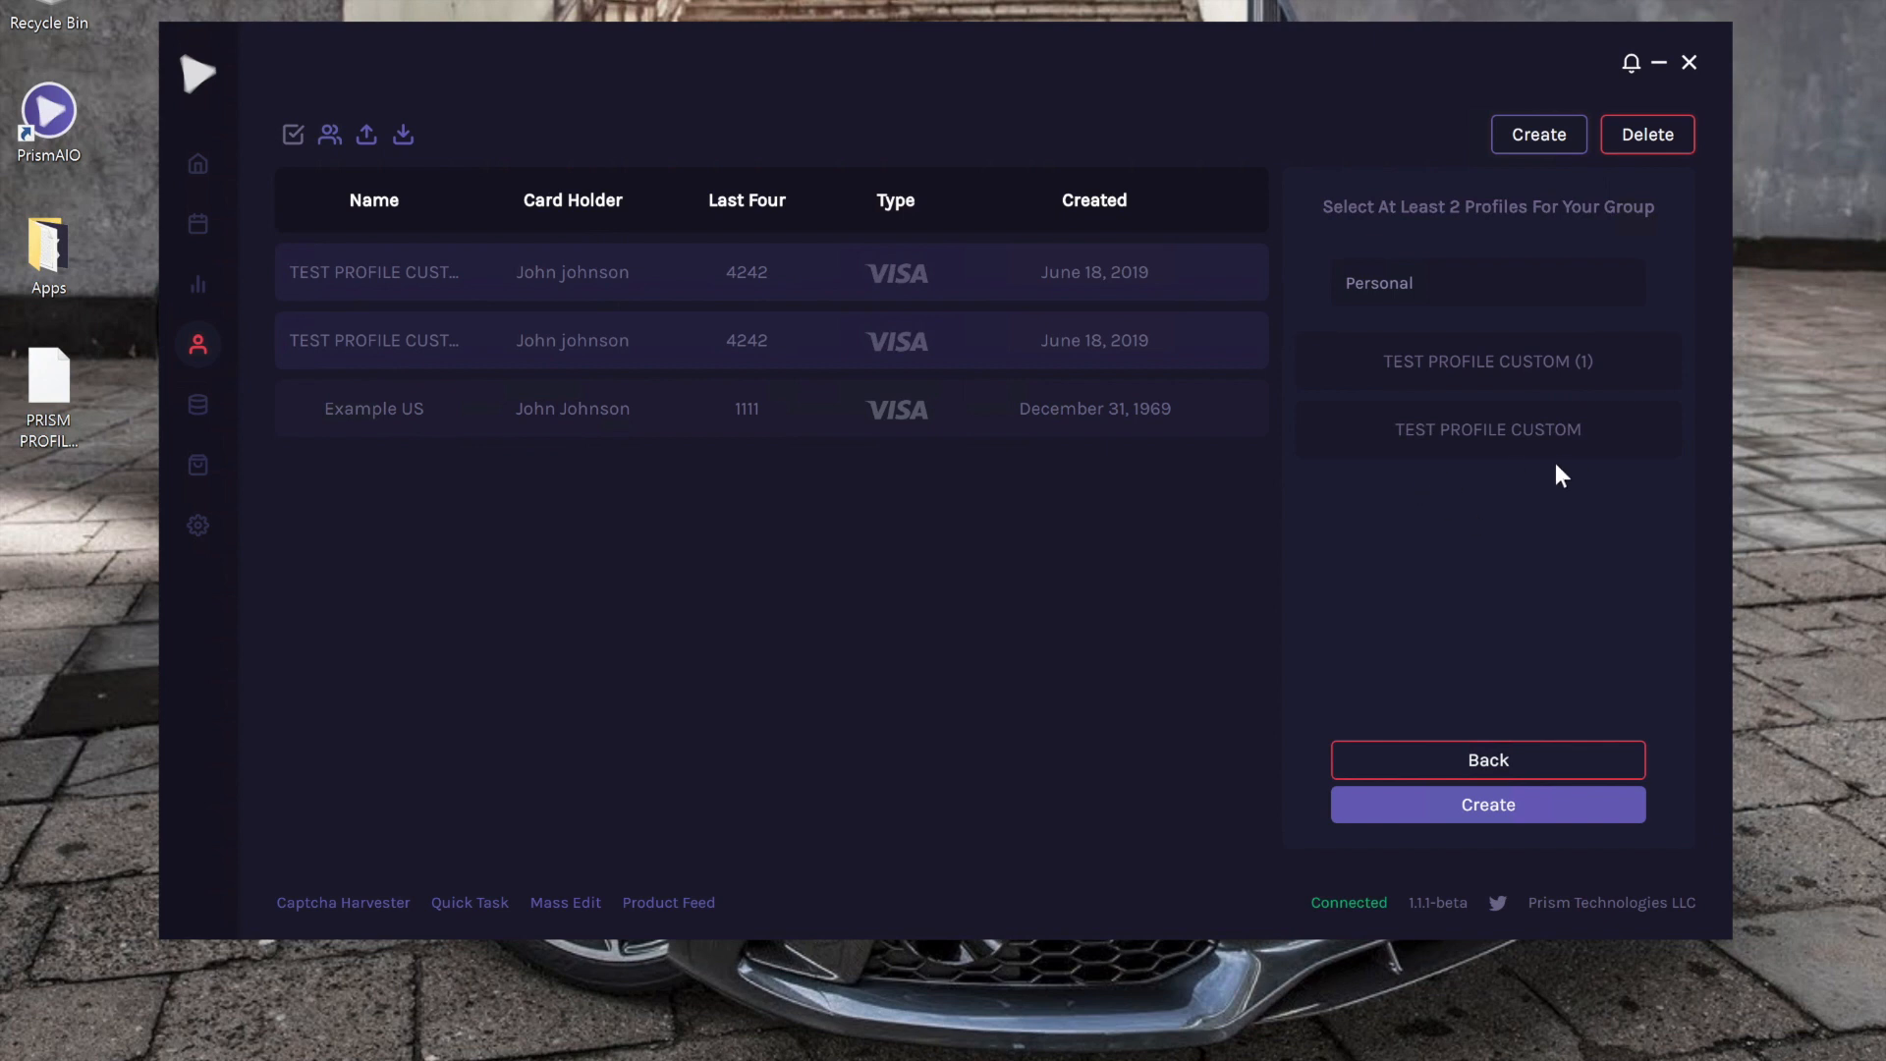
mouse_move(1488, 805)
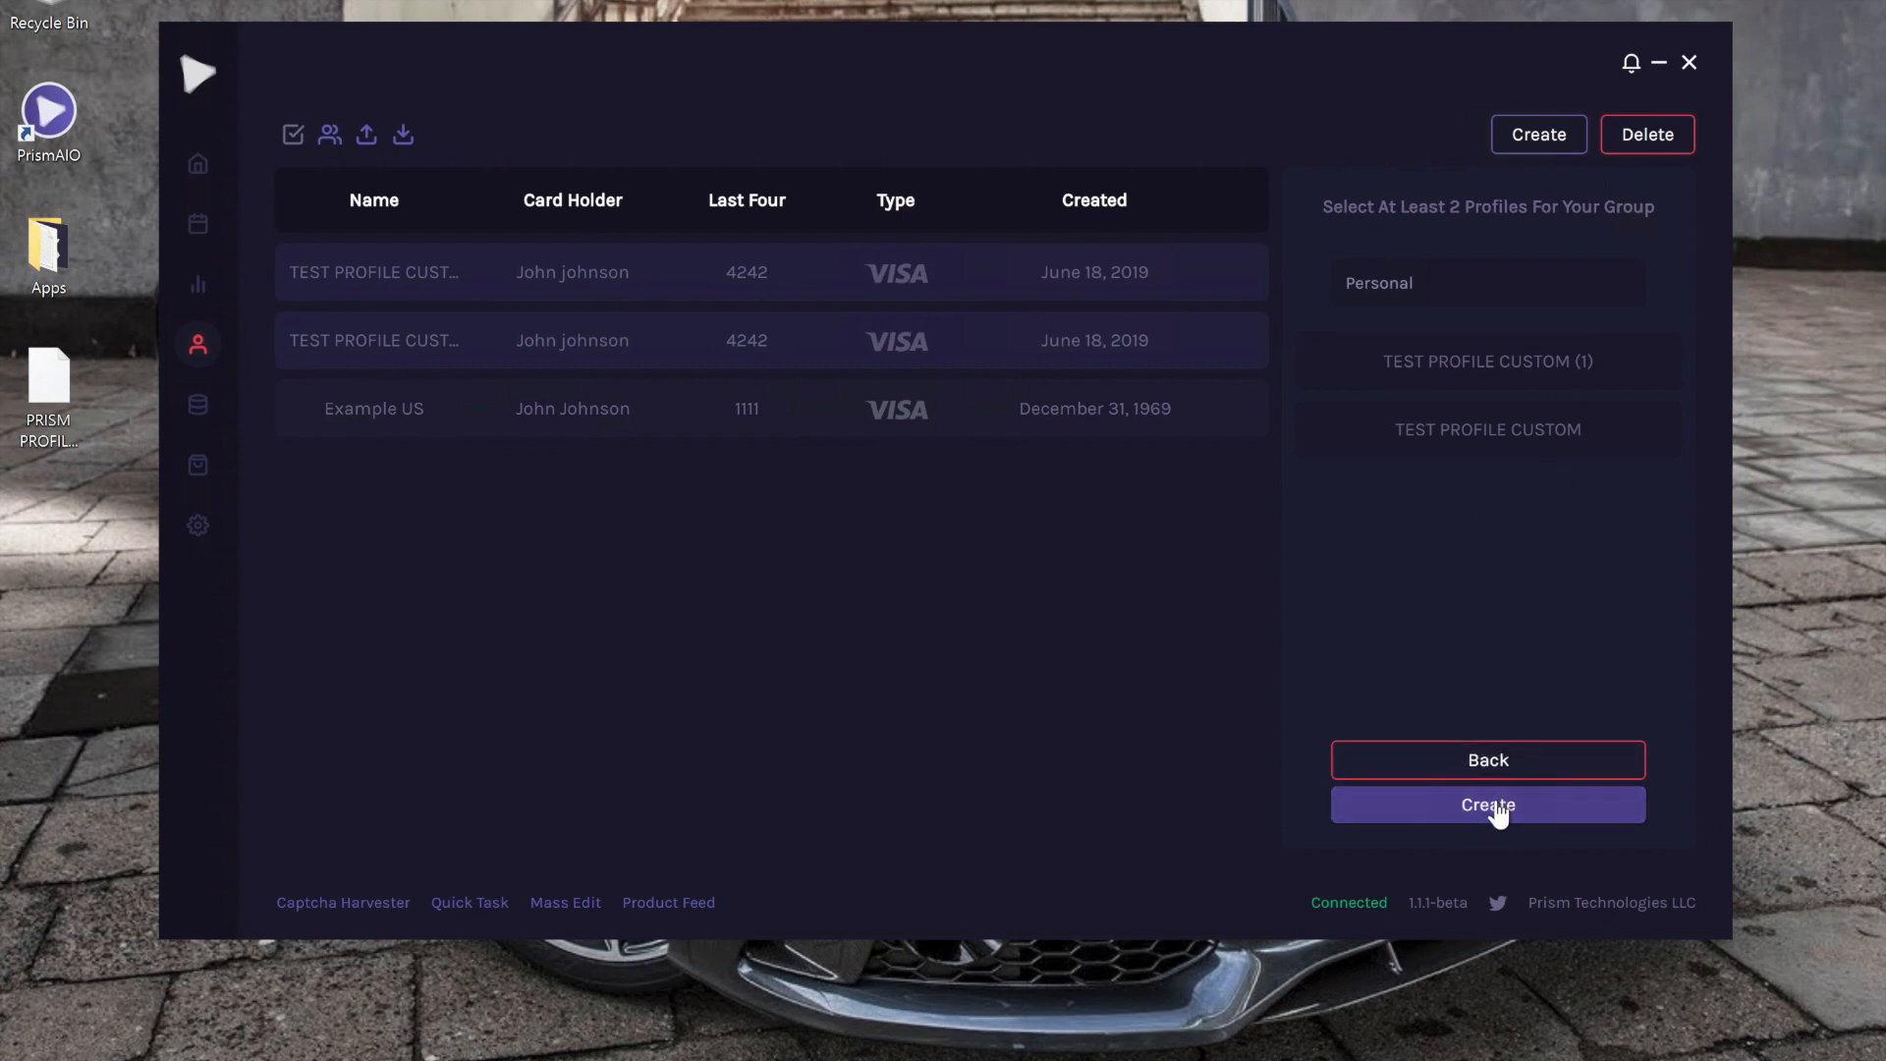
left_click(1487, 803)
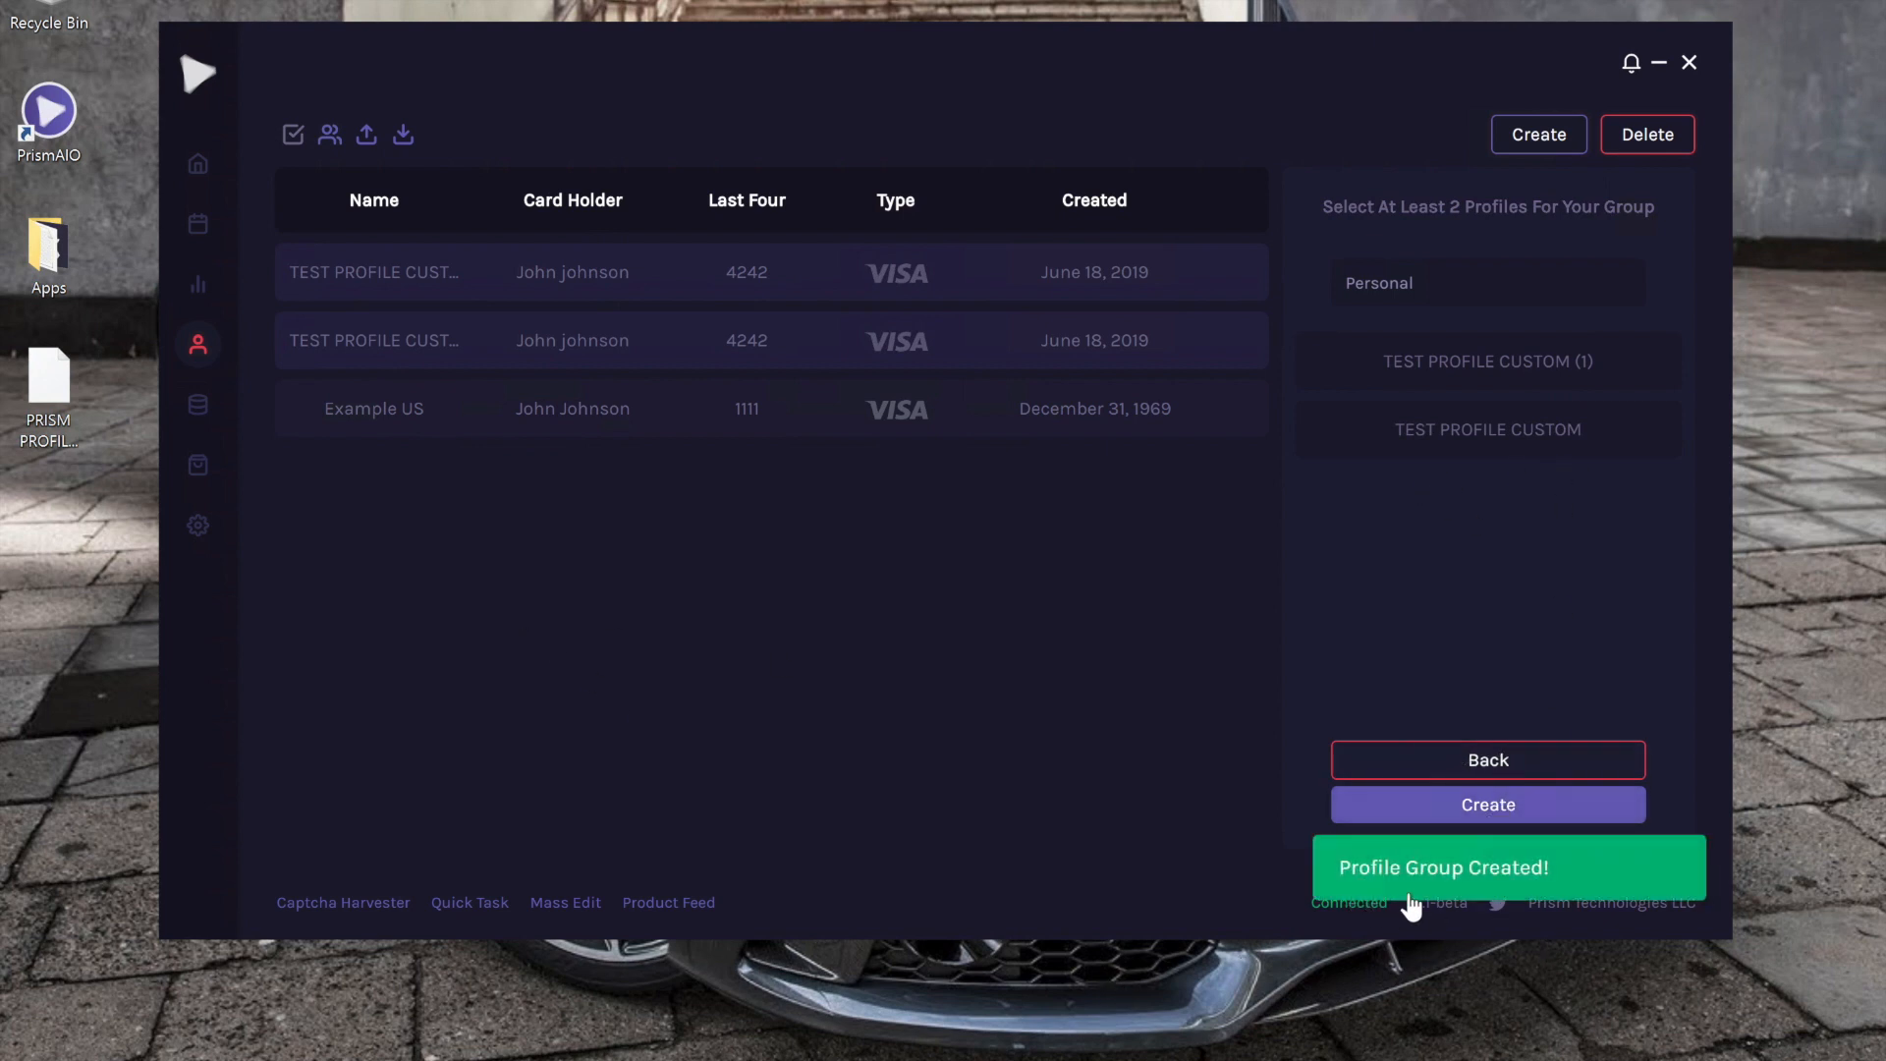
mouse_move(309, 179)
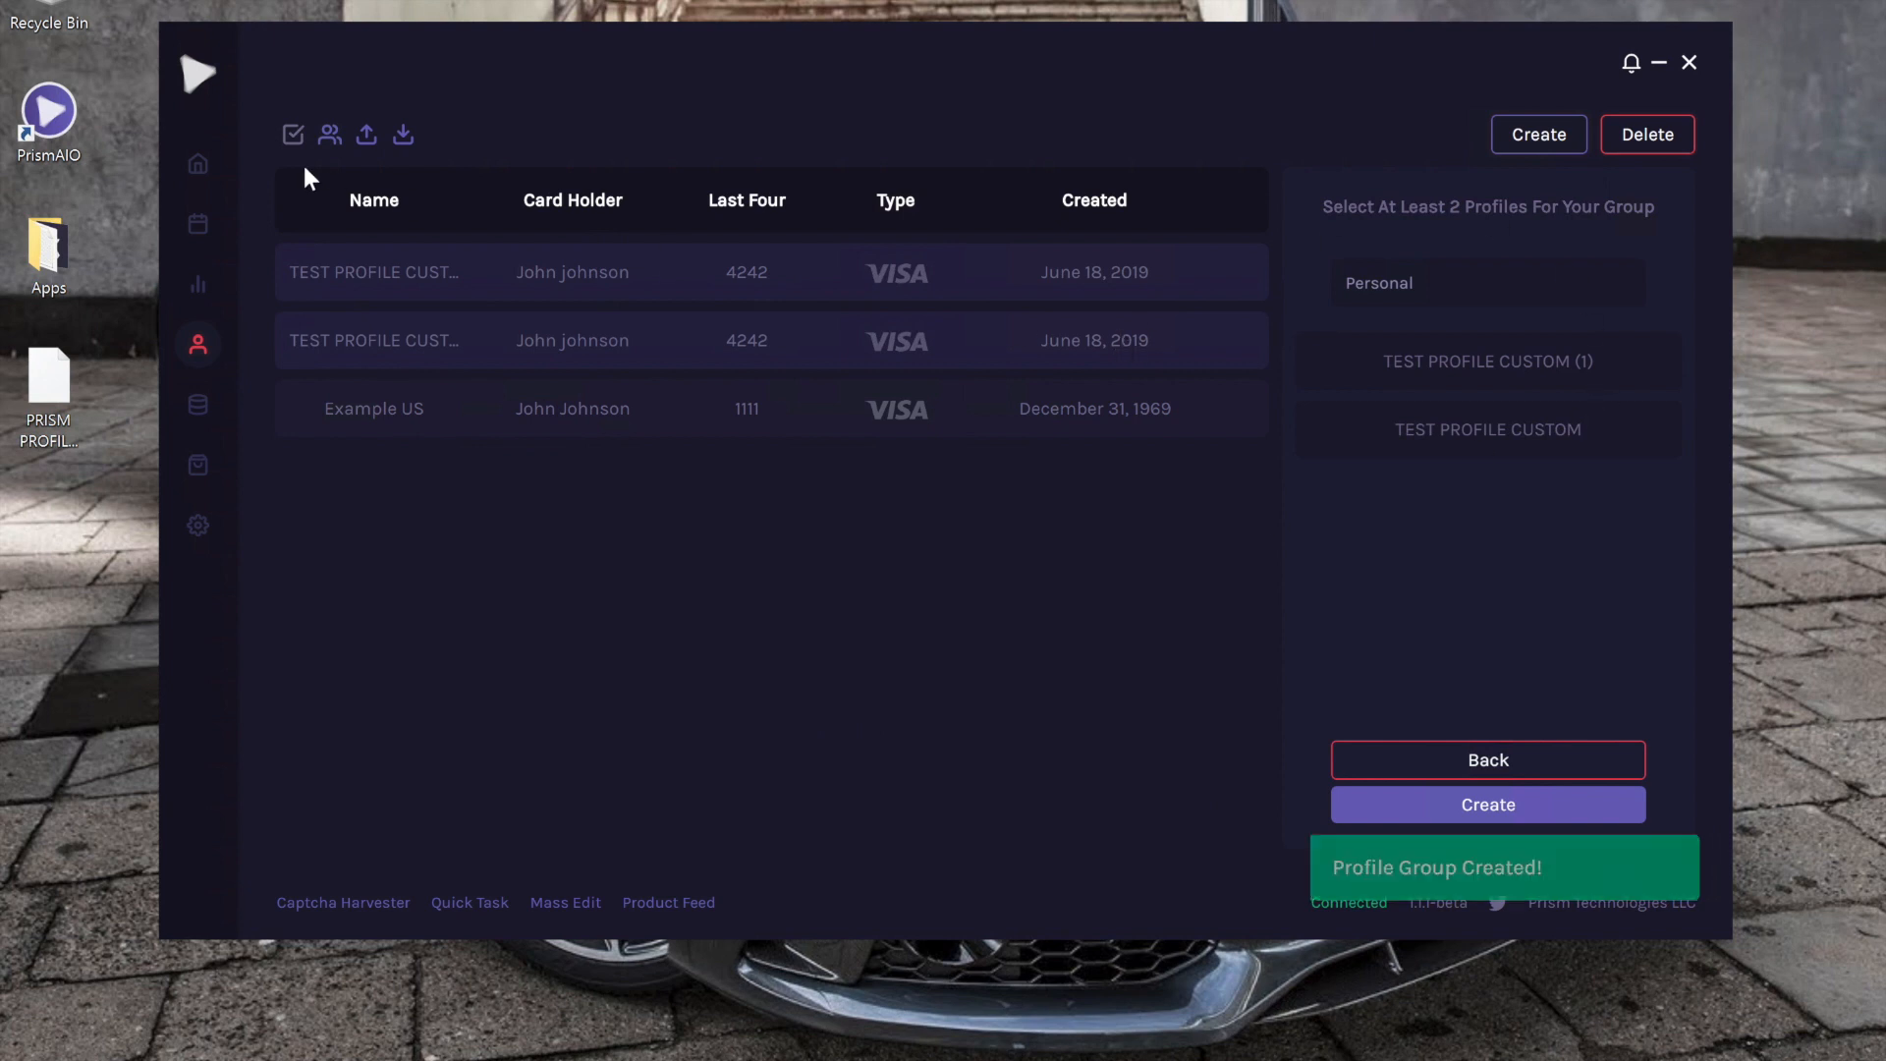
left_click(331, 136)
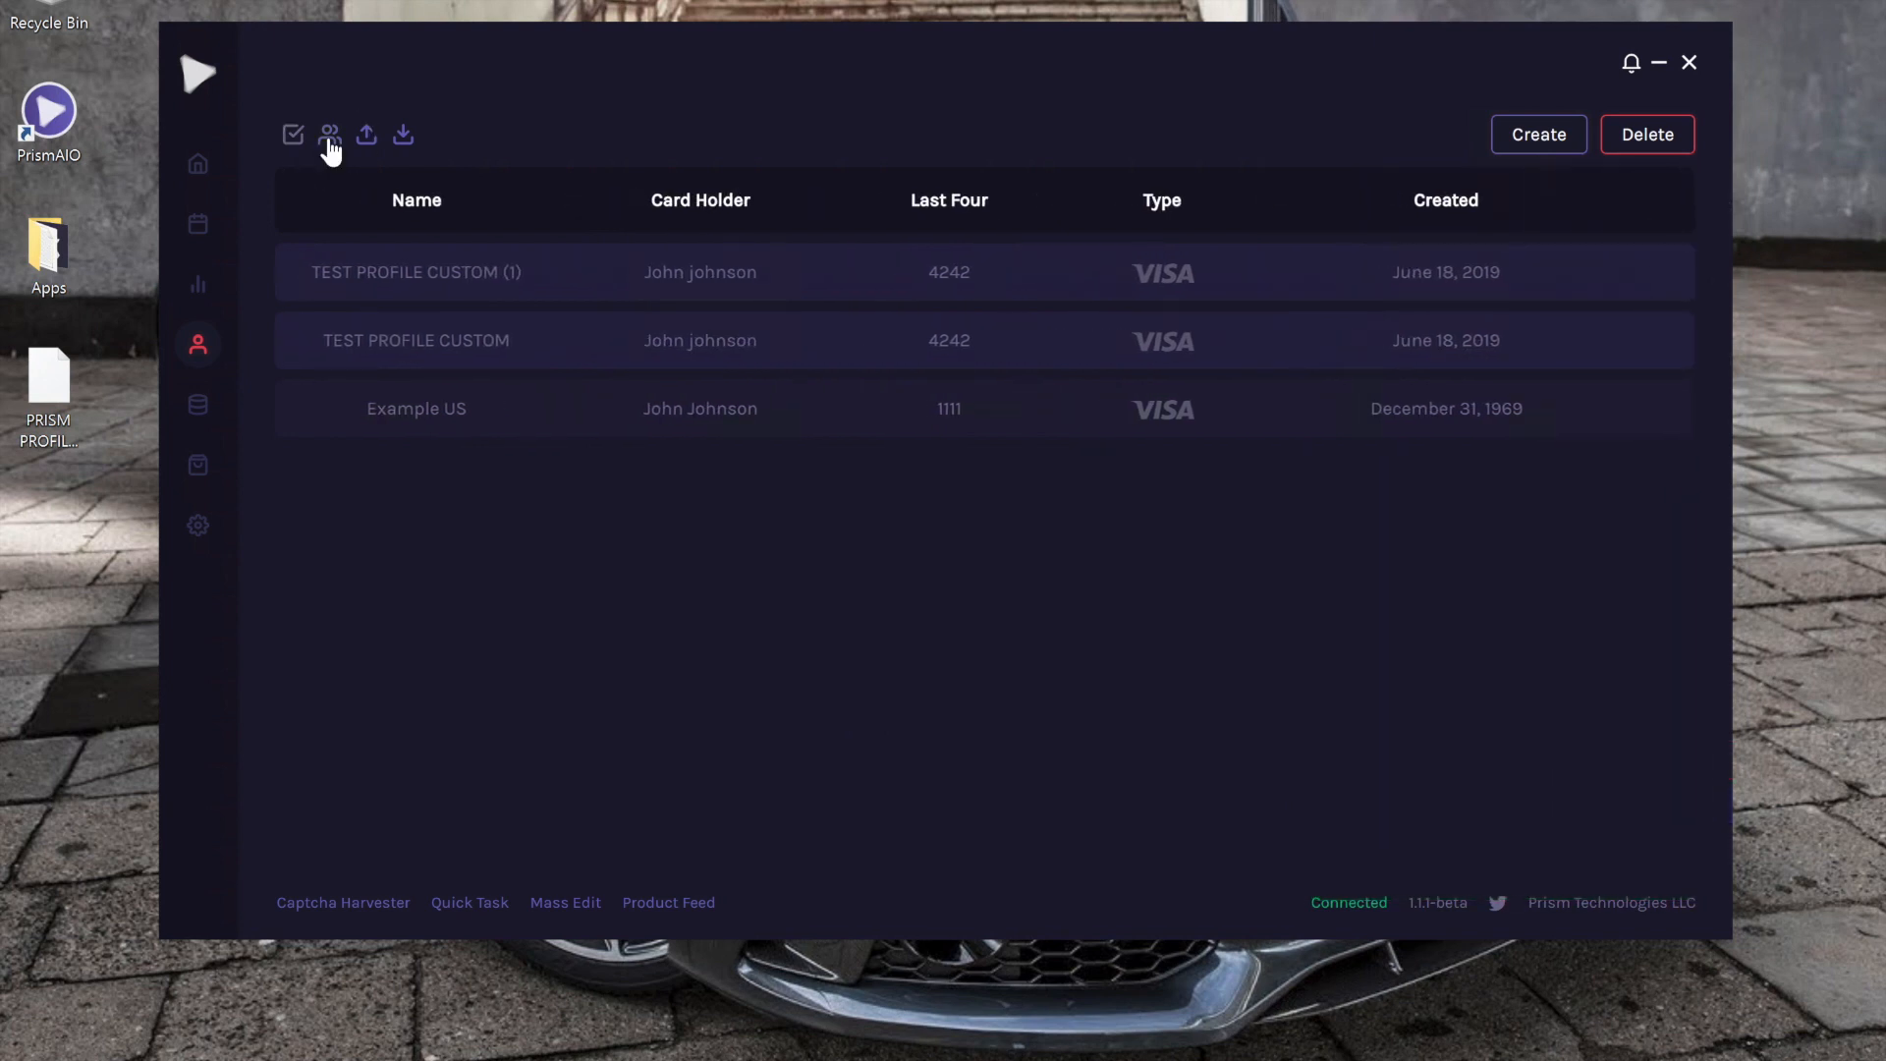
mouse_move(403, 365)
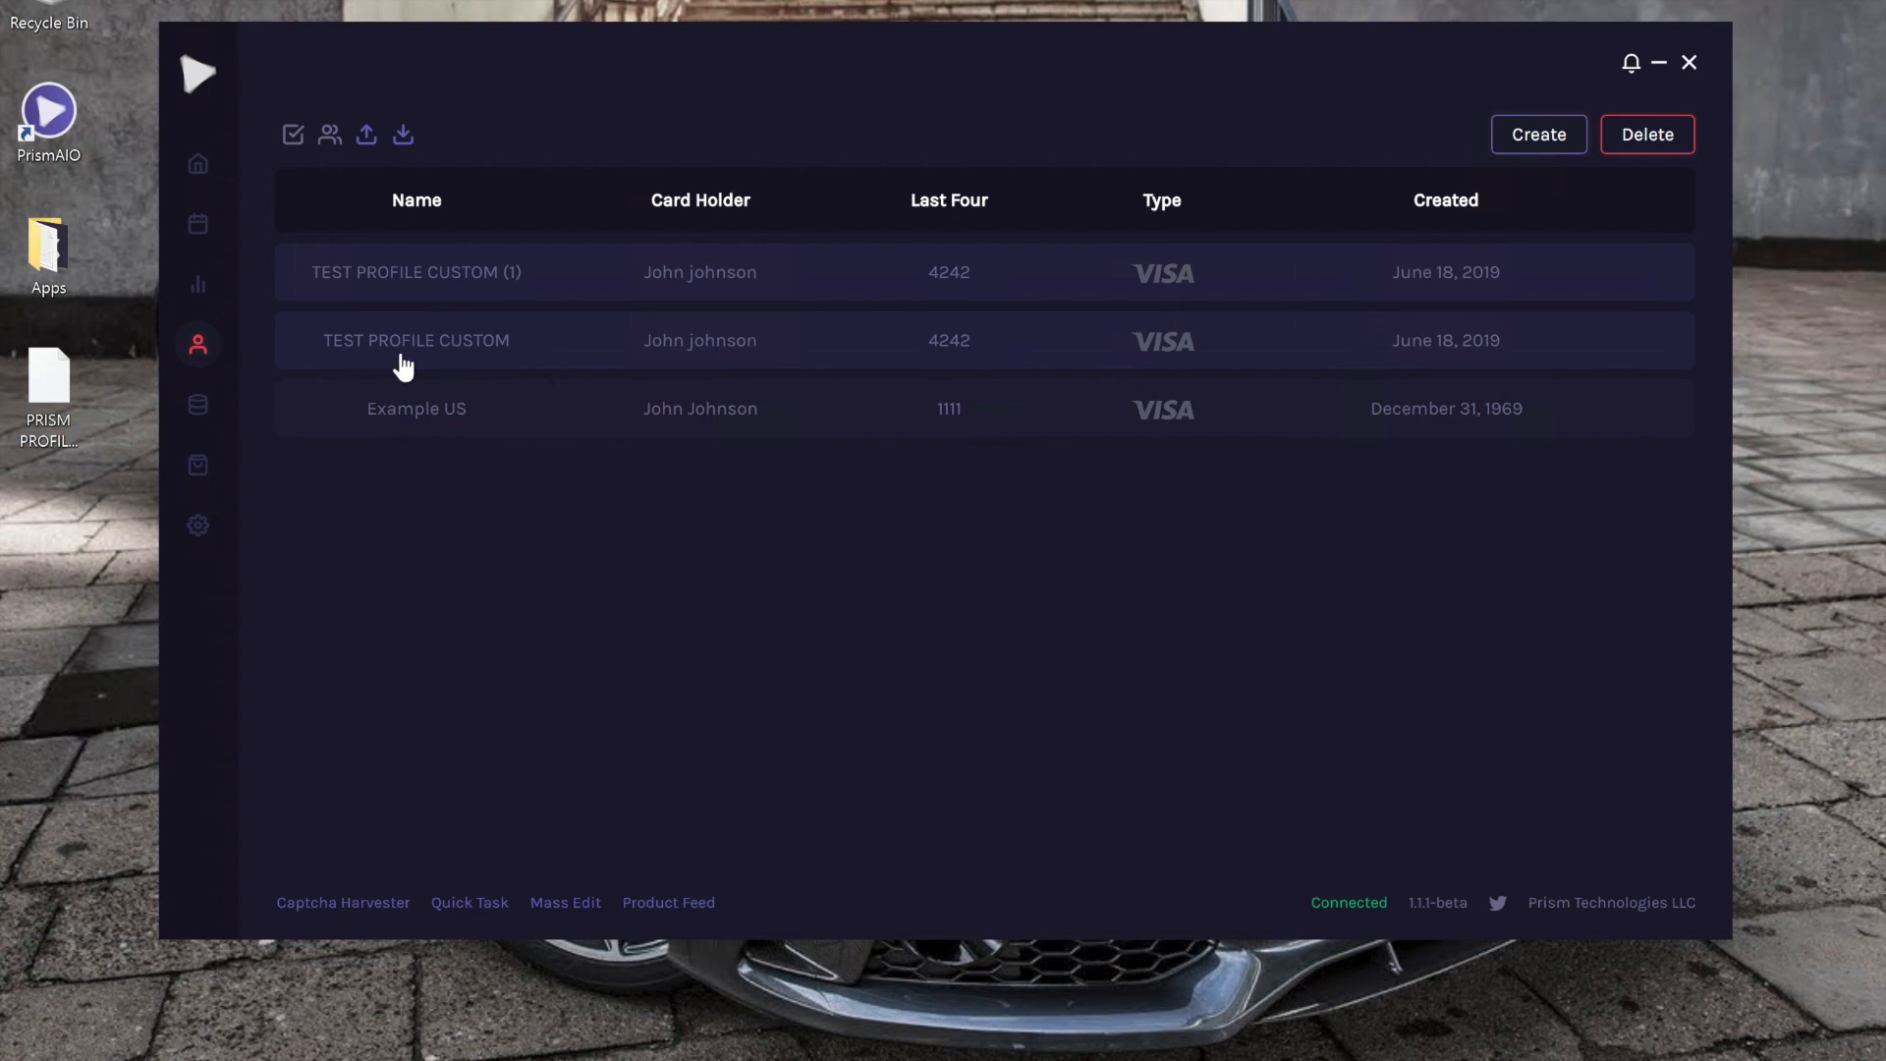
mouse_move(721, 366)
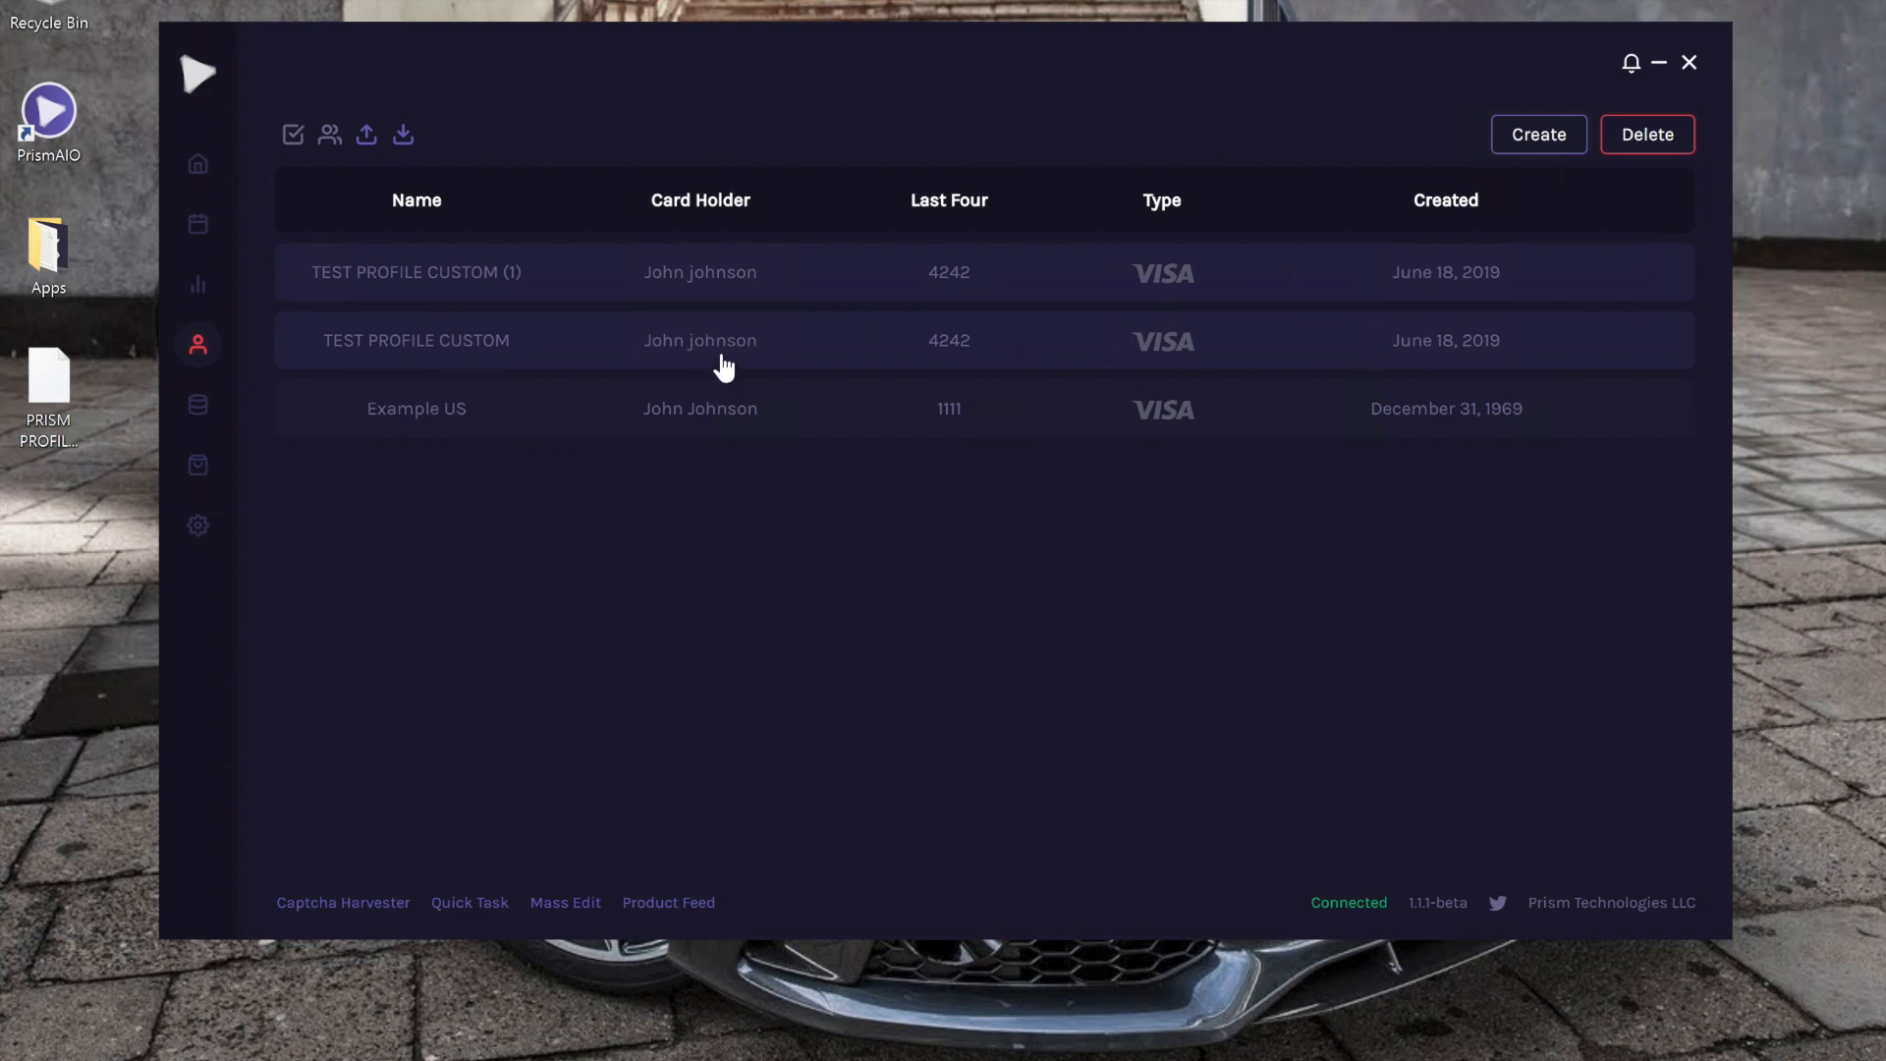
mouse_move(513, 599)
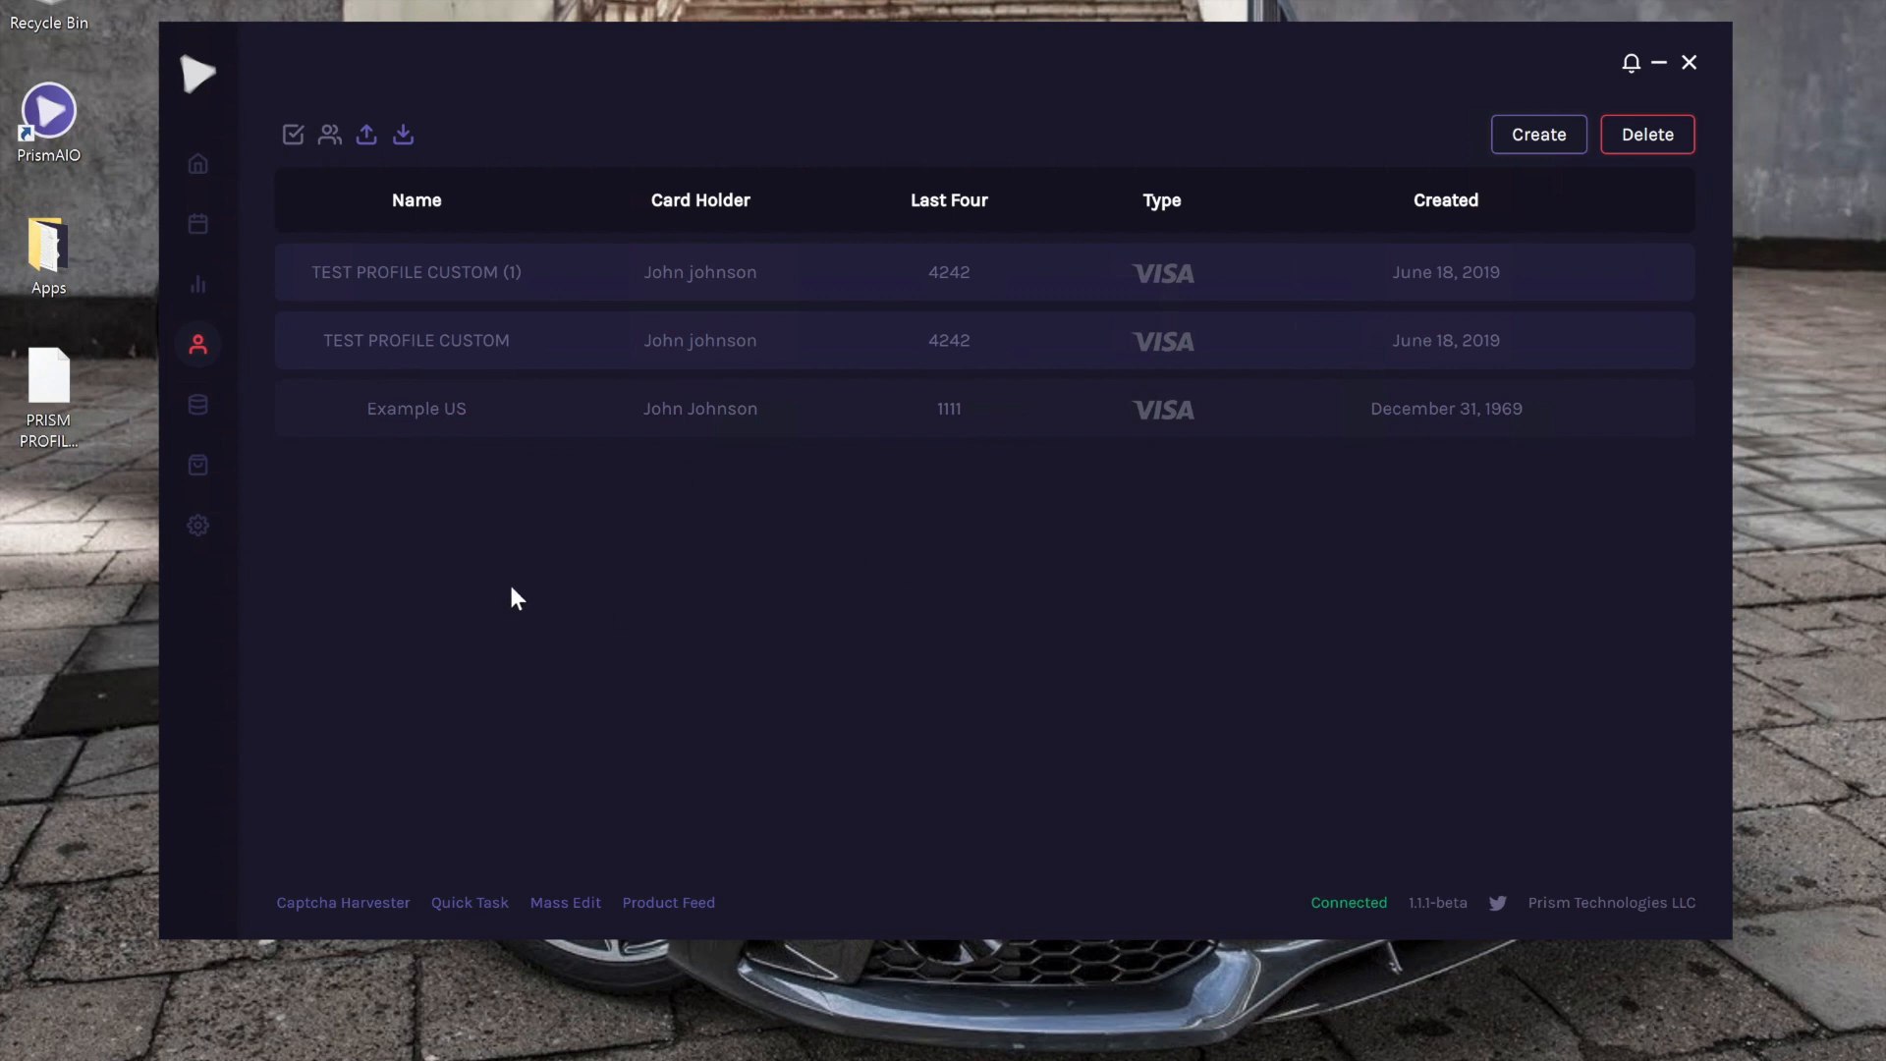
mouse_move(291, 134)
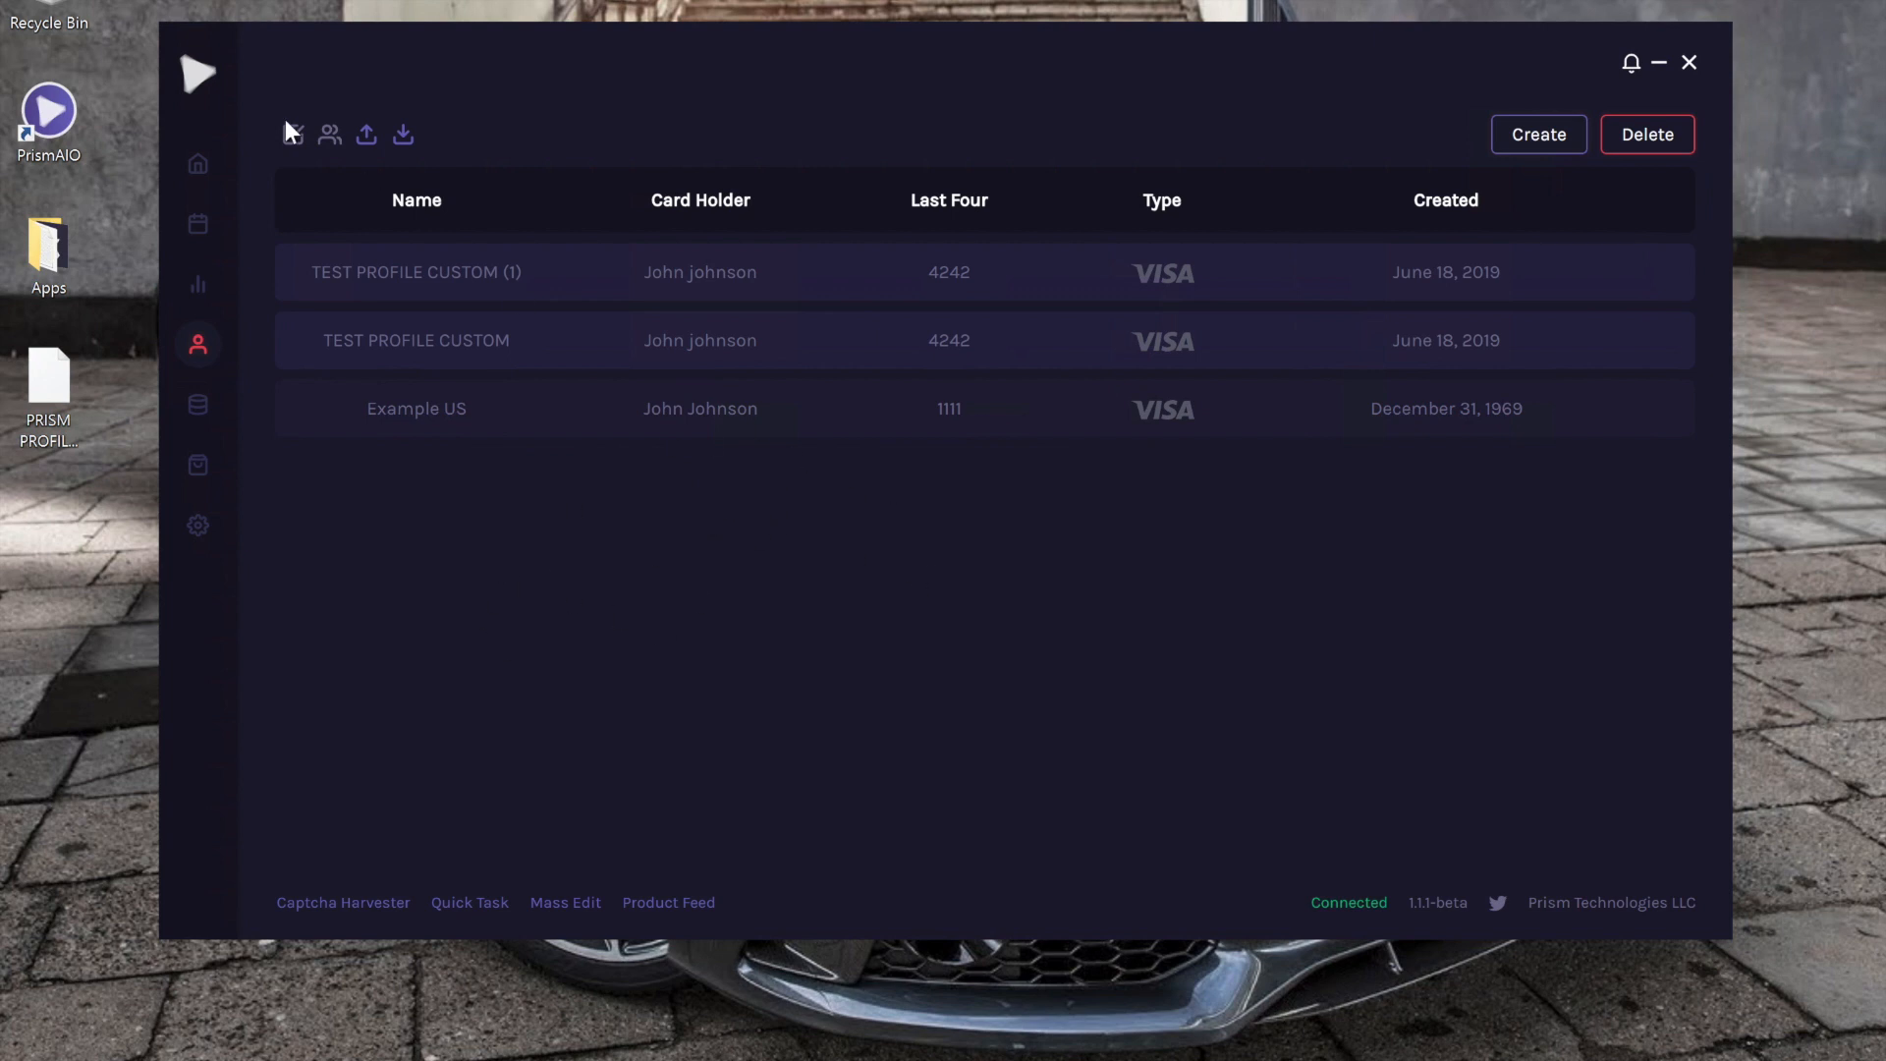
mouse_move(408, 287)
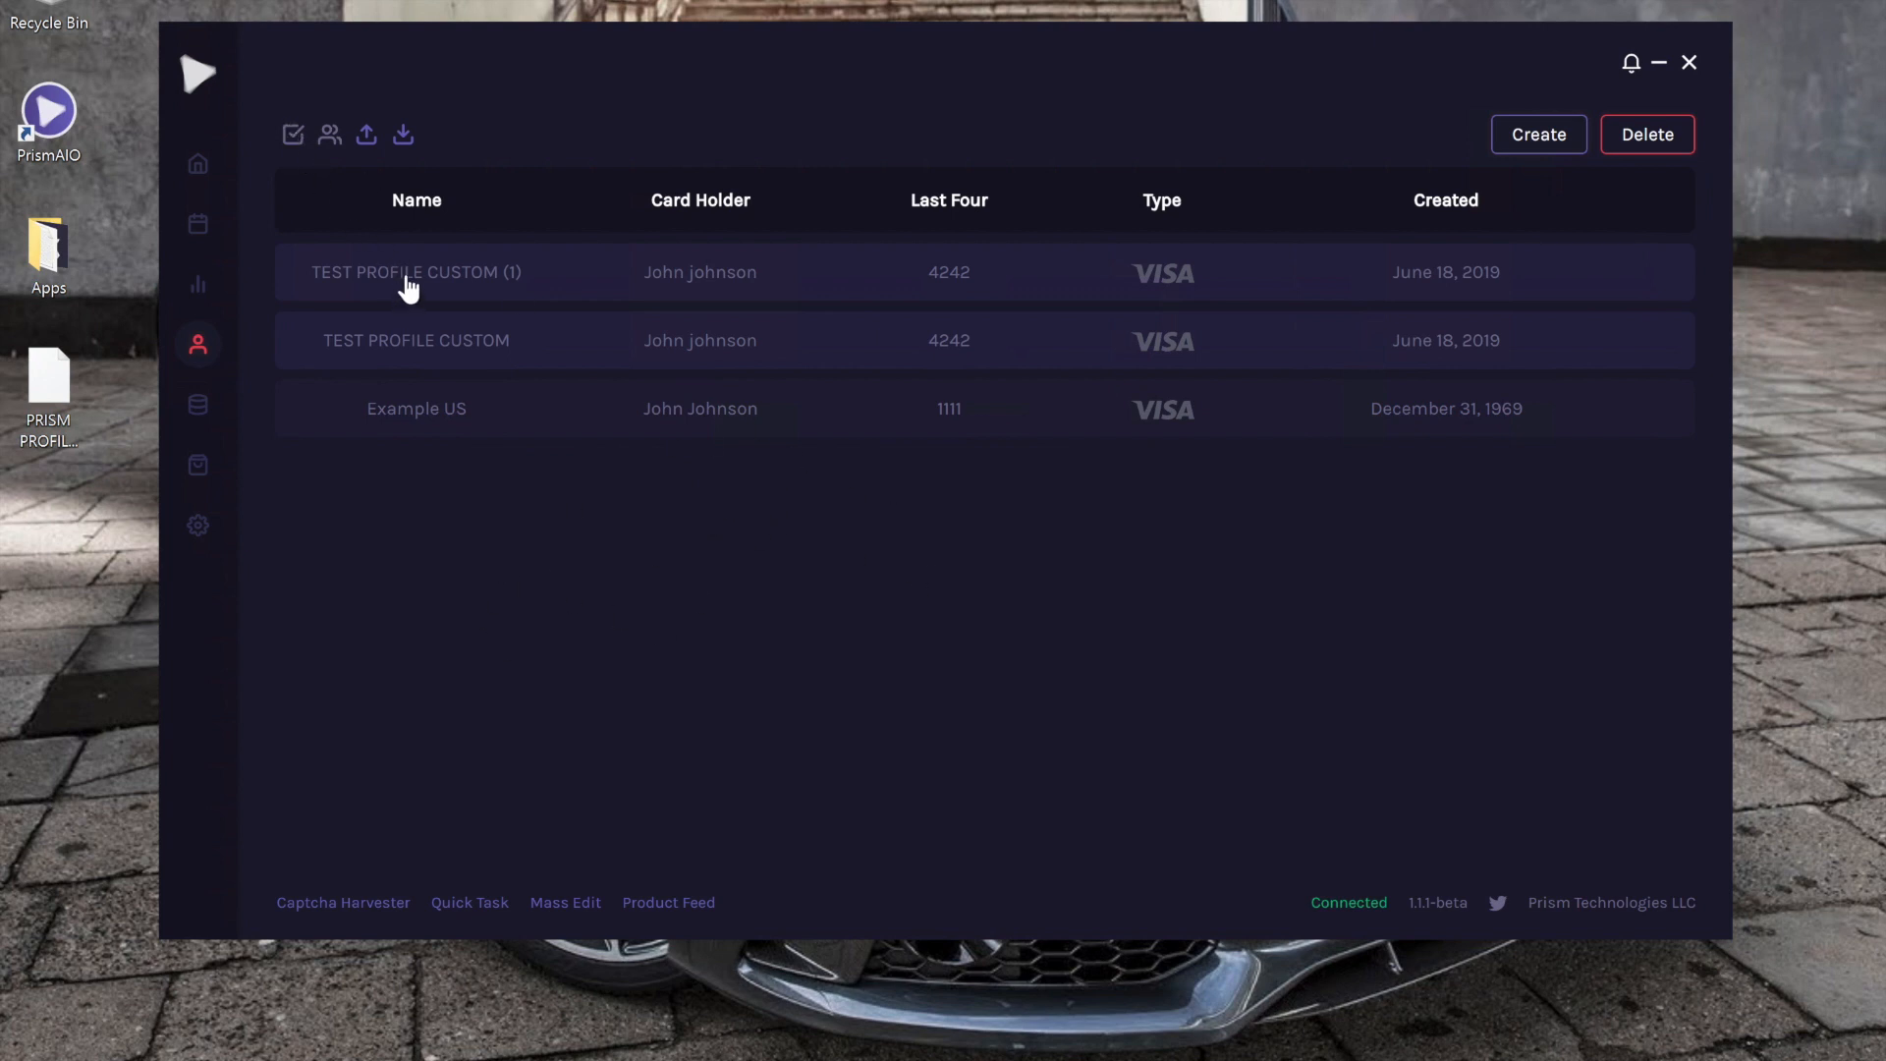
Step: Start exporting the profiles, bringing up the save dialog on the Desktop
left_click(408, 289)
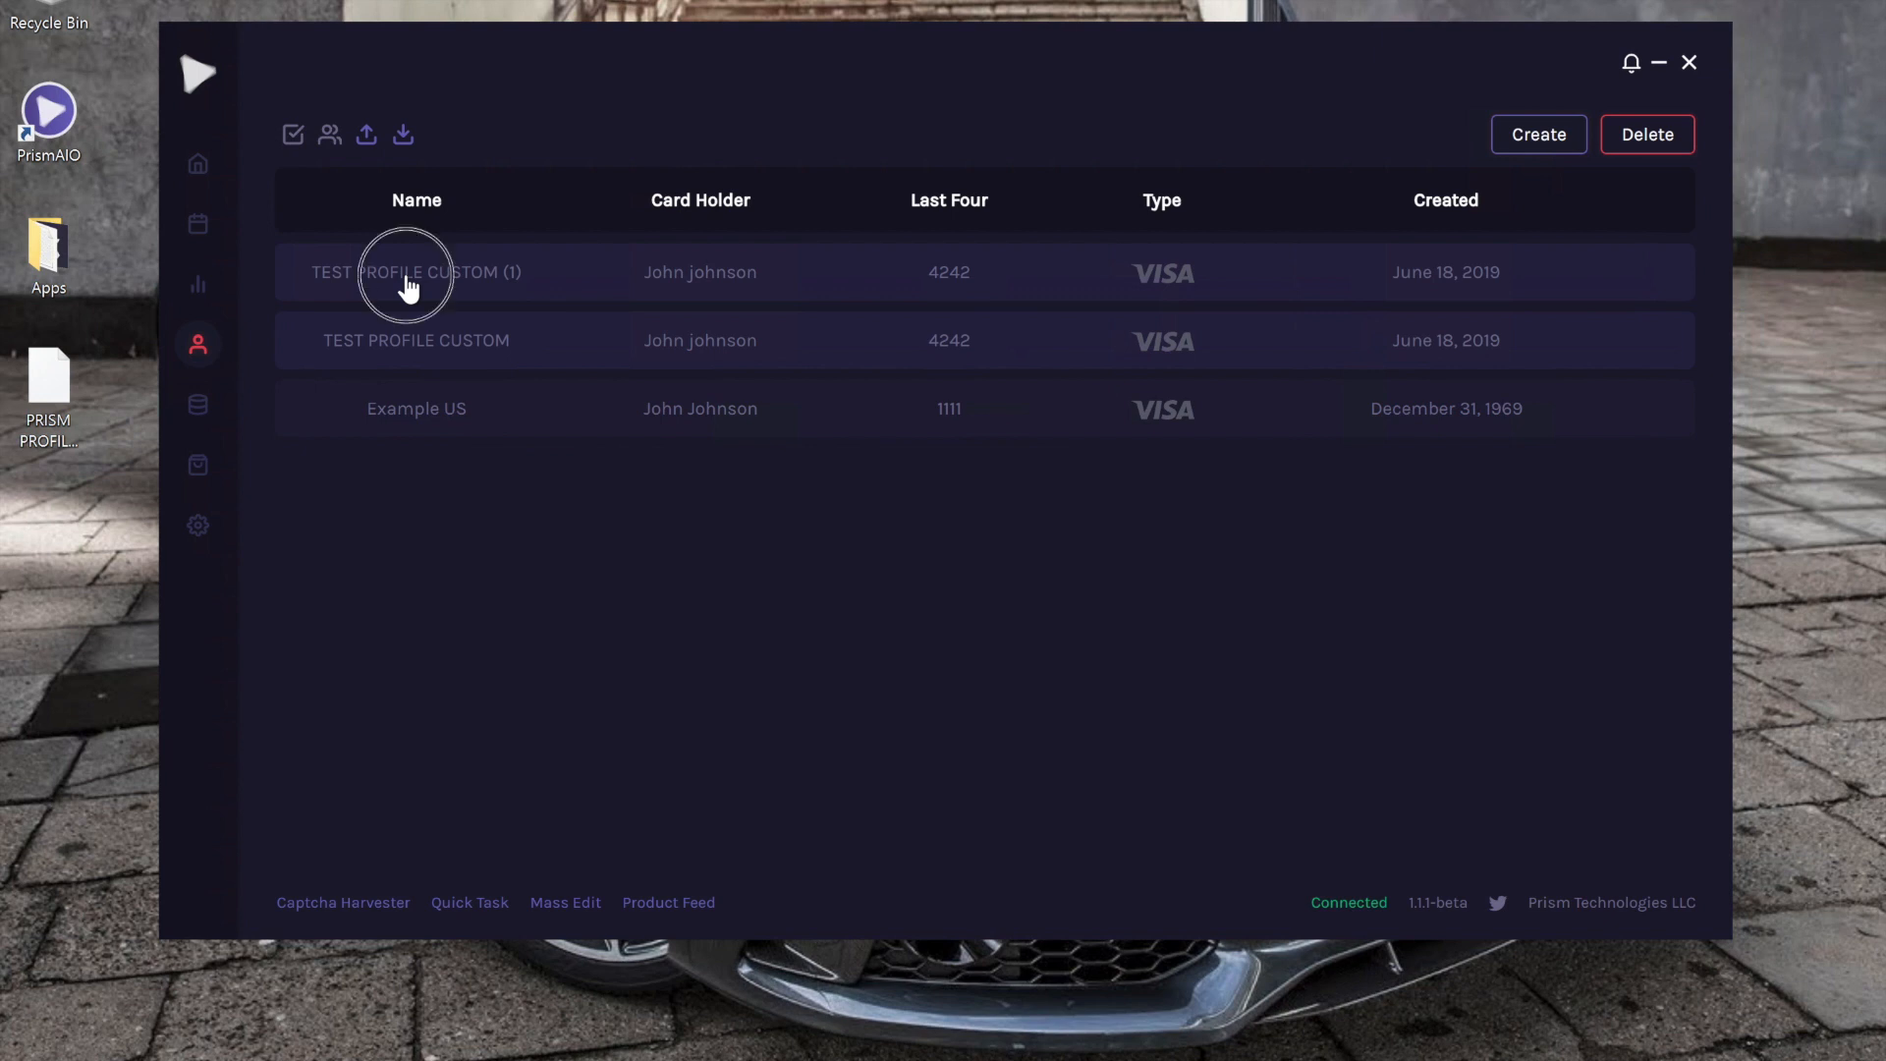
mouse_move(352, 153)
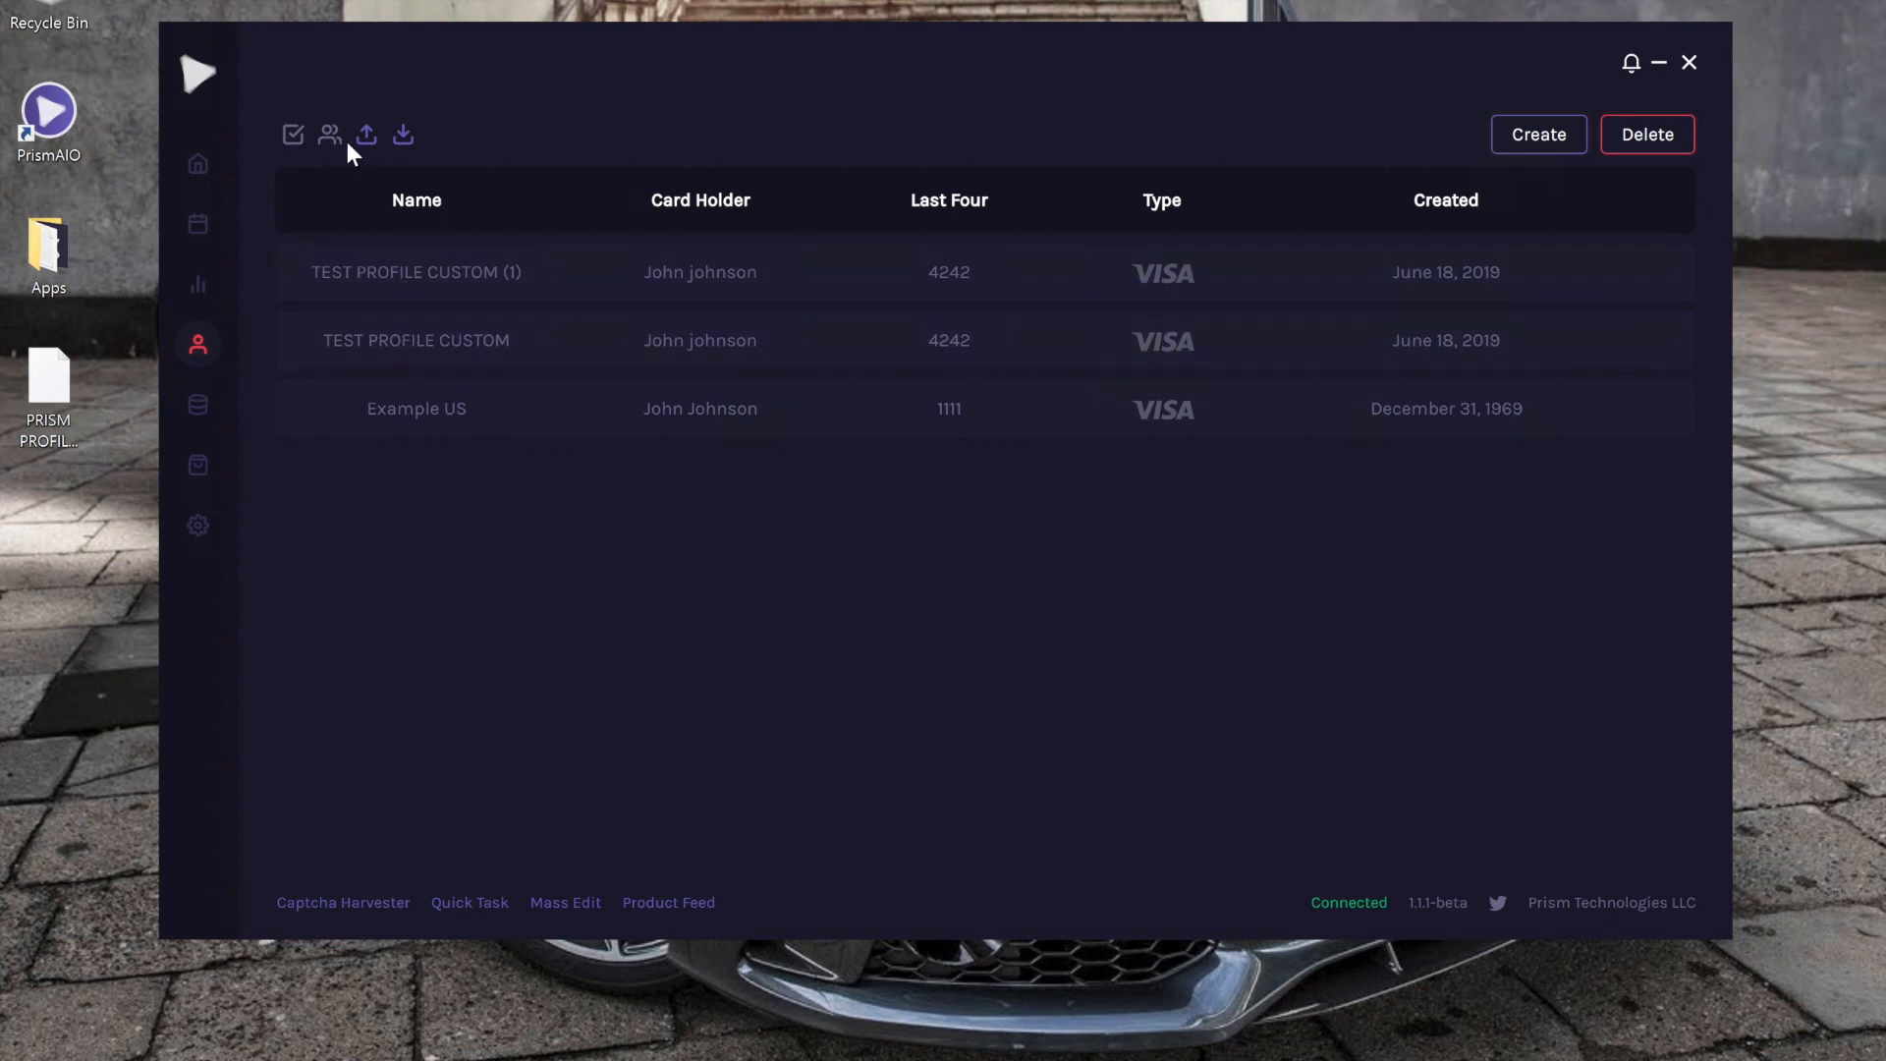
mouse_move(405, 157)
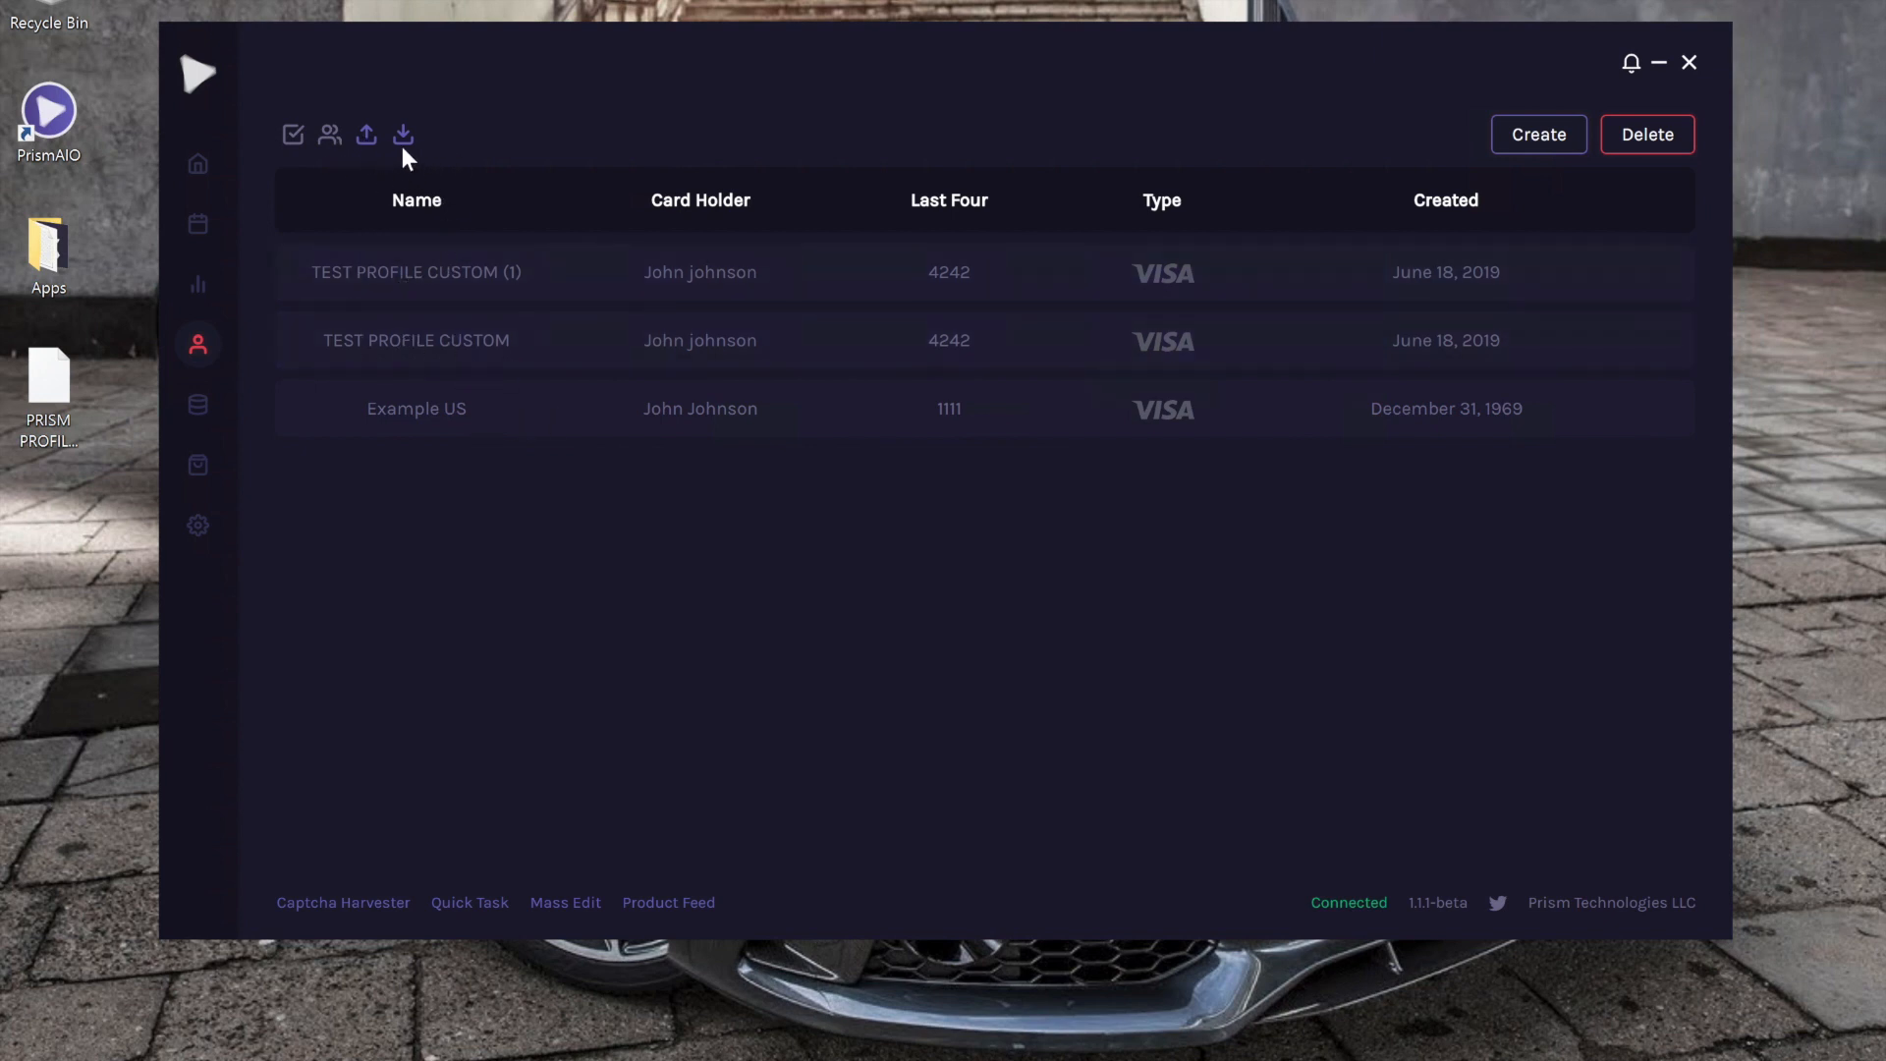
mouse_move(365, 135)
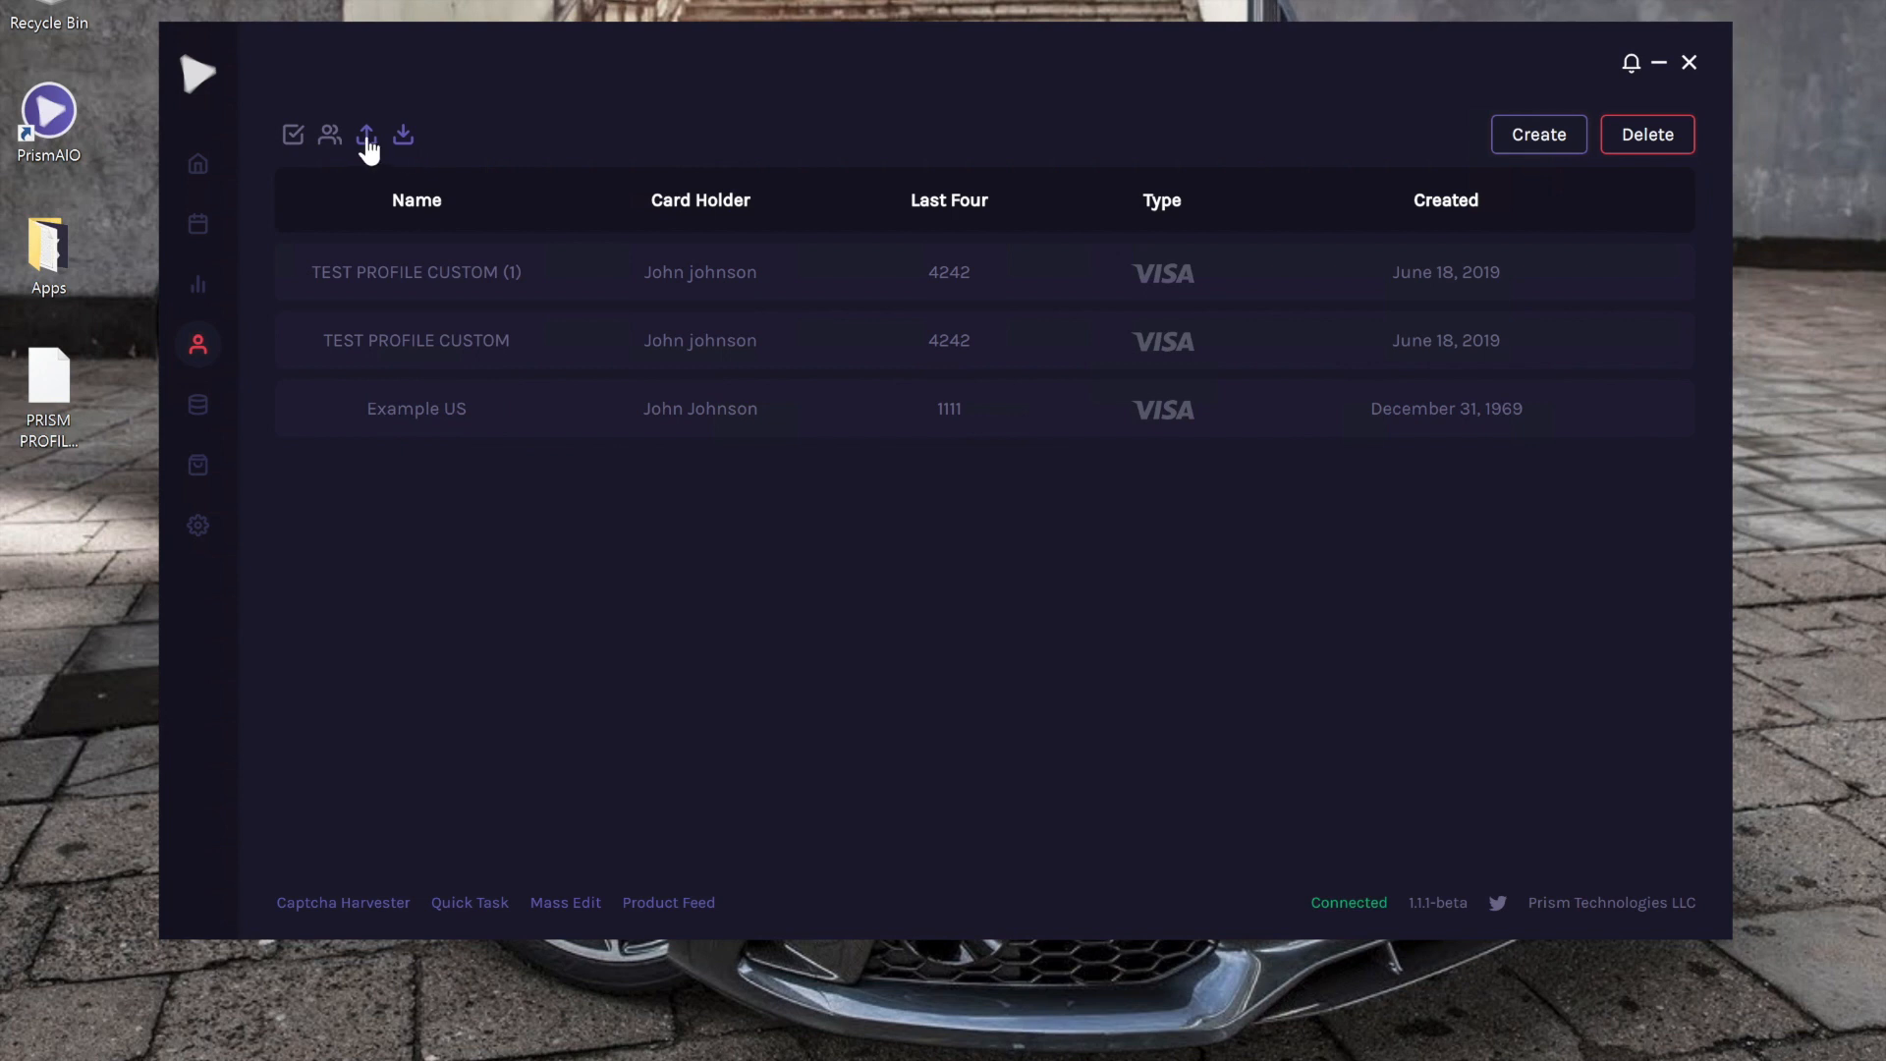
left_click(402, 136)
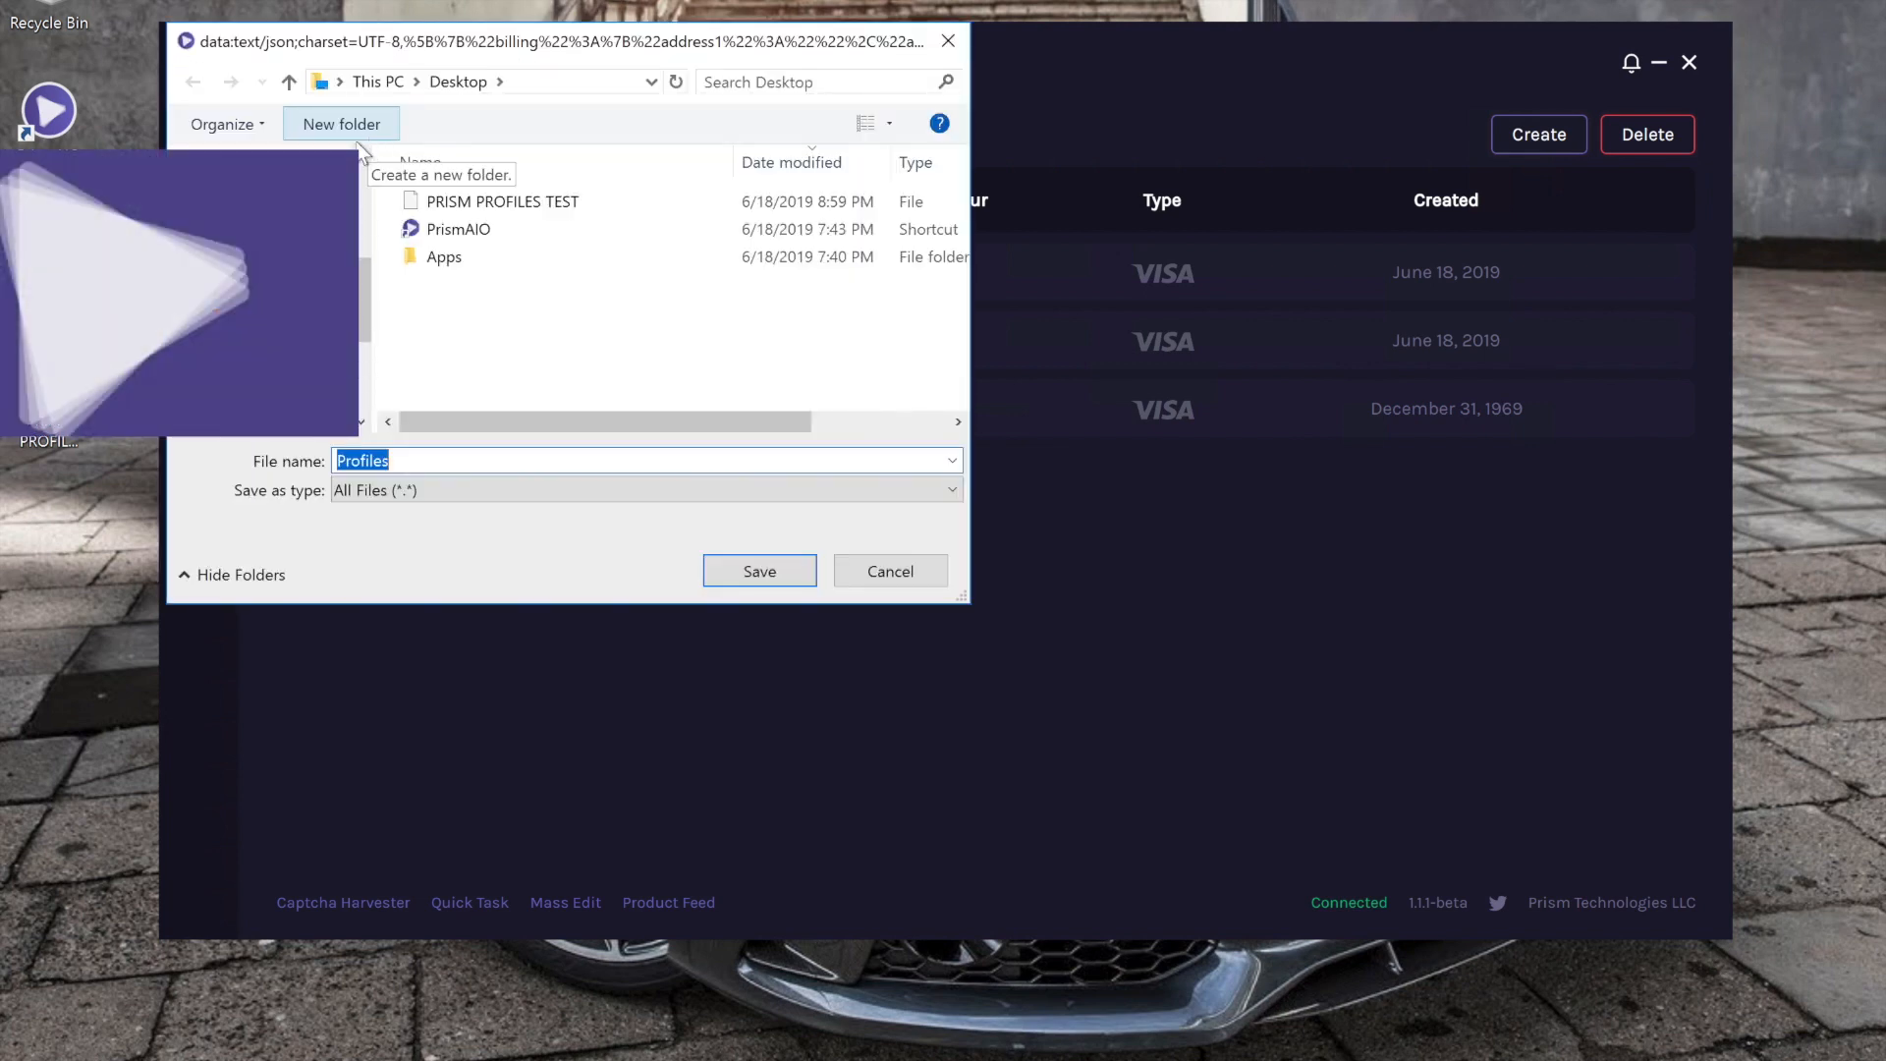
mouse_move(368, 265)
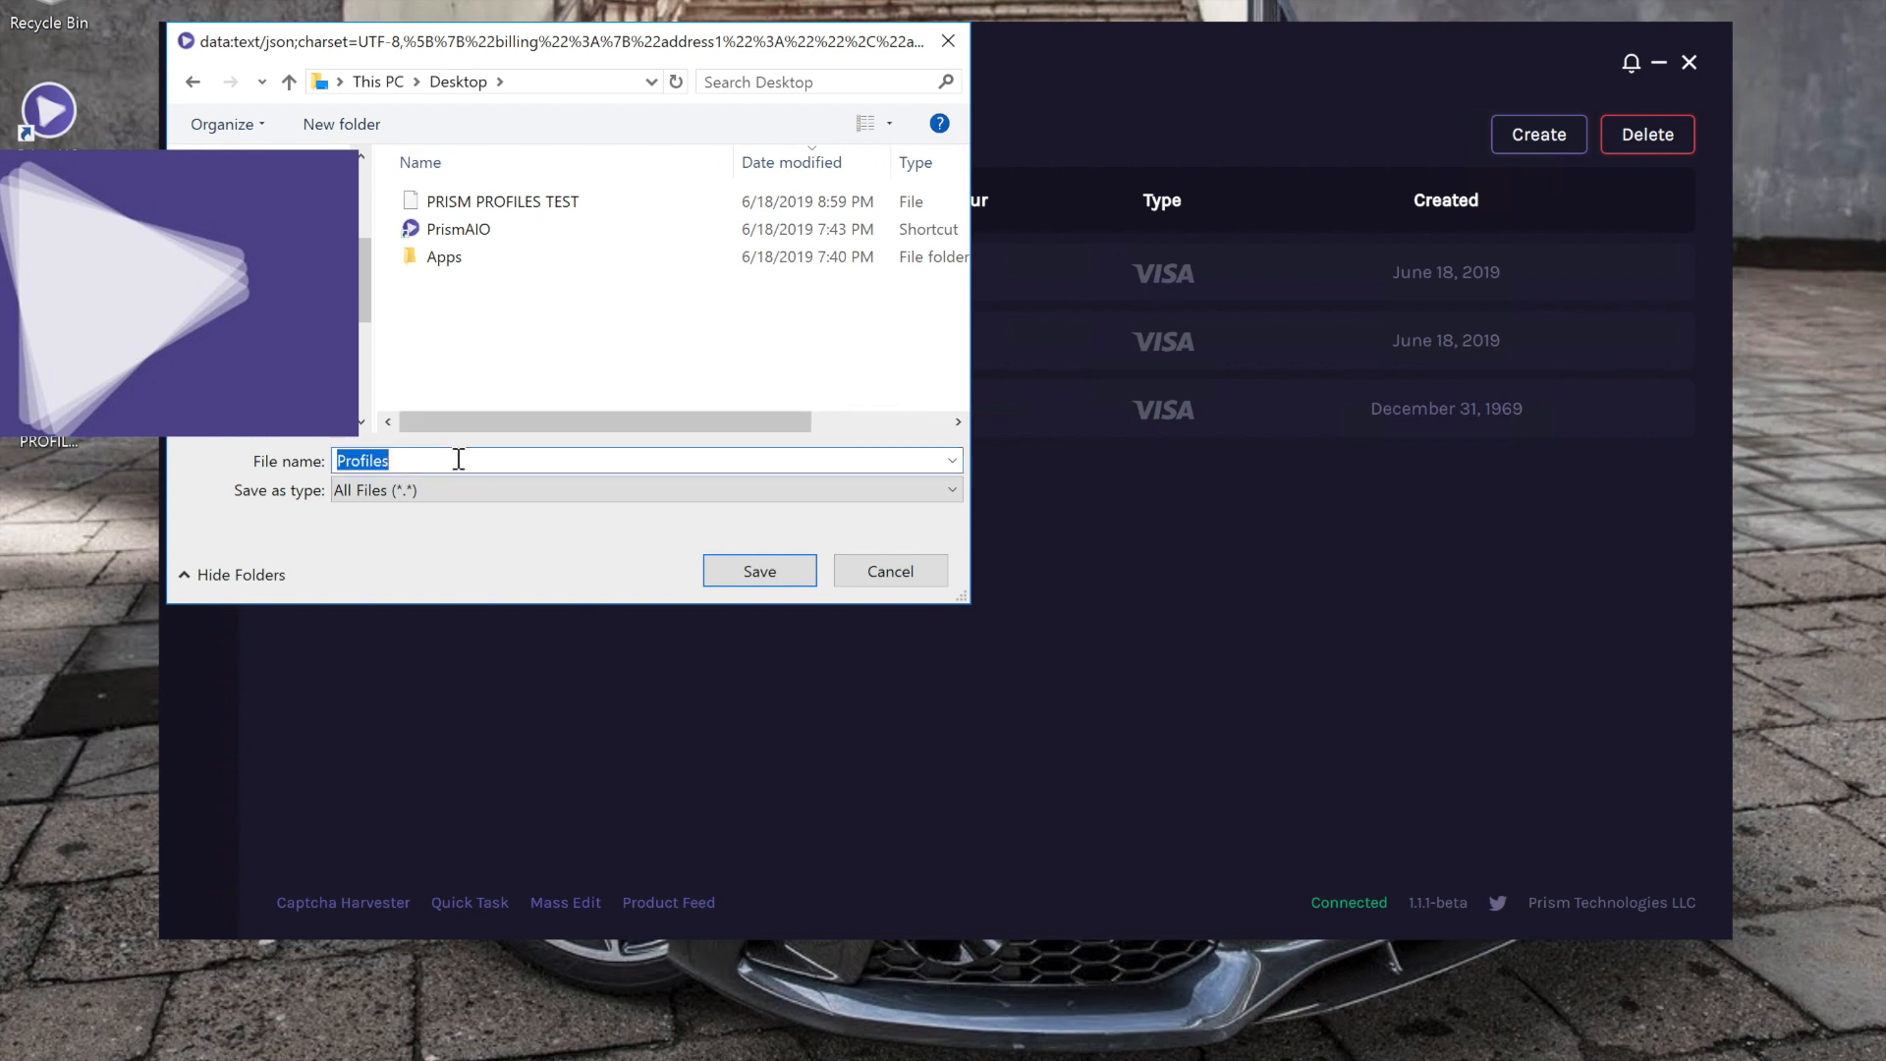
Step: Save the exported profiles over the existing Desktop file PRISM PROFILES TEST, confirming the replace
type("prism test")
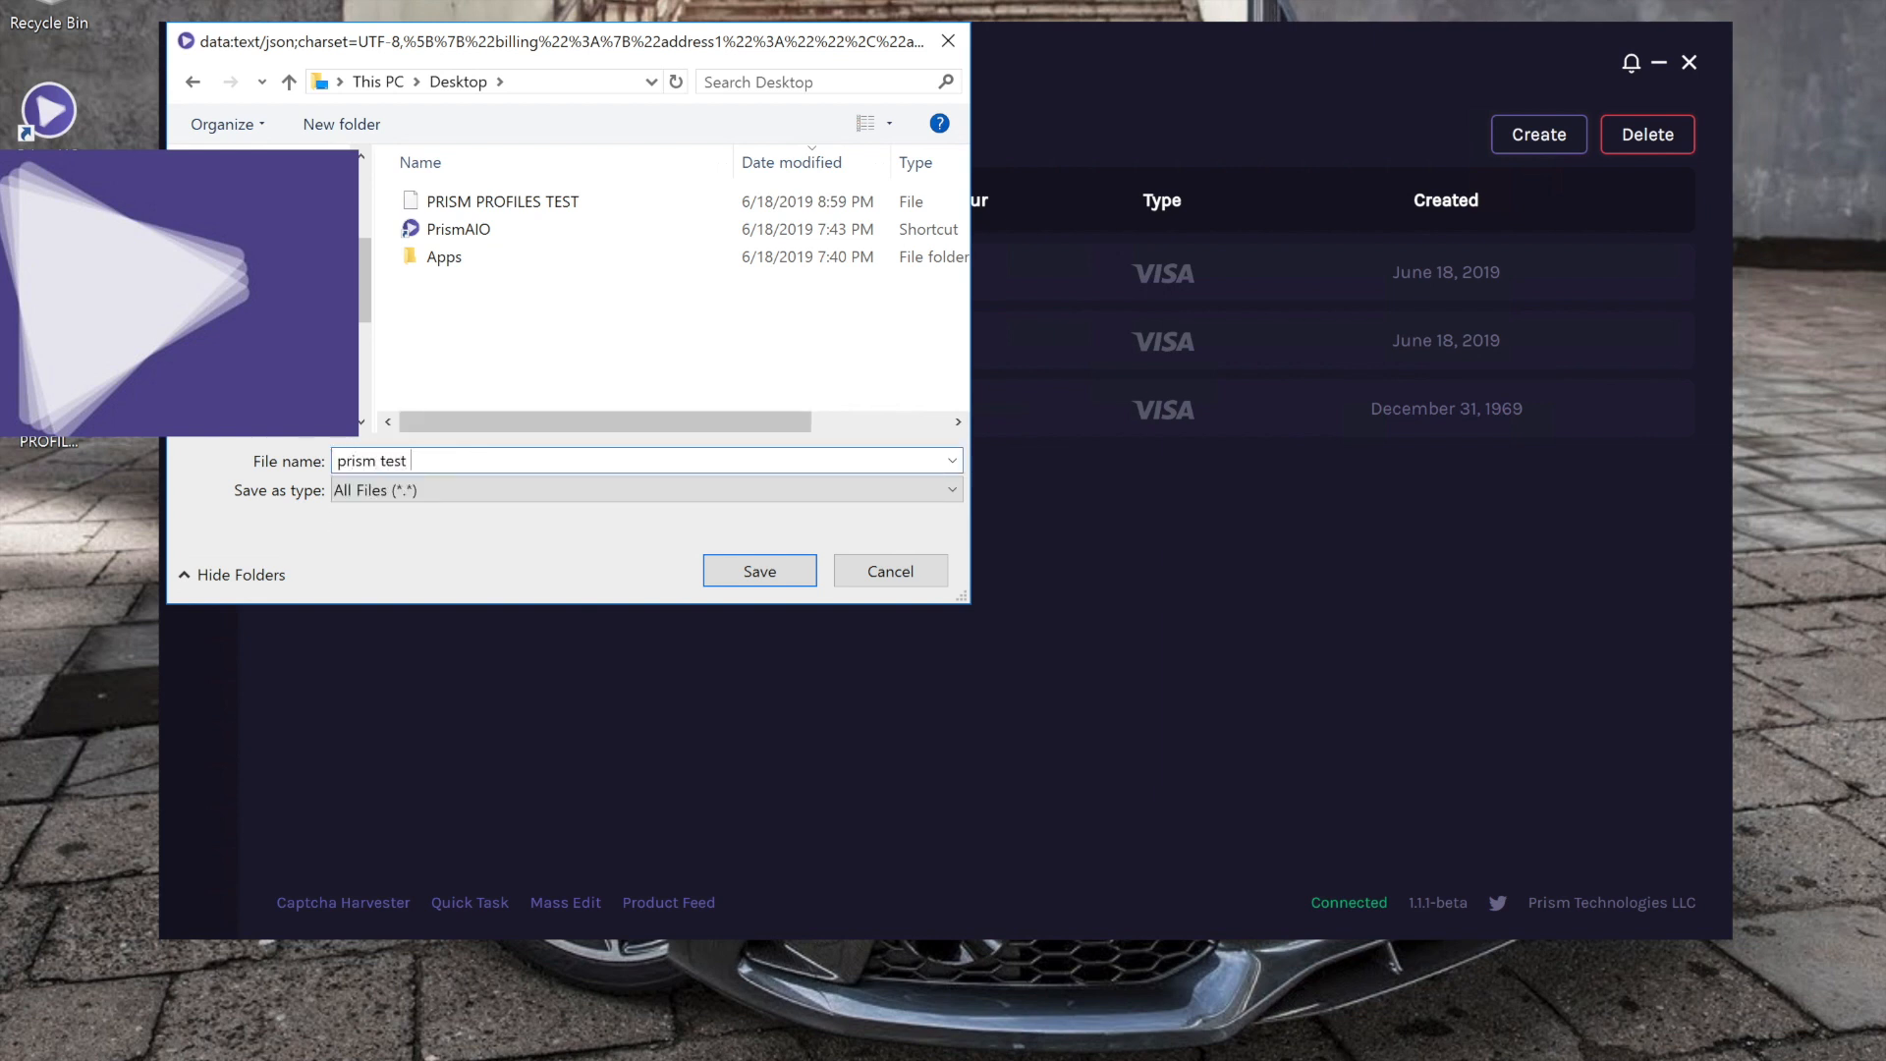
left_click(501, 200)
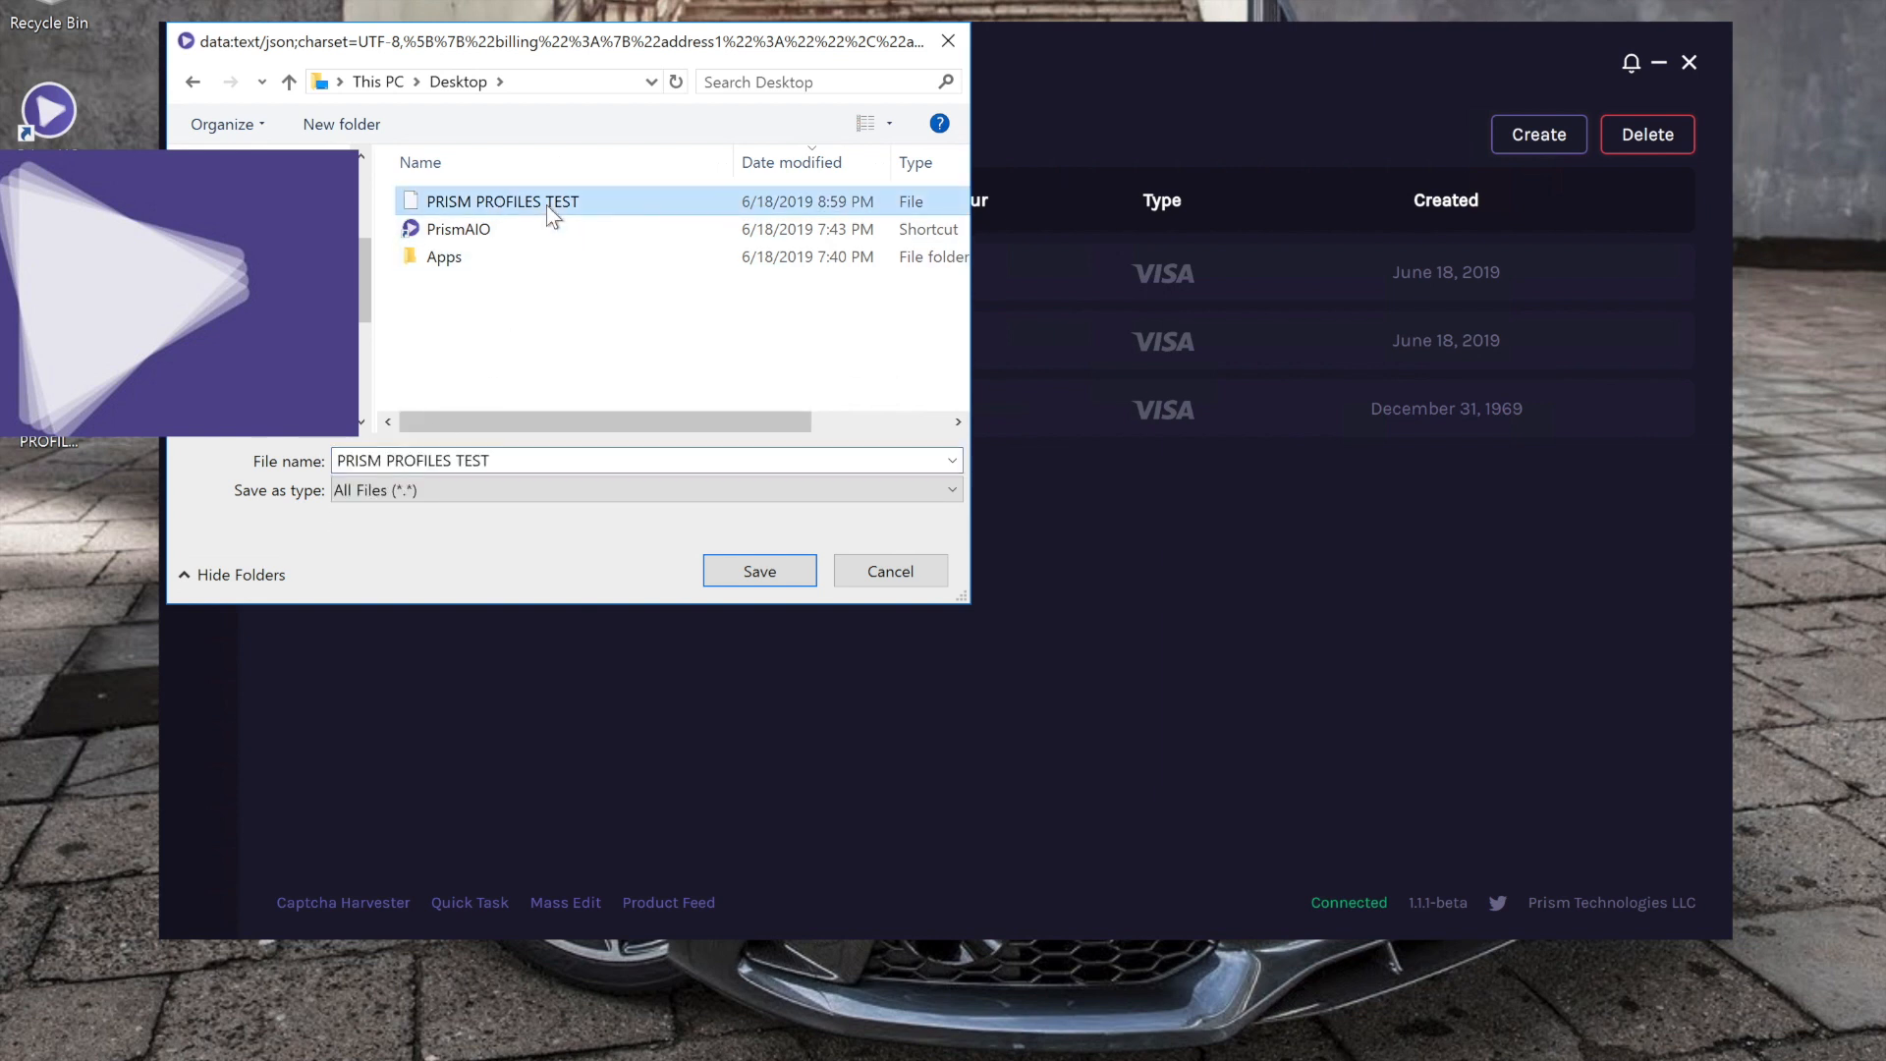
left_click(758, 570)
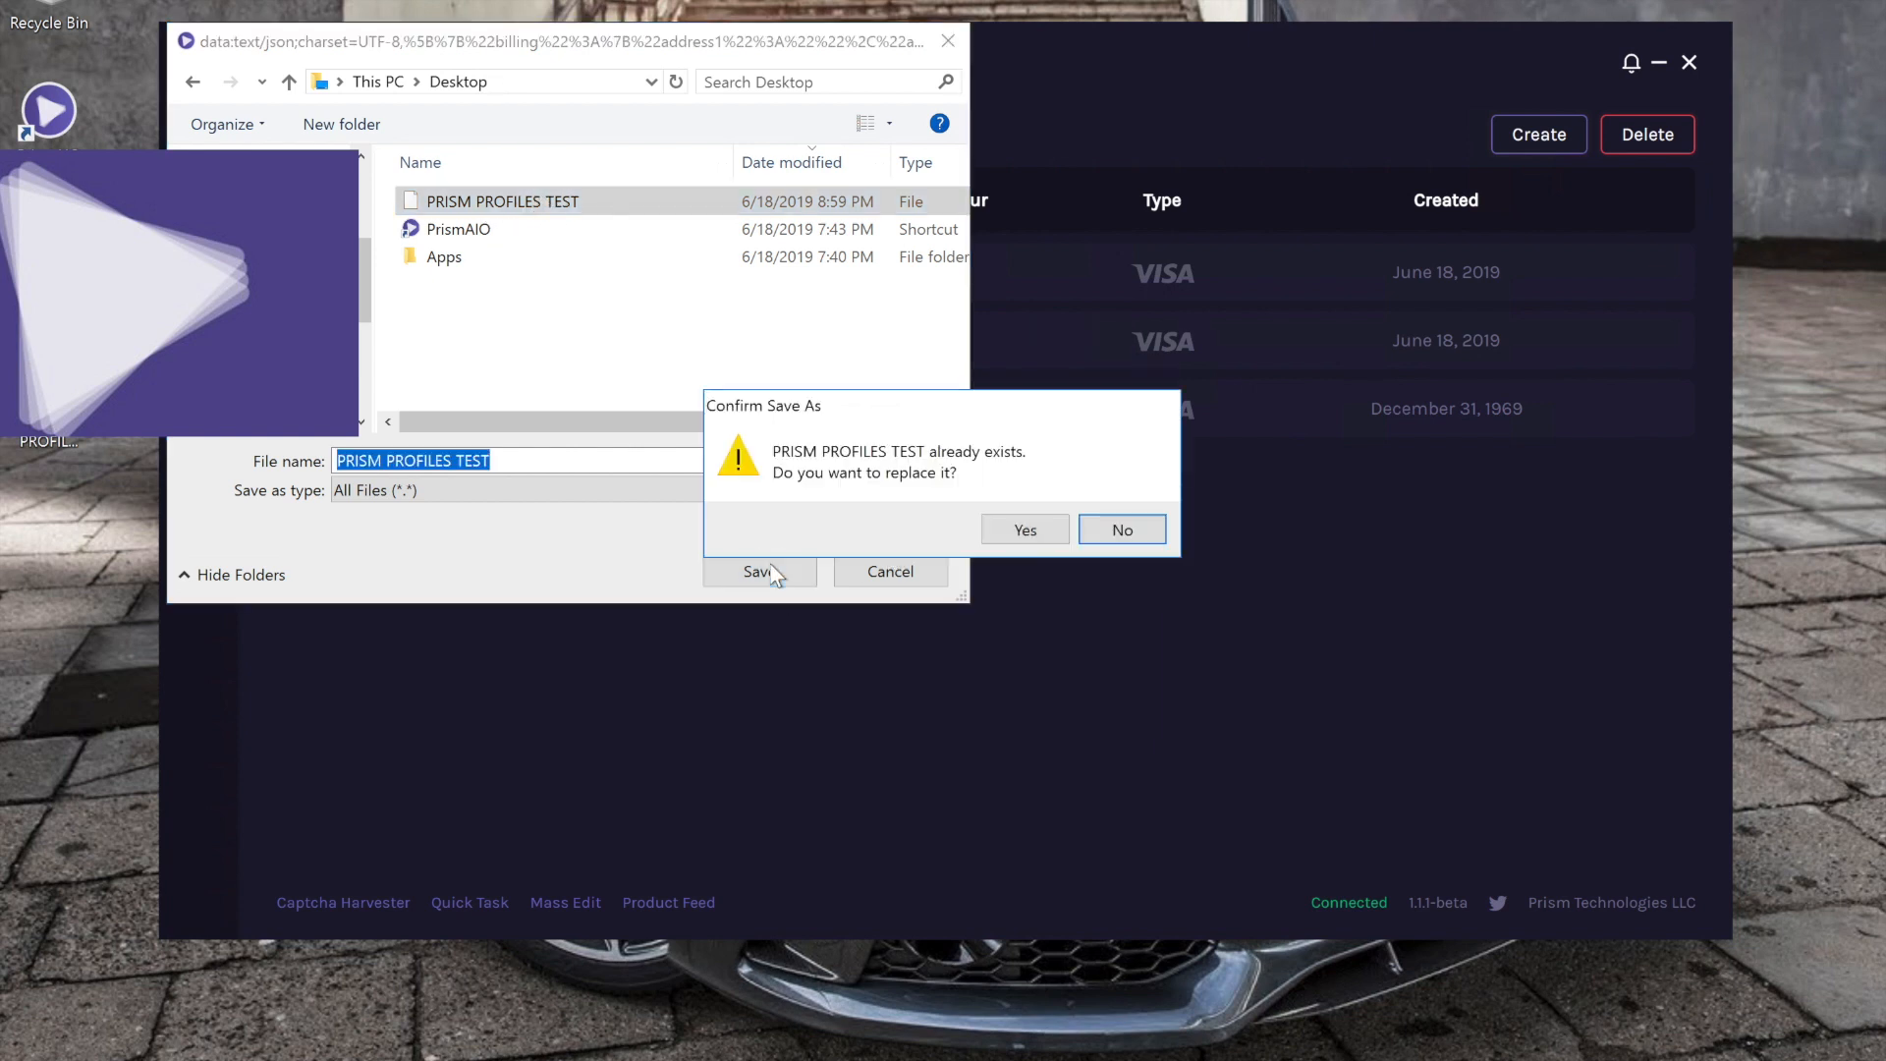
left_click(1024, 528)
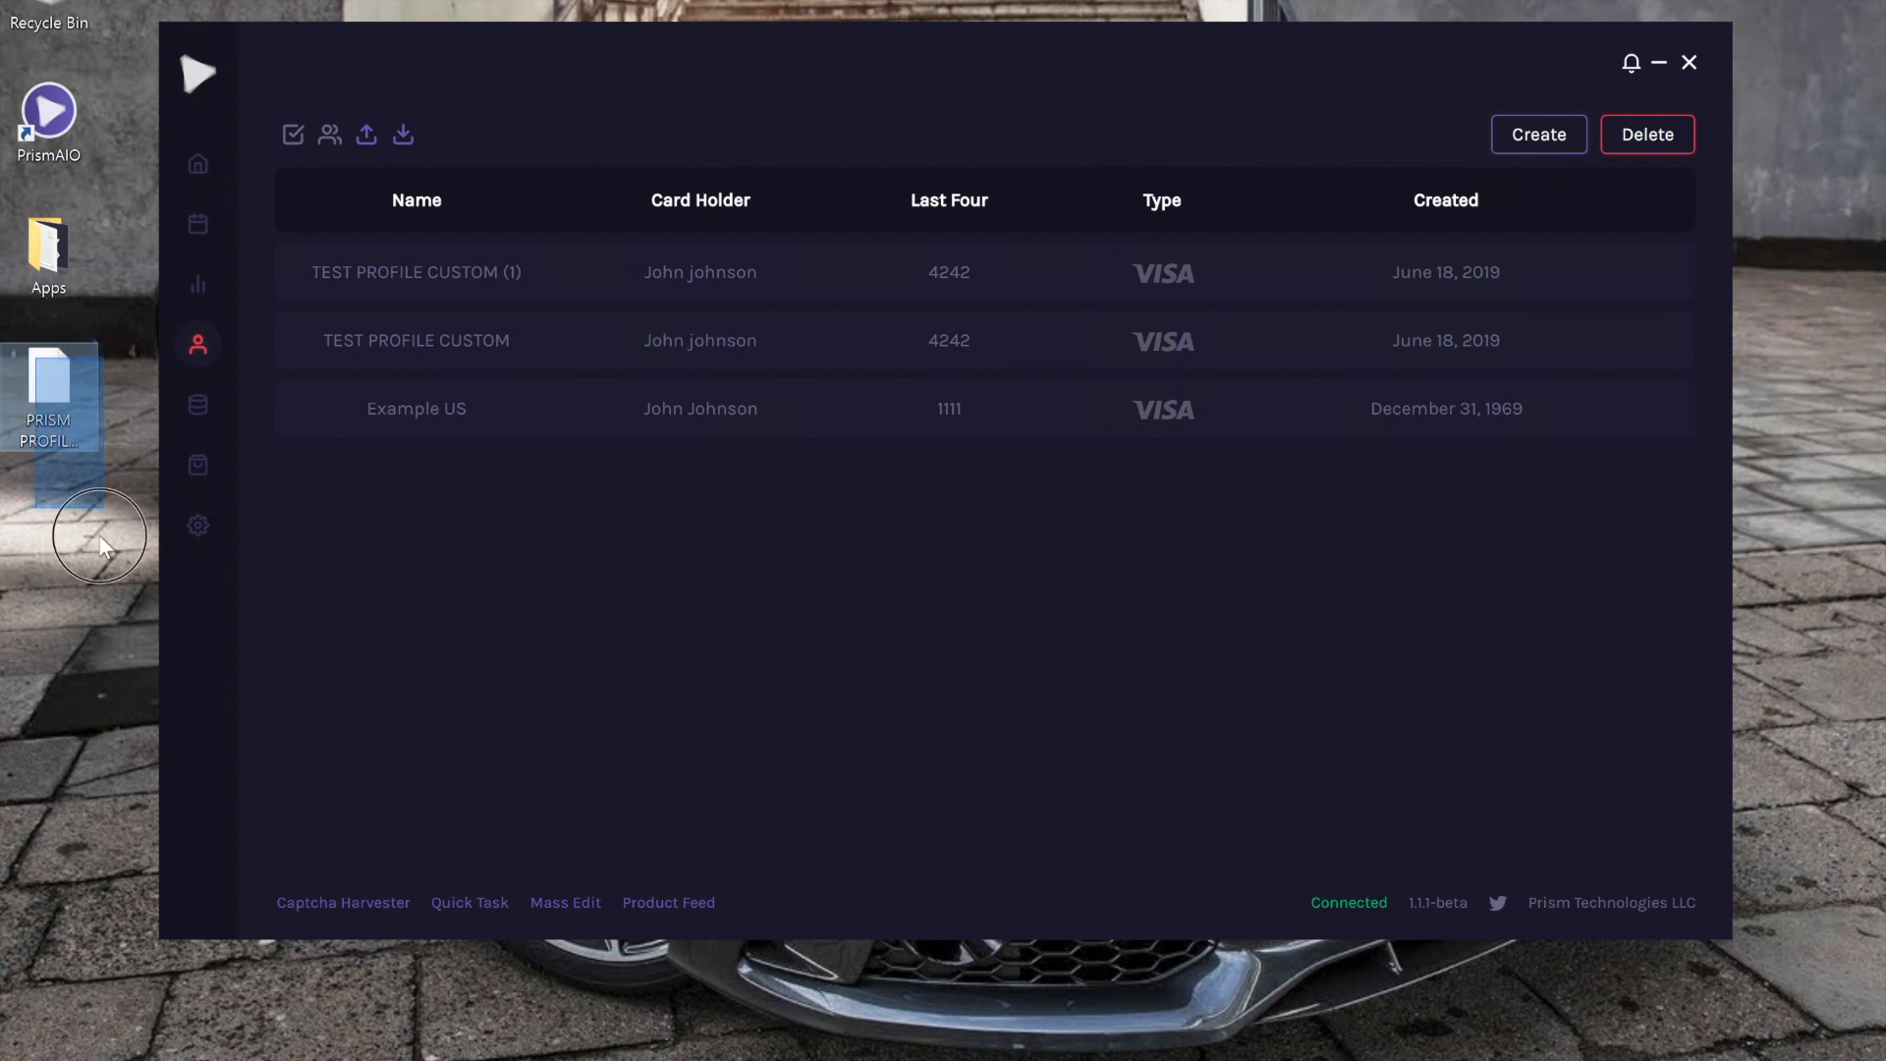
mouse_move(253, 175)
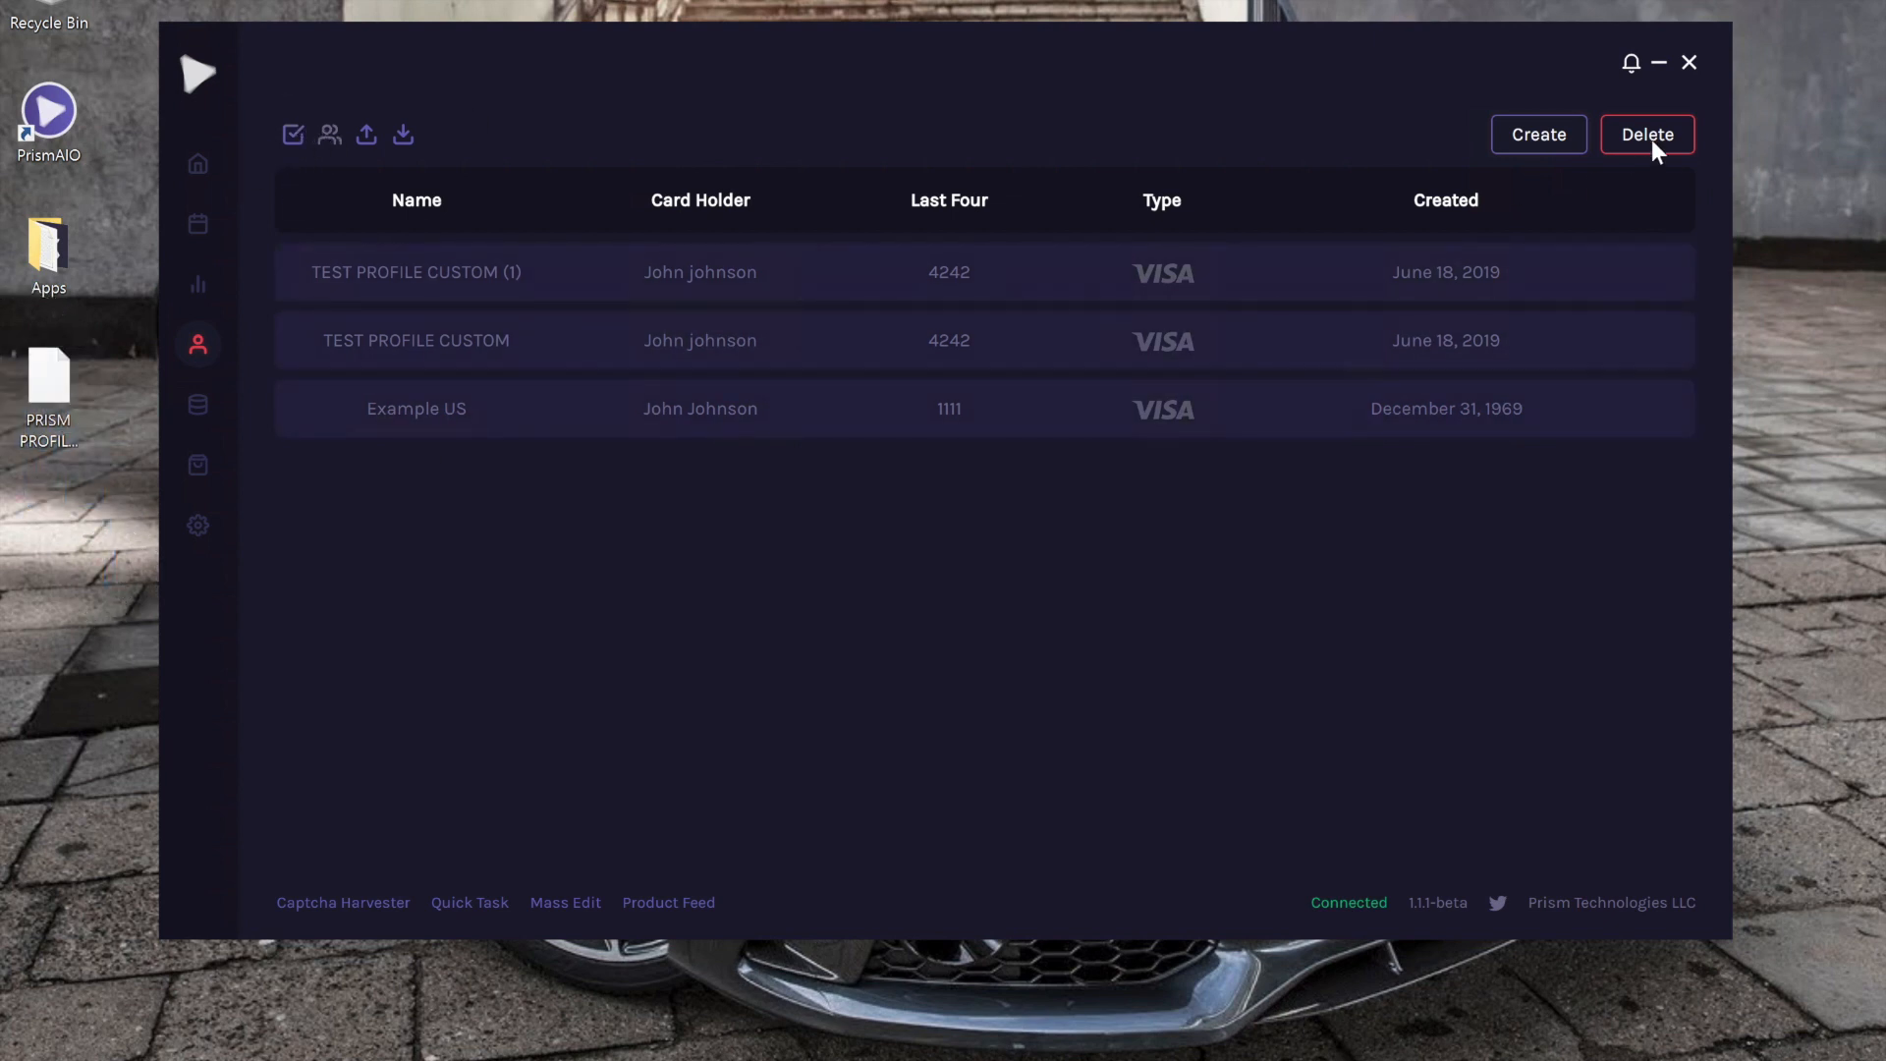
Step: Delete every profile, confirming in the Are You Sure dialog
left_click(1646, 134)
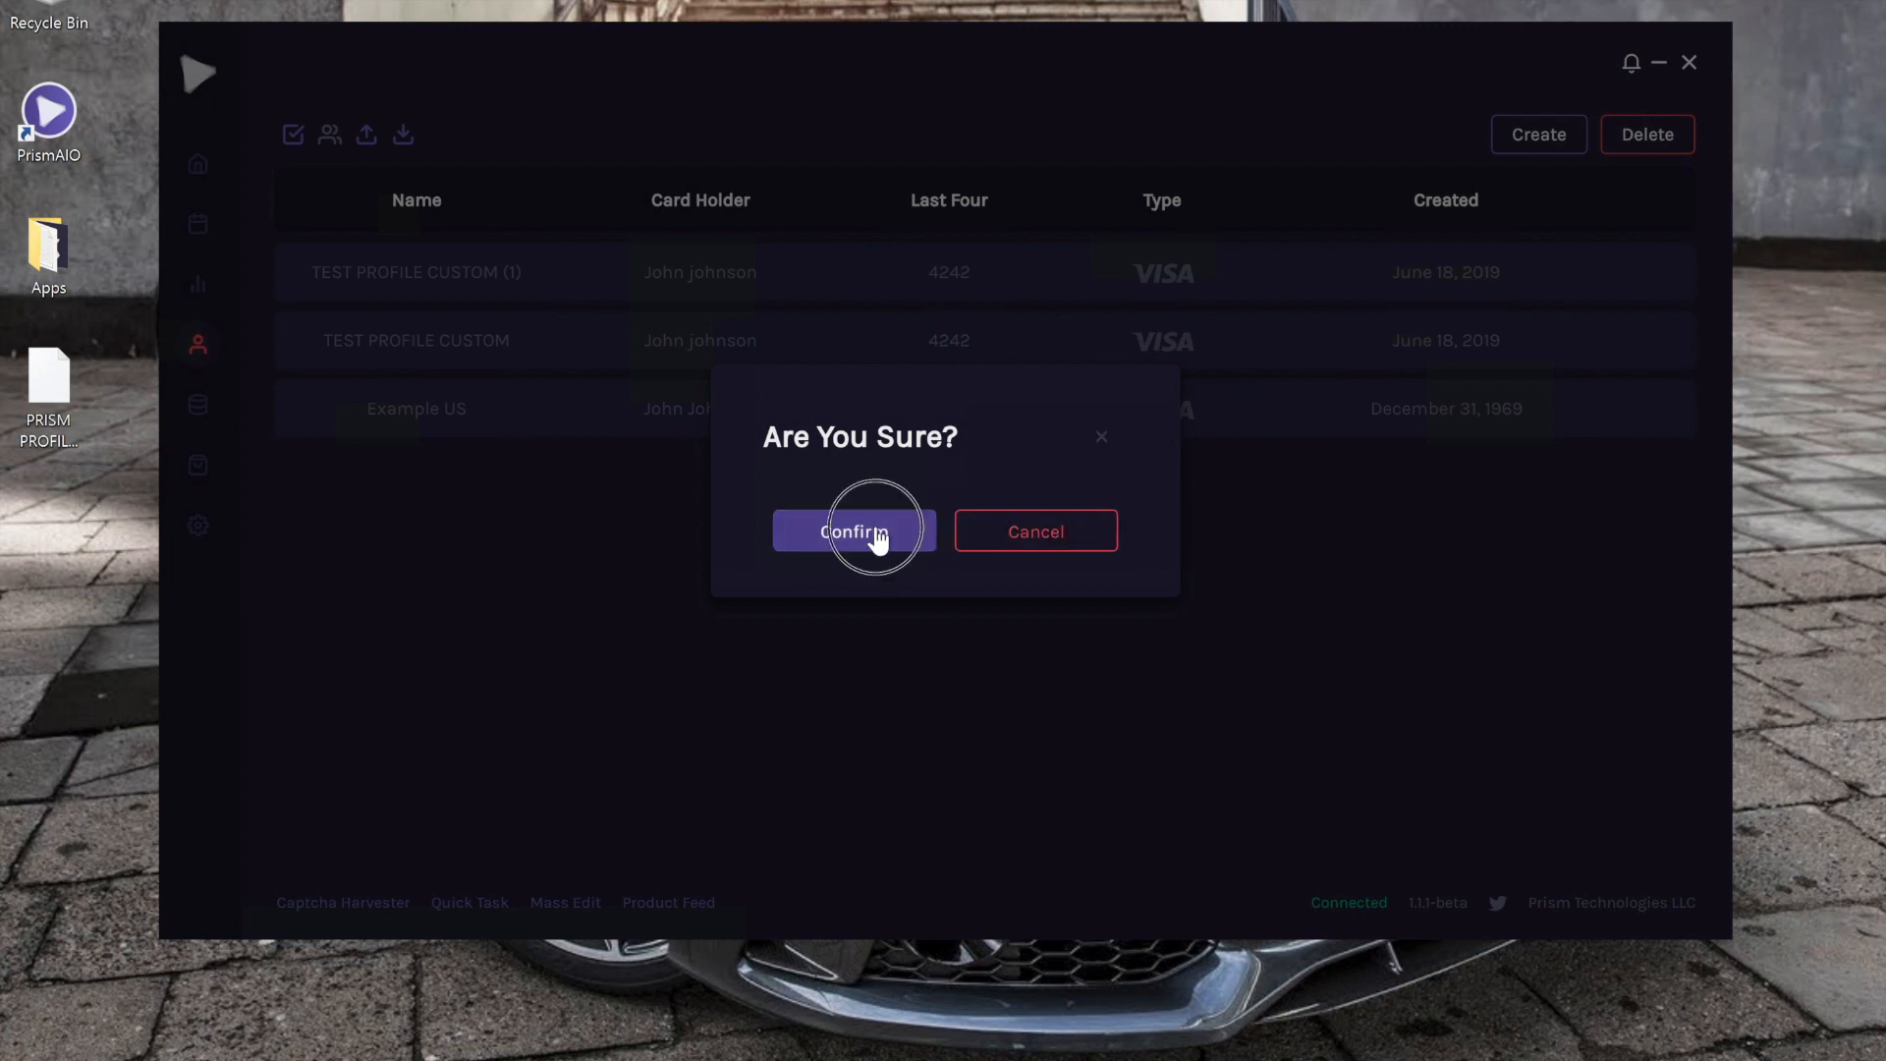
left_click(853, 532)
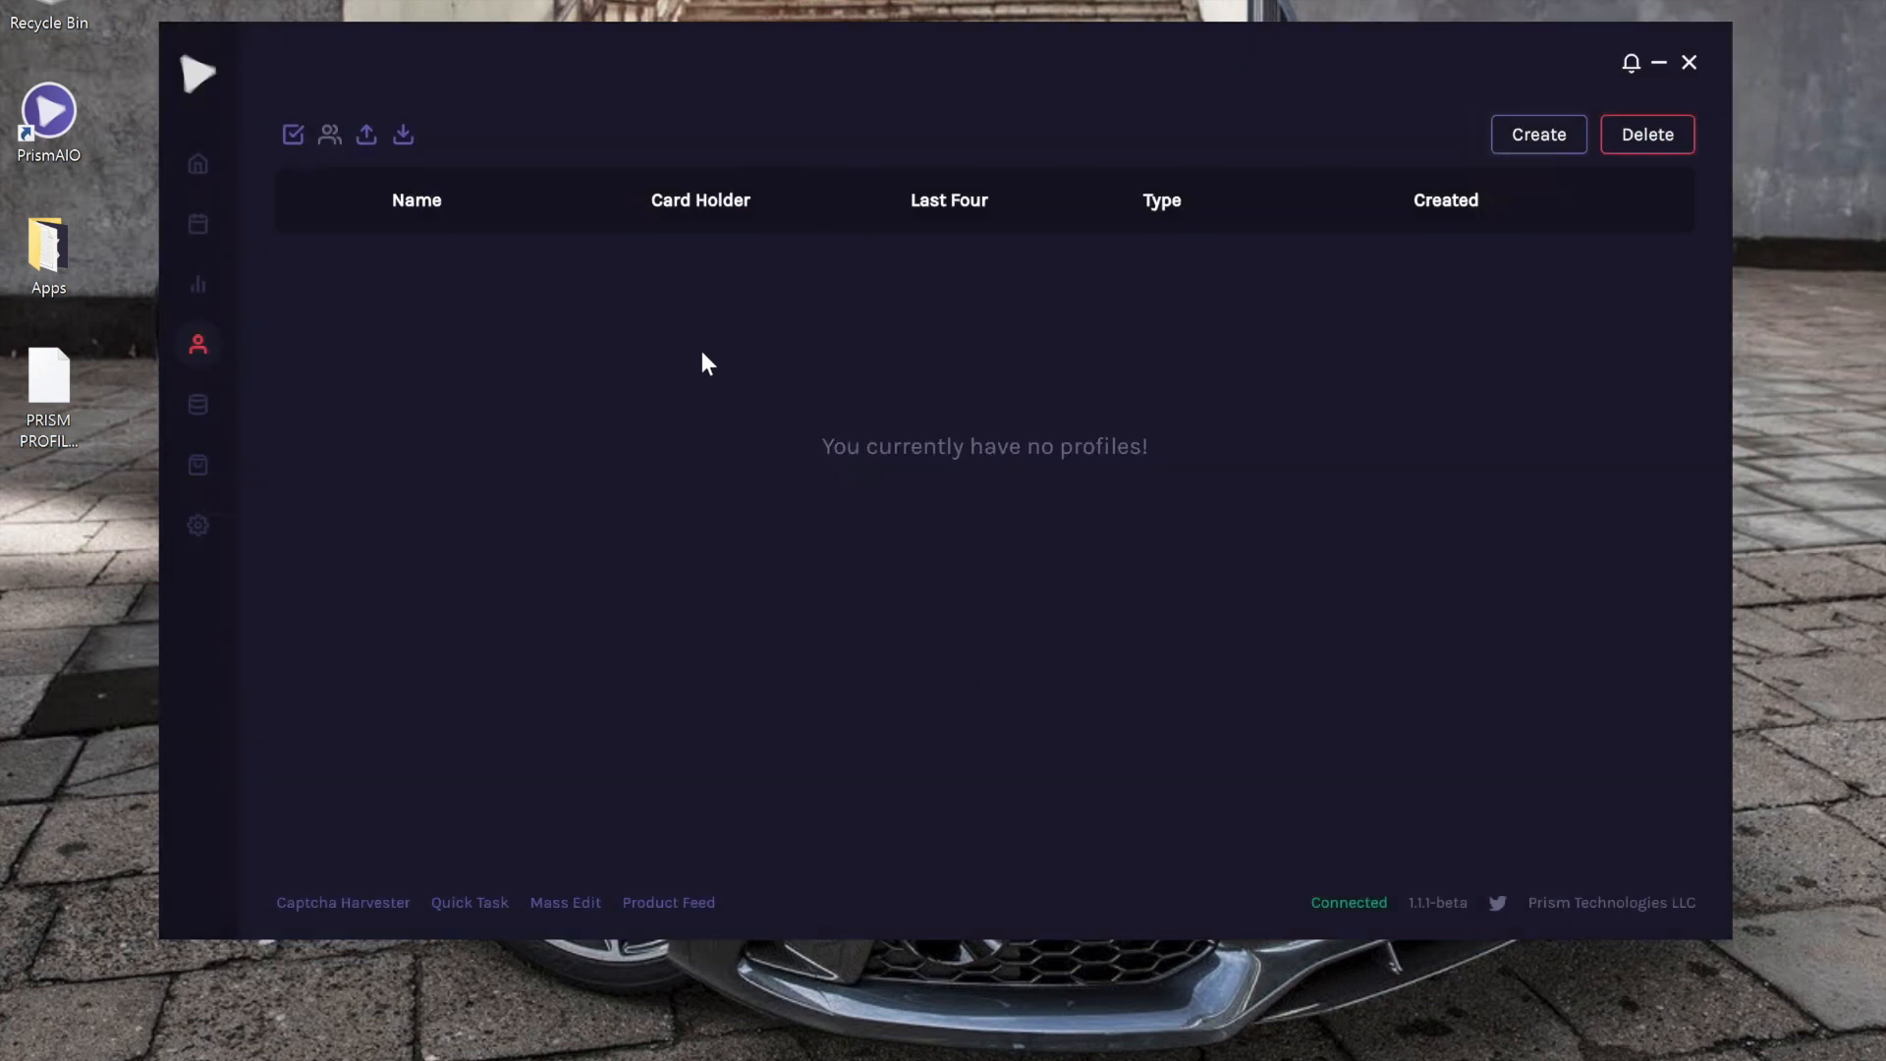
mouse_move(918, 361)
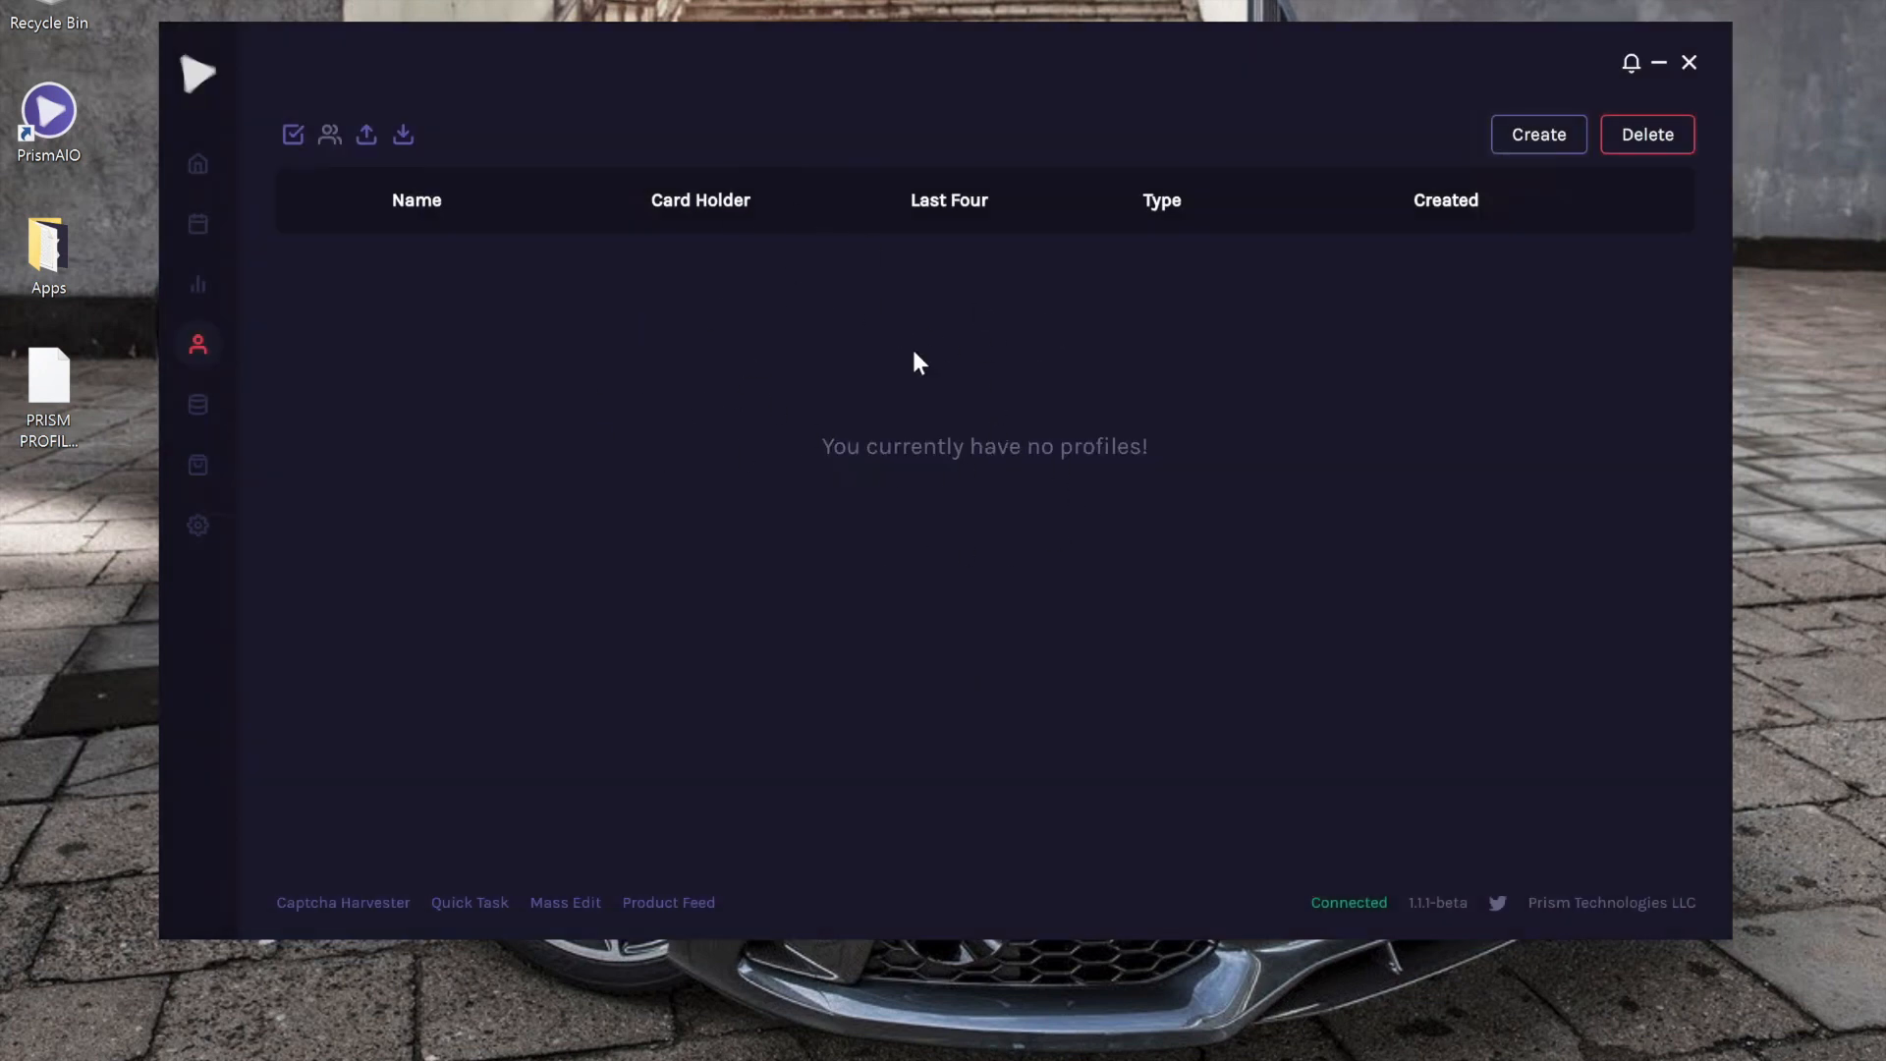
mouse_move(403, 136)
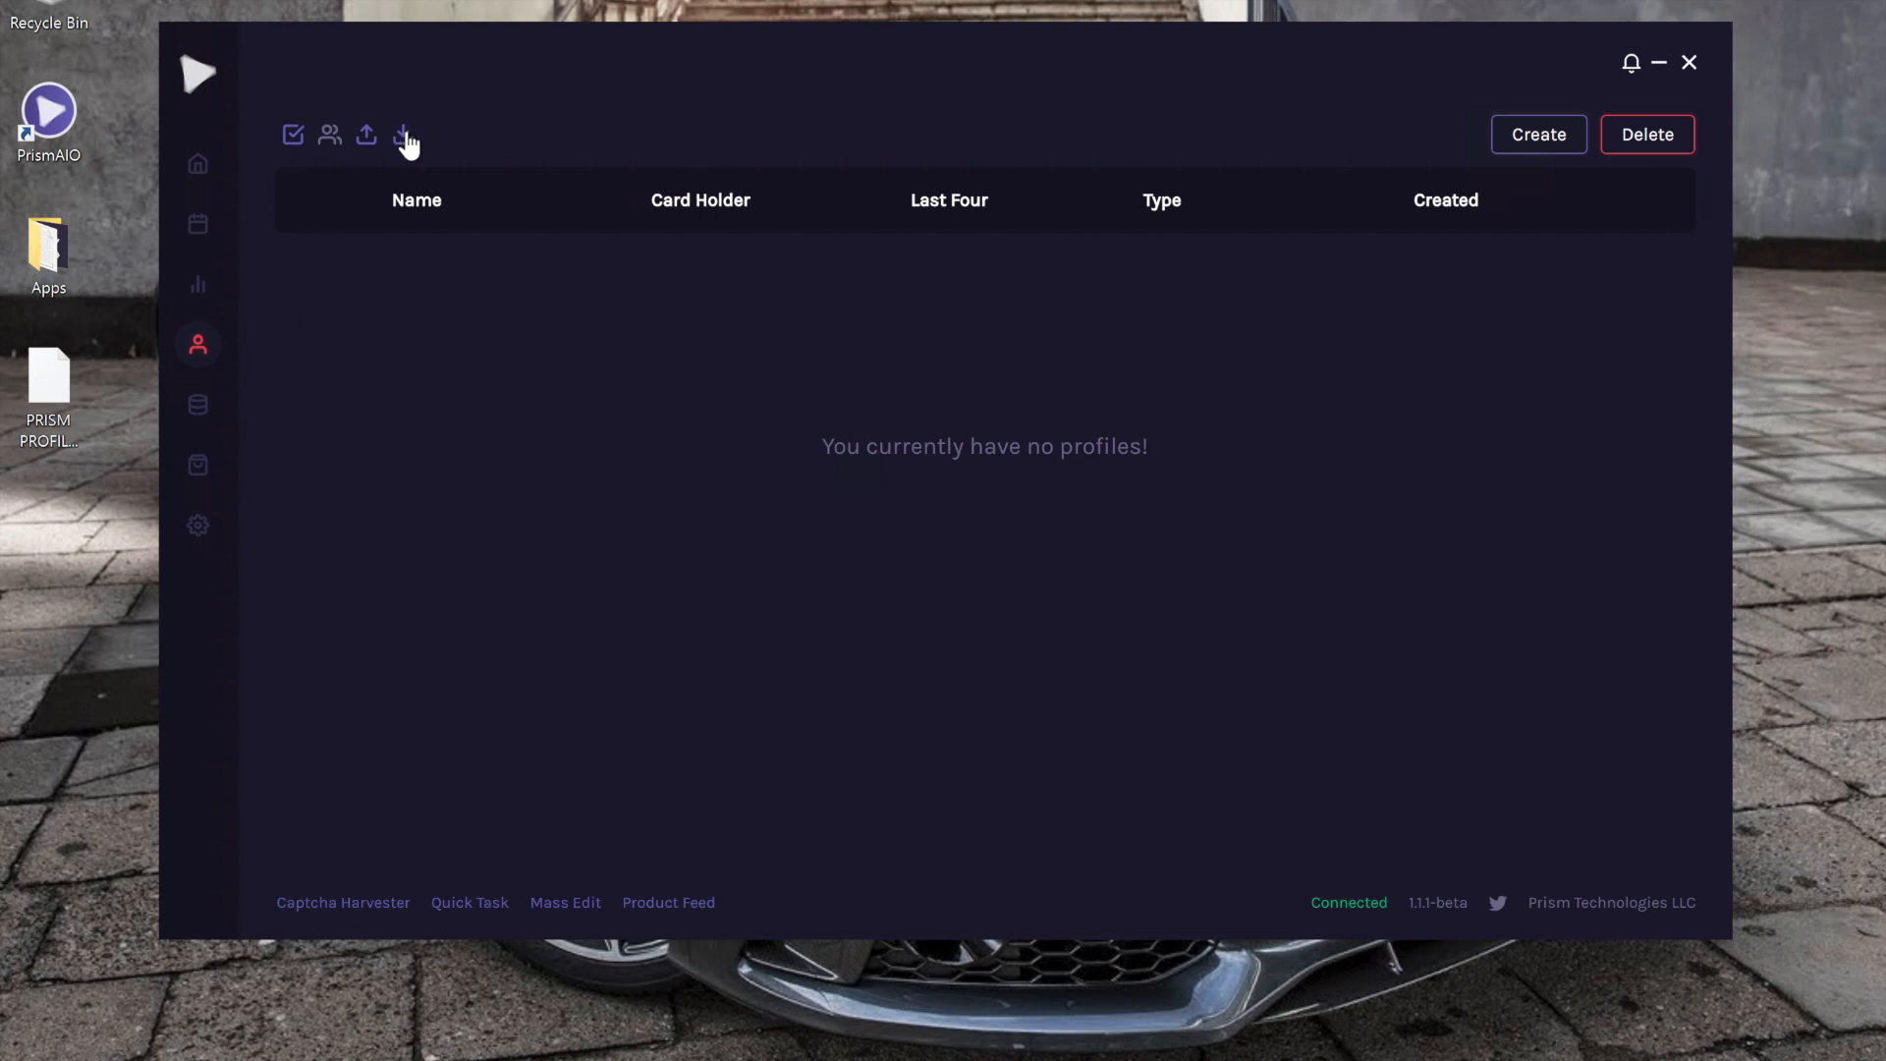
Step: Import the profiles from PRISM PROFILES TEST so the three profiles reappear
left_click(406, 134)
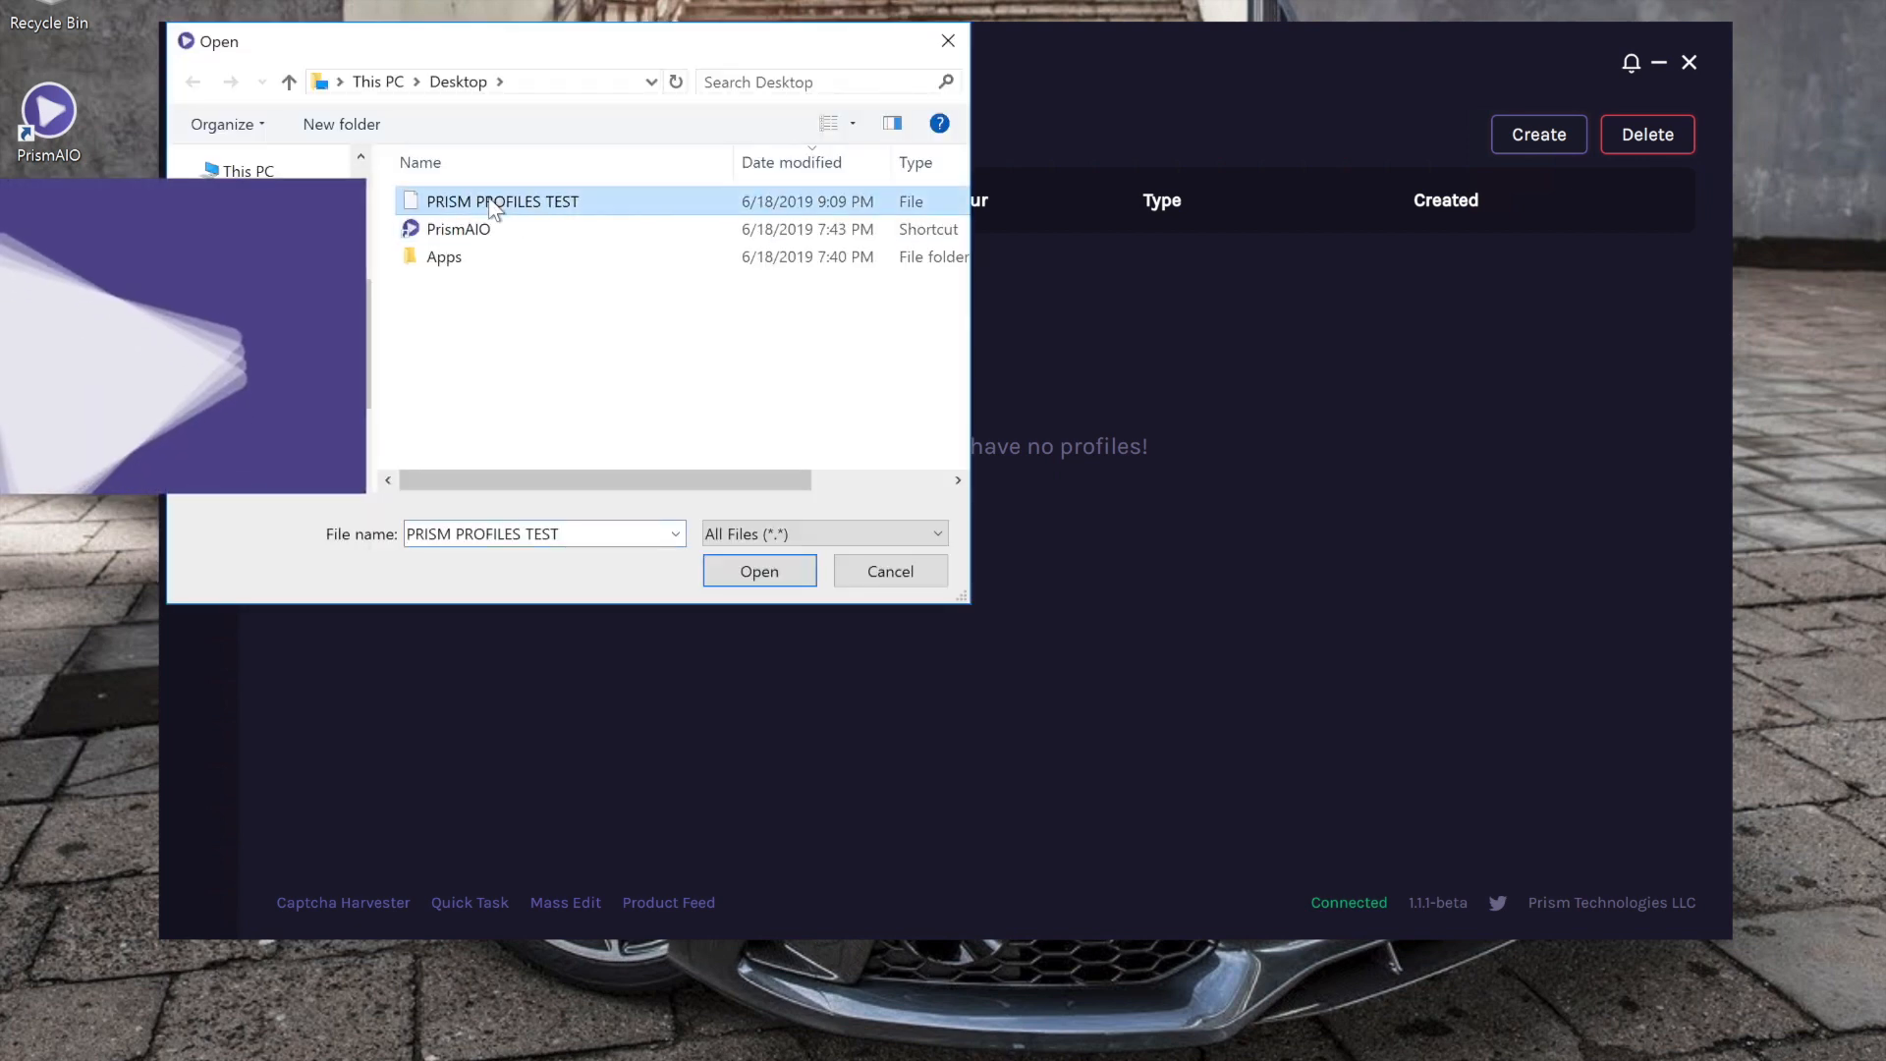
left_click(758, 569)
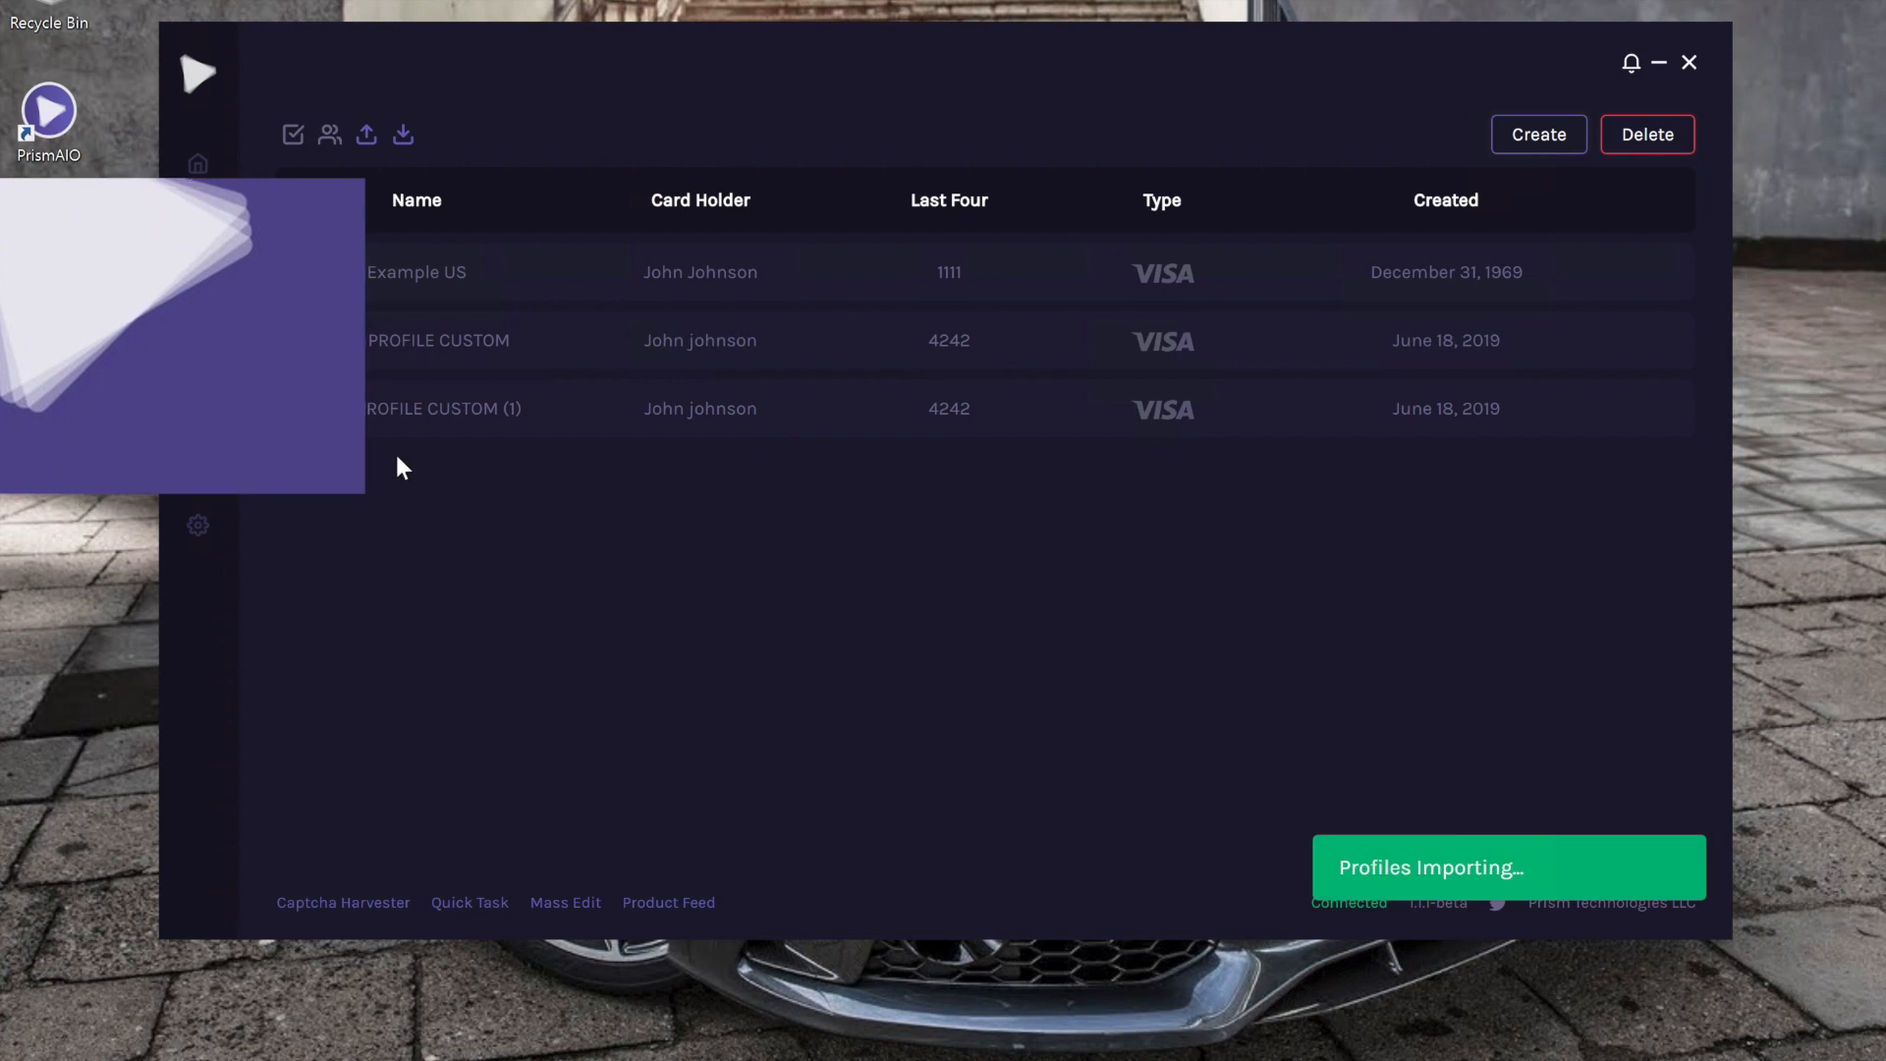